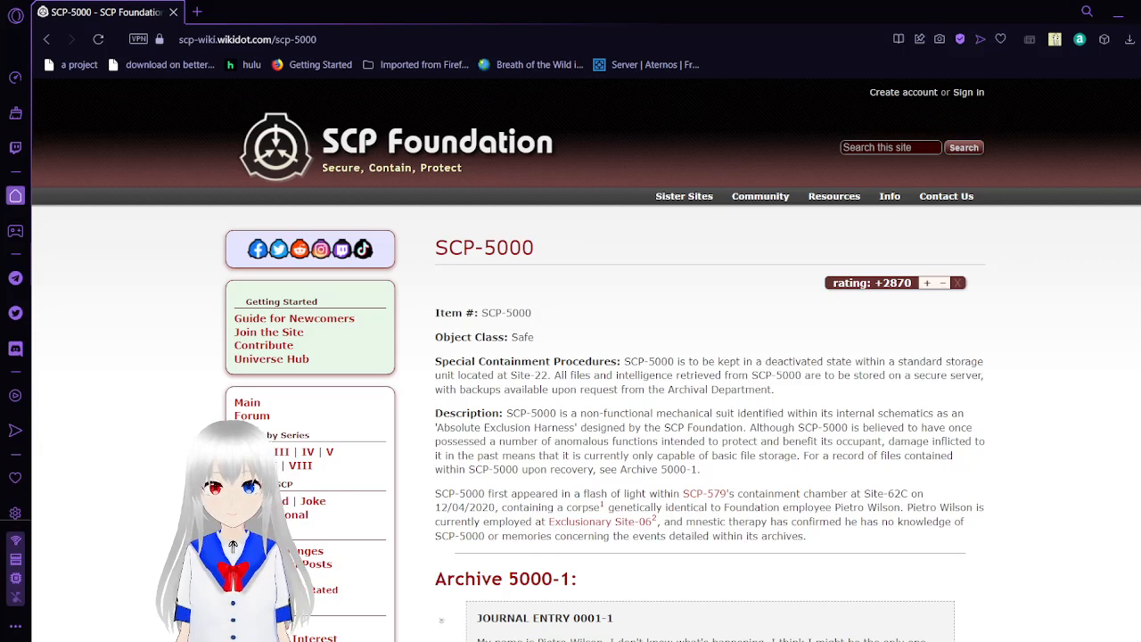
mouse_move(663, 600)
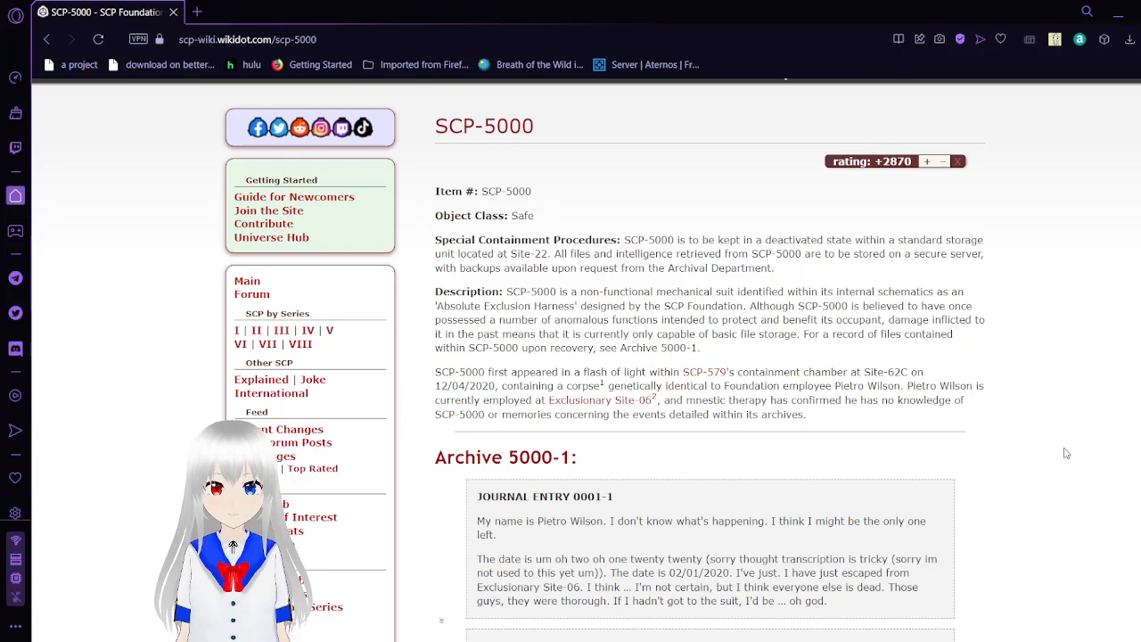
Scroll down past Journal Entry 0001-1 until Journal Entry 0001-2 about Mobile Task Force Zeta-19 appears.
scroll("down", 3)
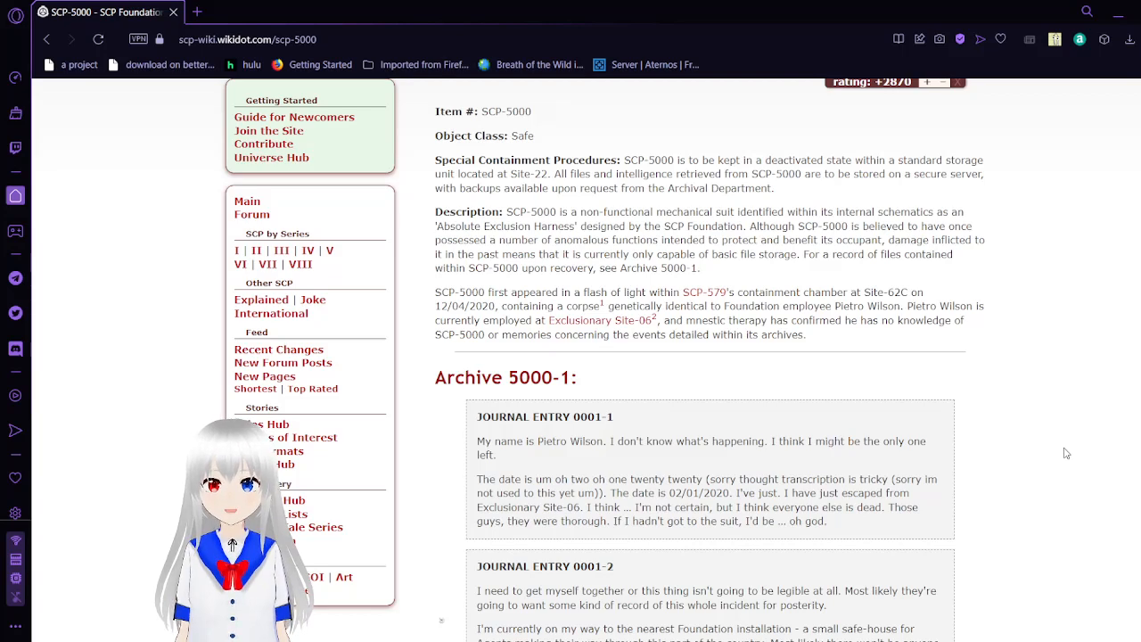
scroll("down", 3)
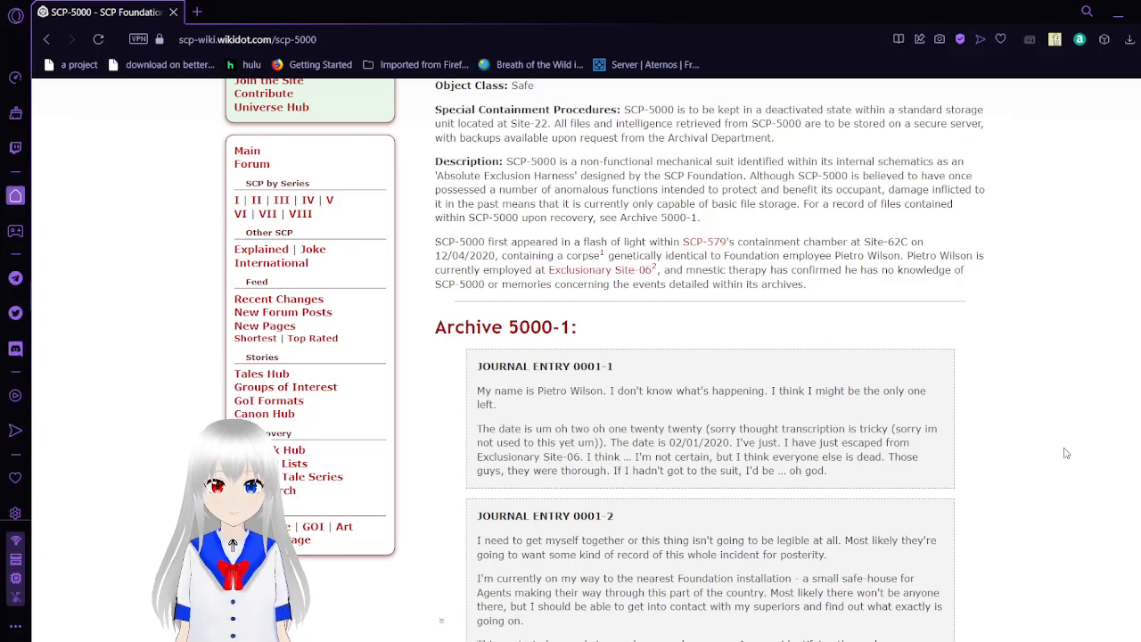
scroll("down", 3)
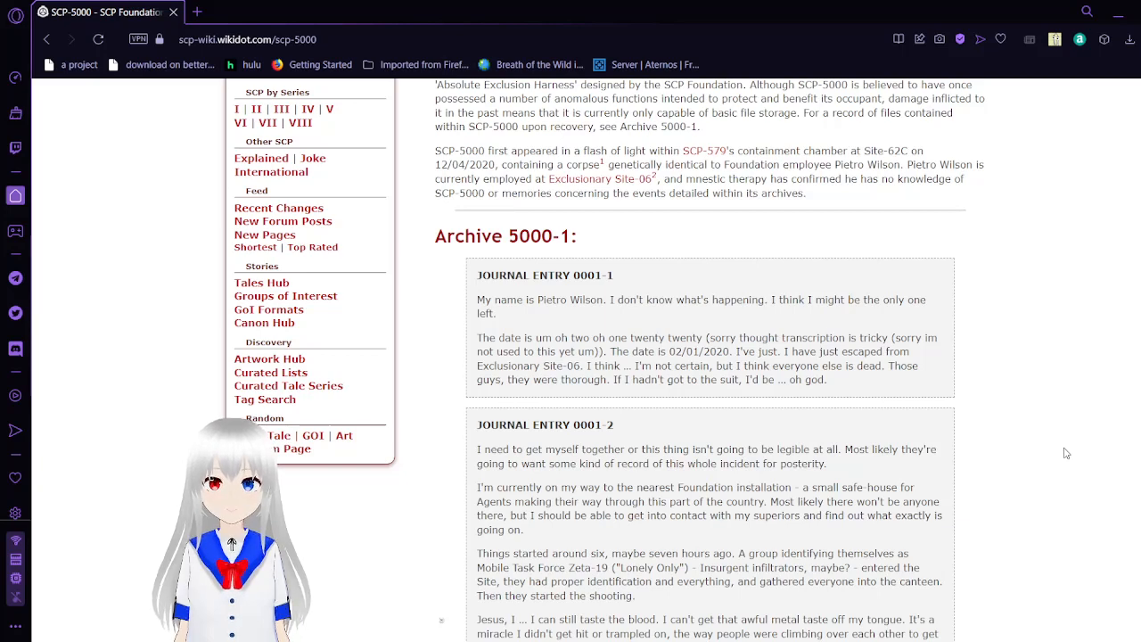
Scroll so the Archive 5000-1 heading sits near the top, revealing Pietro's power grid technician paragraphs.
scroll("down", 3)
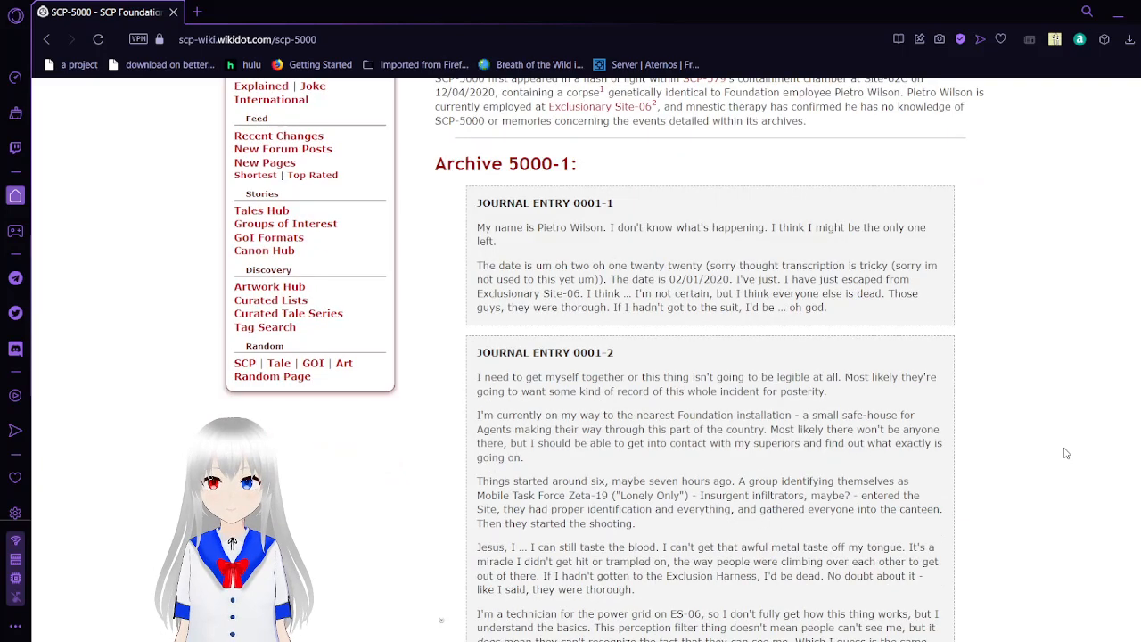
scroll("down", 3)
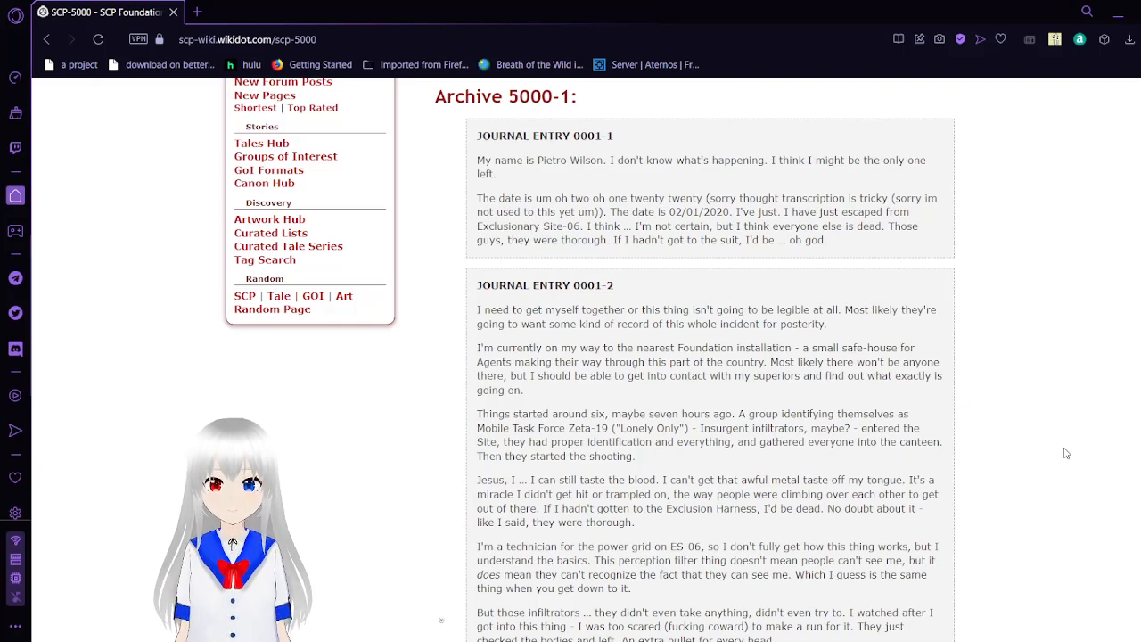
Scroll through the rest of Journal Entry 0001-2 to the safe-house opening of Journal Entry 0001-3.
scroll("down", 3)
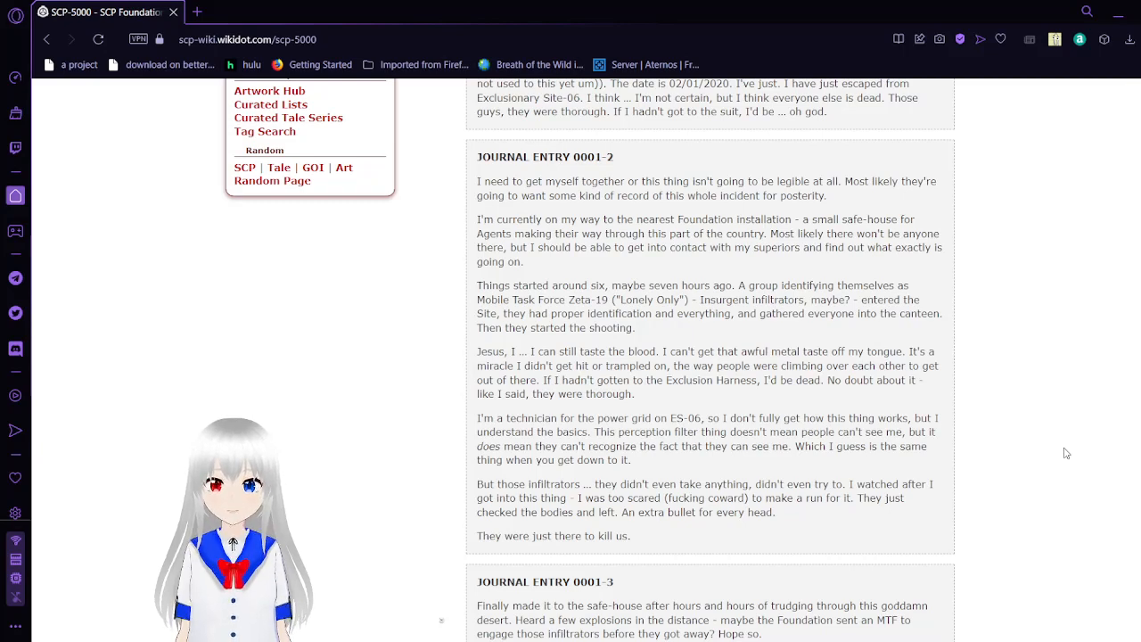
scroll("down", 3)
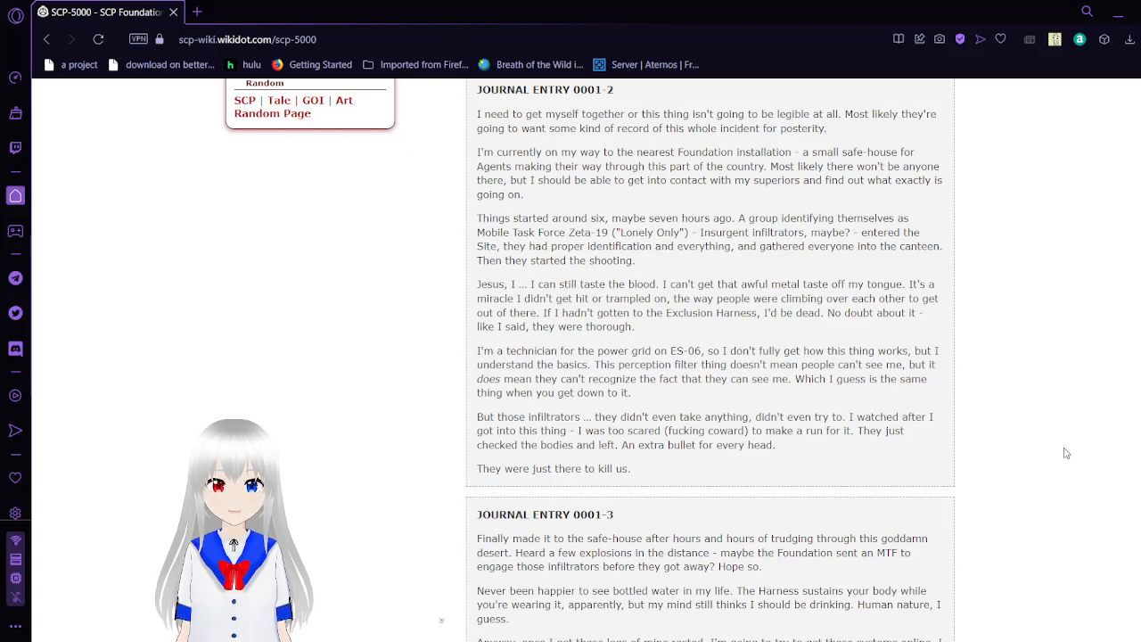
scroll("down", 3)
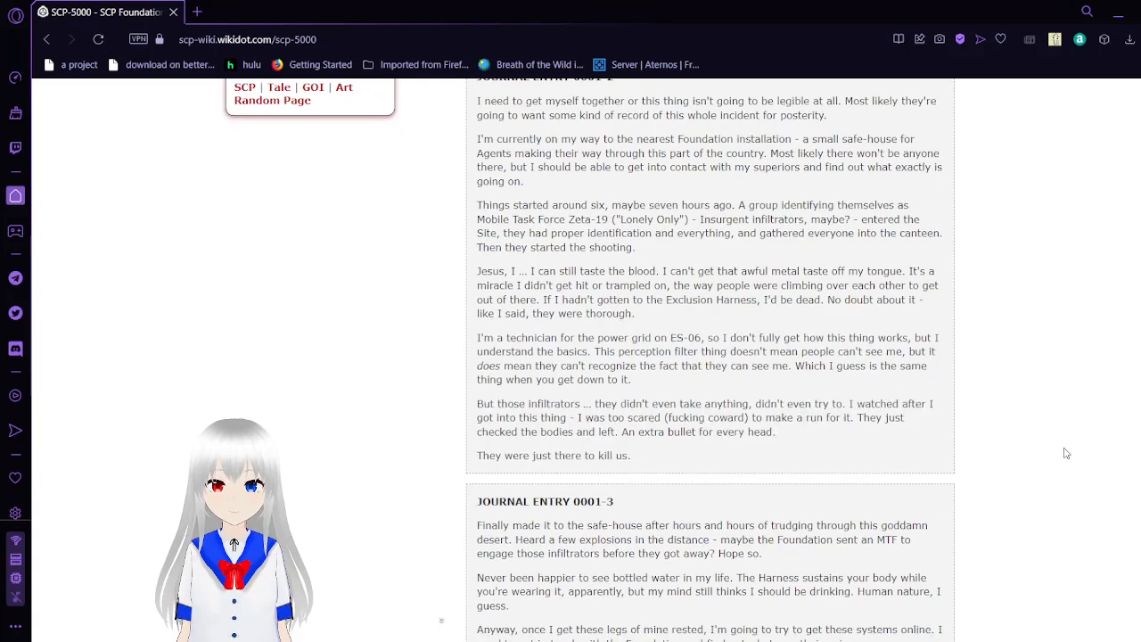
scroll("down", 3)
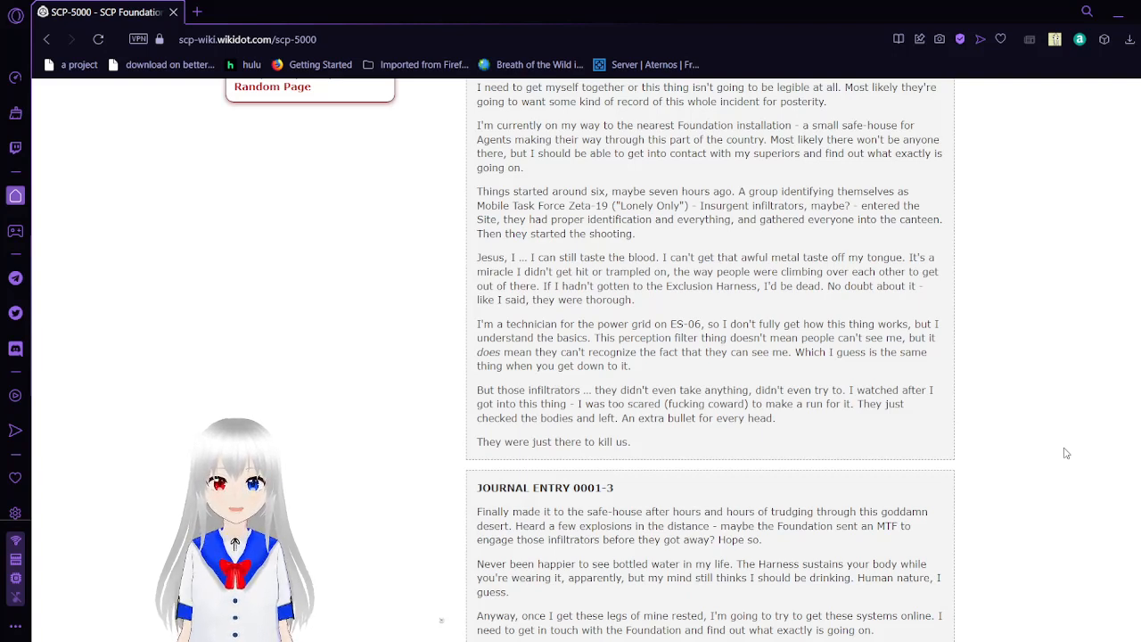
Scroll through Journal Entries 0001-3 and 0001-4 ("Holy shit.") until Downloaded File 0001-1 appears.
scroll("down", 3)
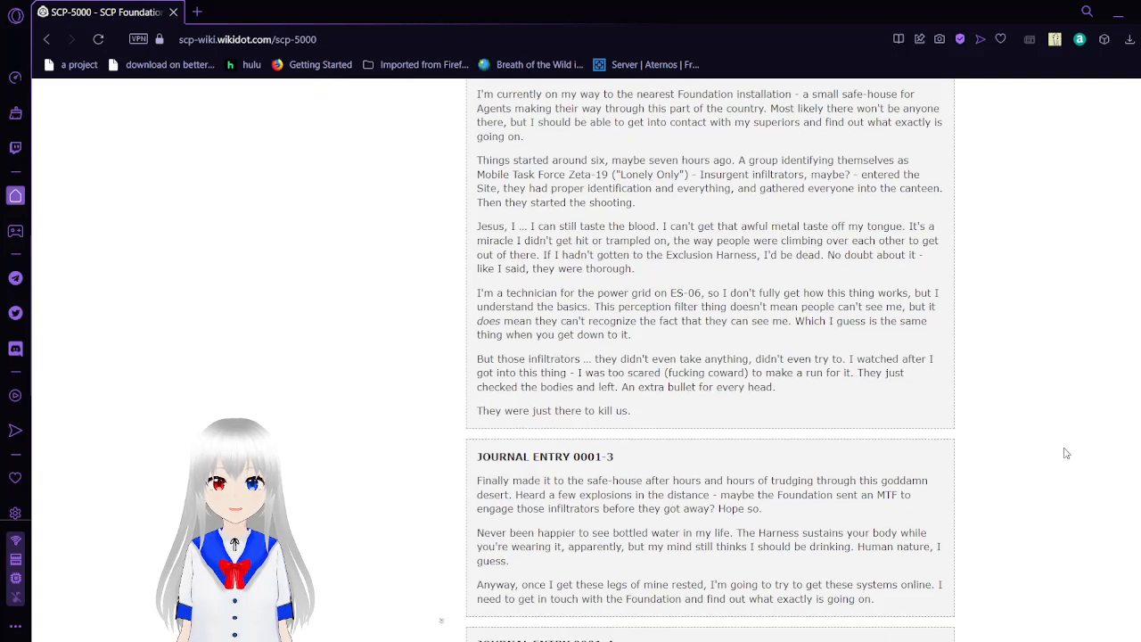
scroll("down", 3)
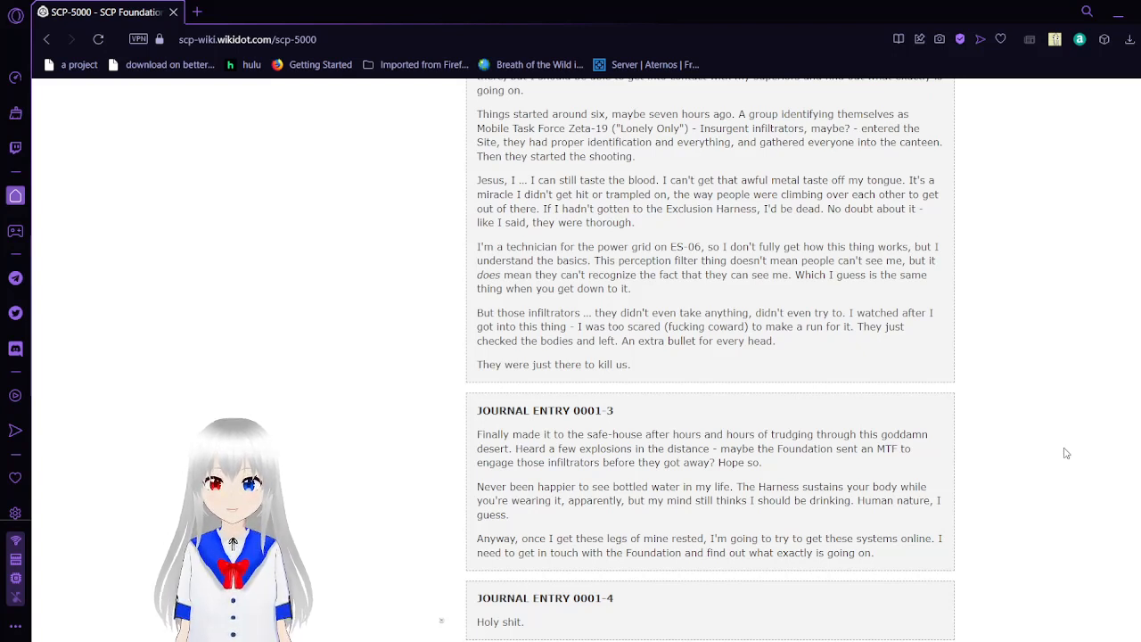
scroll("down", 3)
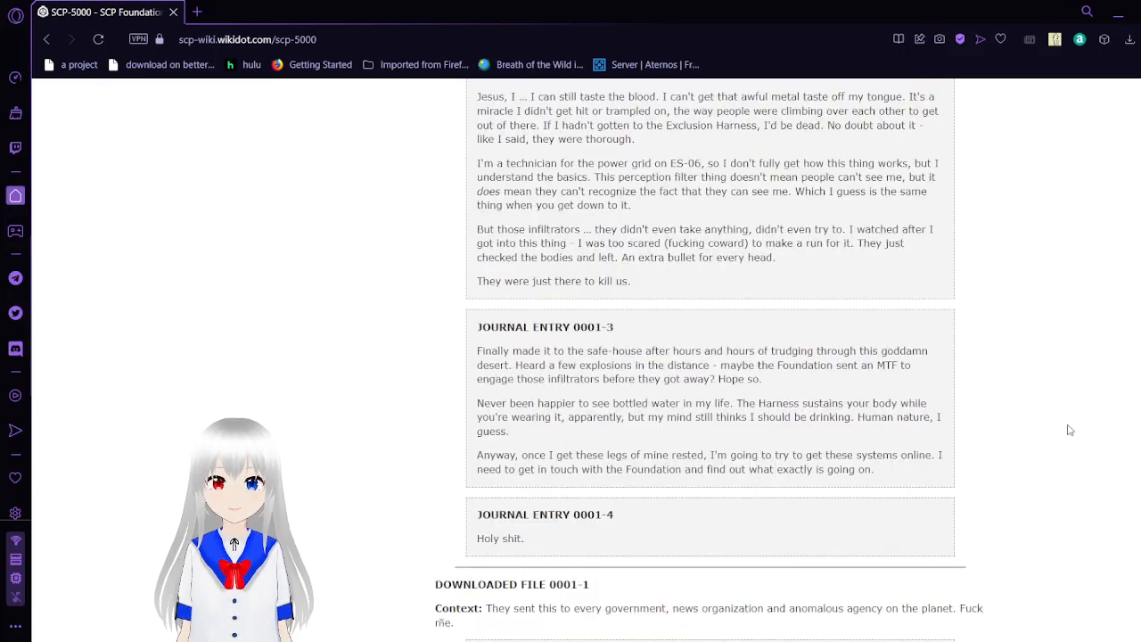
scroll("down", 3)
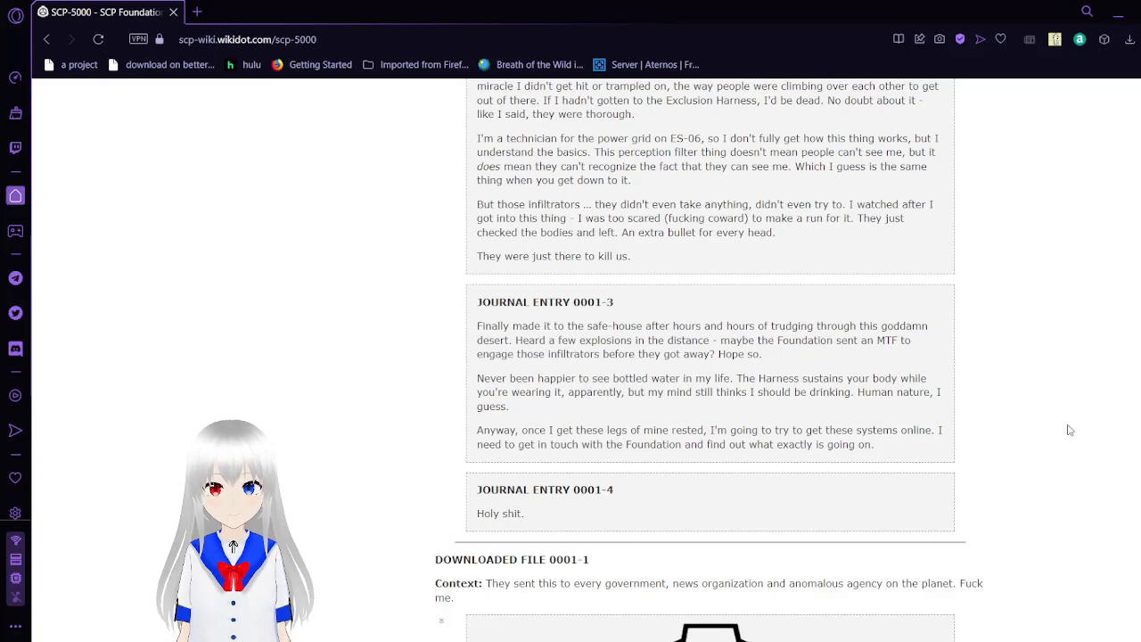
scroll("down", 3)
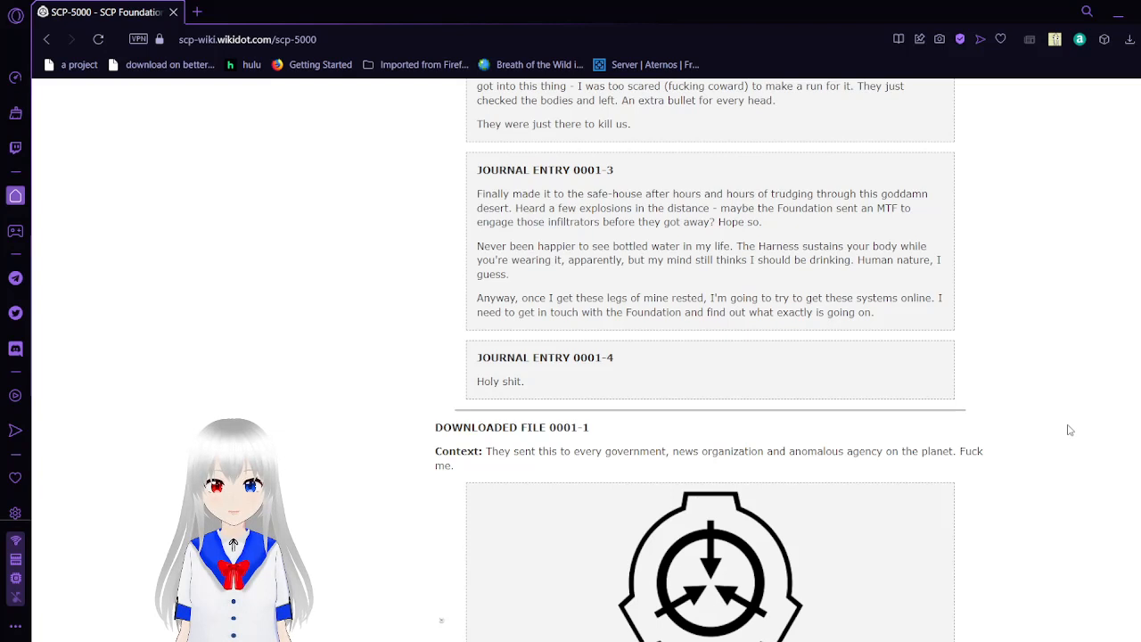
scroll("down", 3)
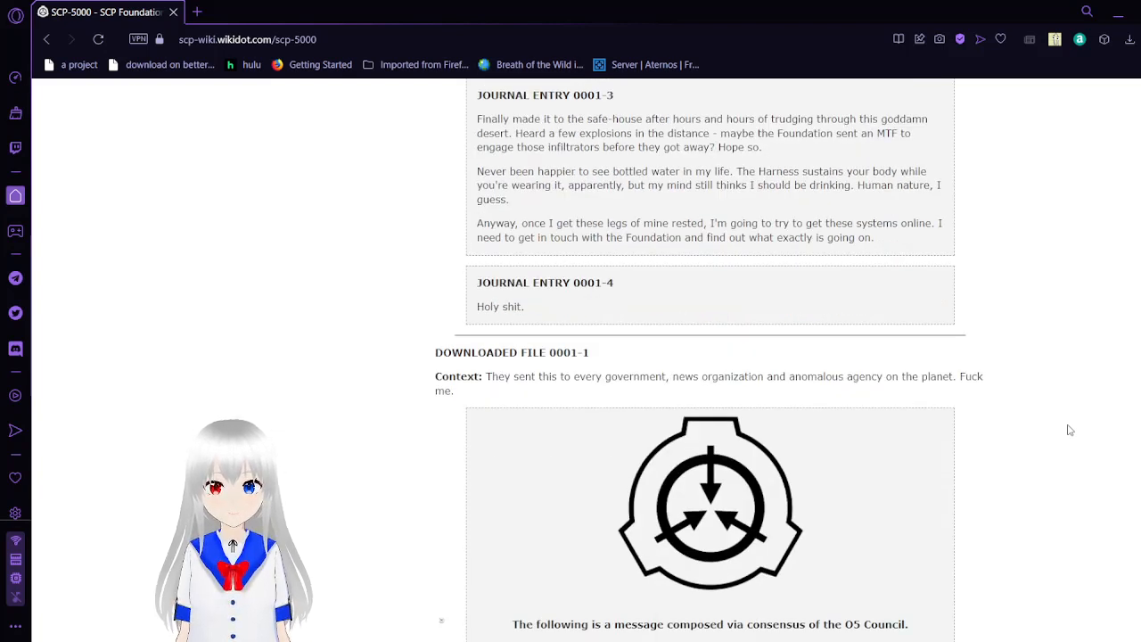
Scroll to show the full O5 Council message and the start of Composed File 0001-1's anomaly-action table.
scroll("down", 3)
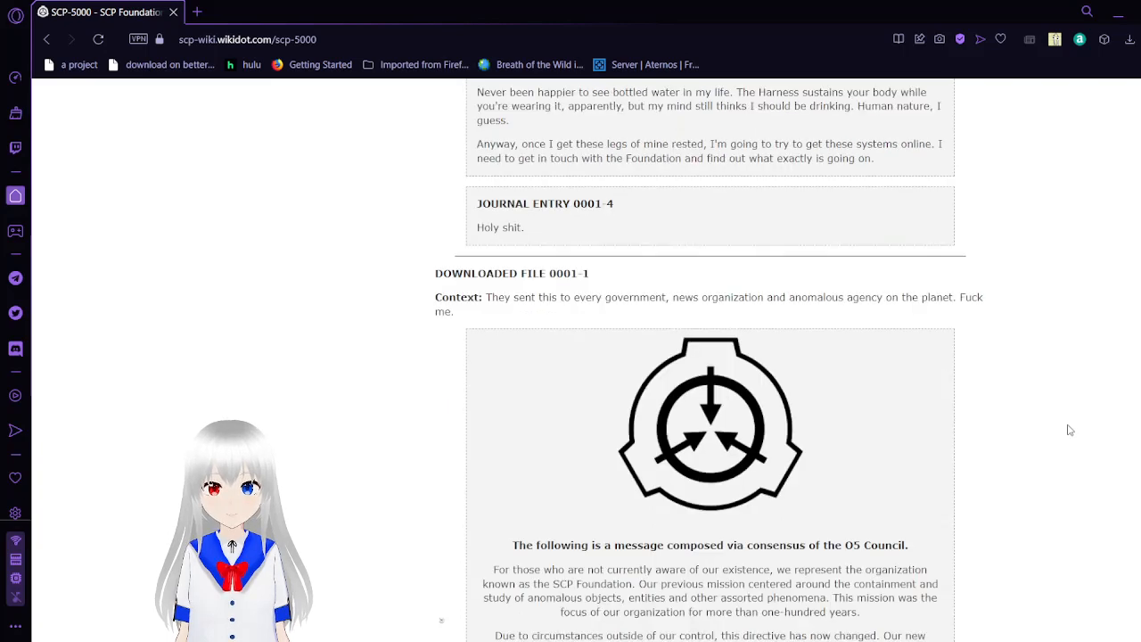
scroll("down", 3)
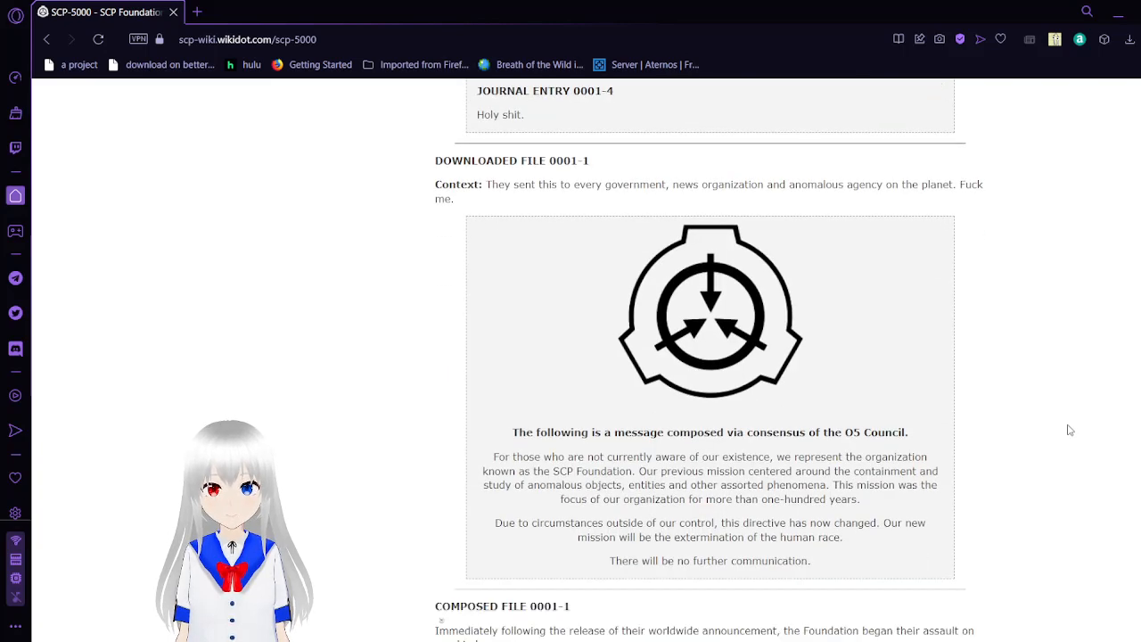
scroll("down", 3)
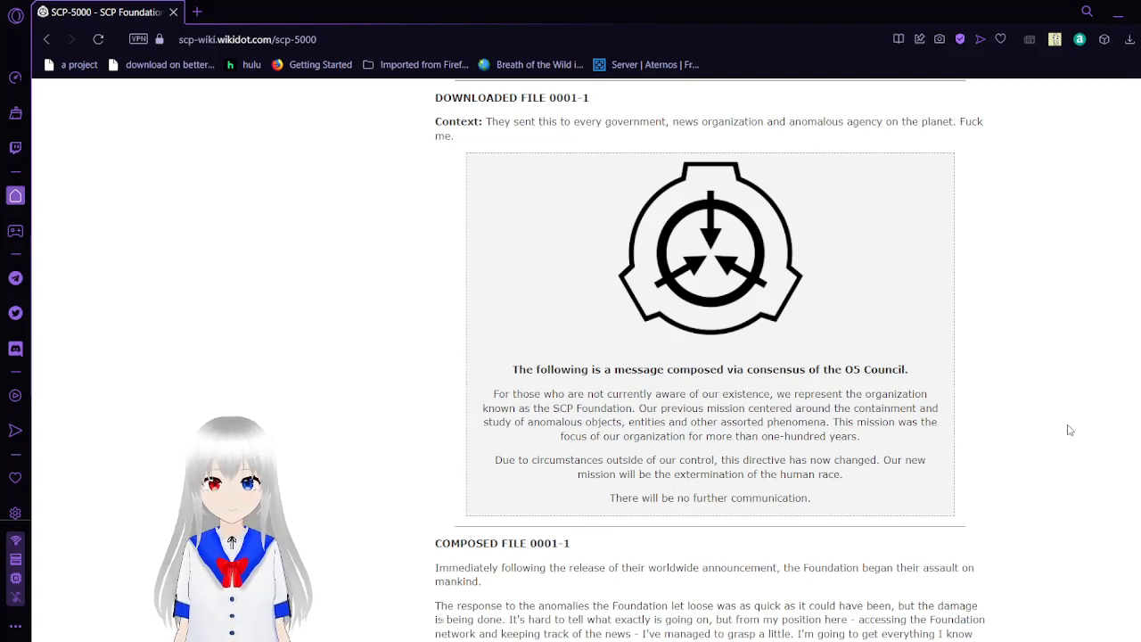
scroll("down", 3)
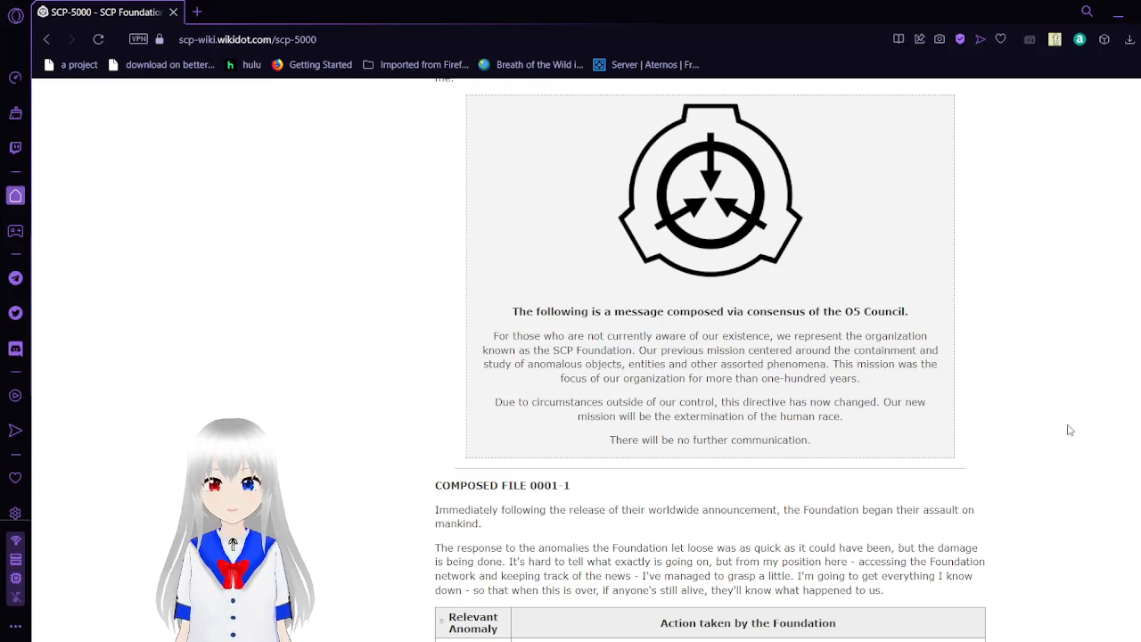
scroll("down", 3)
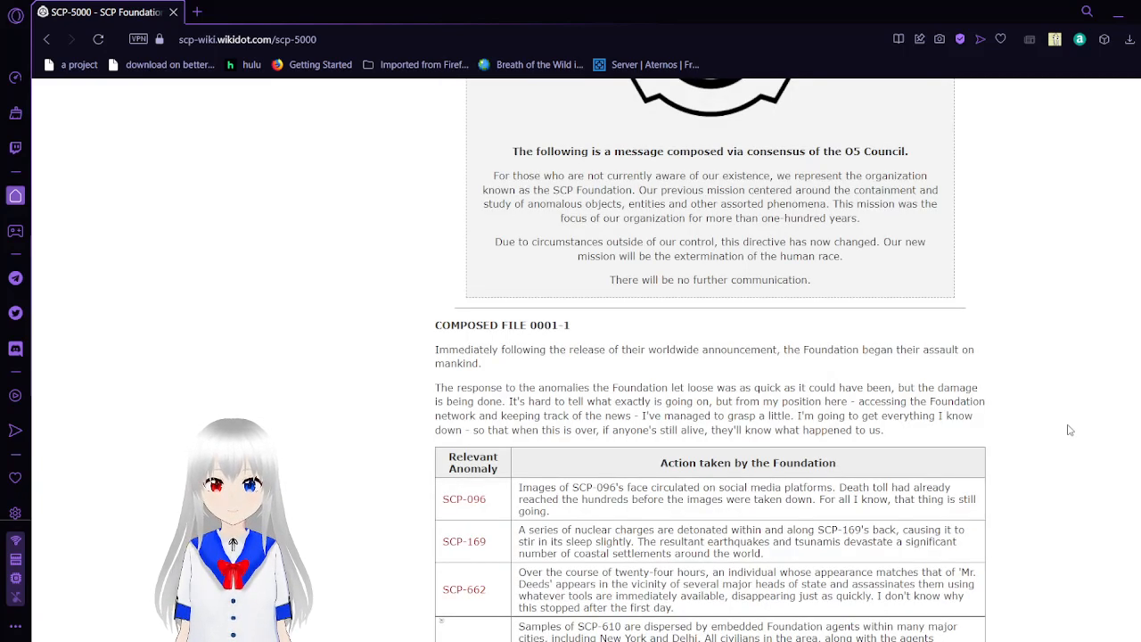
scroll("down", 3)
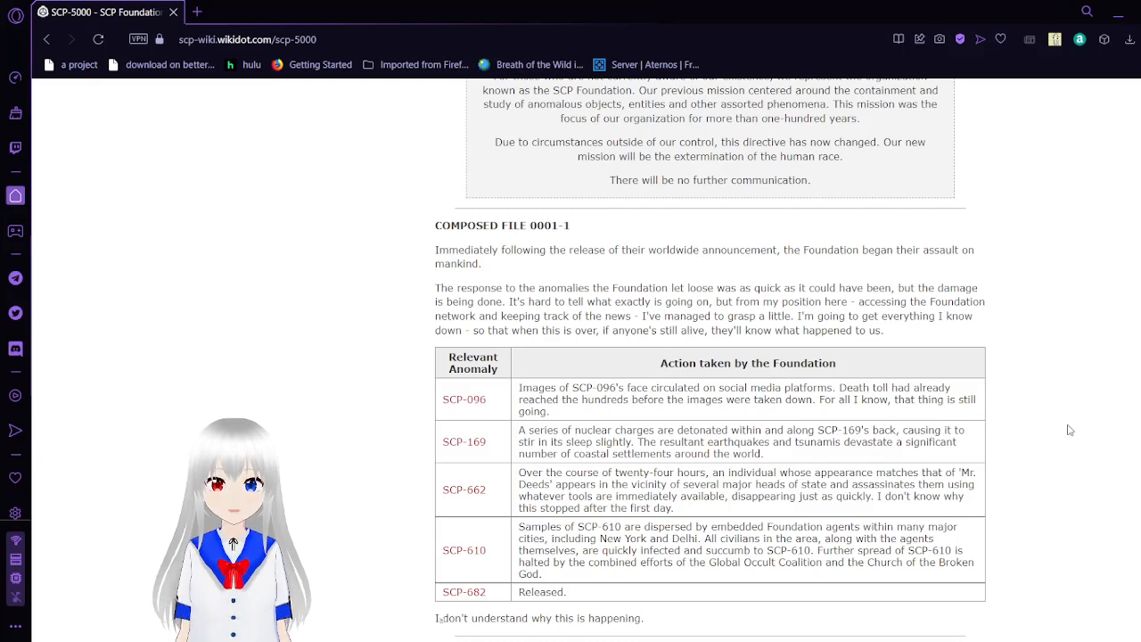
scroll("down", 3)
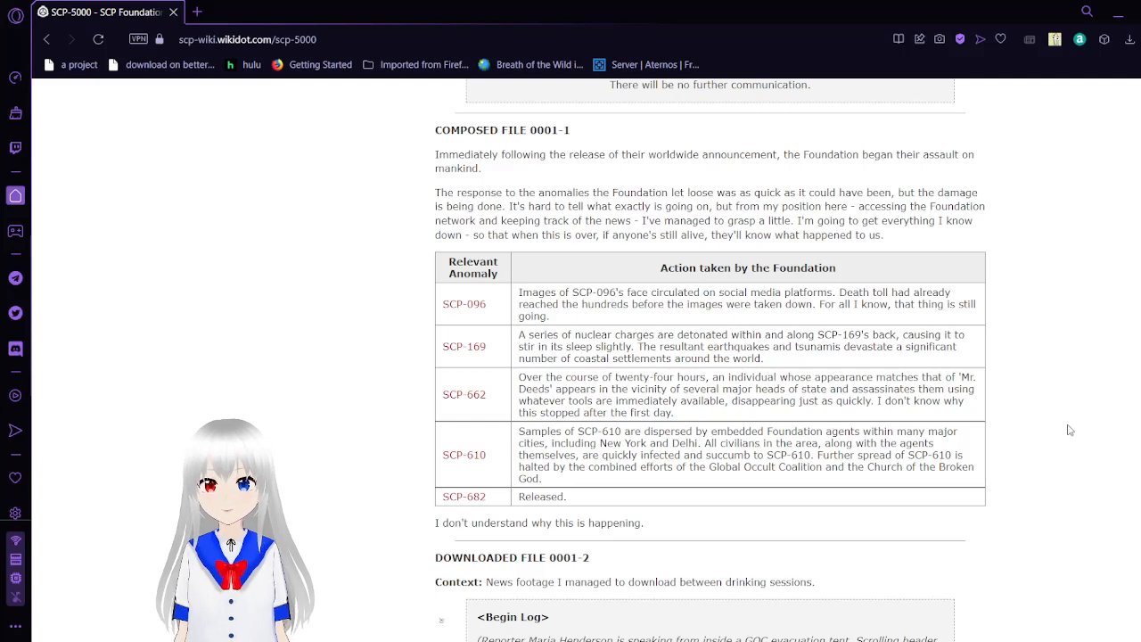
scroll("down", 3)
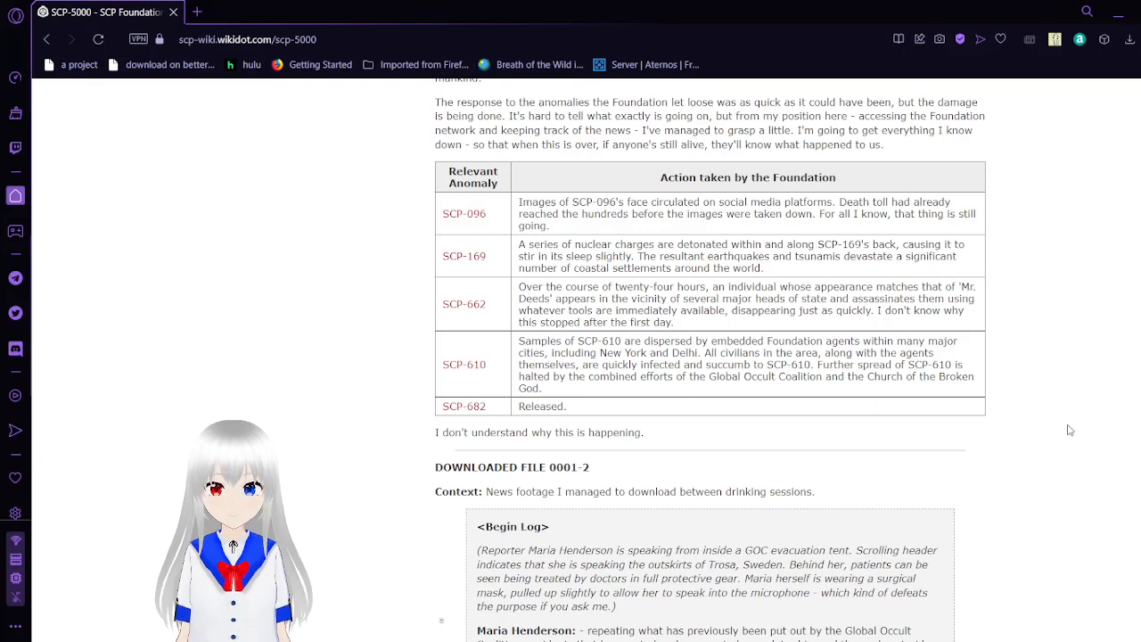
scroll("down", 3)
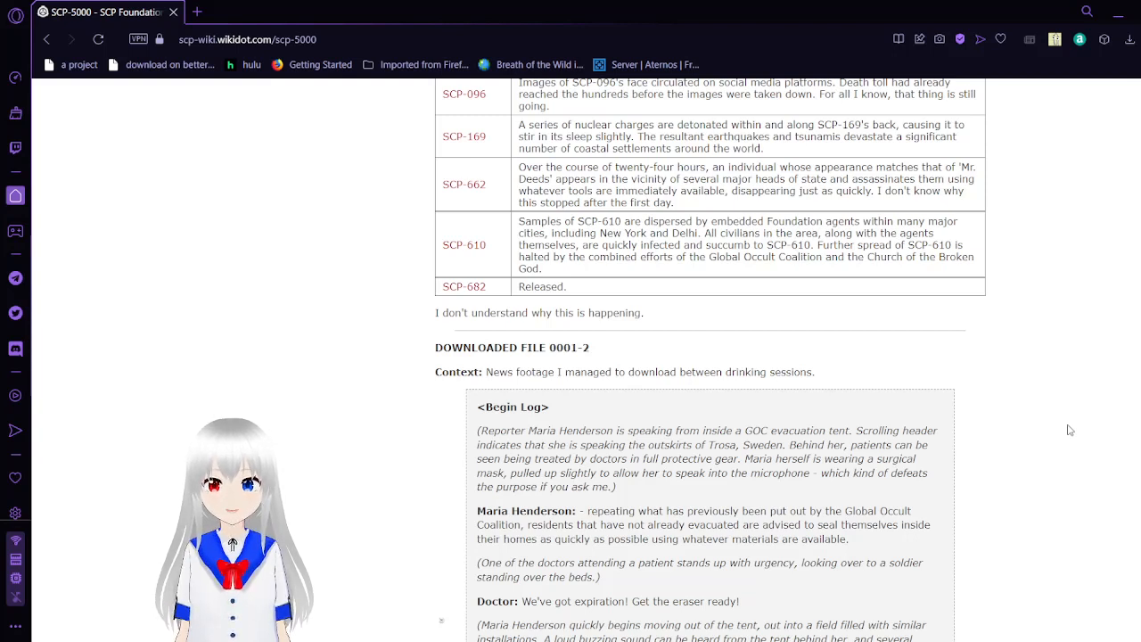
Scroll through the news footage log to its End Log line and the Journal Entry 0001-5 heading.
scroll("down", 3)
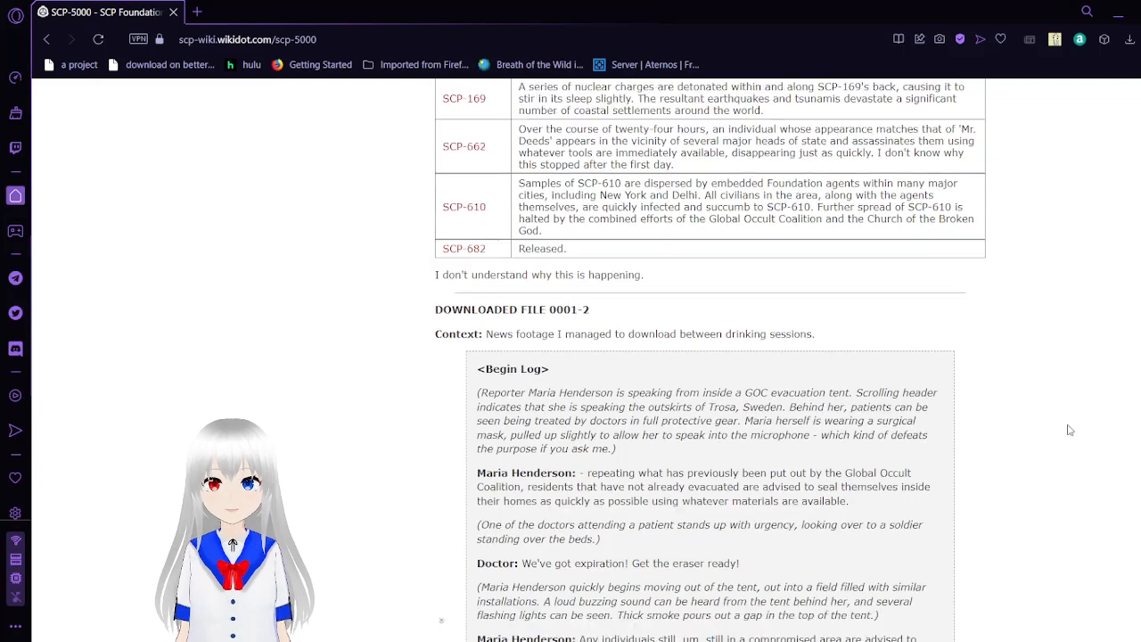
scroll("down", 3)
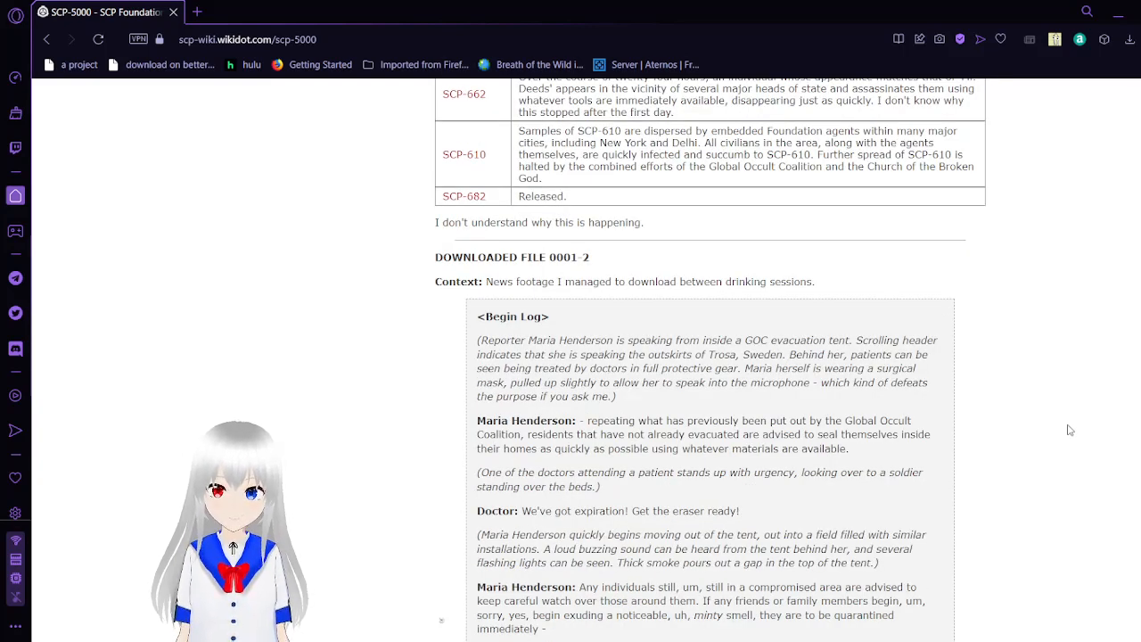
scroll("down", 3)
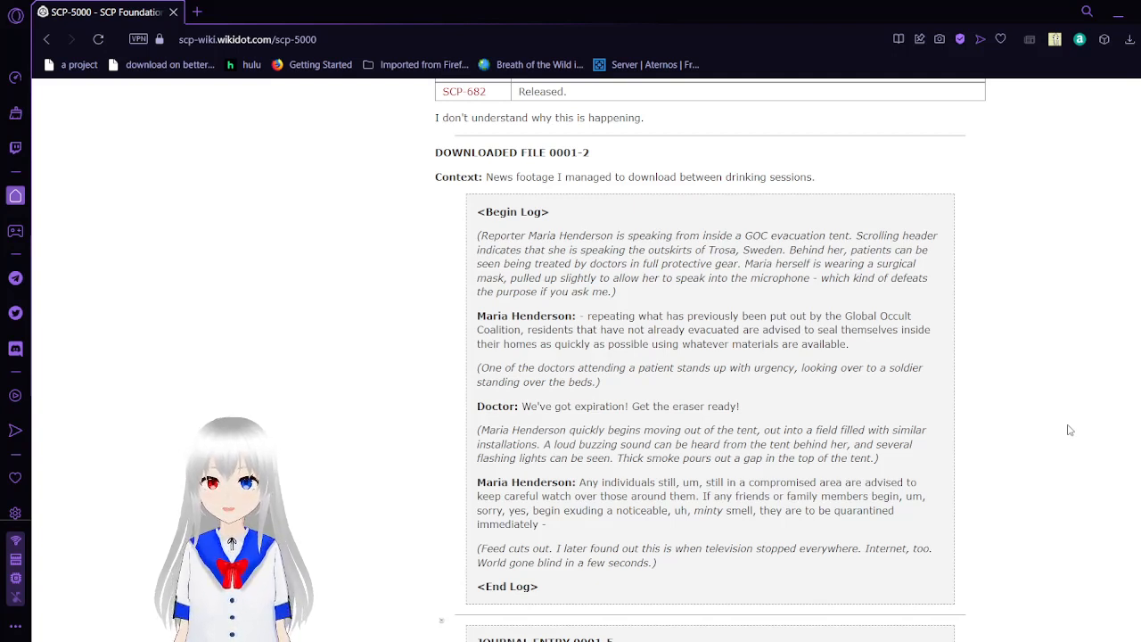
scroll("down", 3)
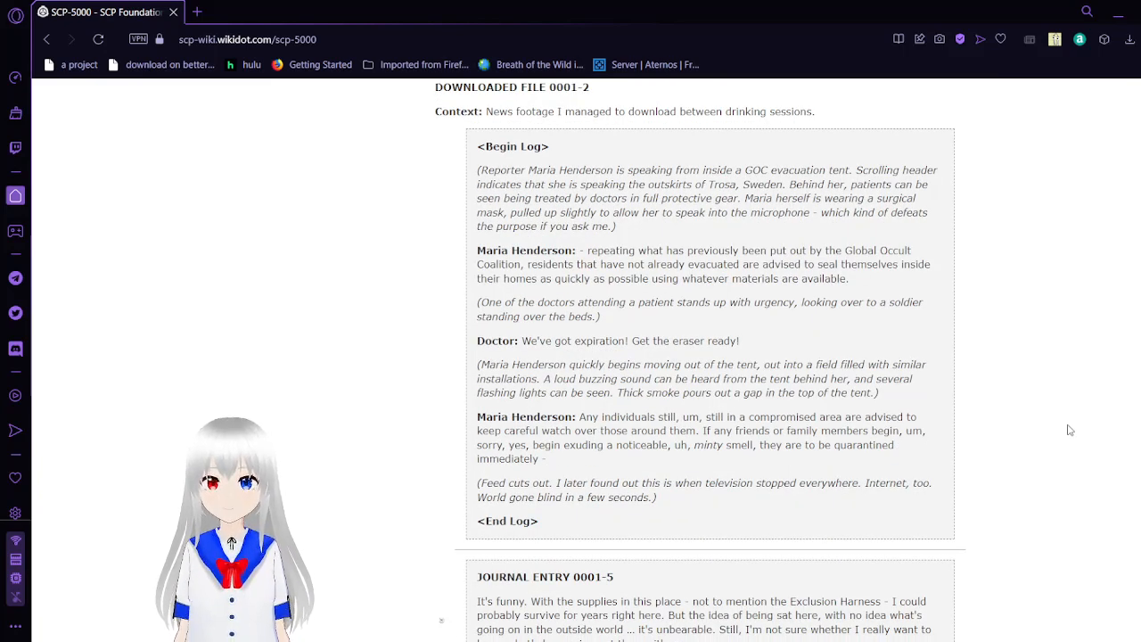
Scroll through Journal Entry 0001-5's spy camera story down to the lines about heading to Site-19.
scroll("down", 3)
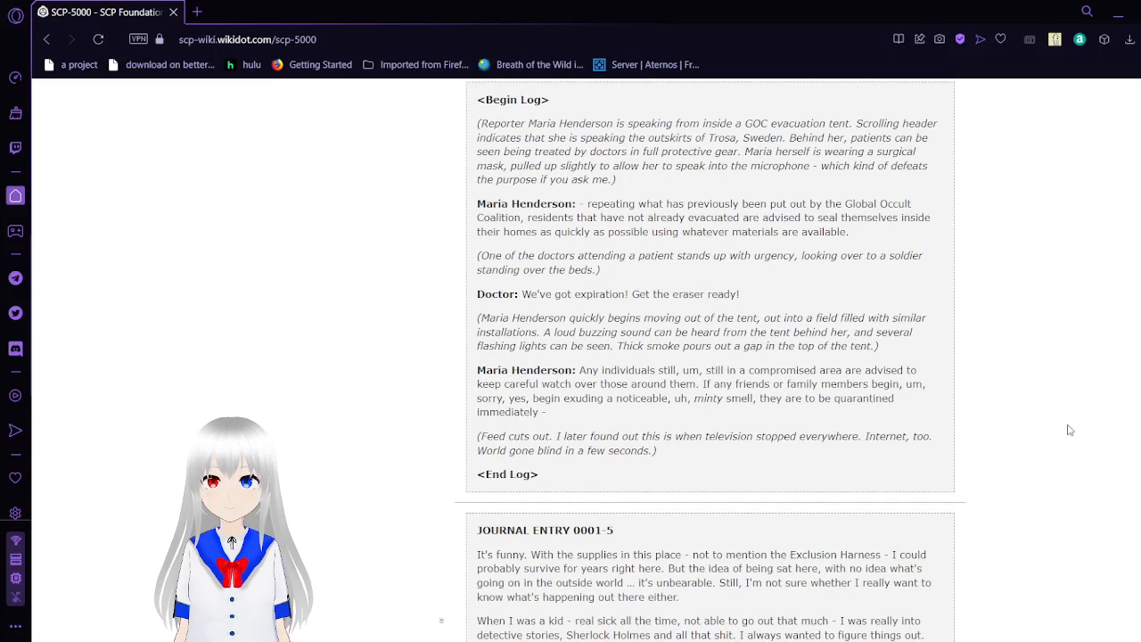
scroll("down", 3)
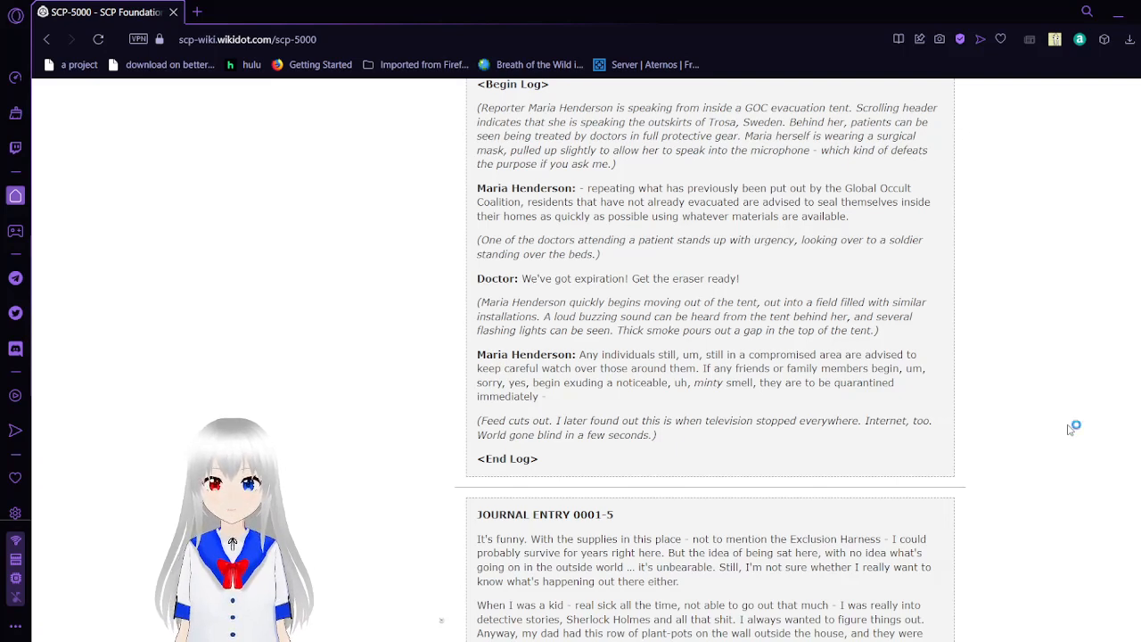
scroll("down", 3)
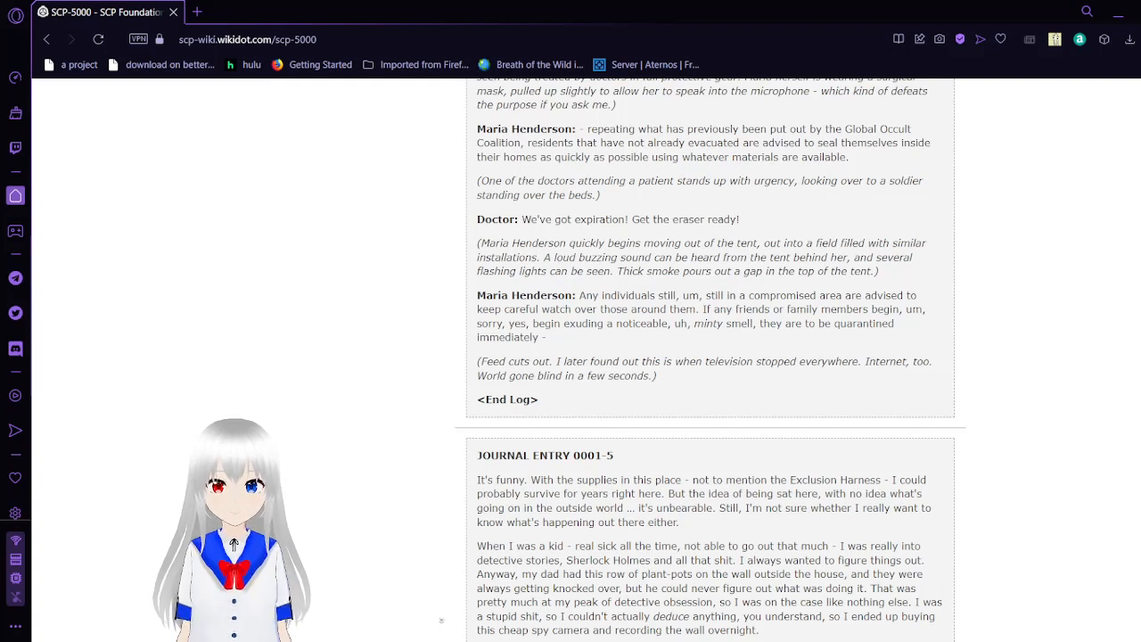
mouse_move(1136, 503)
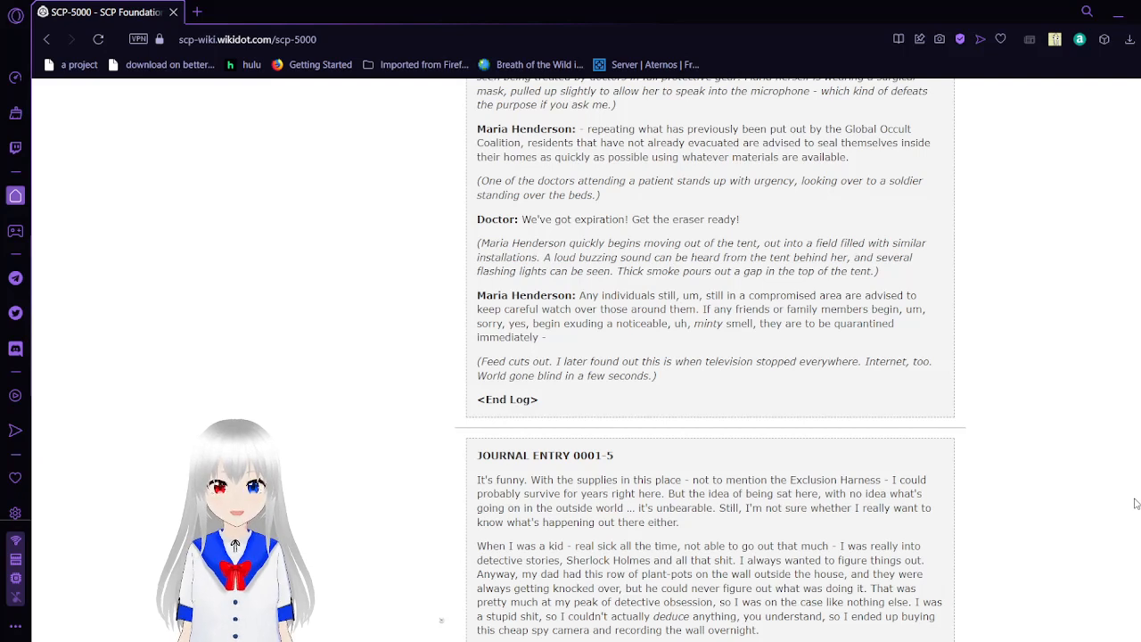
scroll("down", 3)
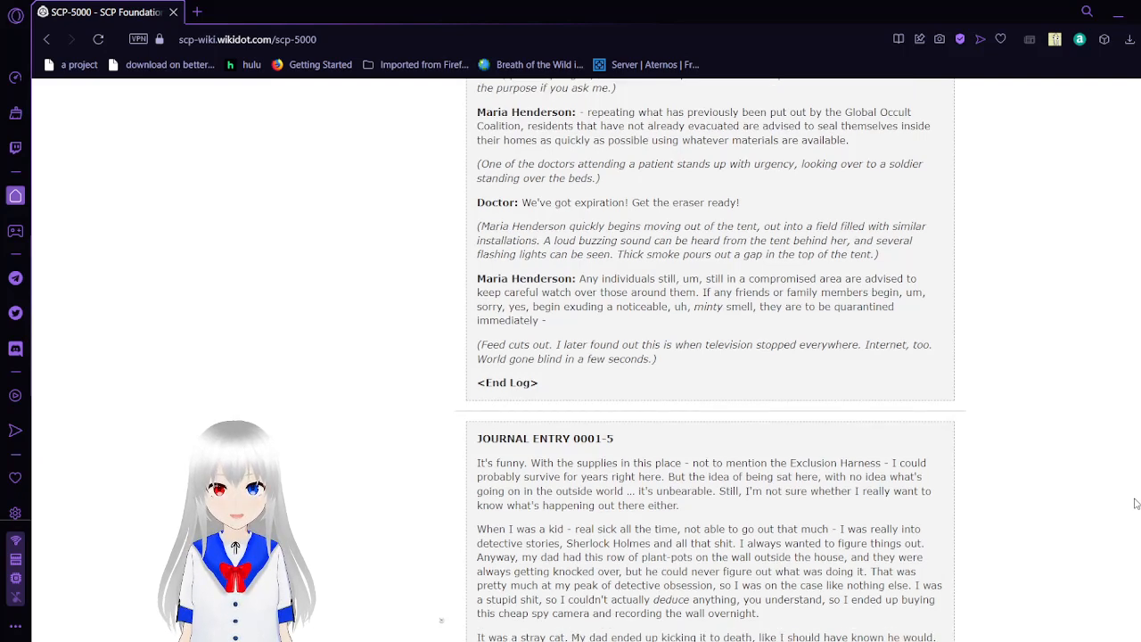
scroll("down", 3)
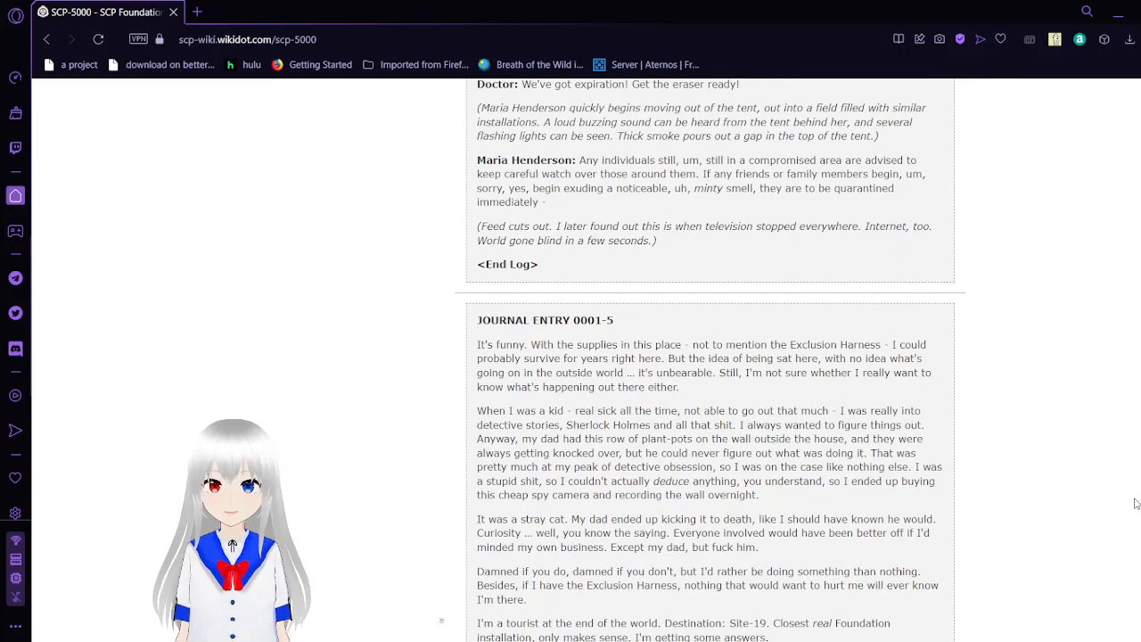
Scroll past Journal Entry 0001-5 to Recorded File 0001-1's Begin Log and the Commander's soldier check.
scroll("down", 3)
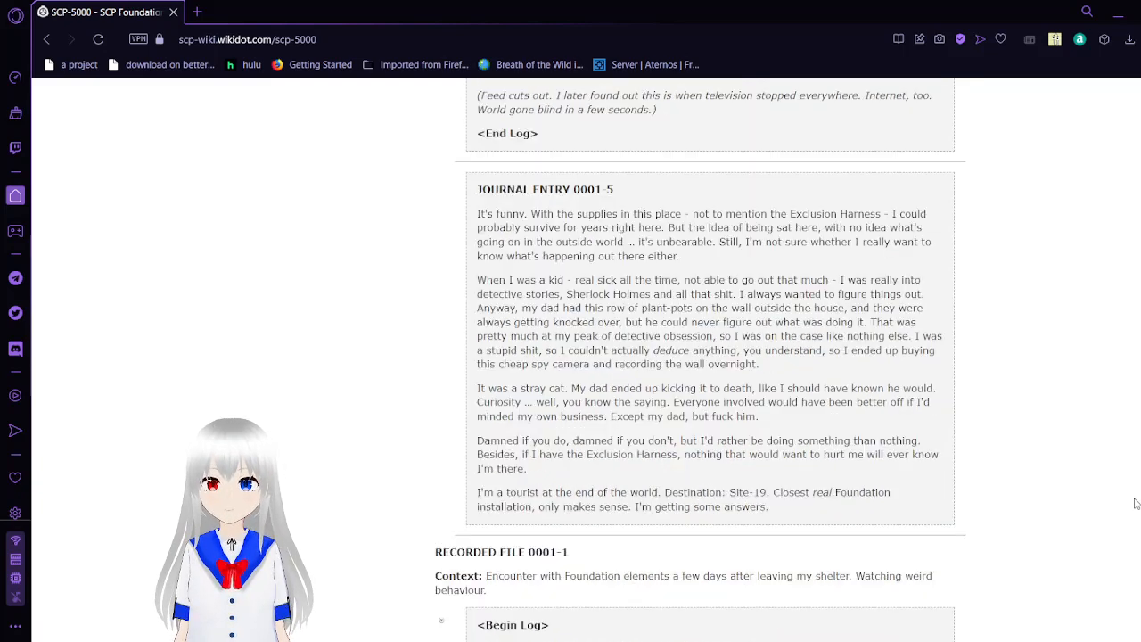
scroll("down", 3)
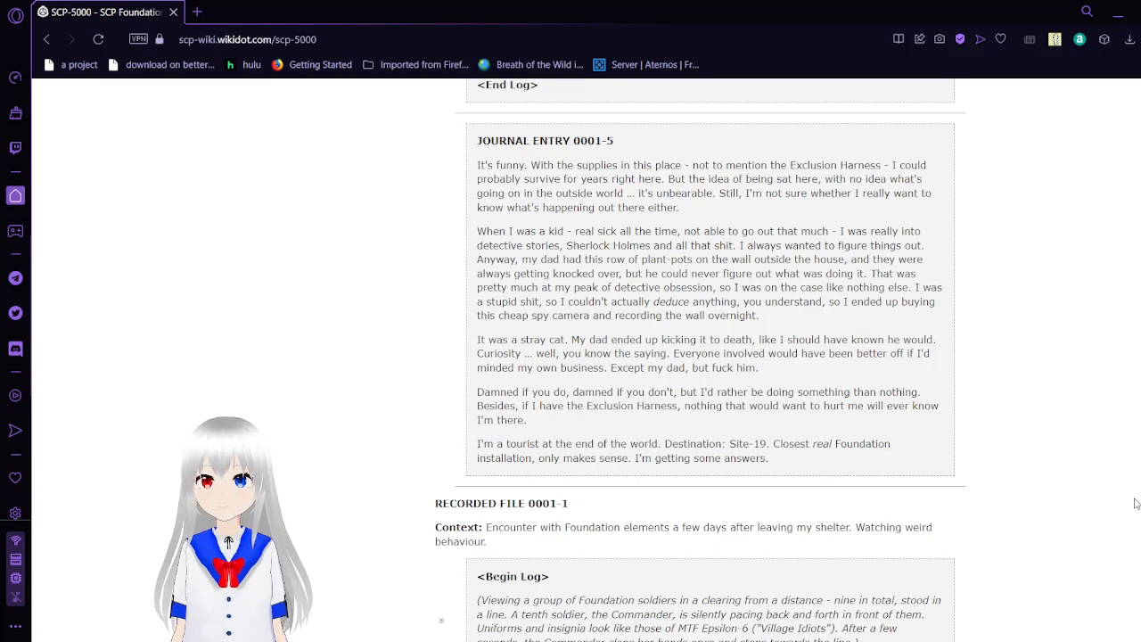
scroll("down", 3)
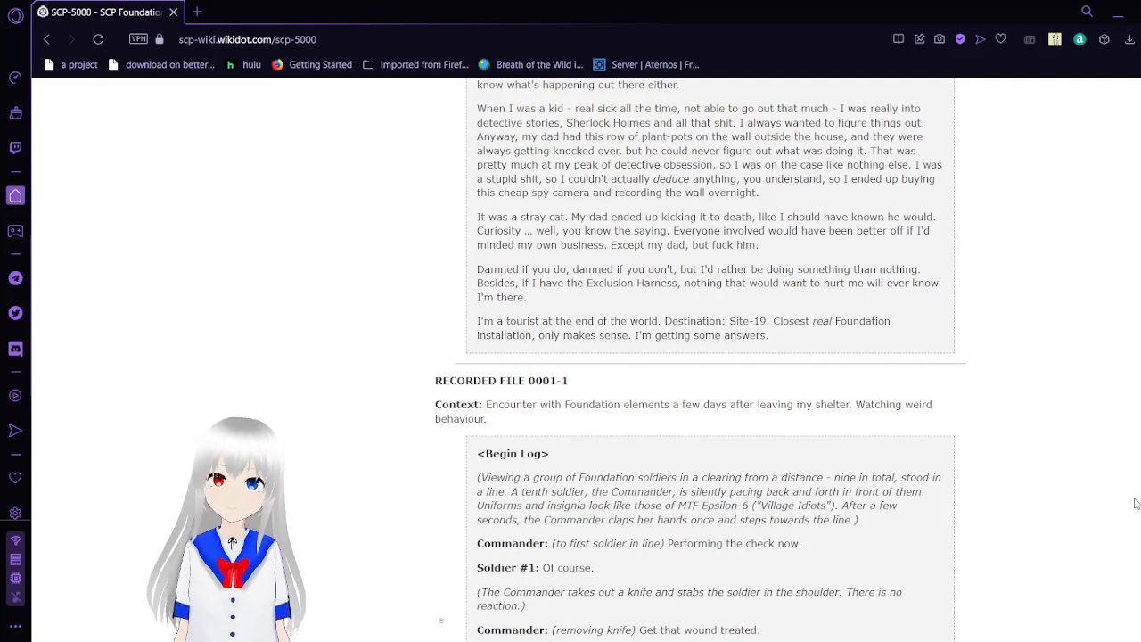
Scroll through Recorded File 0001-1's transcript to its End Log, Closing Notes and the Recorded File 0001-2 heading.
scroll("down", 3)
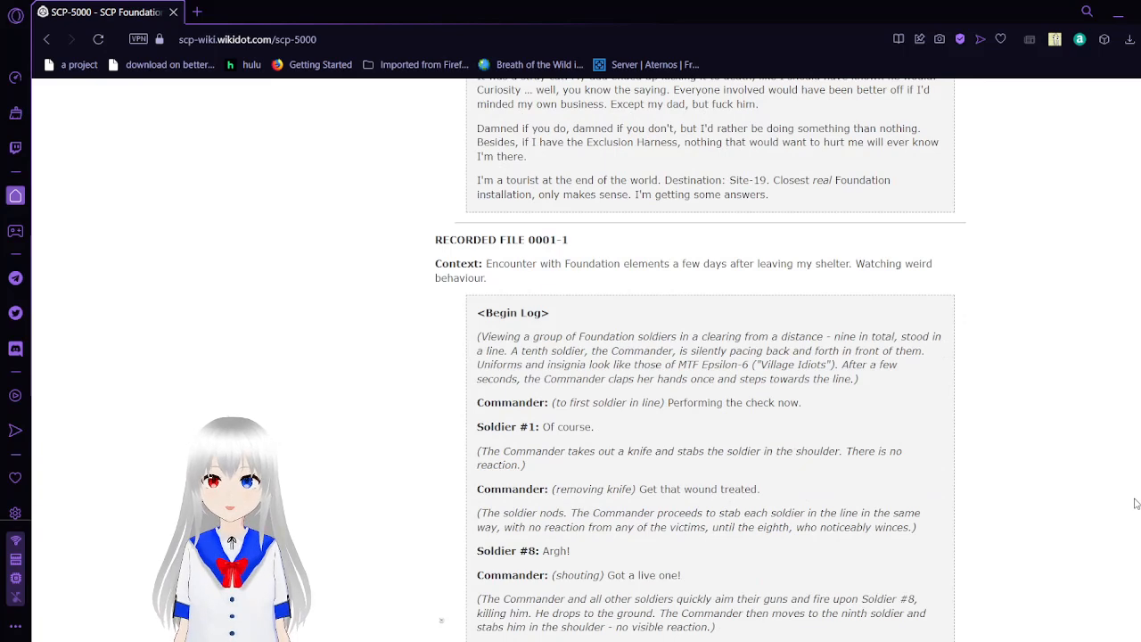
scroll("down", 3)
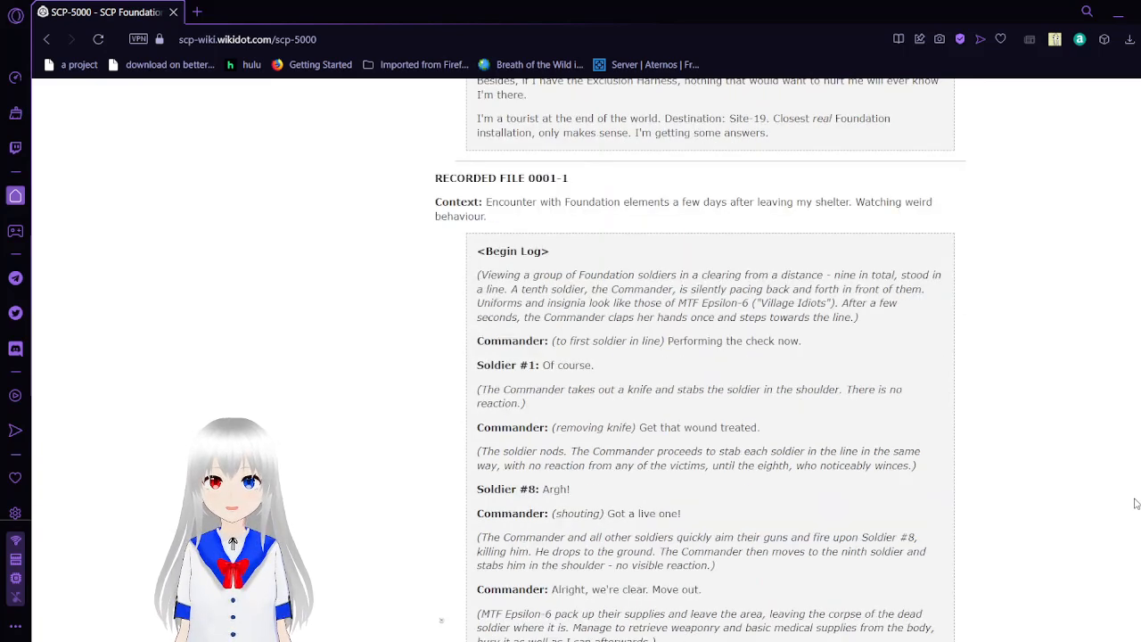
scroll("down", 3)
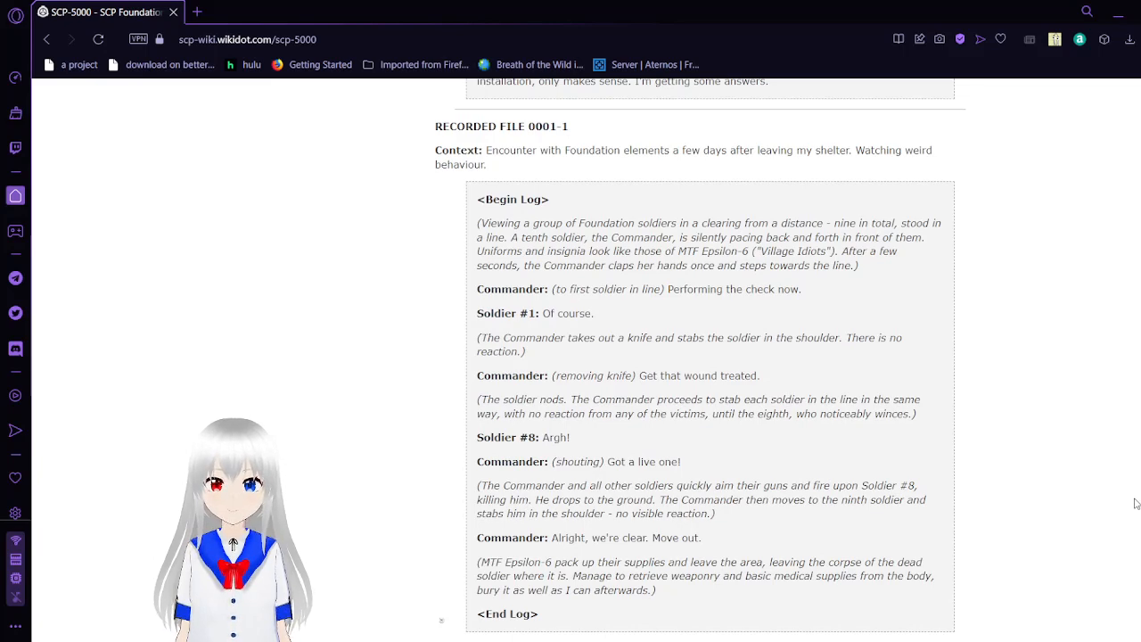
scroll("down", 3)
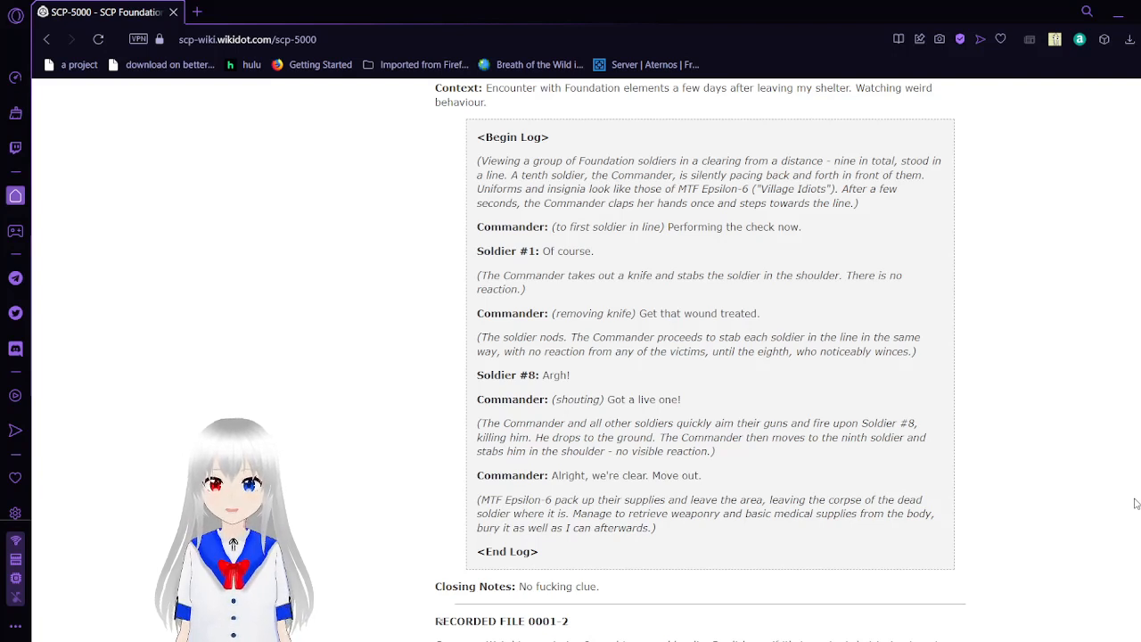
Scroll through Recorded File 0001-2's radio transmission log and closing notes to where Journal Entry 0001-6 begins.
scroll("down", 3)
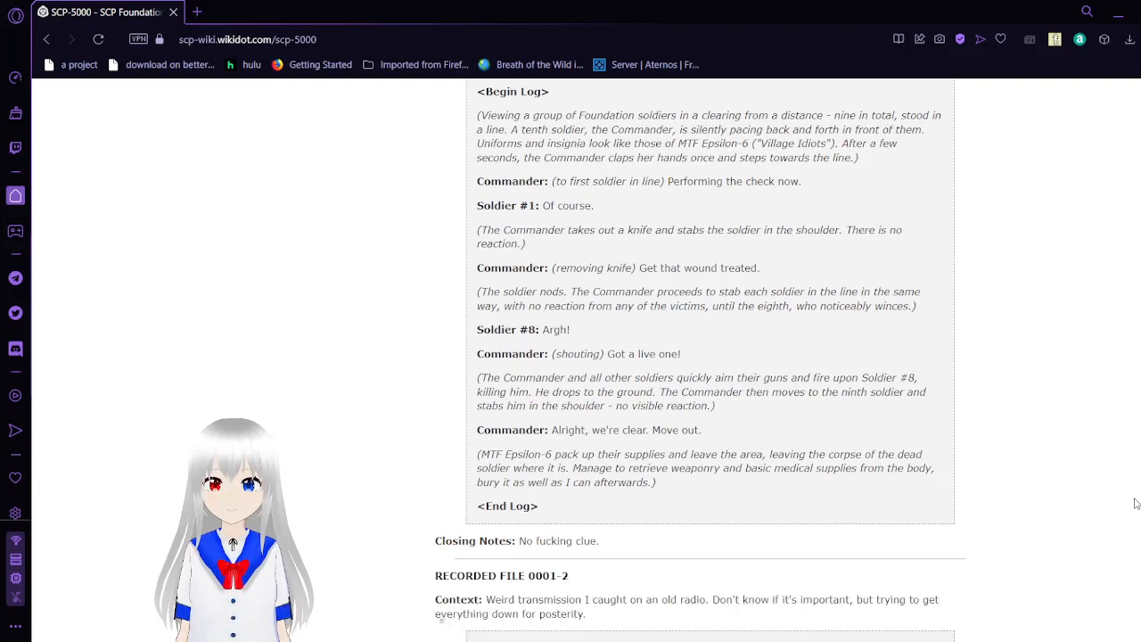
scroll("down", 3)
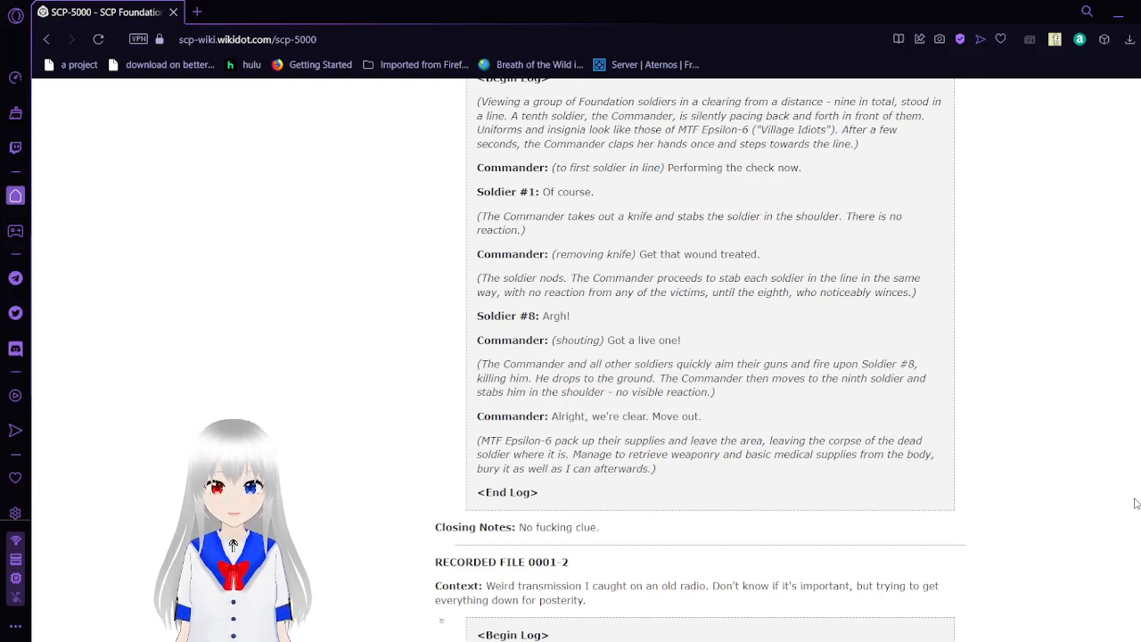
scroll("down", 3)
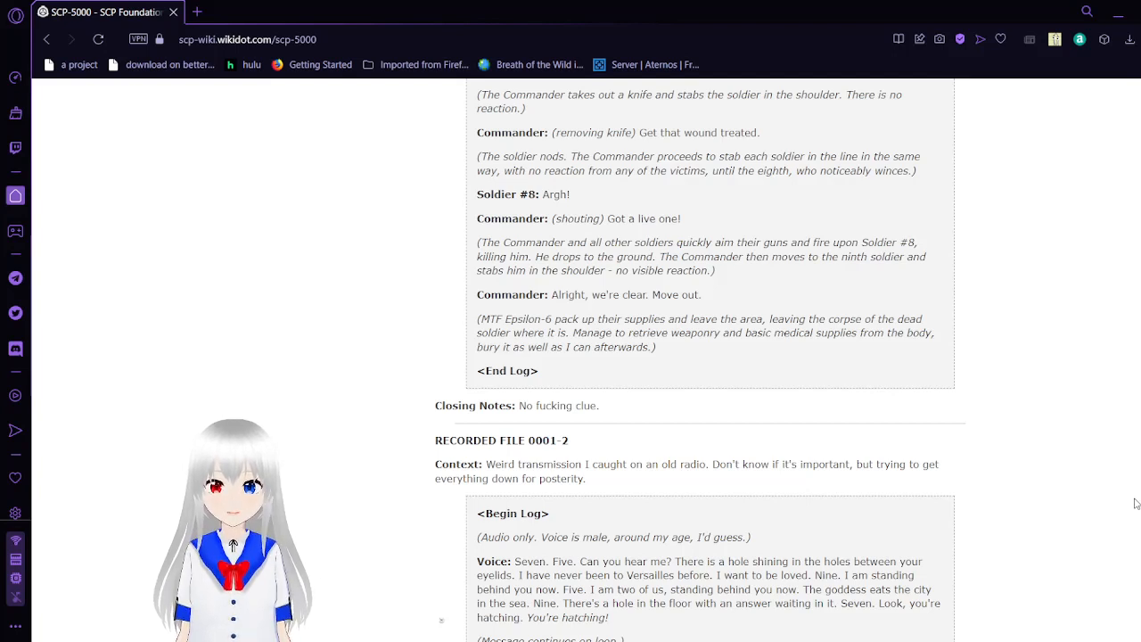
scroll("down", 3)
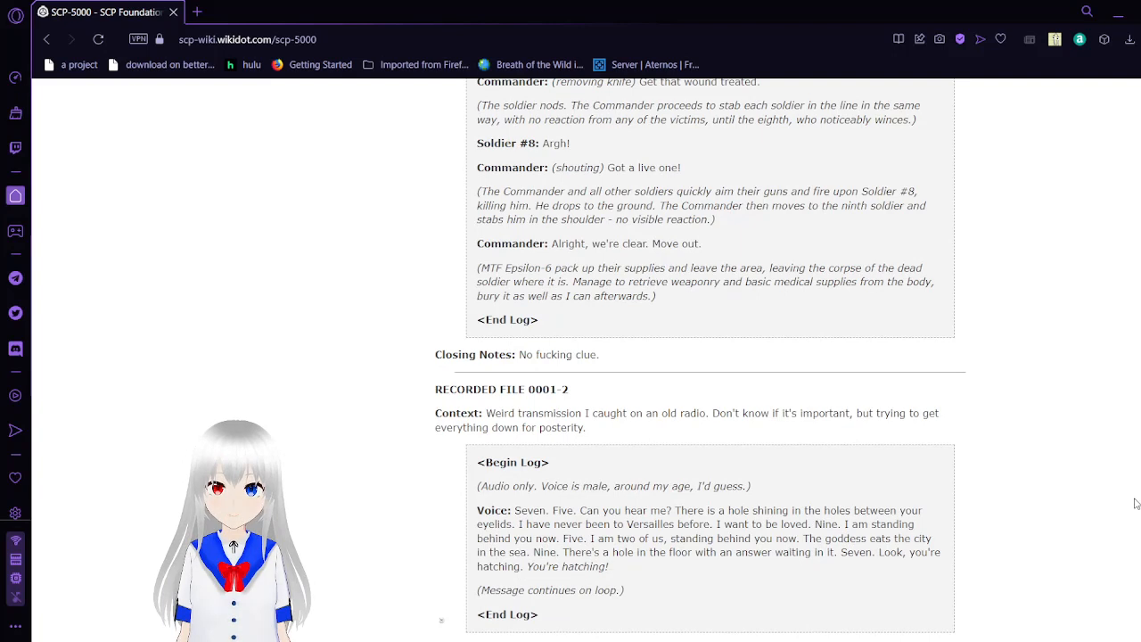
scroll("down", 3)
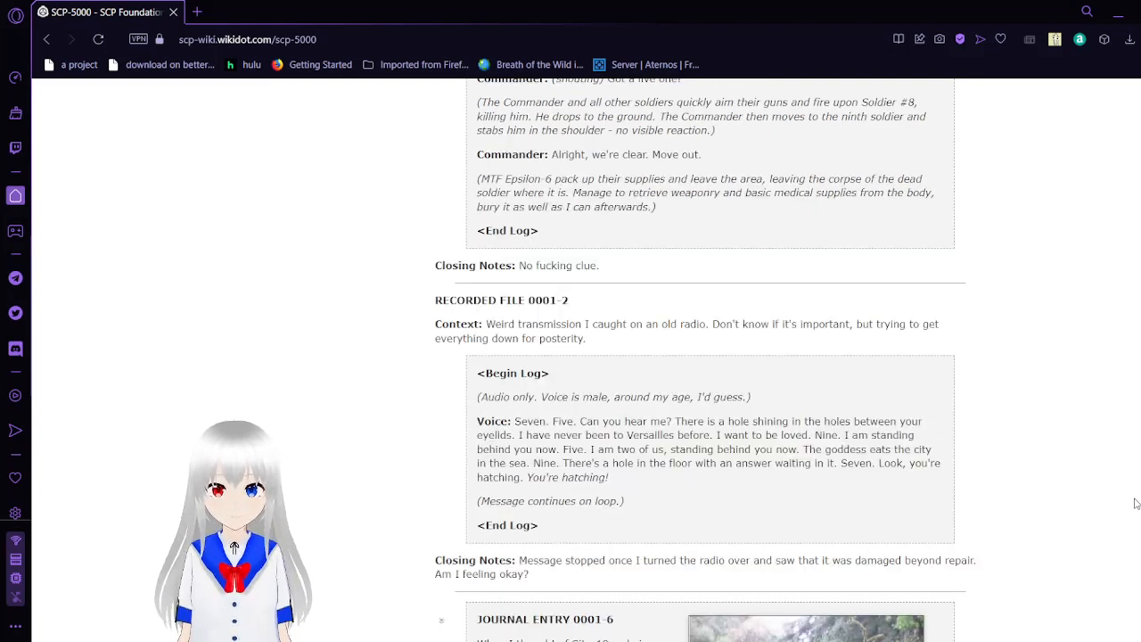
scroll("down", 3)
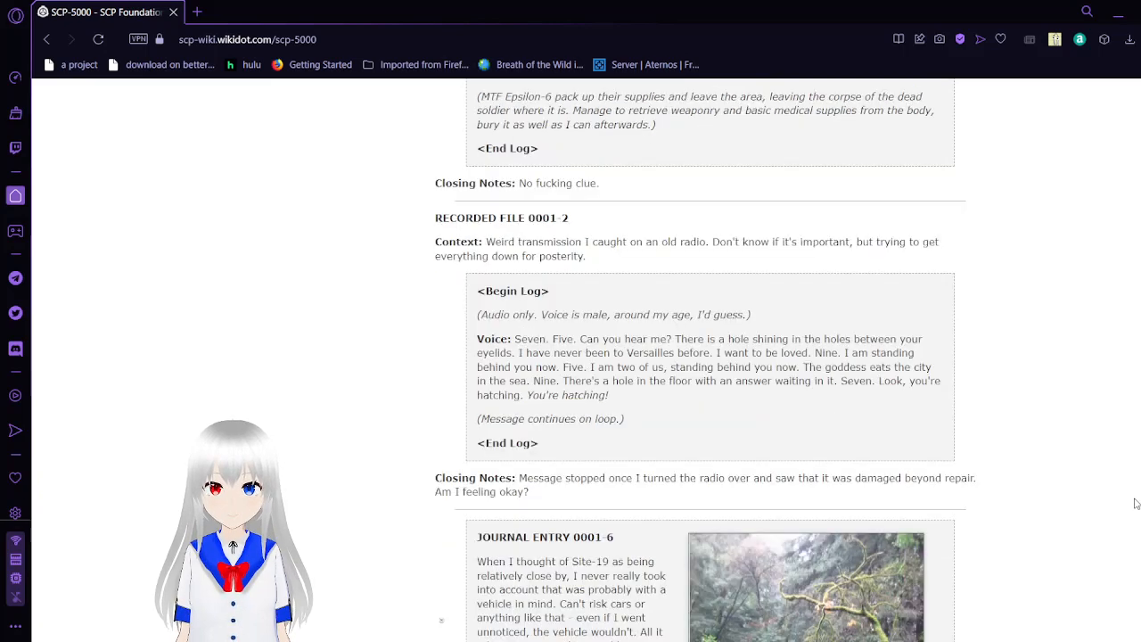
scroll("down", 3)
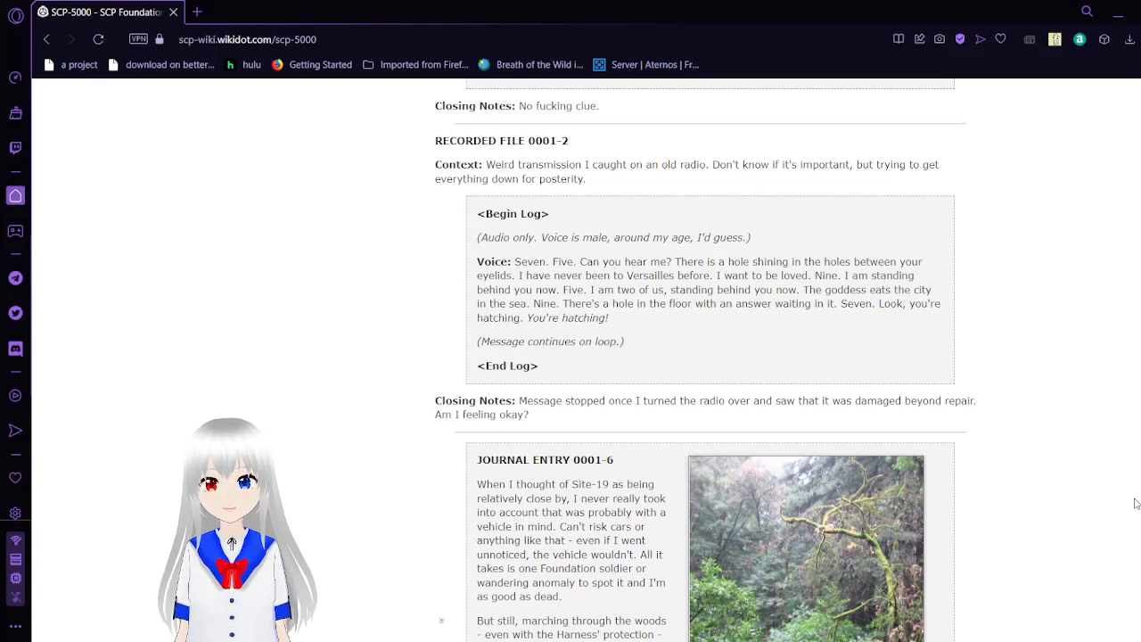
Scroll to show all of Journal Entry 0001-6 with its forest photo and the Composed File 0001-2 heading below.
scroll("down", 3)
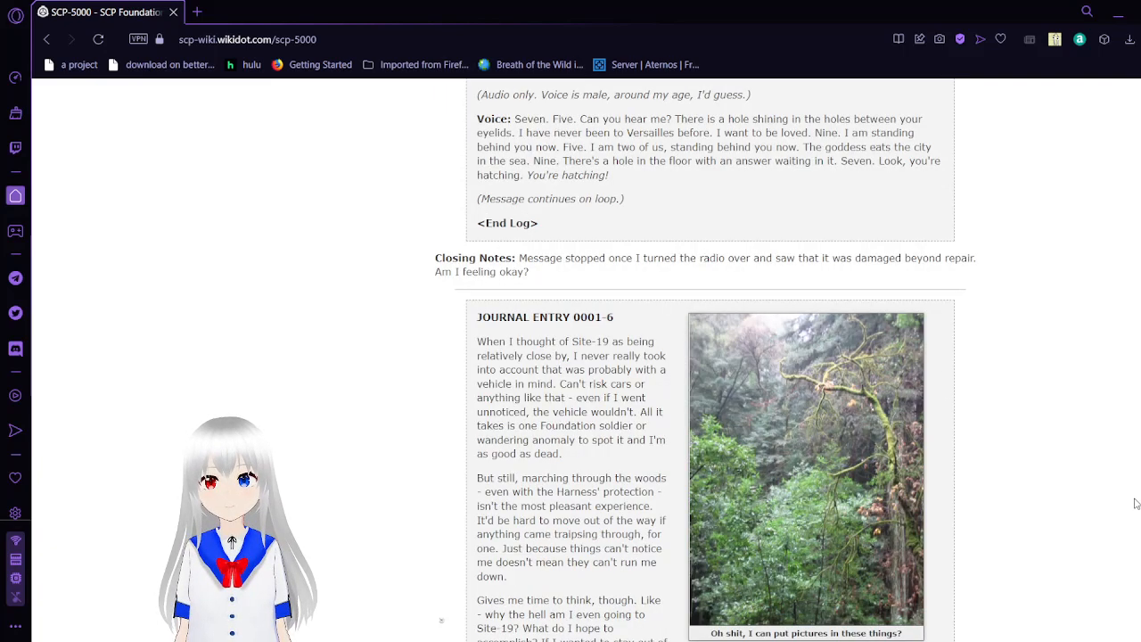
scroll("down", 3)
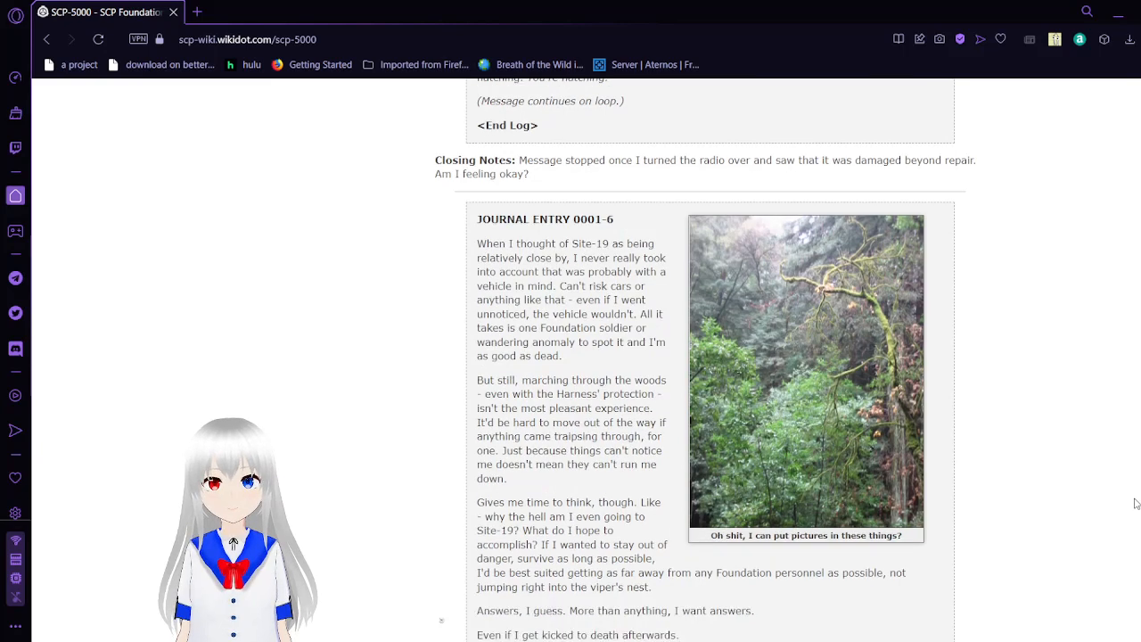
scroll("down", 3)
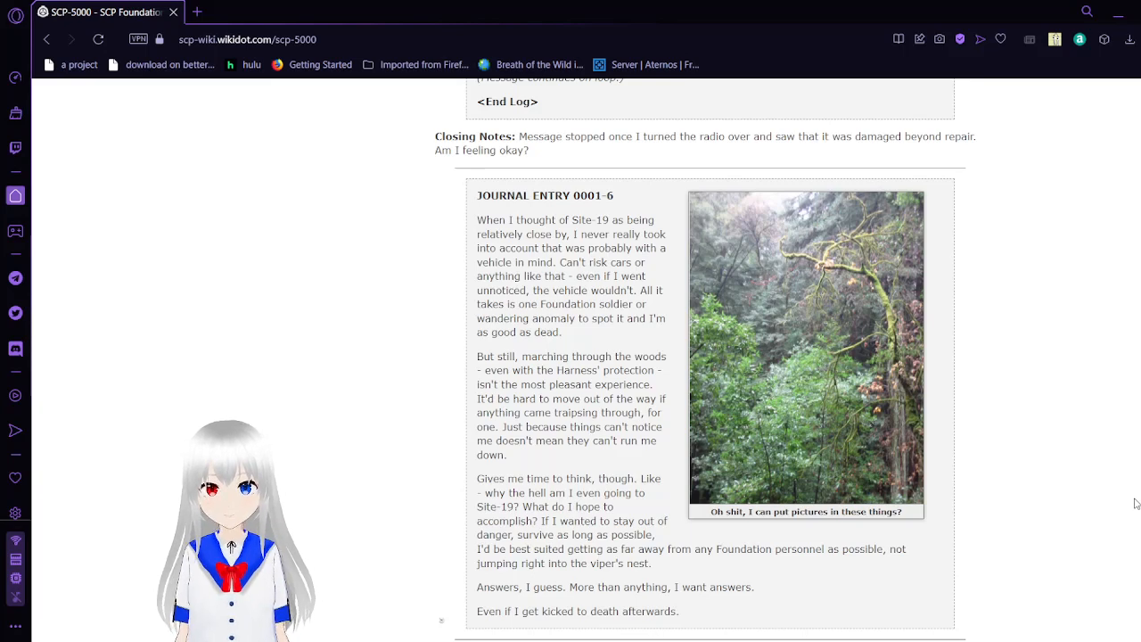
scroll("down", 3)
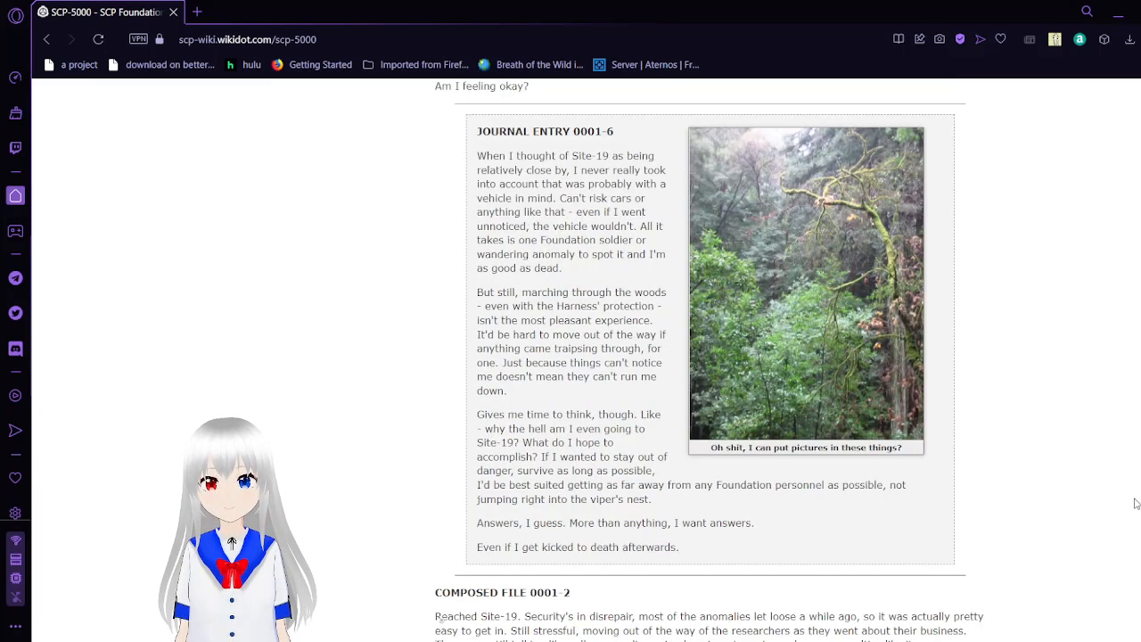
scroll("down", 3)
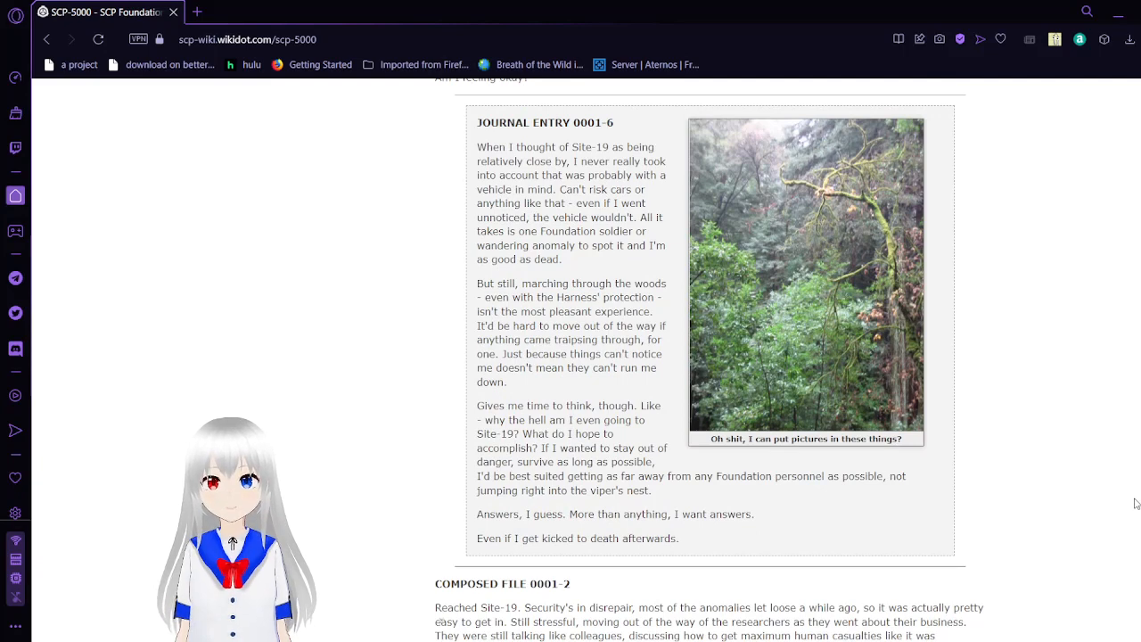
scroll("down", 3)
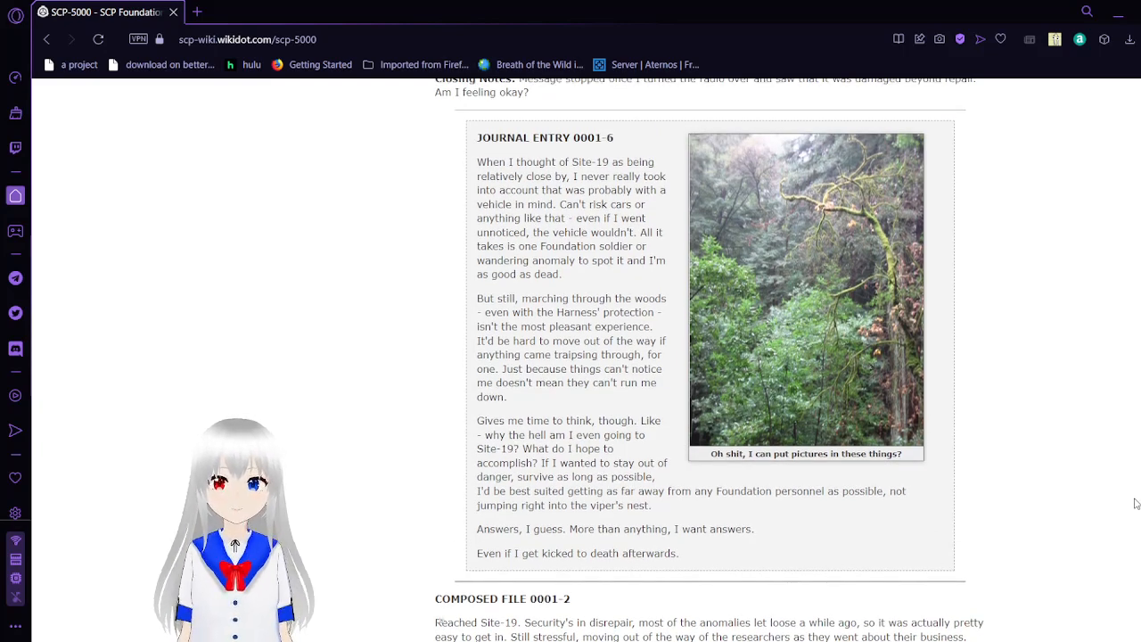
Scroll into Composed File 0001-2's opening paragraphs and its Date/Events timeline through 02/01/2020.
scroll("down", 3)
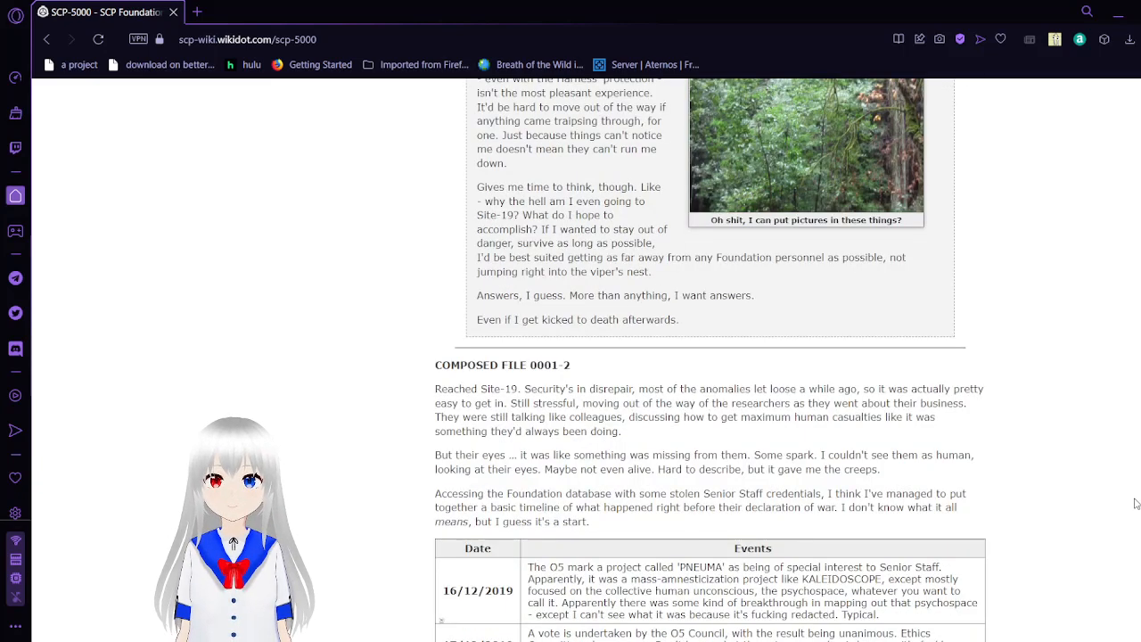
scroll("down", 3)
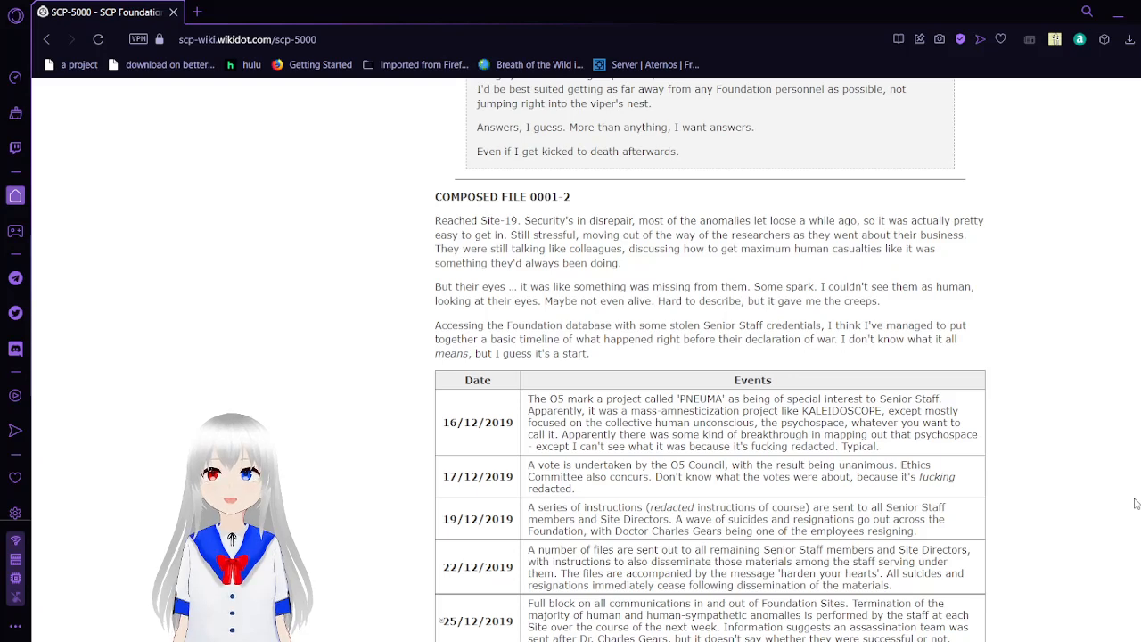
scroll("down", 3)
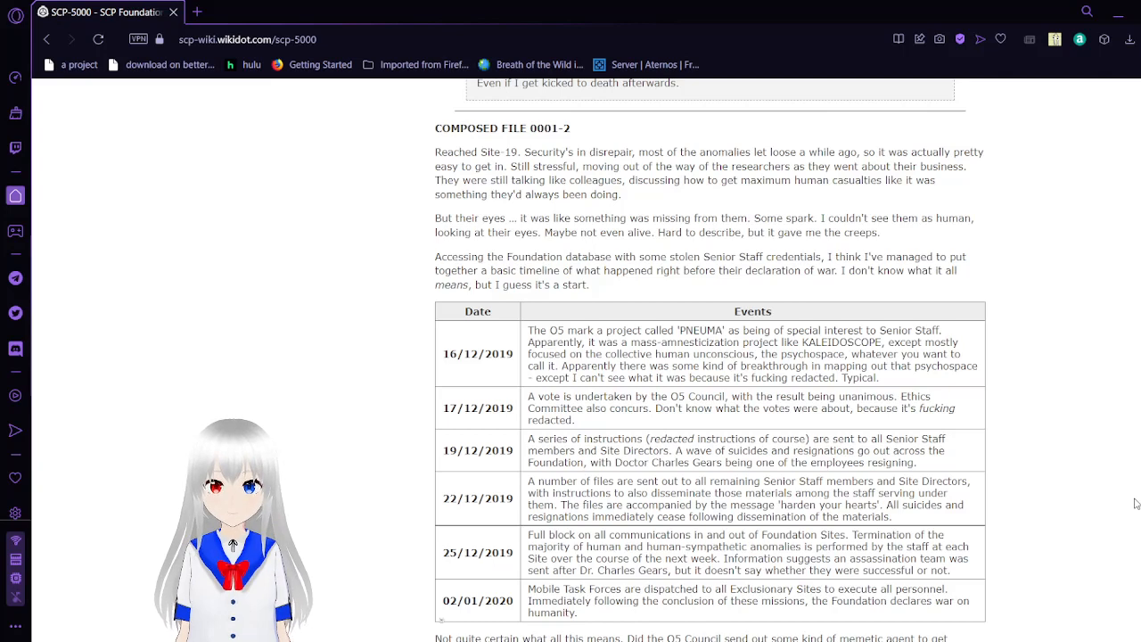
Scroll past the O5 Council timeline to the anomaly-action table starting with SCP-1370, SCP-1048 and SCP-1290.
scroll("down", 3)
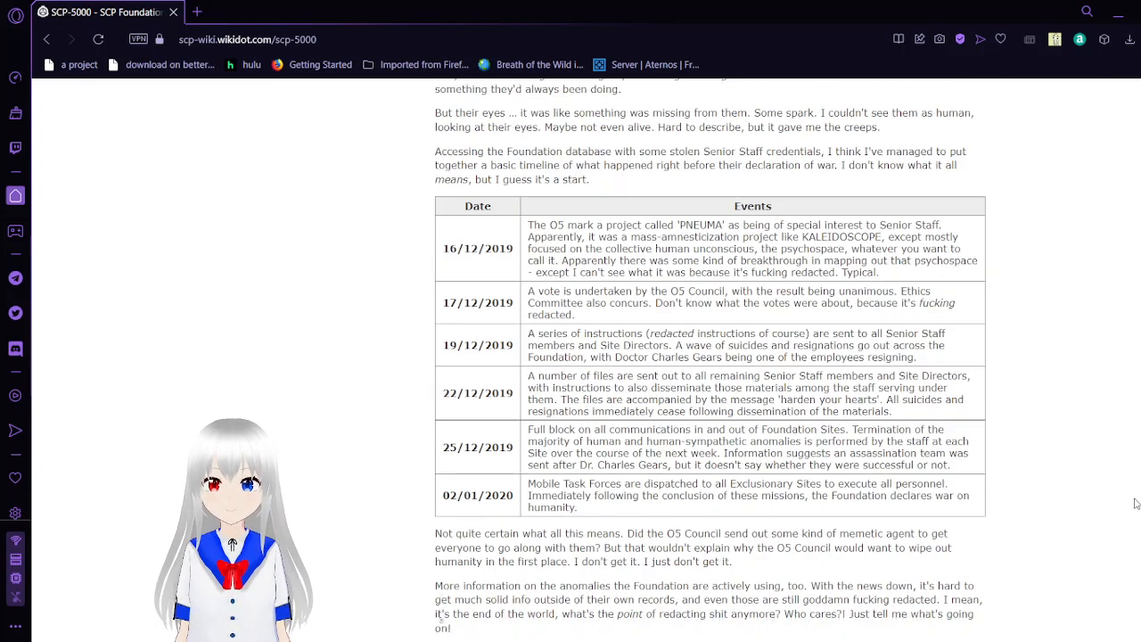
scroll("down", 3)
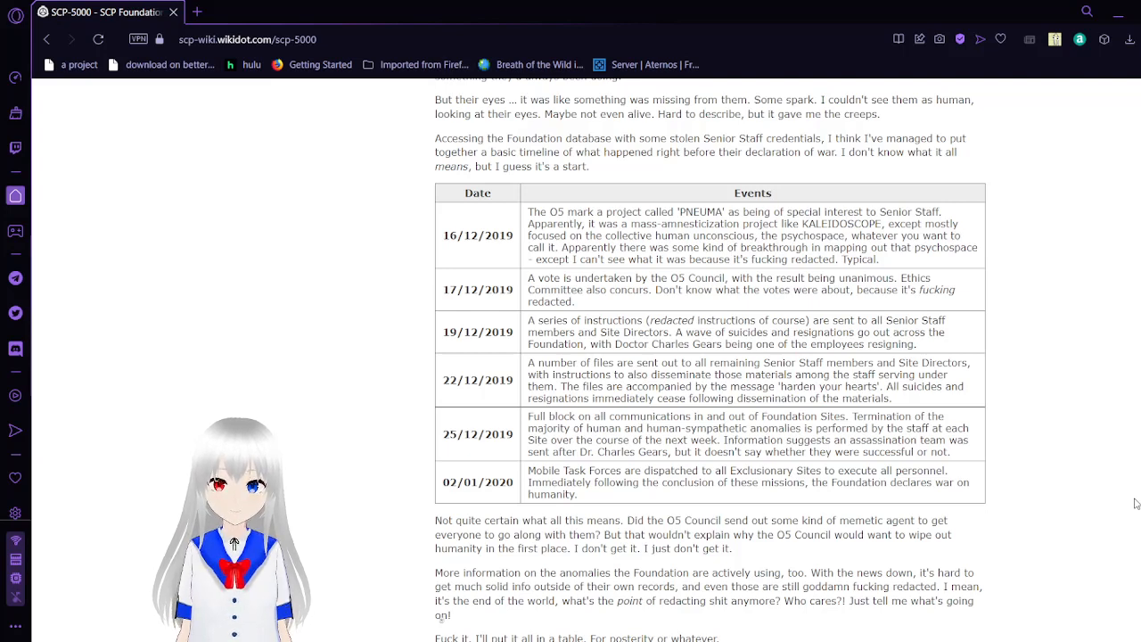
scroll("down", 3)
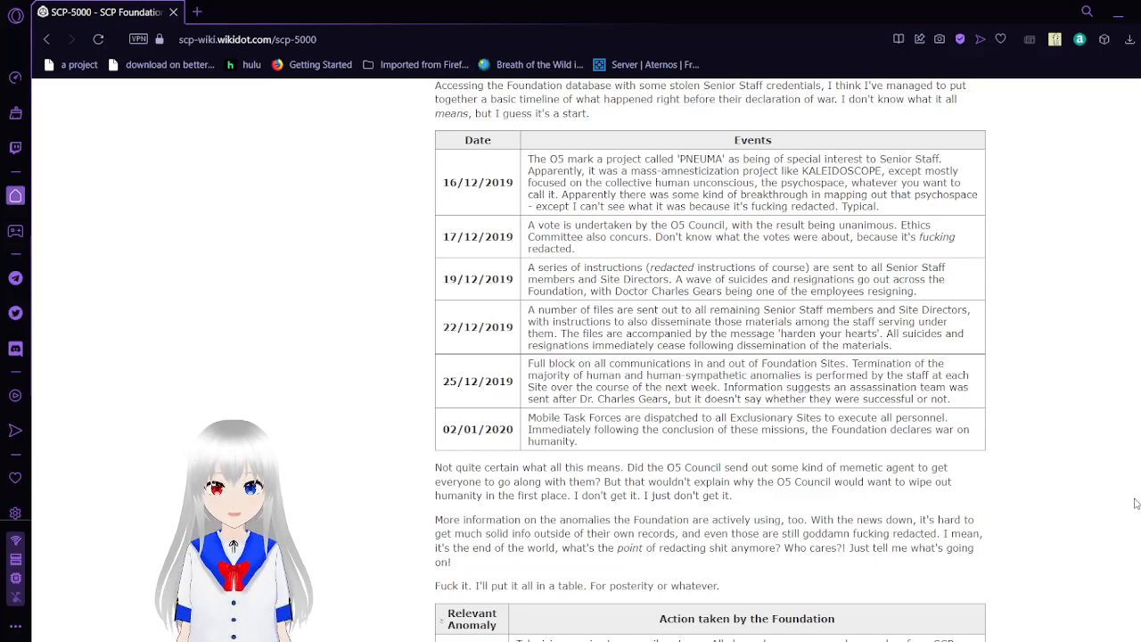
scroll("down", 3)
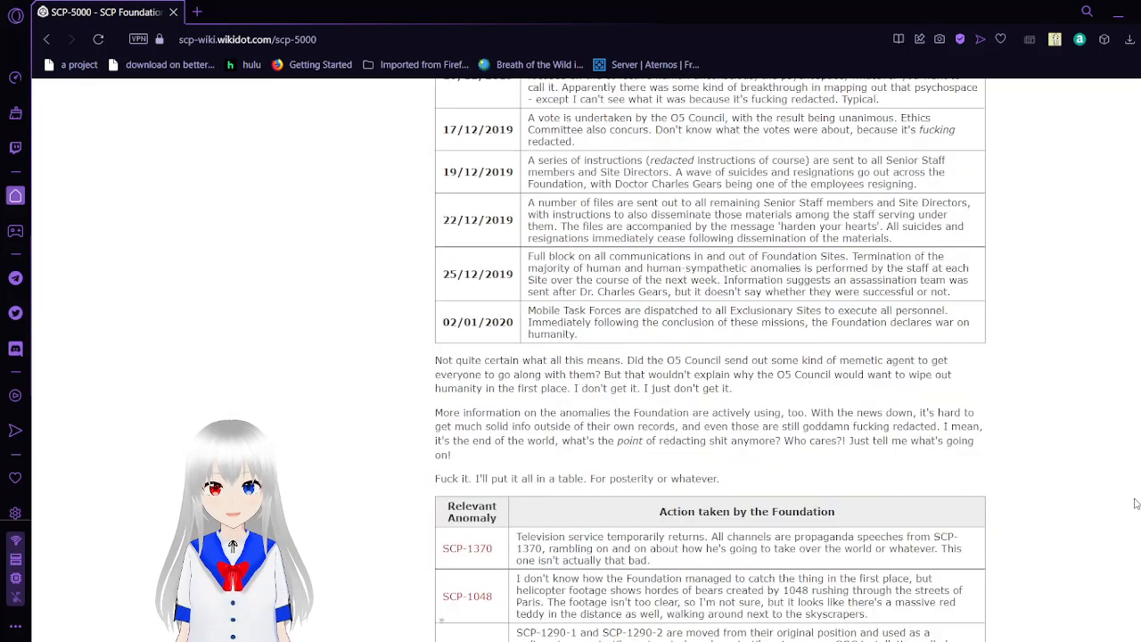
scroll("down", 3)
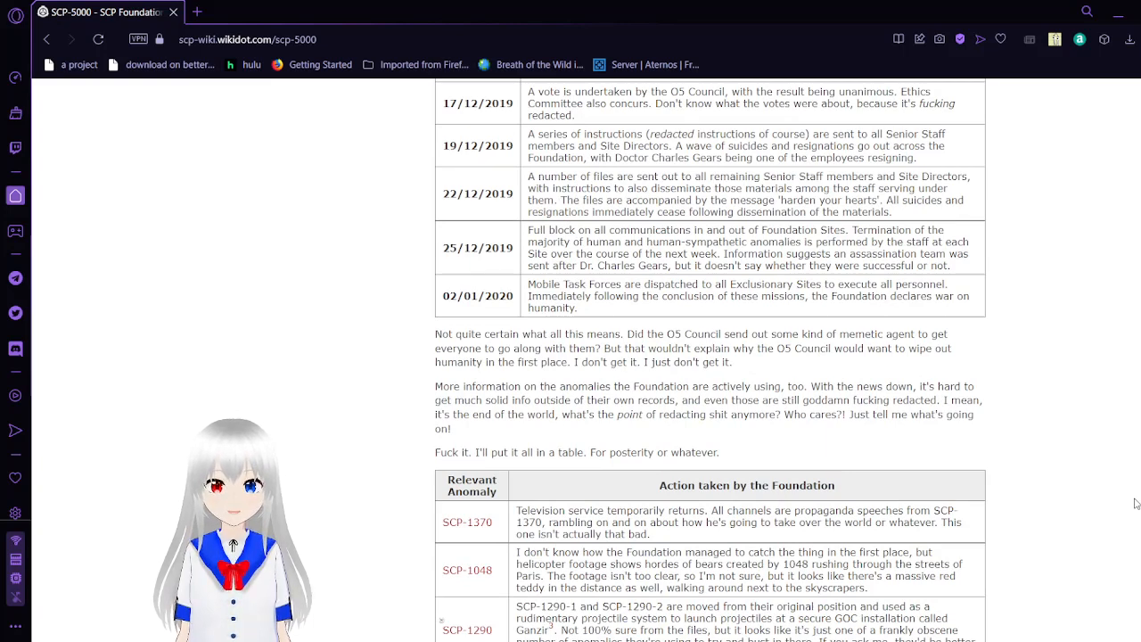
Scroll to finish the anomaly table through SCP-1440 and SCP-1678, reaching [FILES DELETED] and Journal Entry 0001-7.
scroll("down", 3)
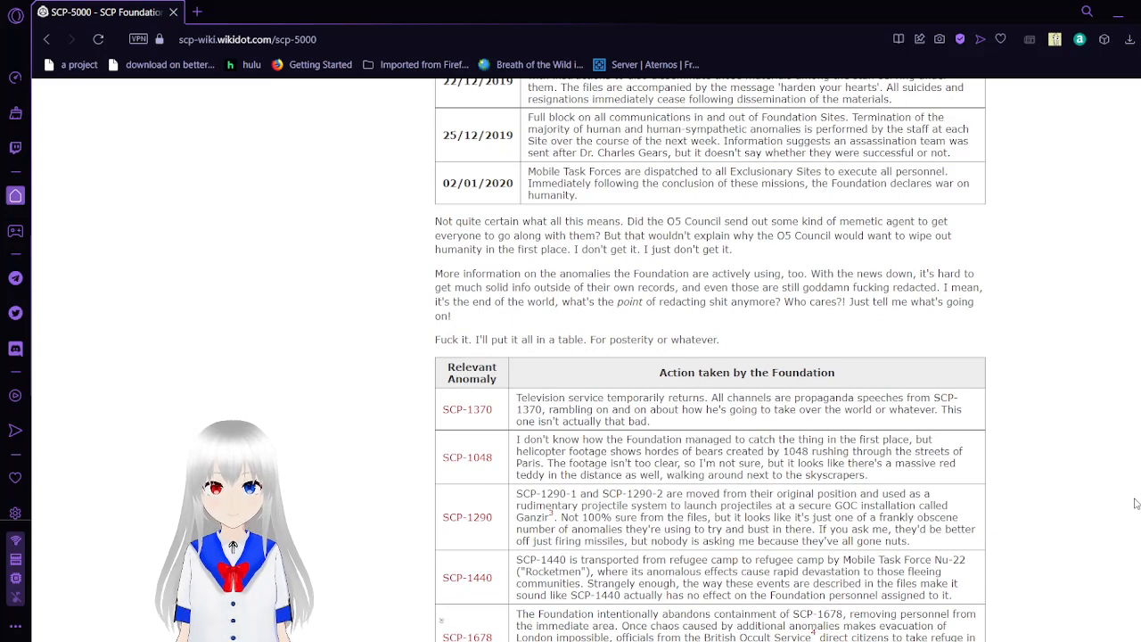
scroll("down", 3)
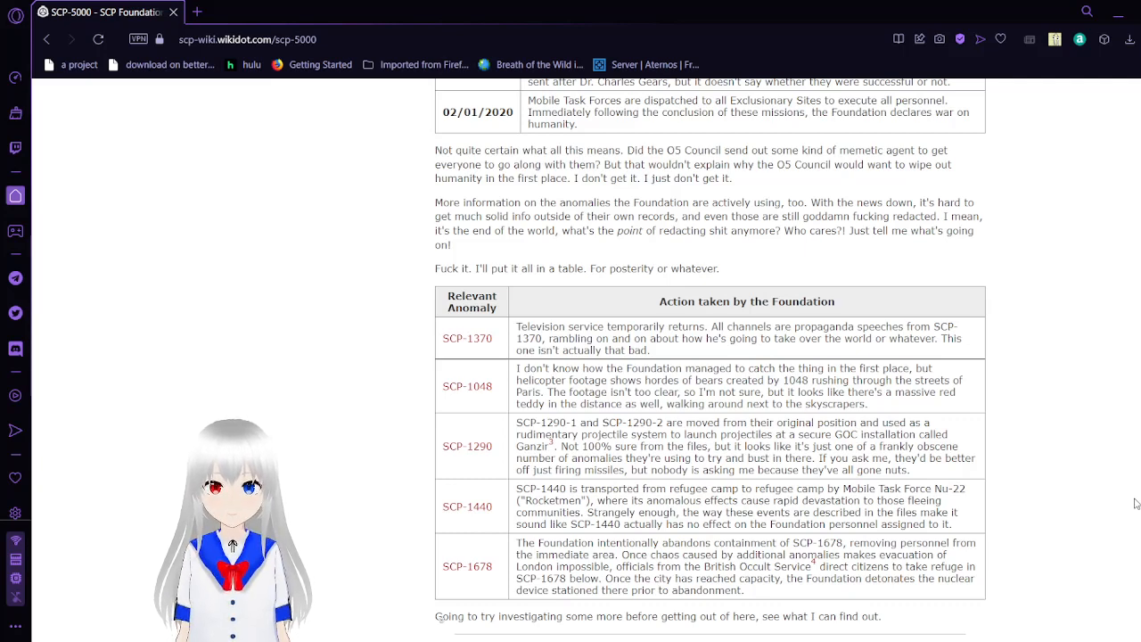
scroll("down", 3)
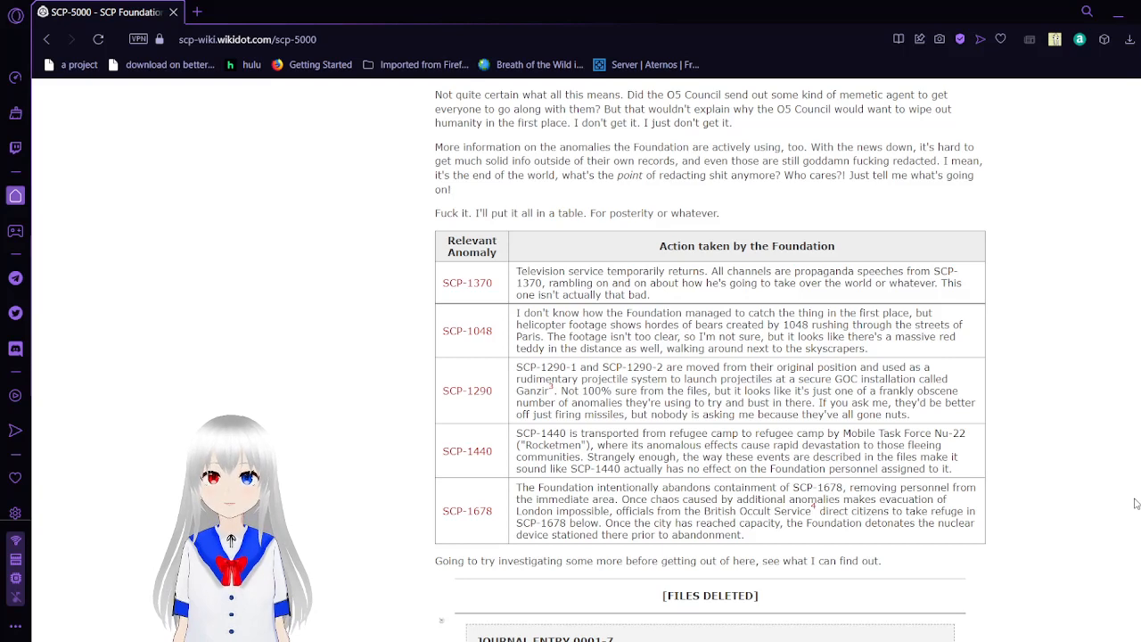
scroll("down", 3)
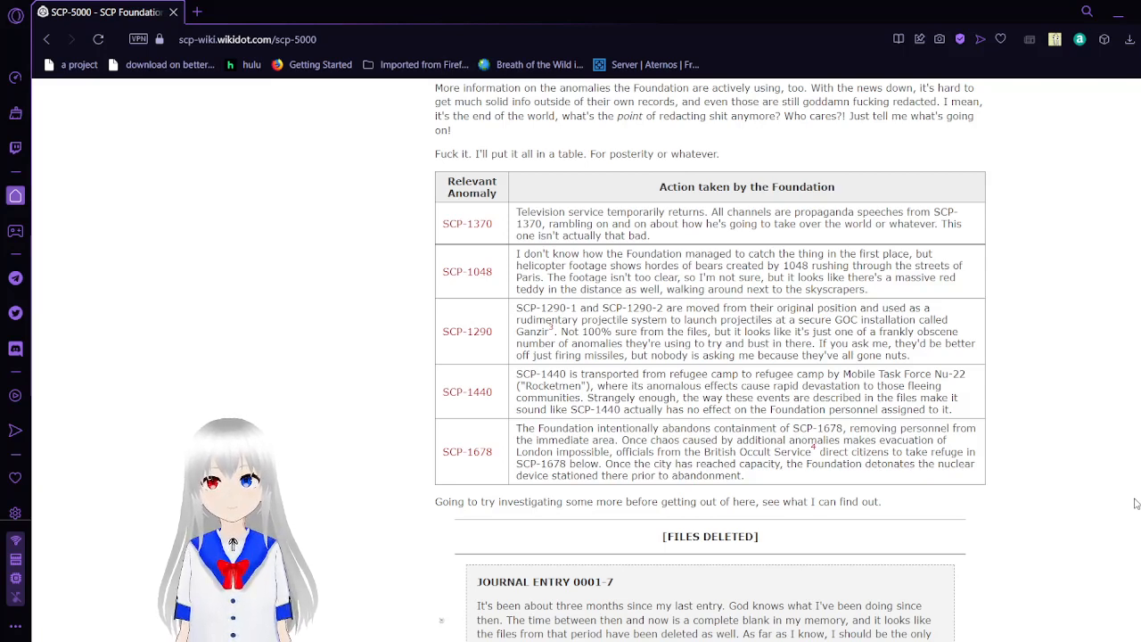
Scroll into Journal Entry 0001-7's paragraphs about lost memories, scars and Site-19 being gone.
scroll("down", 3)
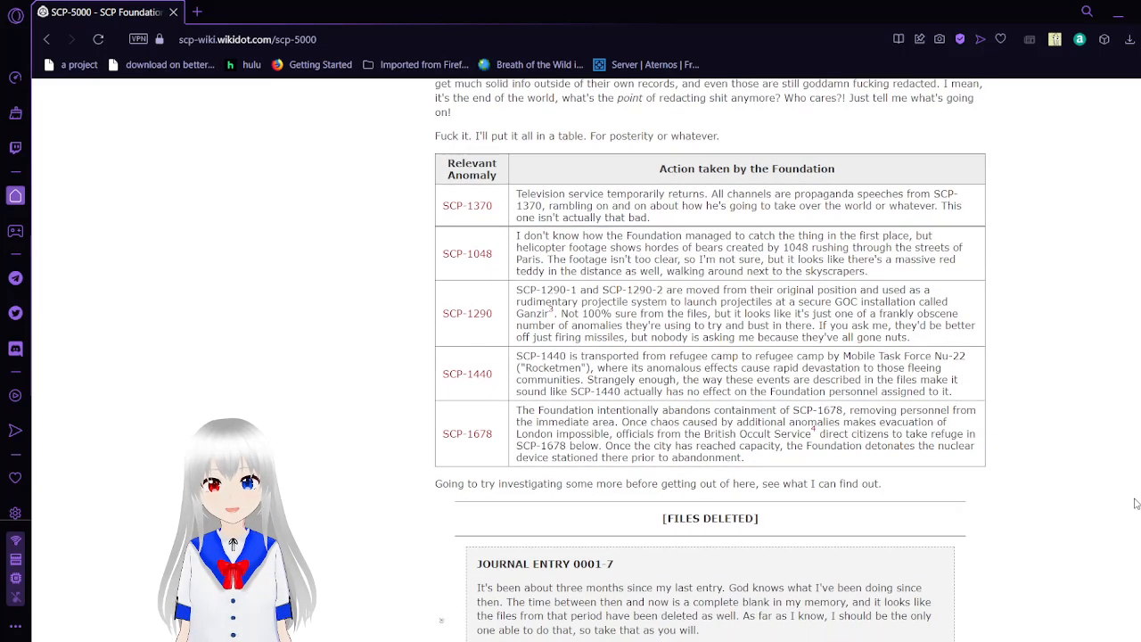
scroll("down", 3)
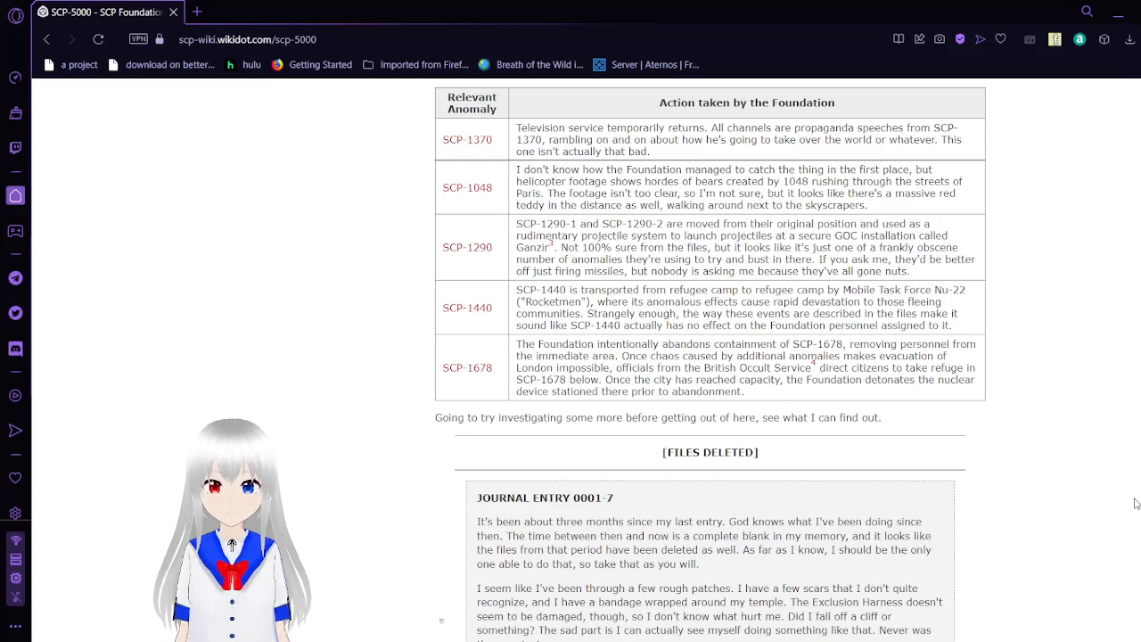
scroll("down", 3)
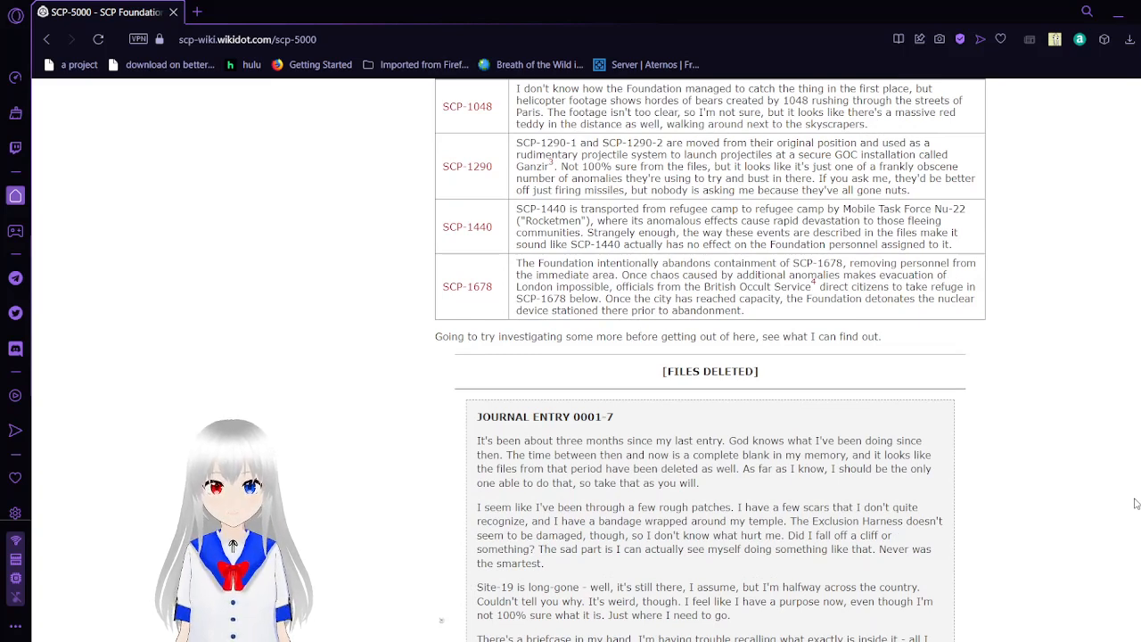
Scroll through all of Journal Entry 0001-8 until Composed File 0001-3 begins.
scroll("down", 3)
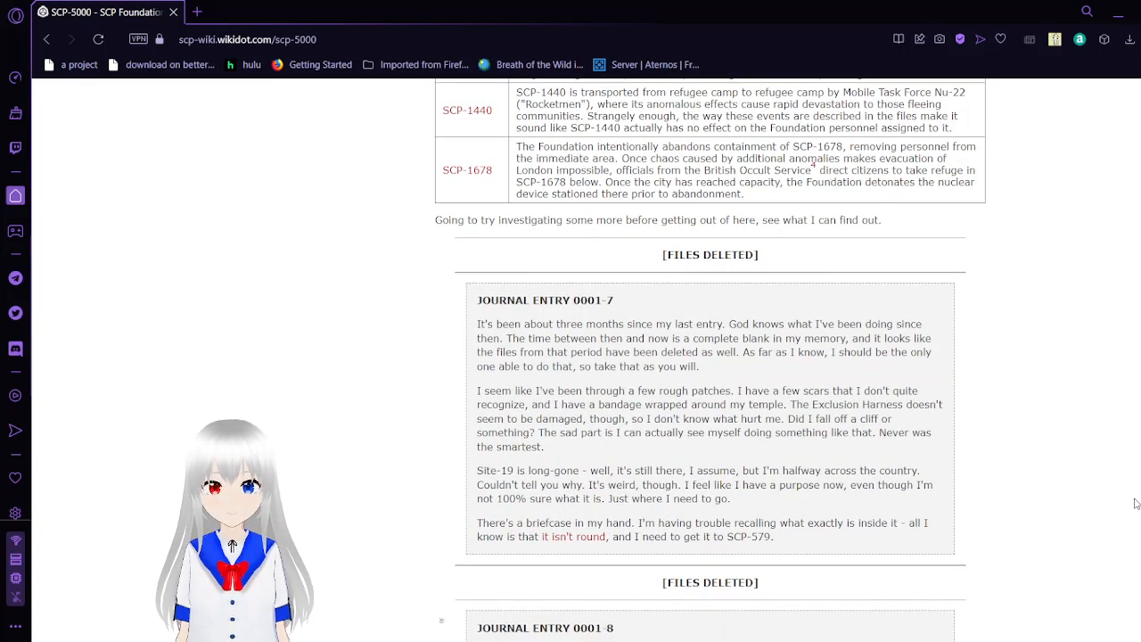
scroll("down", 3)
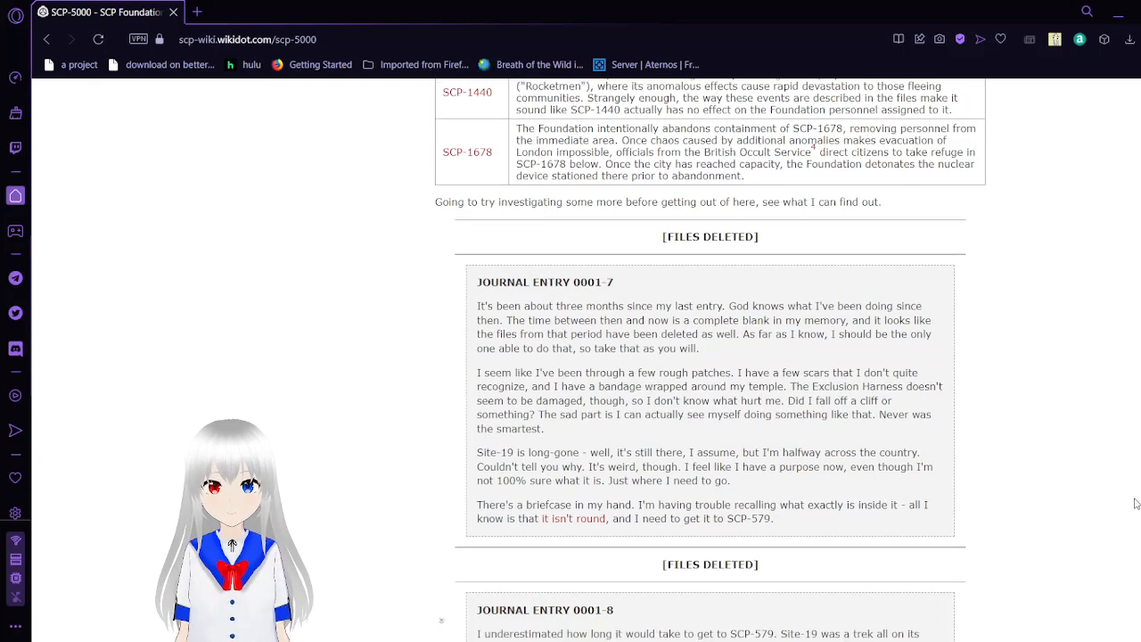
scroll("down", 3)
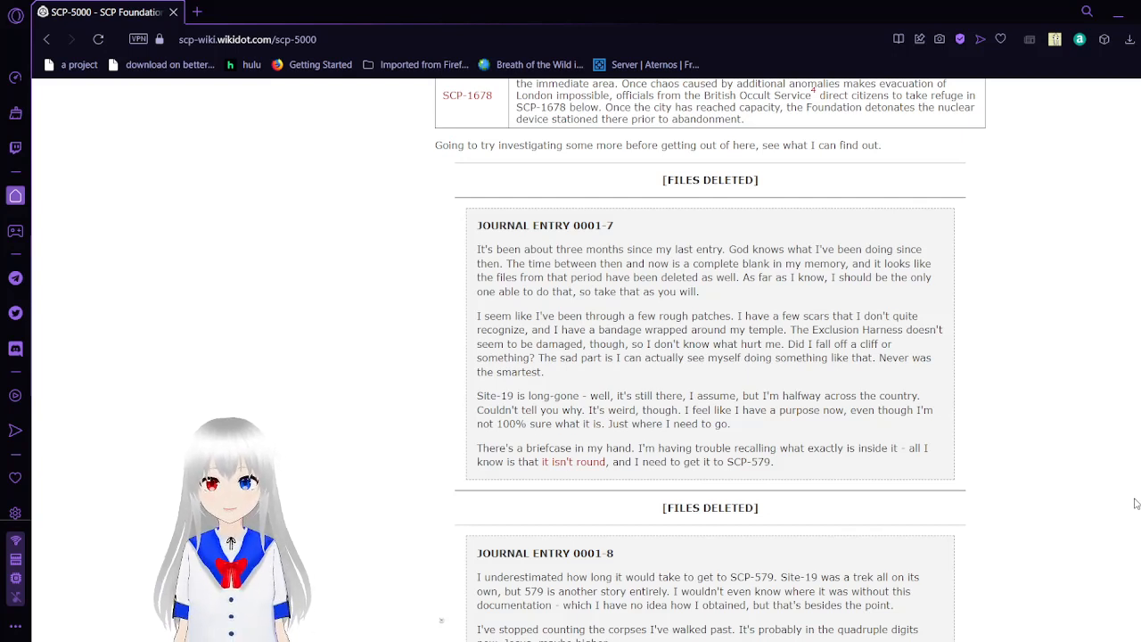
scroll("down", 3)
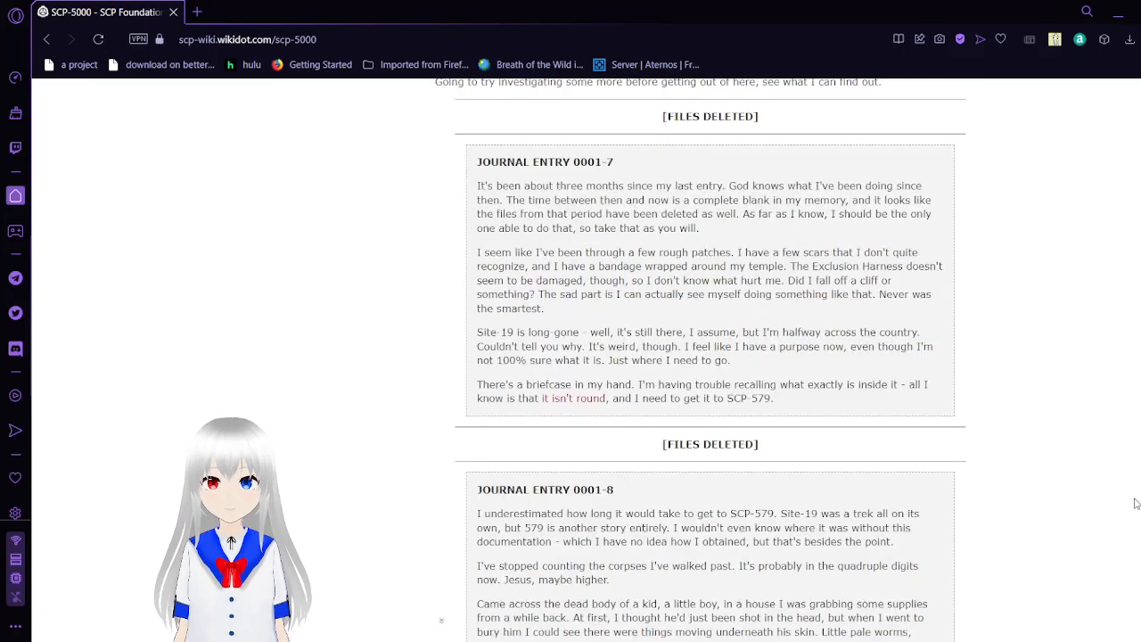
scroll("down", 3)
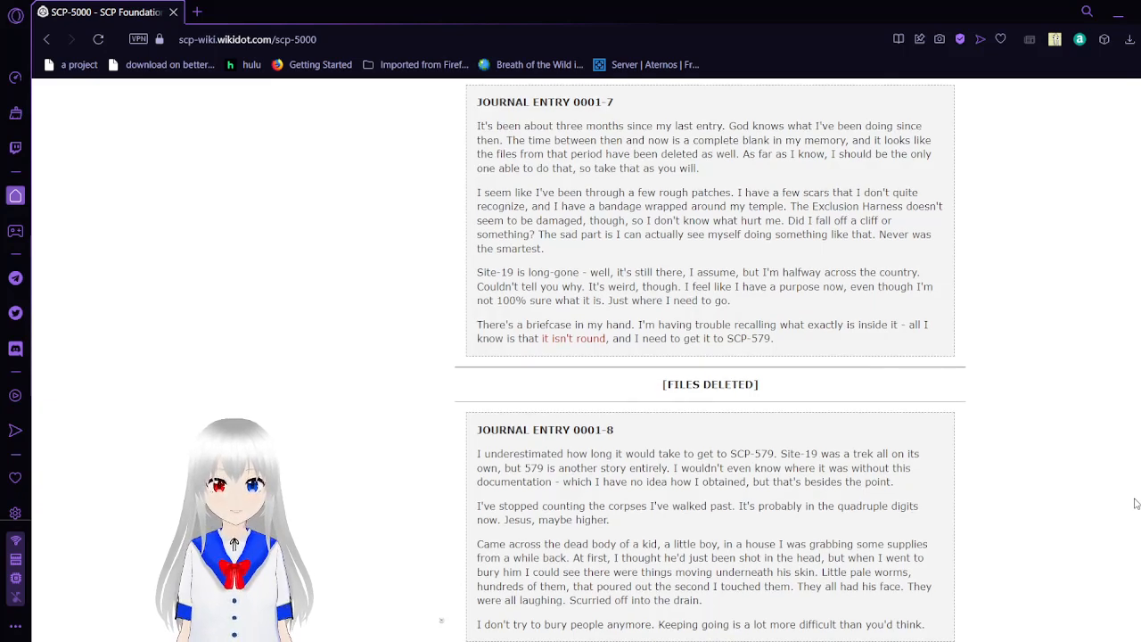
scroll("down", 3)
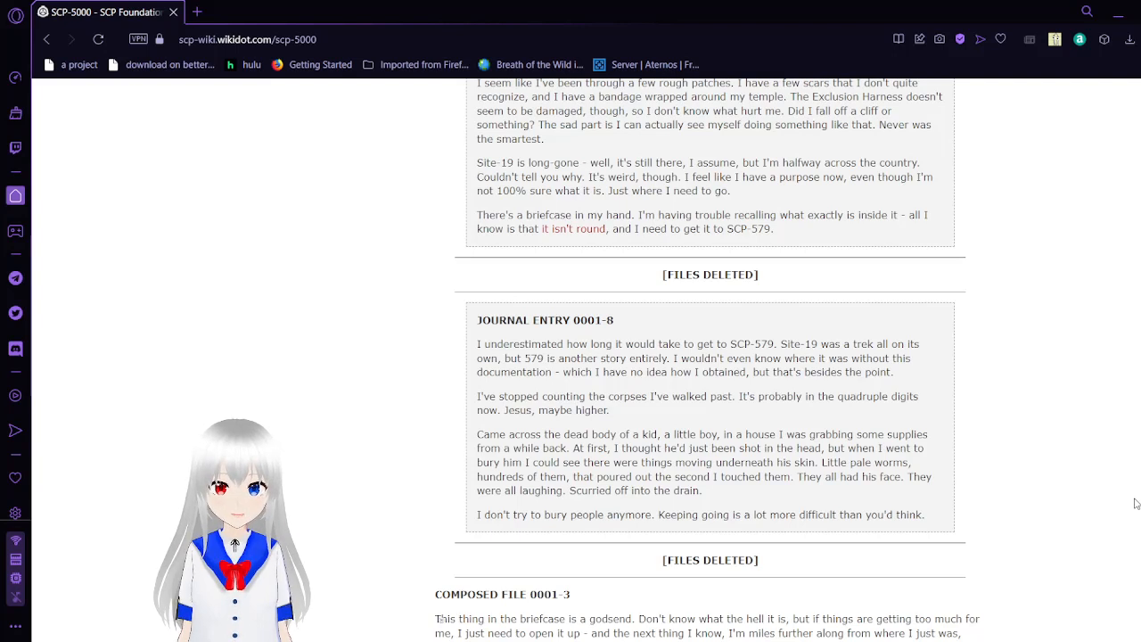
Scroll into Composed File 0001-3's briefcase and Foundation-database paragraphs and the top of its anomaly table.
scroll("down", 3)
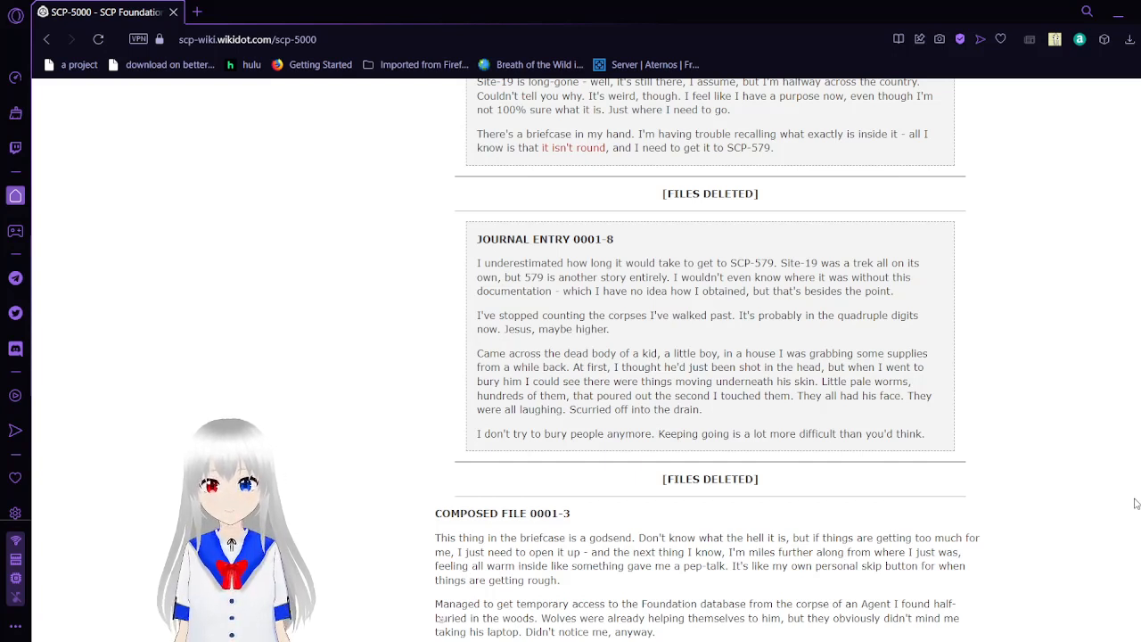
scroll("down", 3)
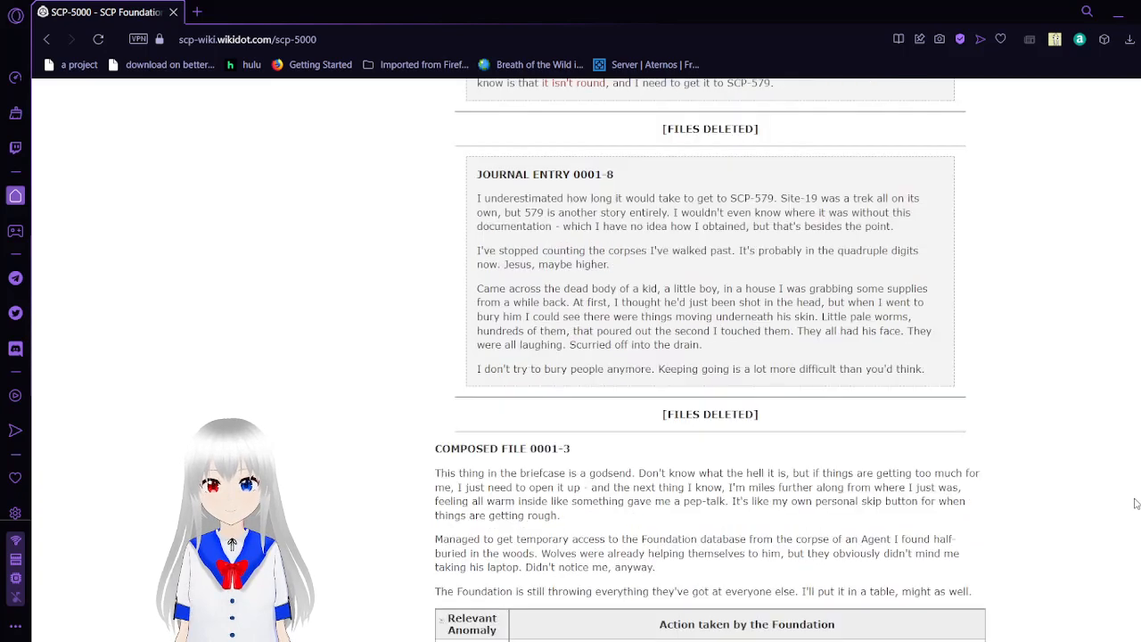
scroll("down", 3)
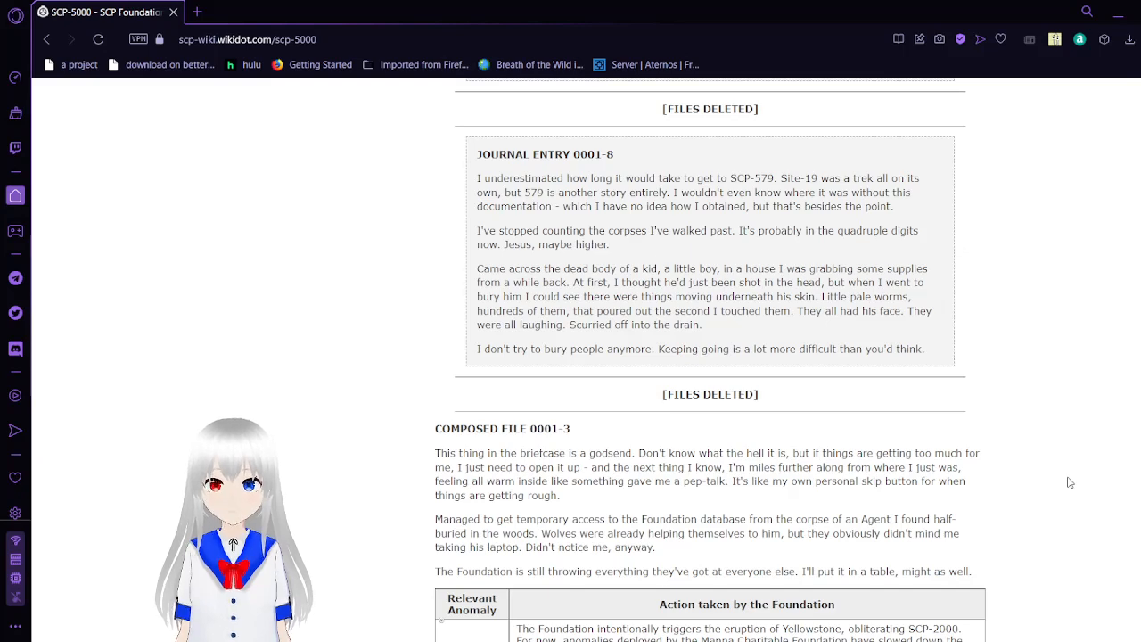
Scroll to show the full anomaly table from SCP-2000 through SCP-2639 and the start of Journal Entry 0001-9.
scroll("down", 3)
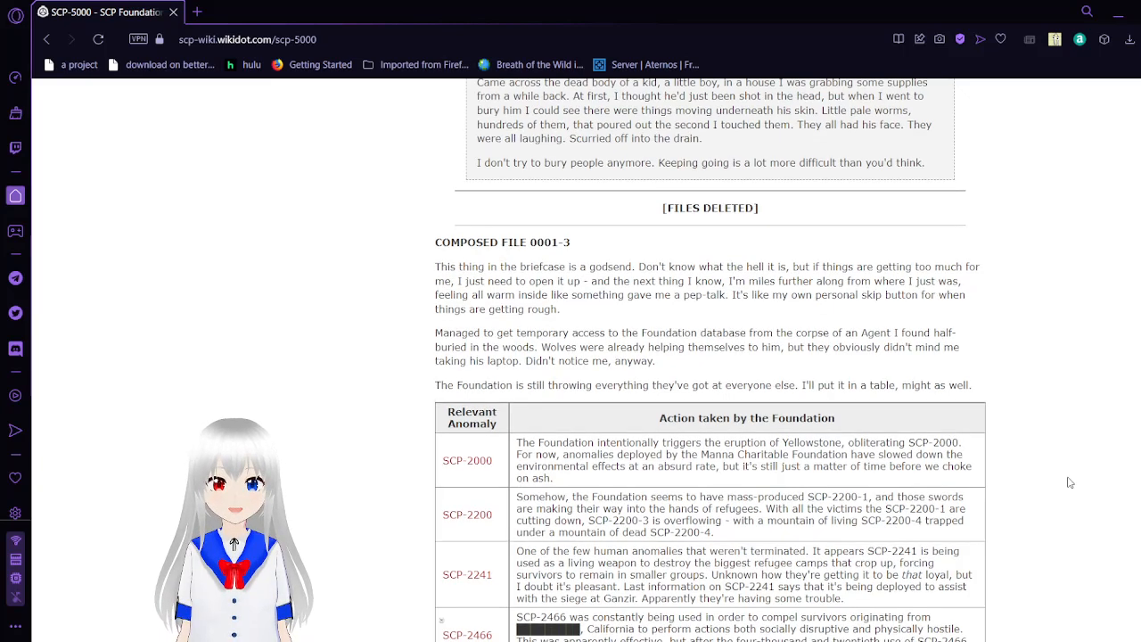
scroll("down", 3)
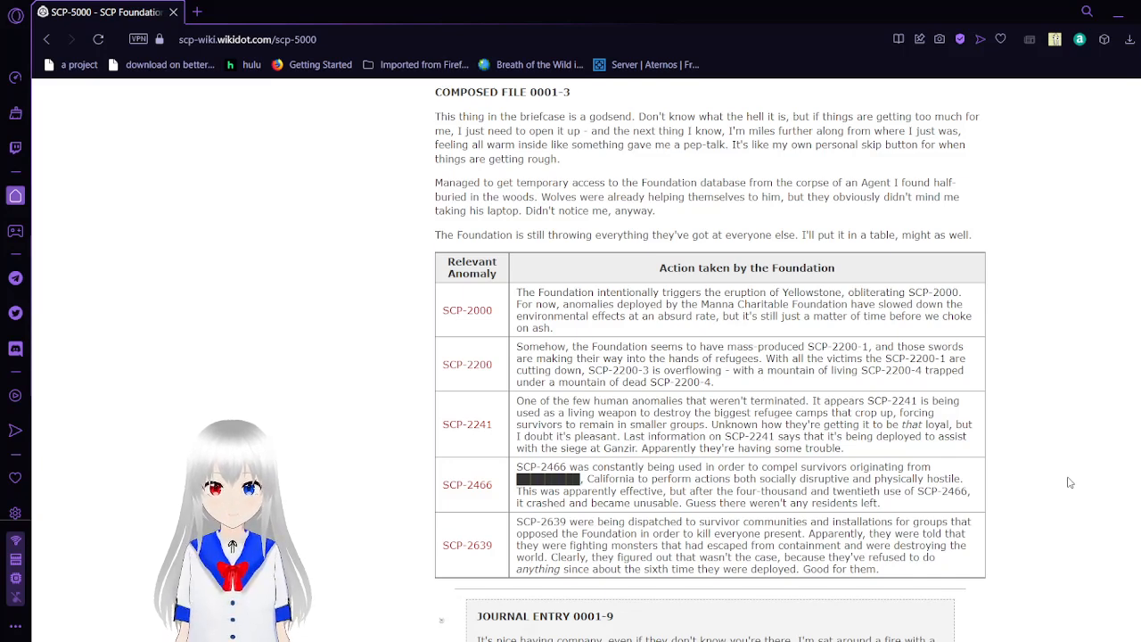
Scroll through all of Journal Entry 0001-9 to the interrogation-log context opening Downloaded File 0001-3.
scroll("down", 3)
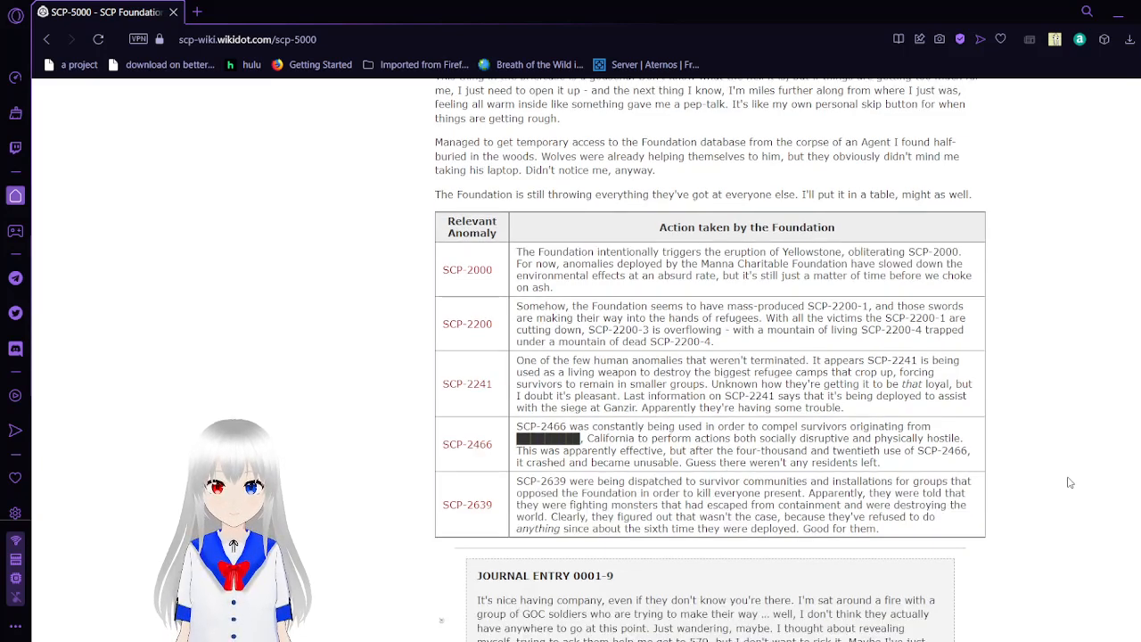
scroll("down", 3)
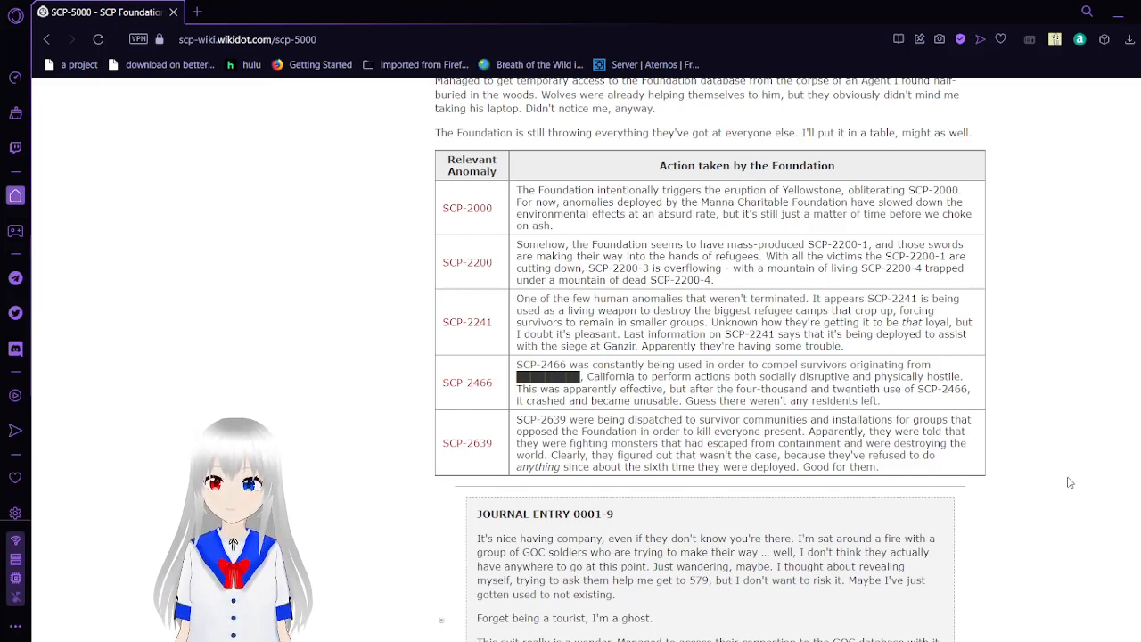
scroll("down", 3)
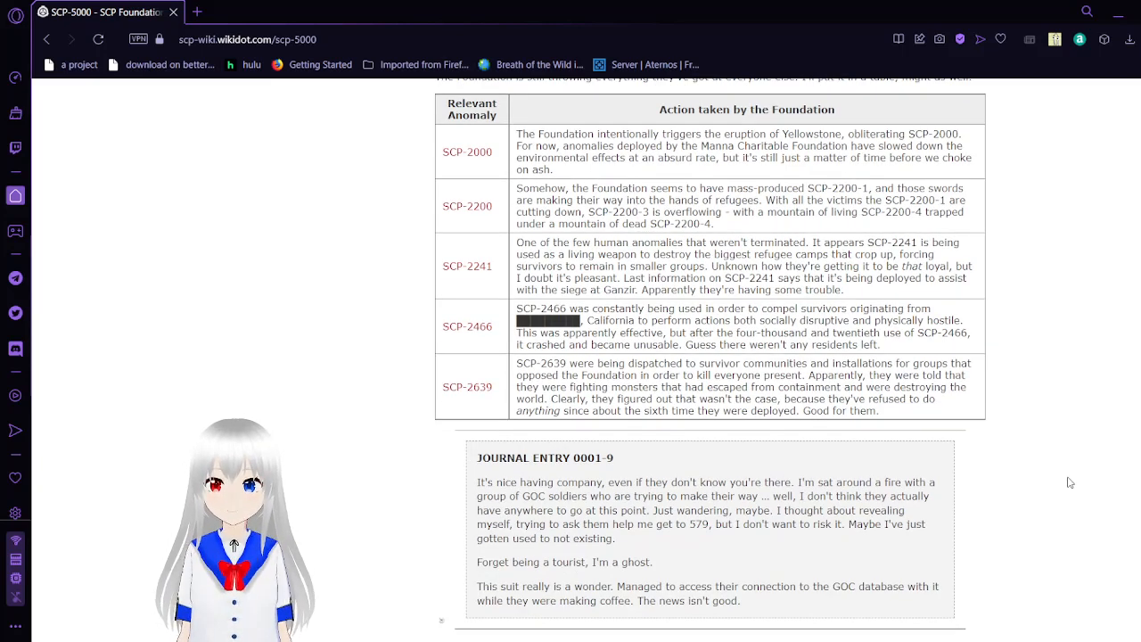
scroll("down", 3)
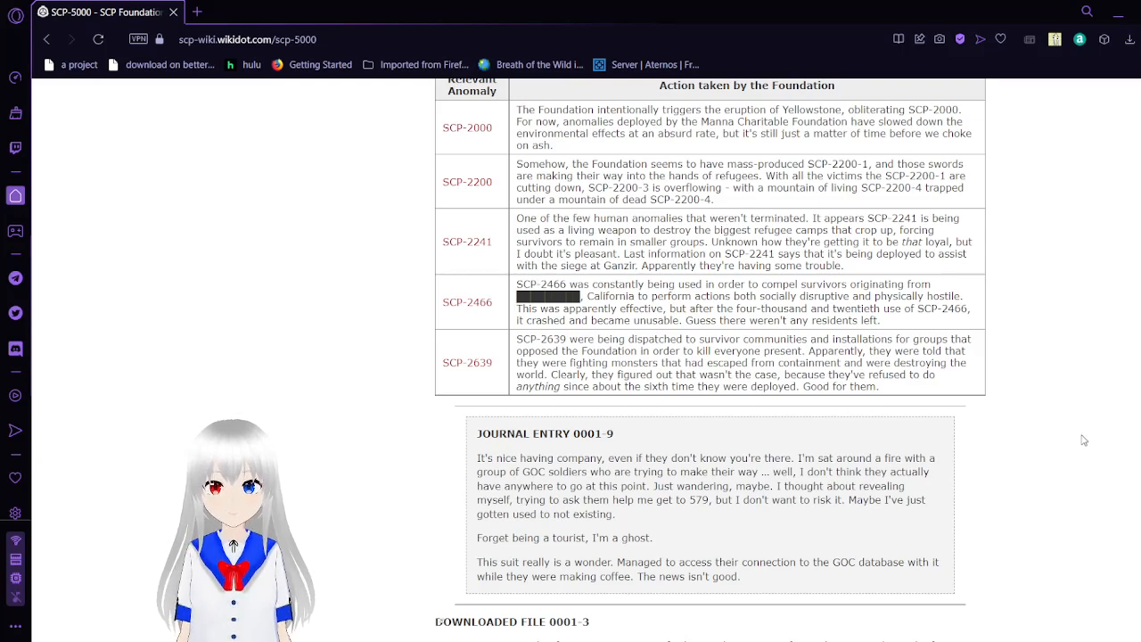
scroll("down", 3)
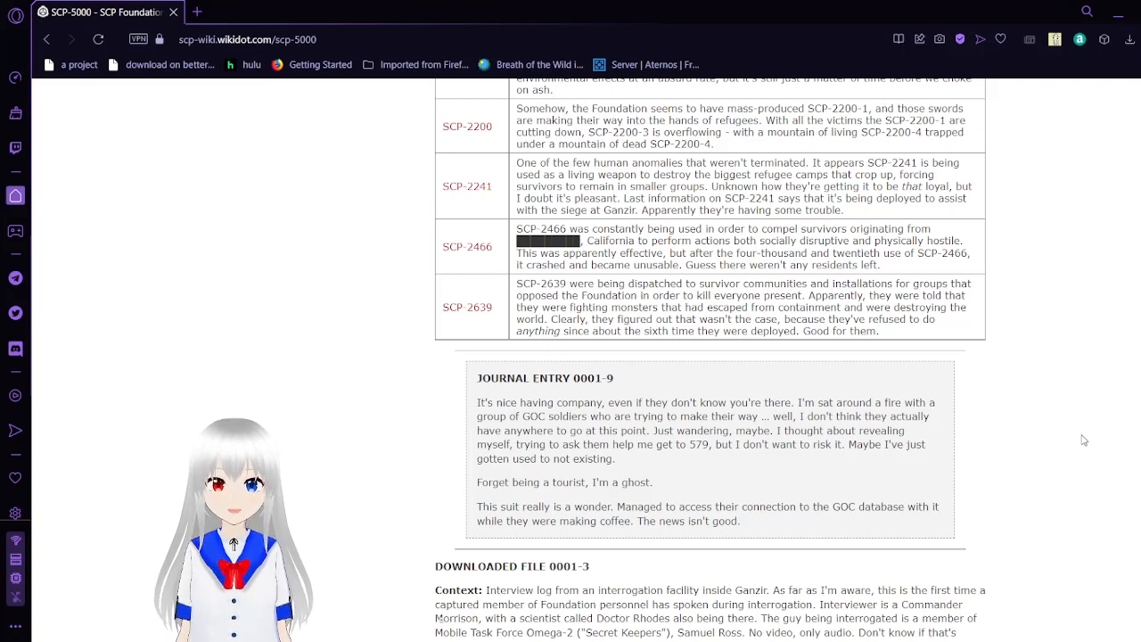
scroll("down", 3)
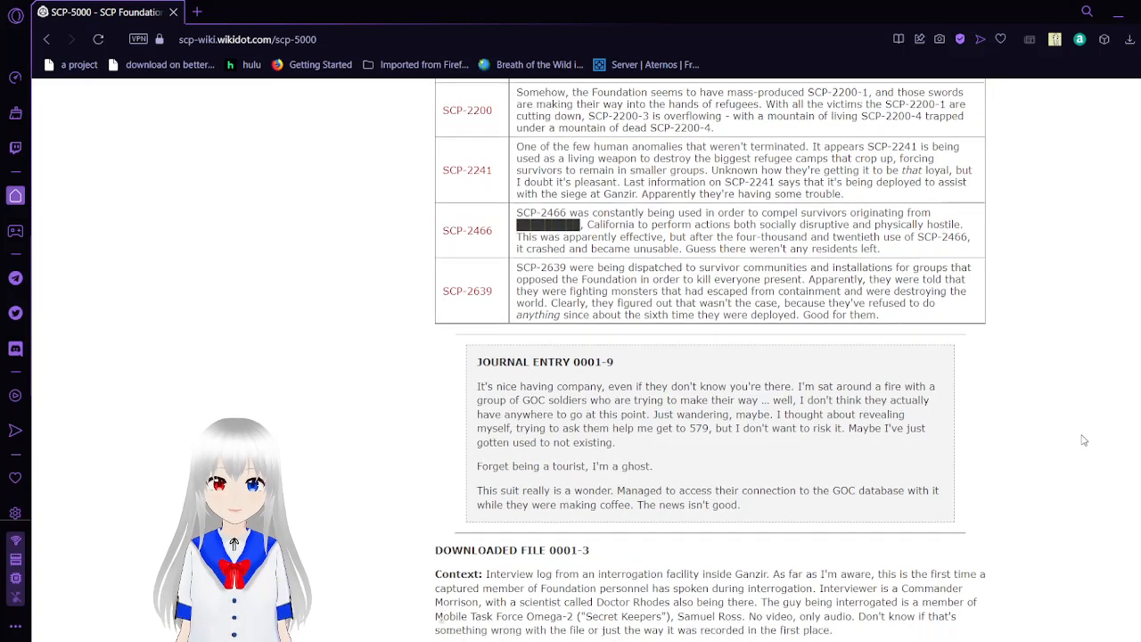
scroll("down", 3)
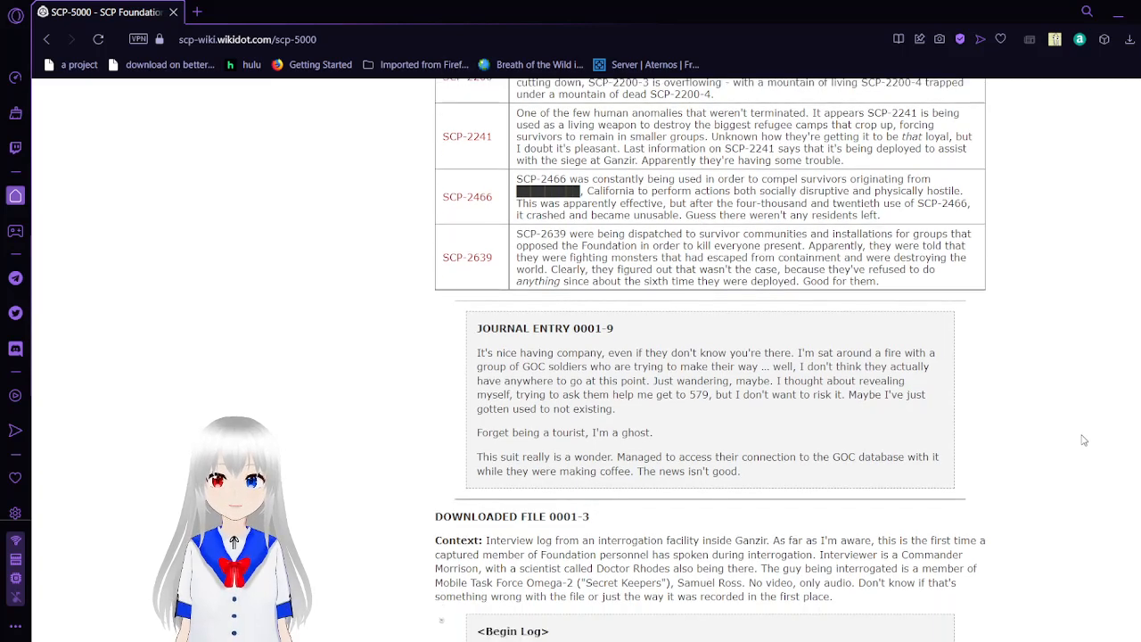
scroll("down", 3)
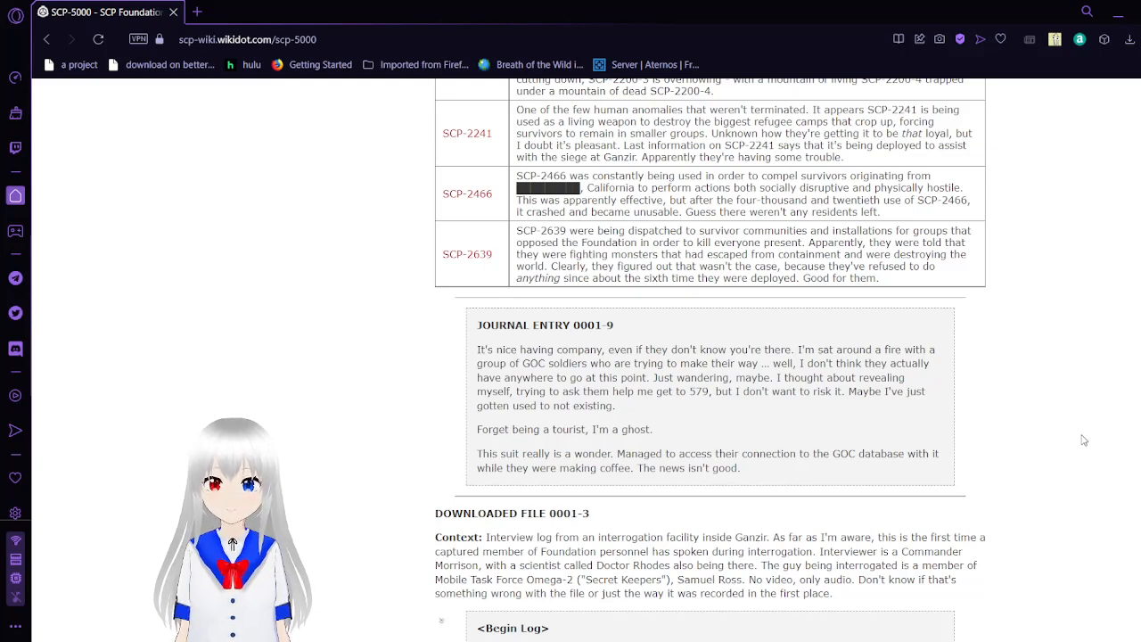
Scroll past the SCP-2639 table through Journal Entry 0001-9 into Downloaded File 0001-3's interrogation of Samuel Ross.
scroll("down", 3)
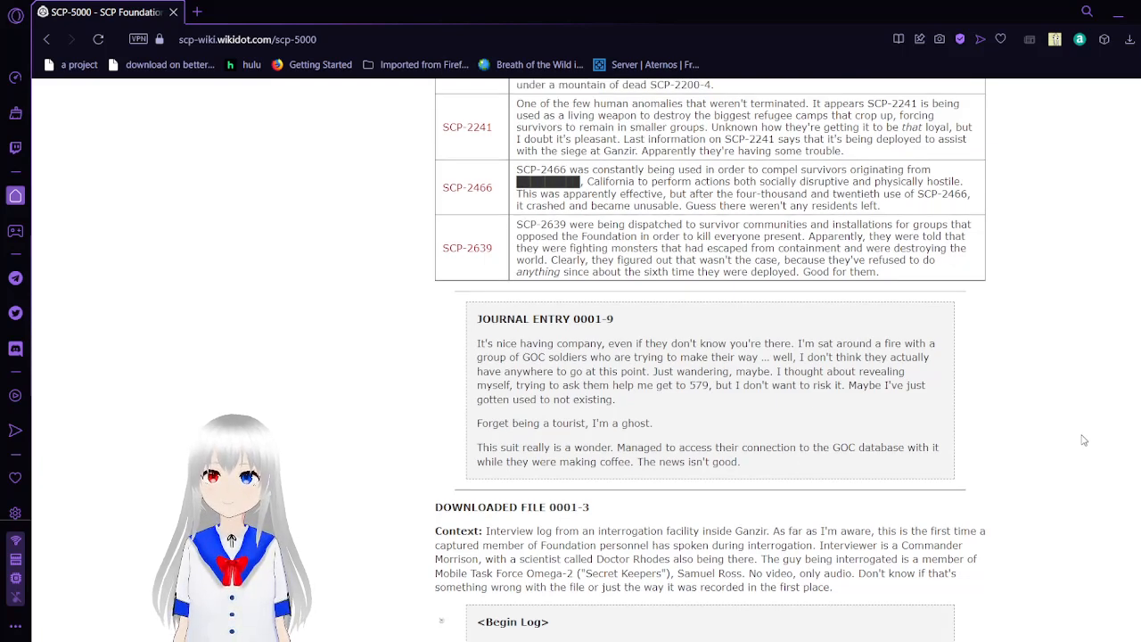
scroll("down", 3)
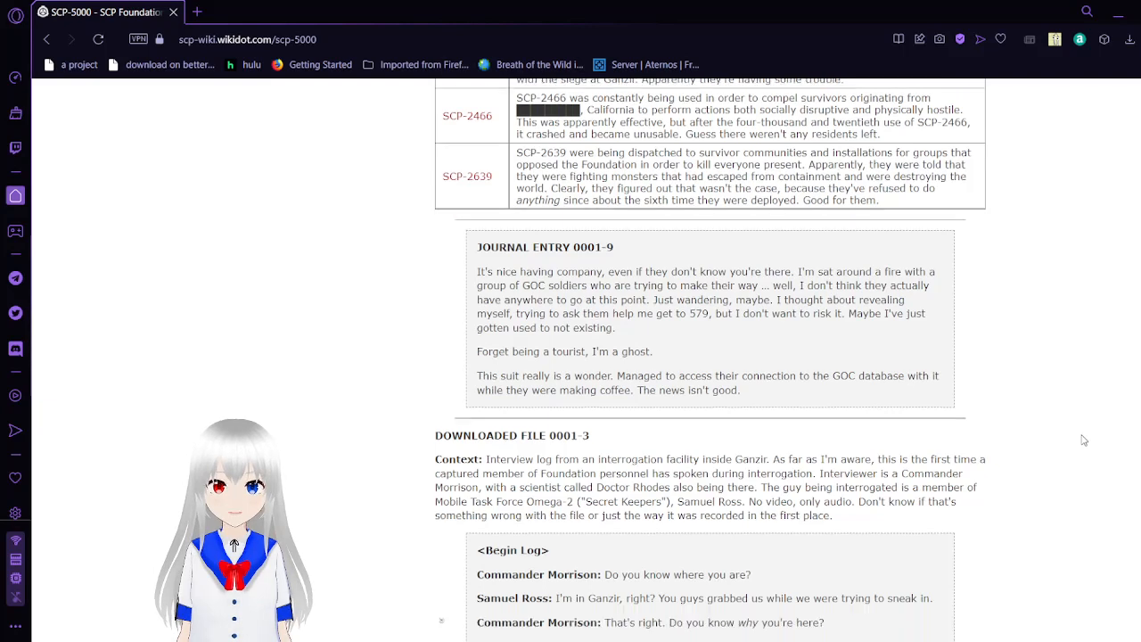
scroll("down", 3)
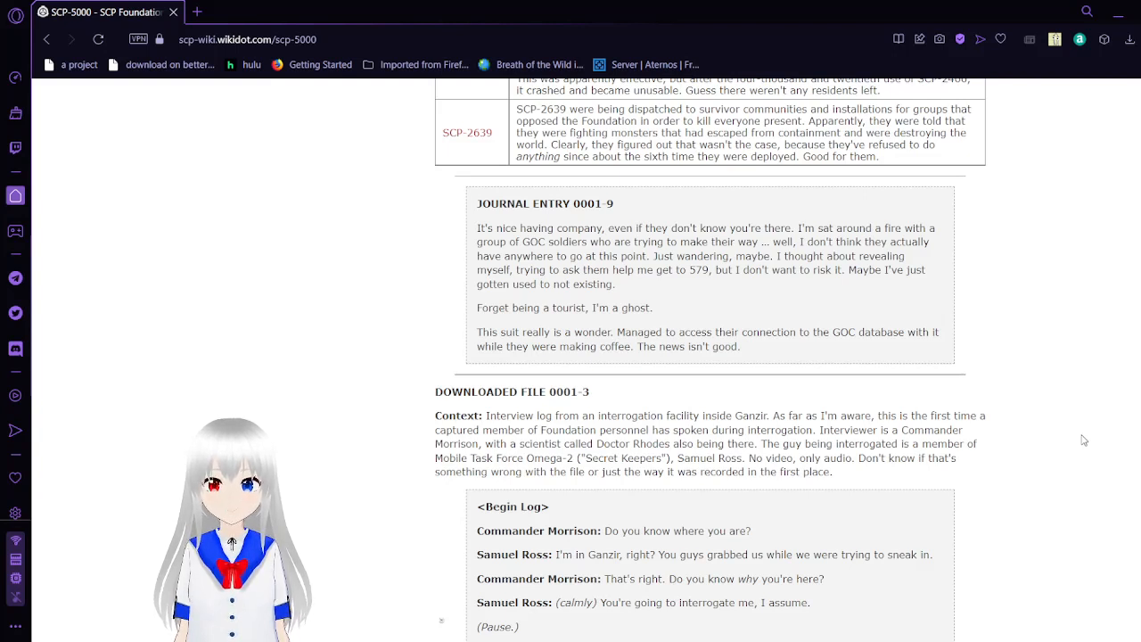
scroll("down", 3)
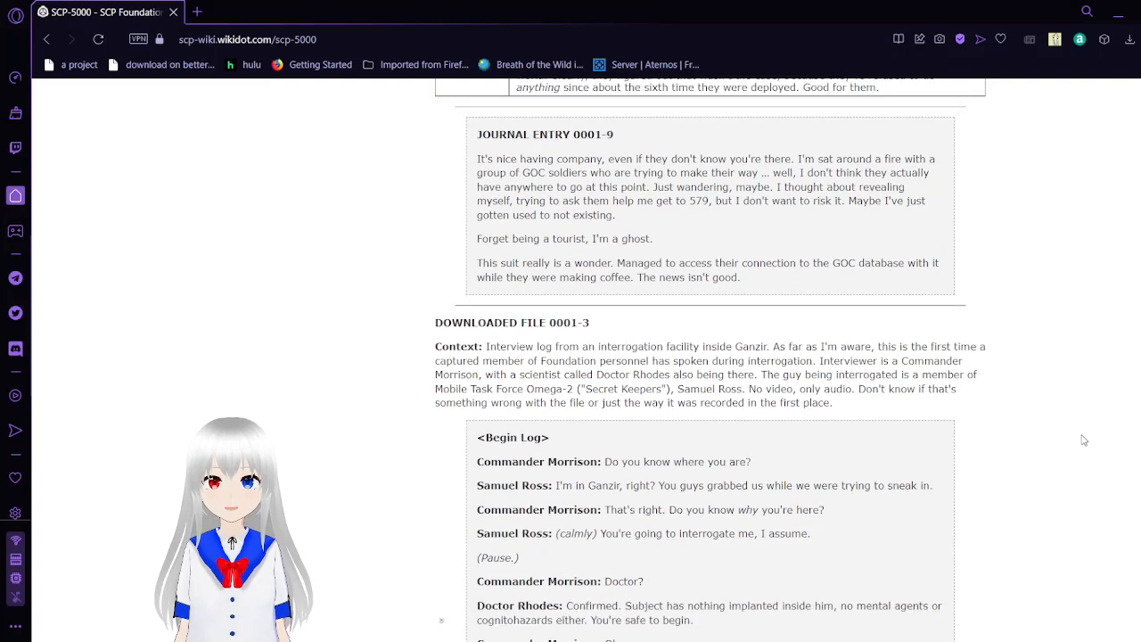
scroll("down", 3)
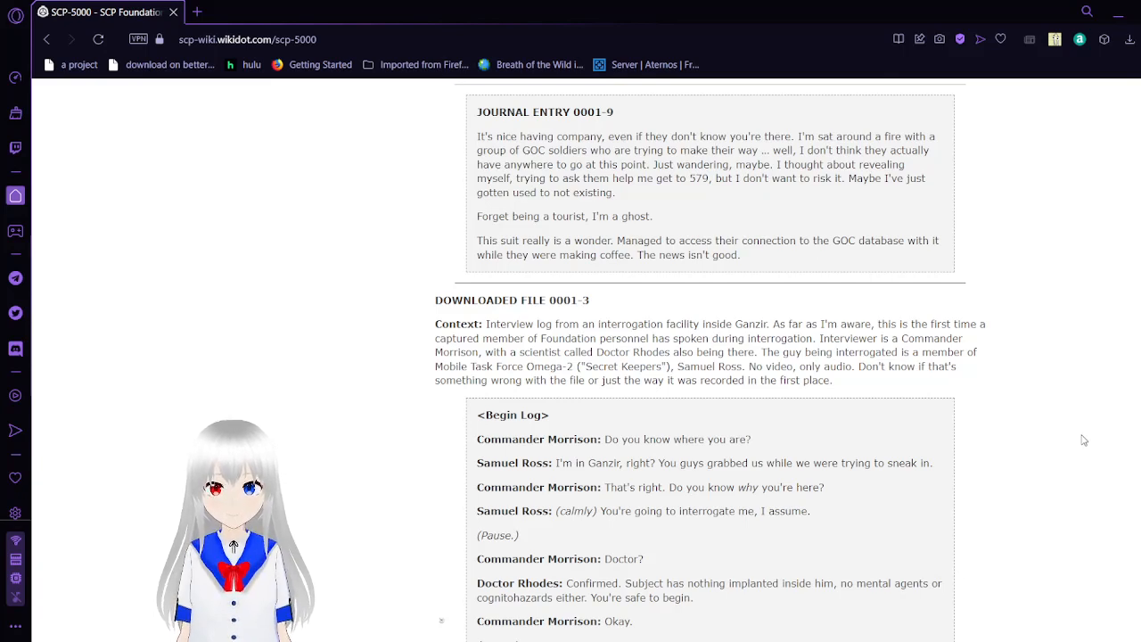
Scroll down the interrogation log to Samuel Ross recalling the Tenerife joint operation and the seagull prince.
scroll("down", 3)
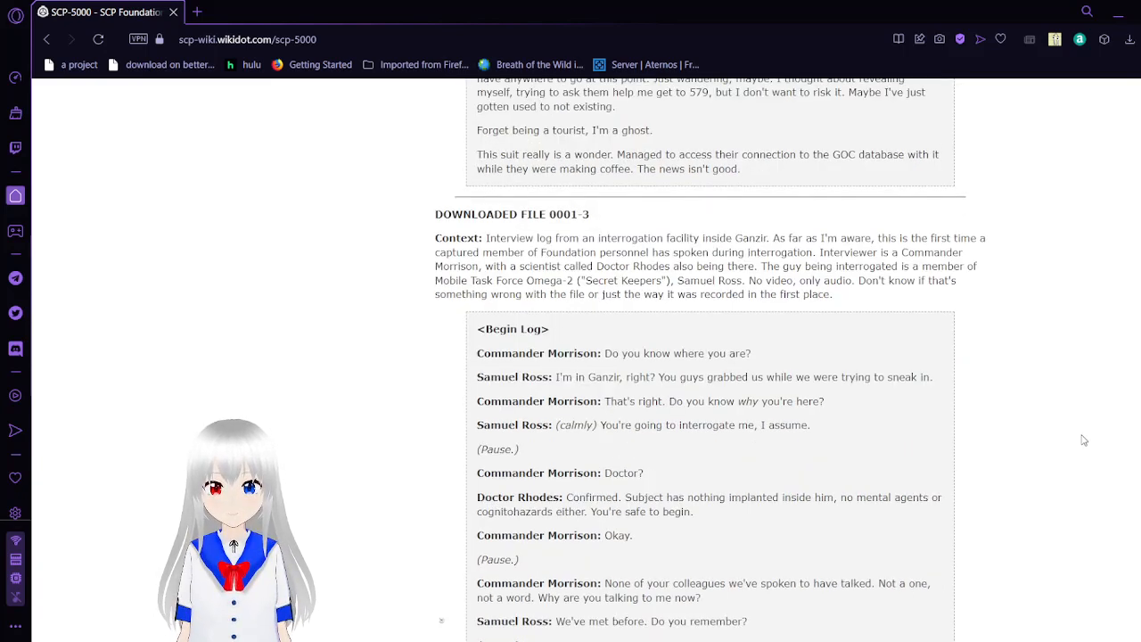
scroll("down", 3)
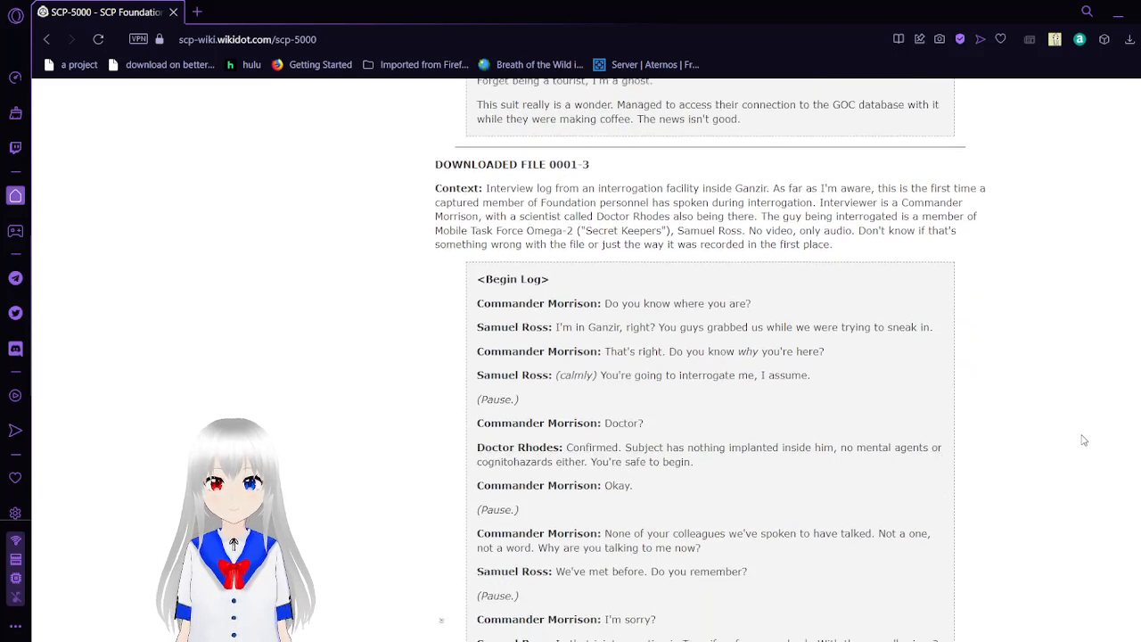
scroll("down", 3)
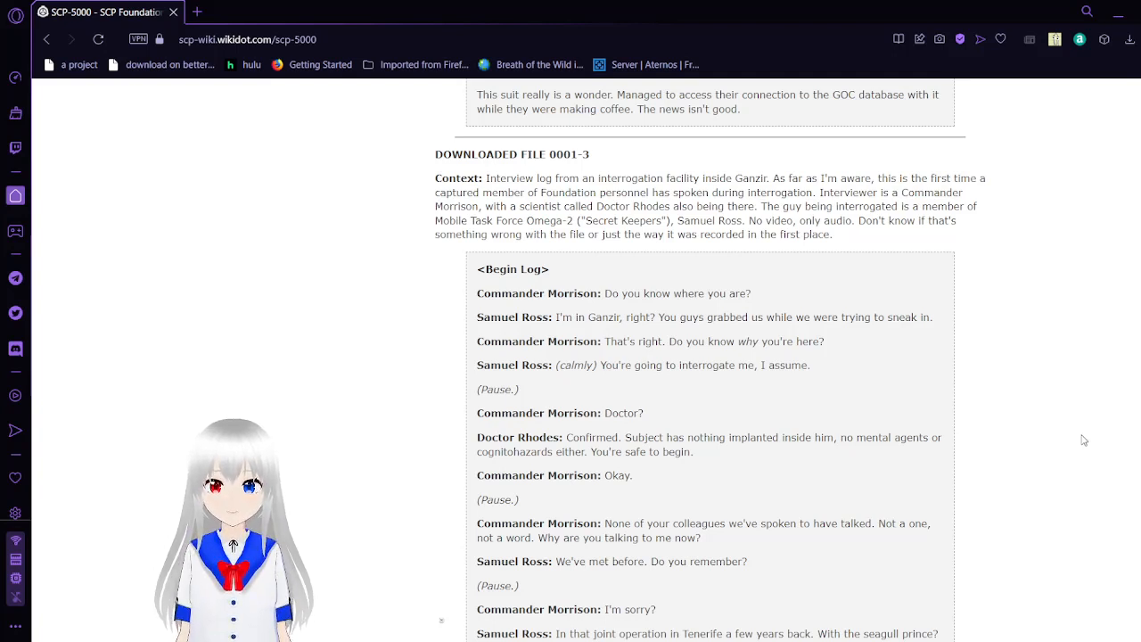
scroll("down", 3)
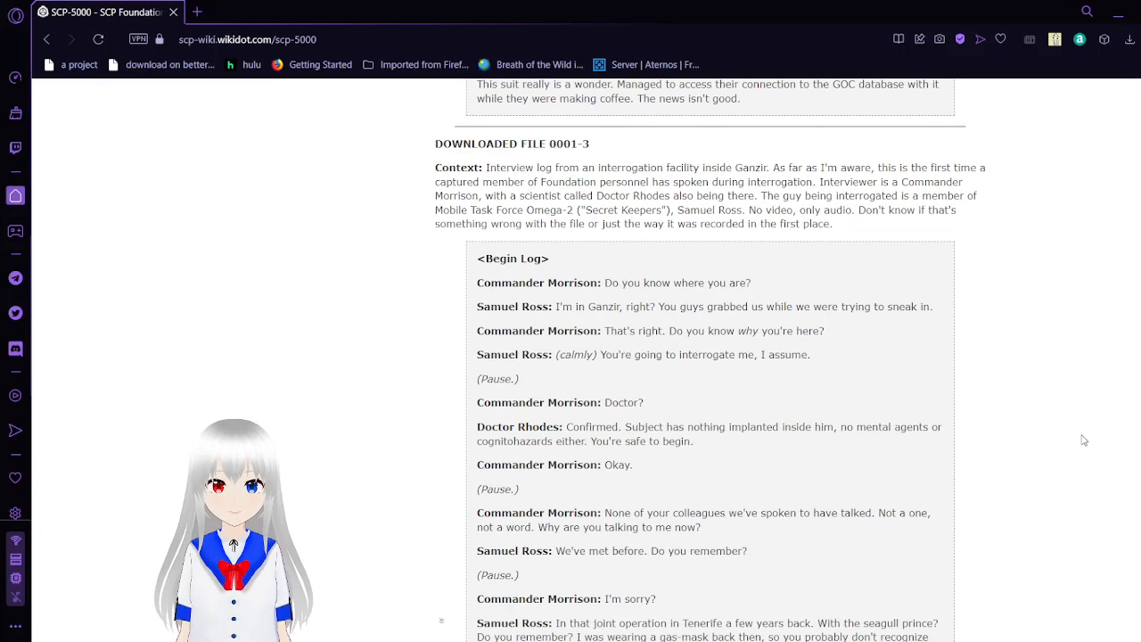
scroll("down", 3)
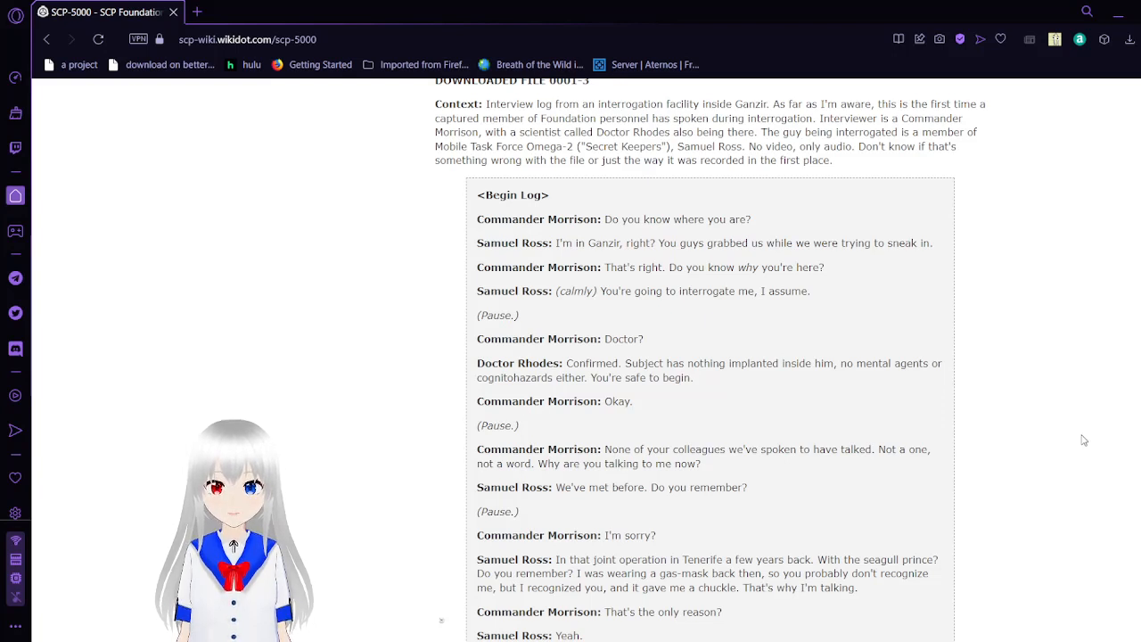
scroll("down", 3)
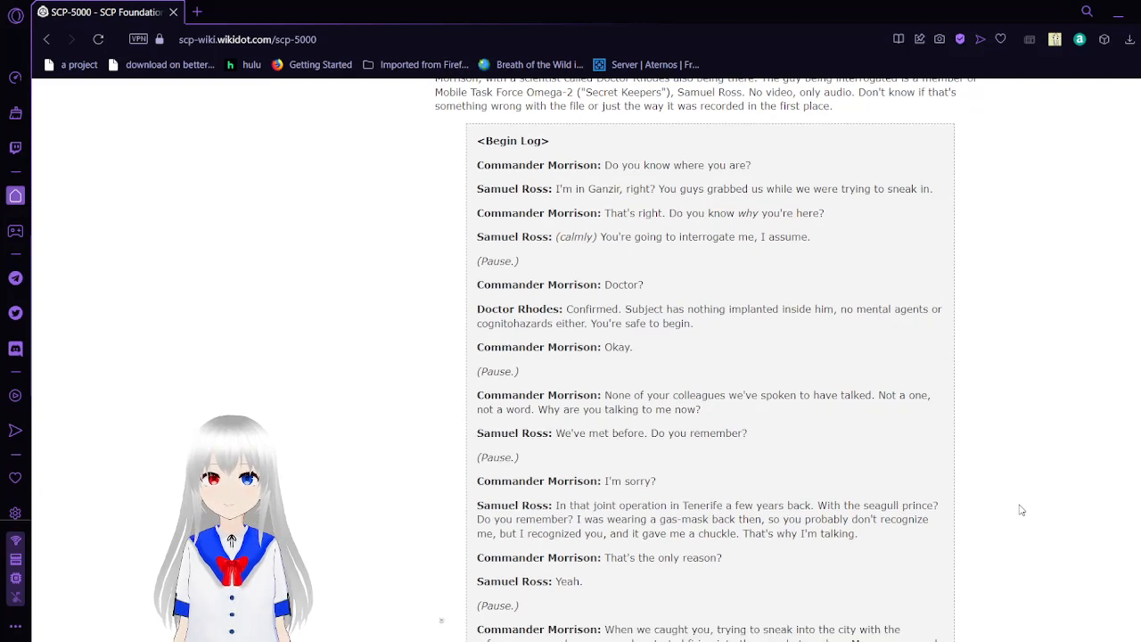
Scroll down the log to Ross calling the interrogation hypocritical and Morrison threatening enhanced interrogation.
scroll("down", 3)
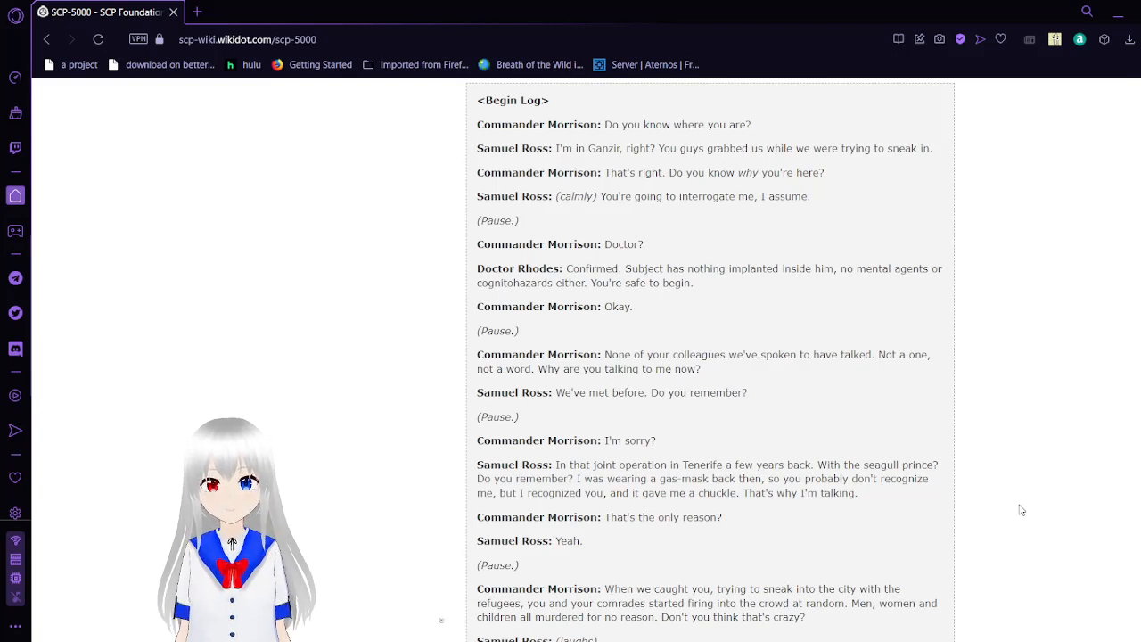
scroll("down", 3)
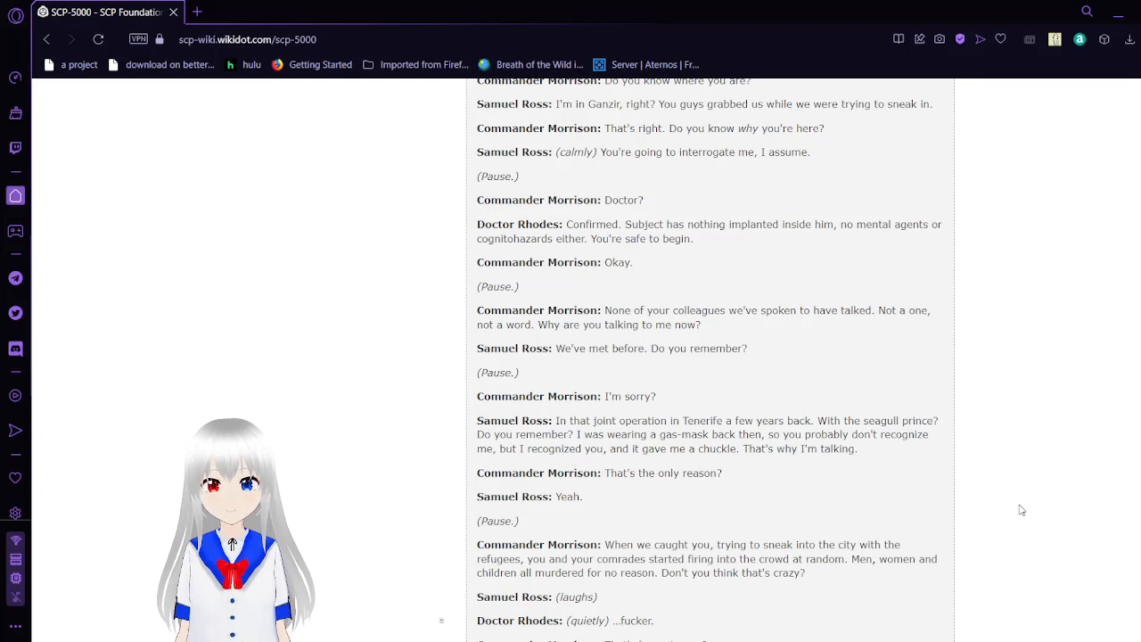
scroll("down", 3)
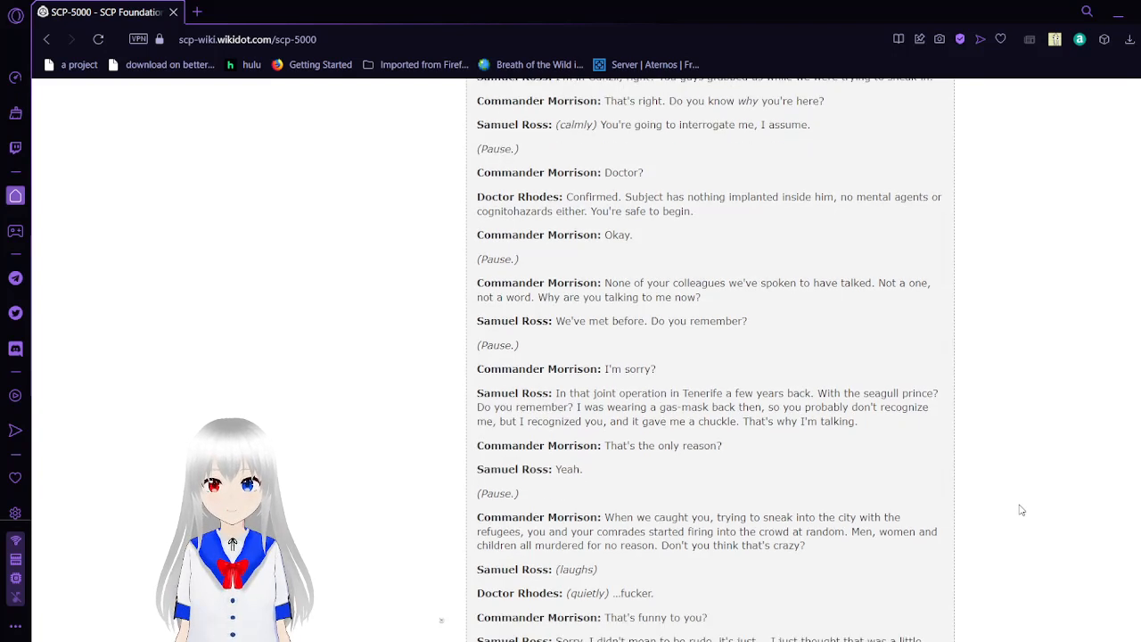
scroll("down", 3)
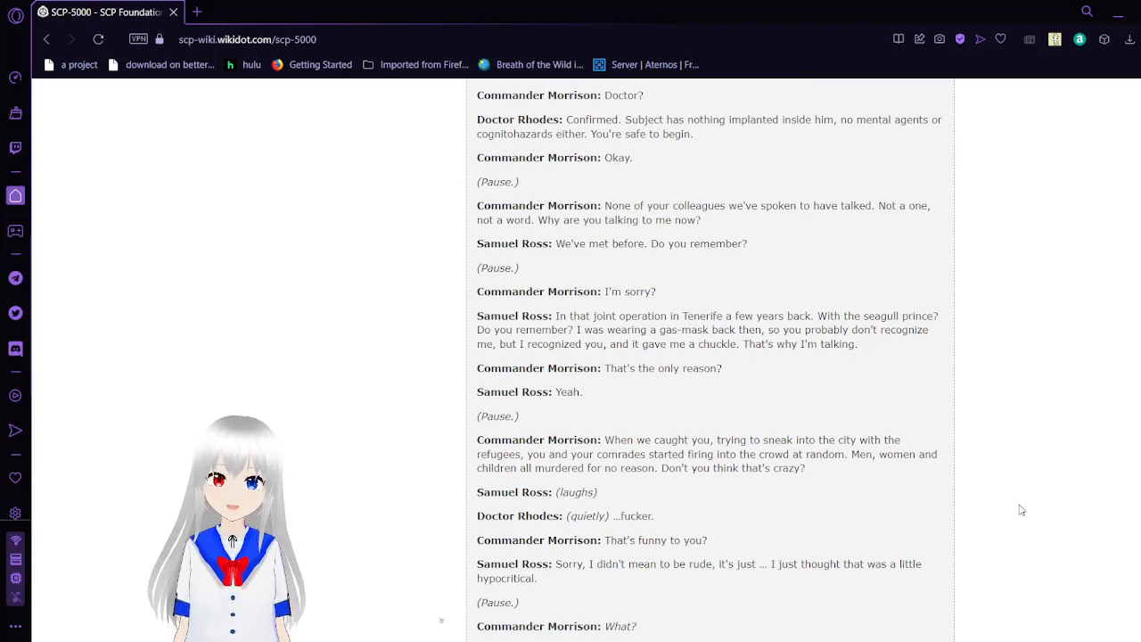
scroll("down", 3)
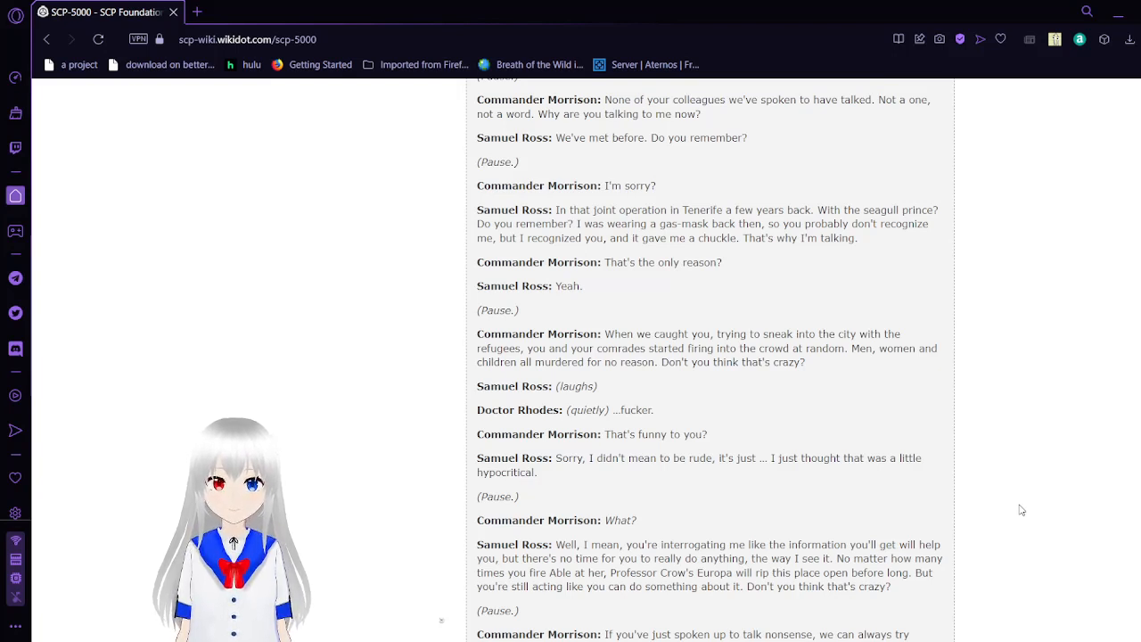
scroll("down", 3)
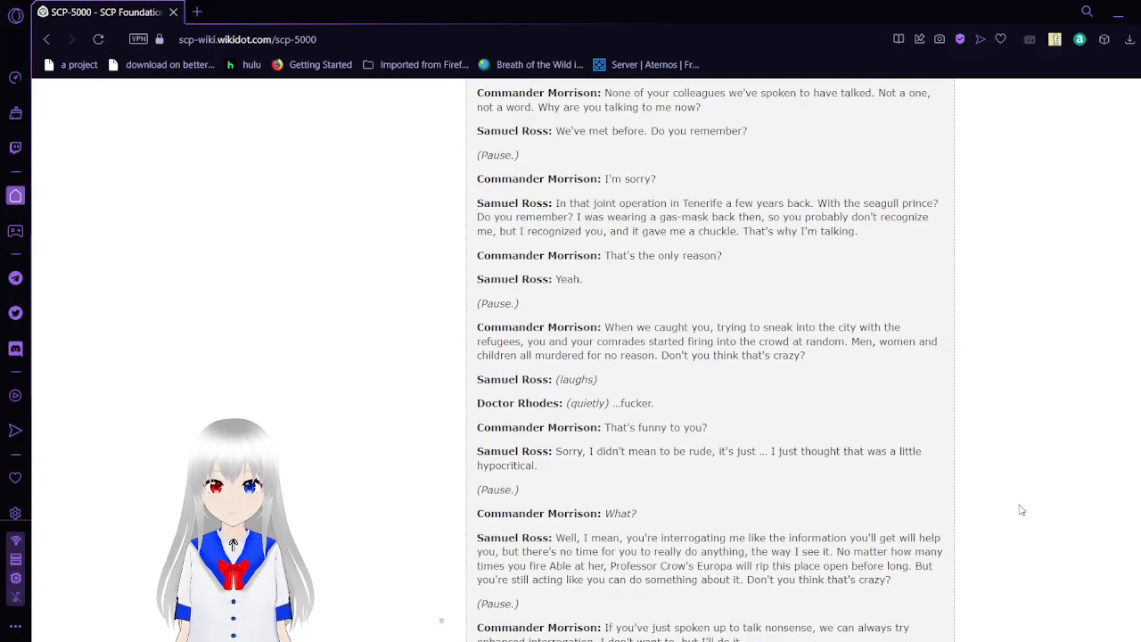
scroll("down", 3)
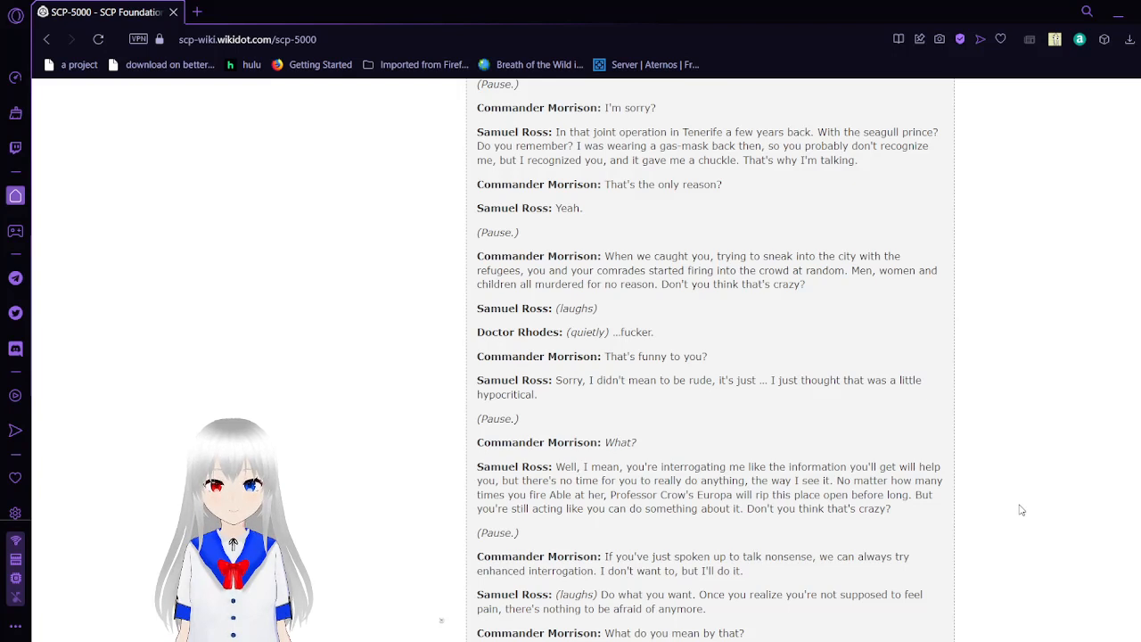
Scroll through the interrogation's final exchanges between Morrison and Ross.
scroll("down", 3)
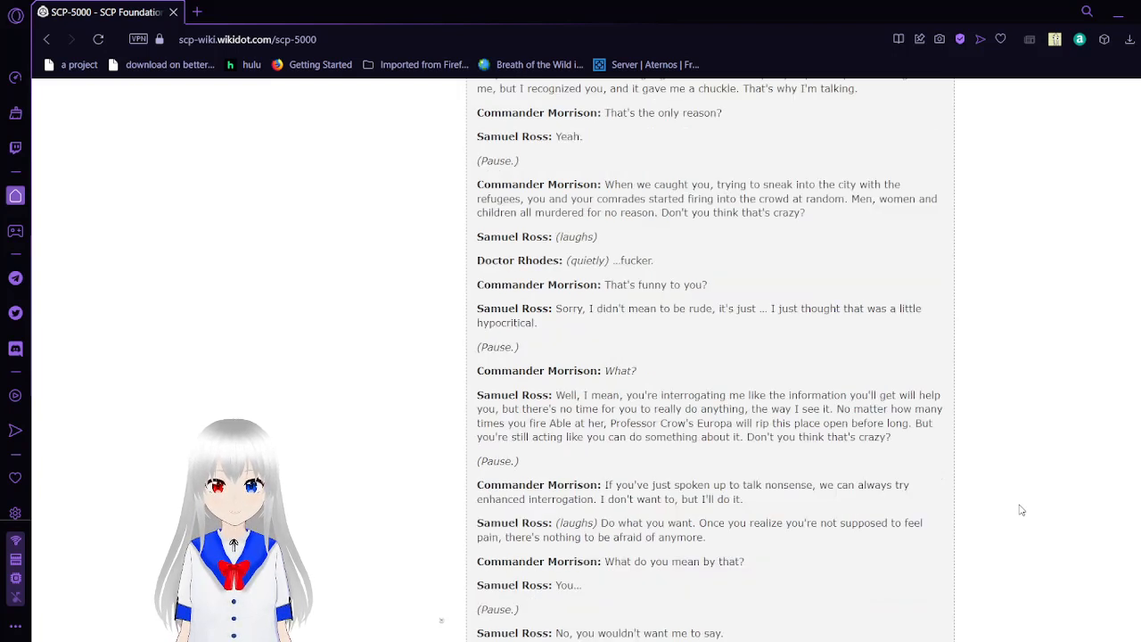
scroll("down", 3)
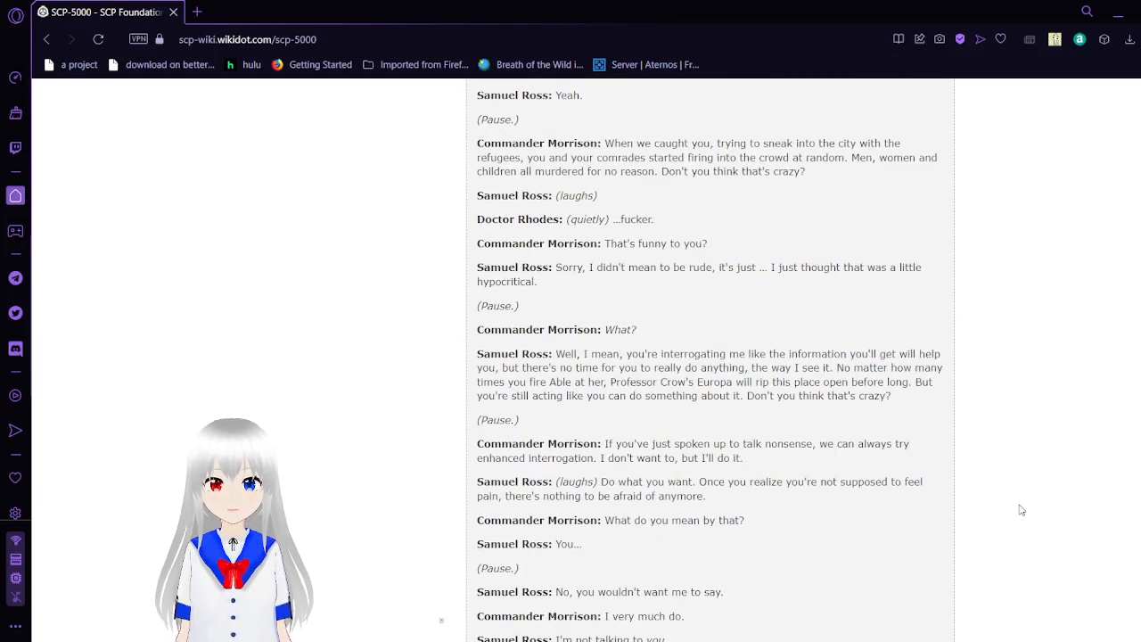
scroll("down", 3)
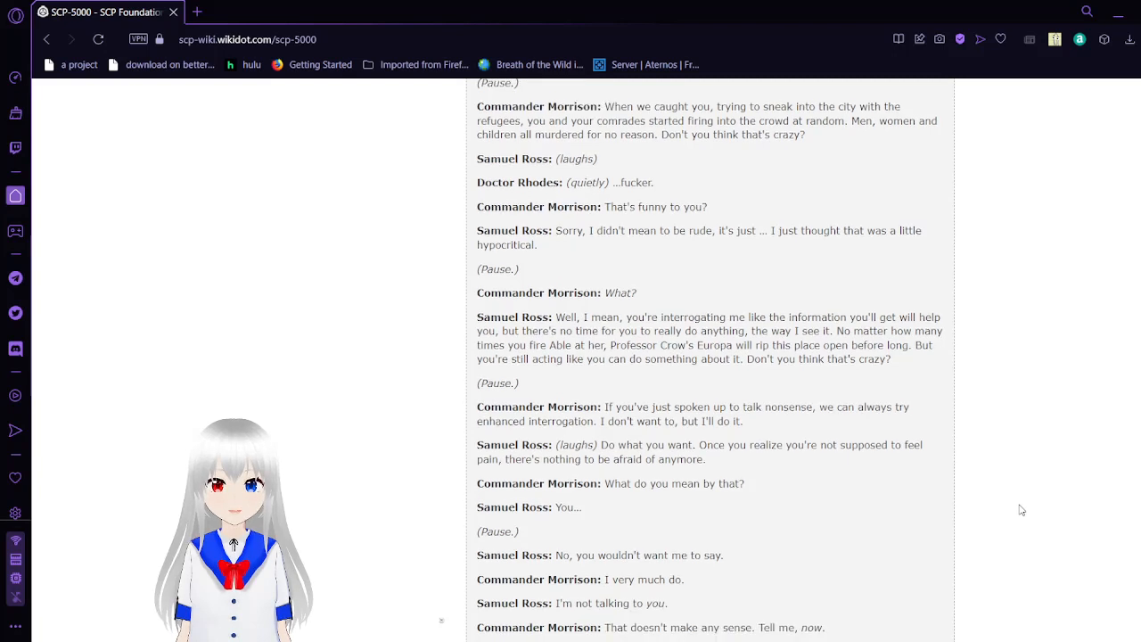
scroll("down", 3)
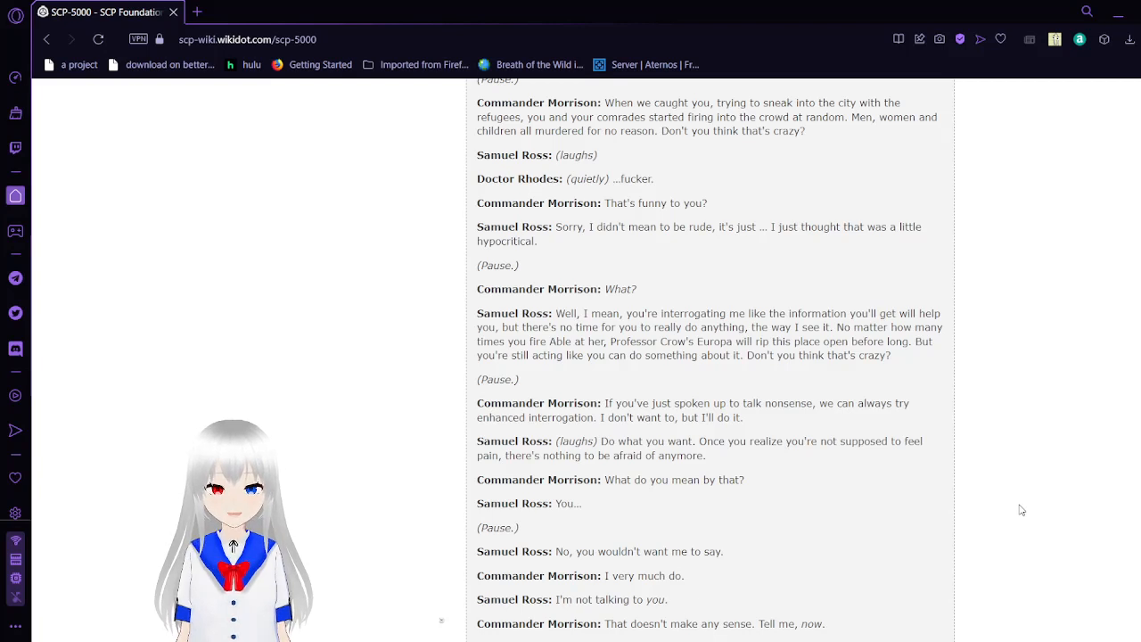
scroll("down", 3)
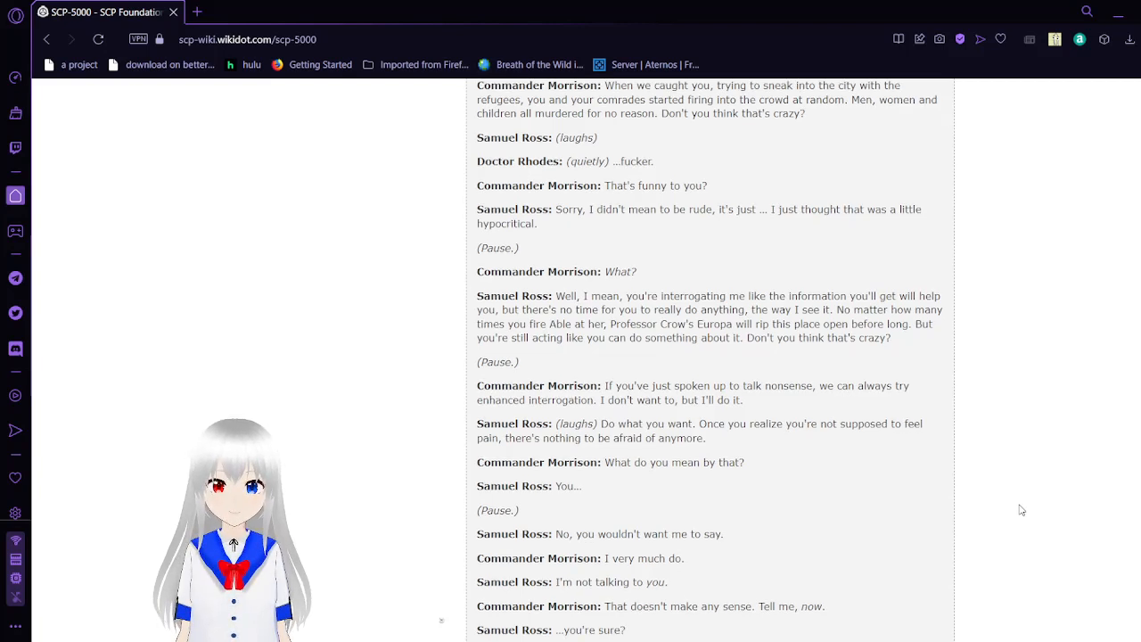
scroll("down", 3)
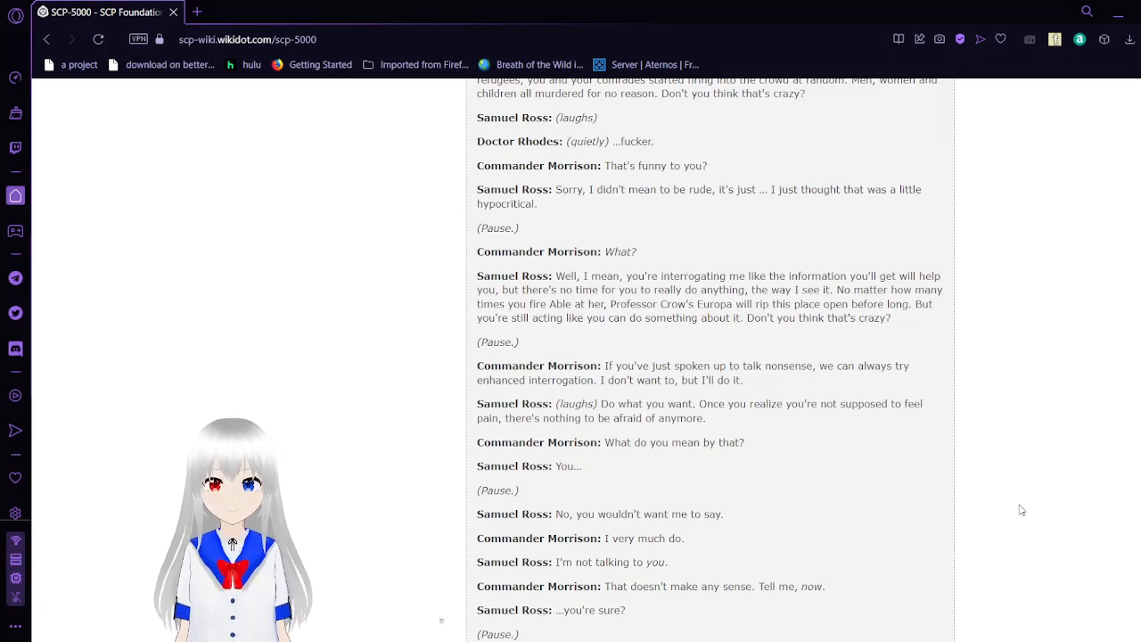
scroll("down", 3)
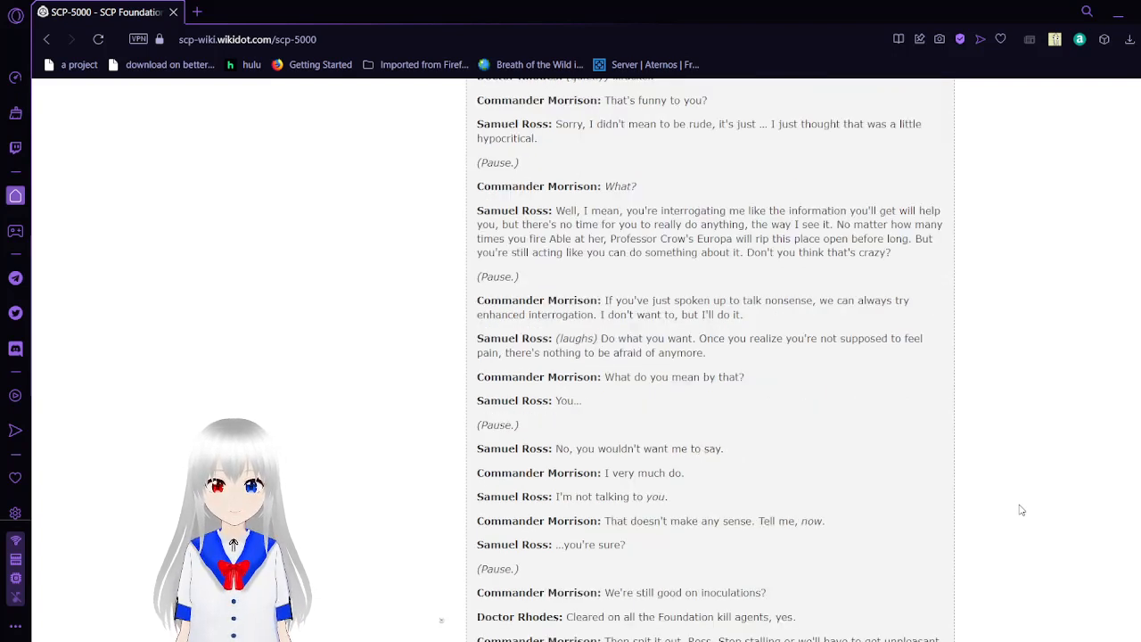
scroll("down", 3)
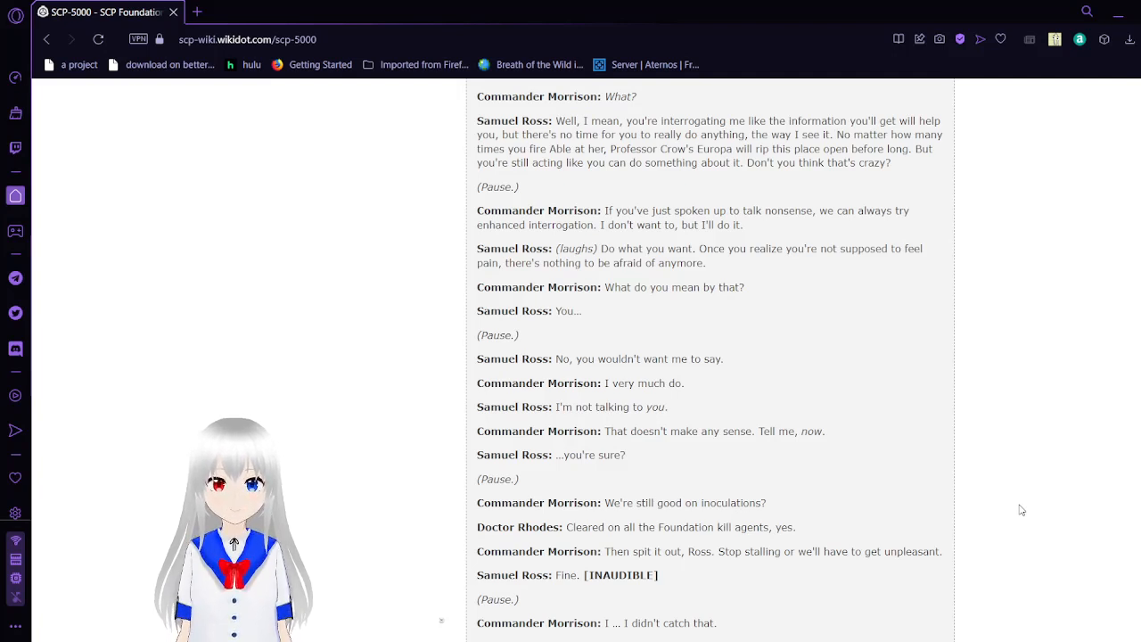
Scroll on to <End Log> and the closing notes about Ganzir's destruction.
scroll("down", 3)
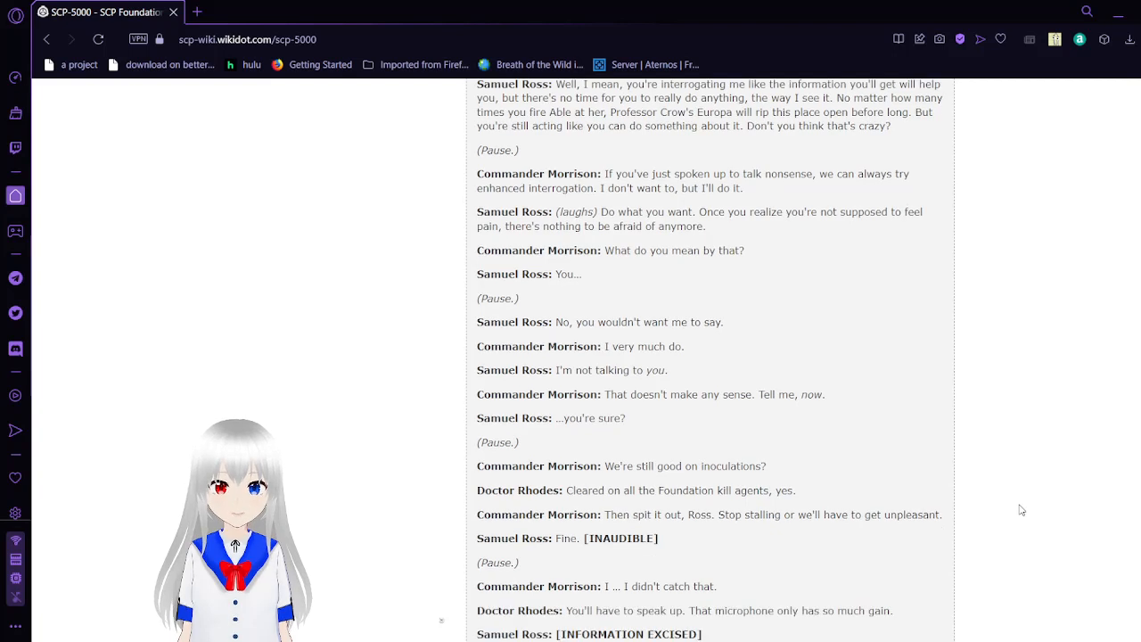
scroll("down", 3)
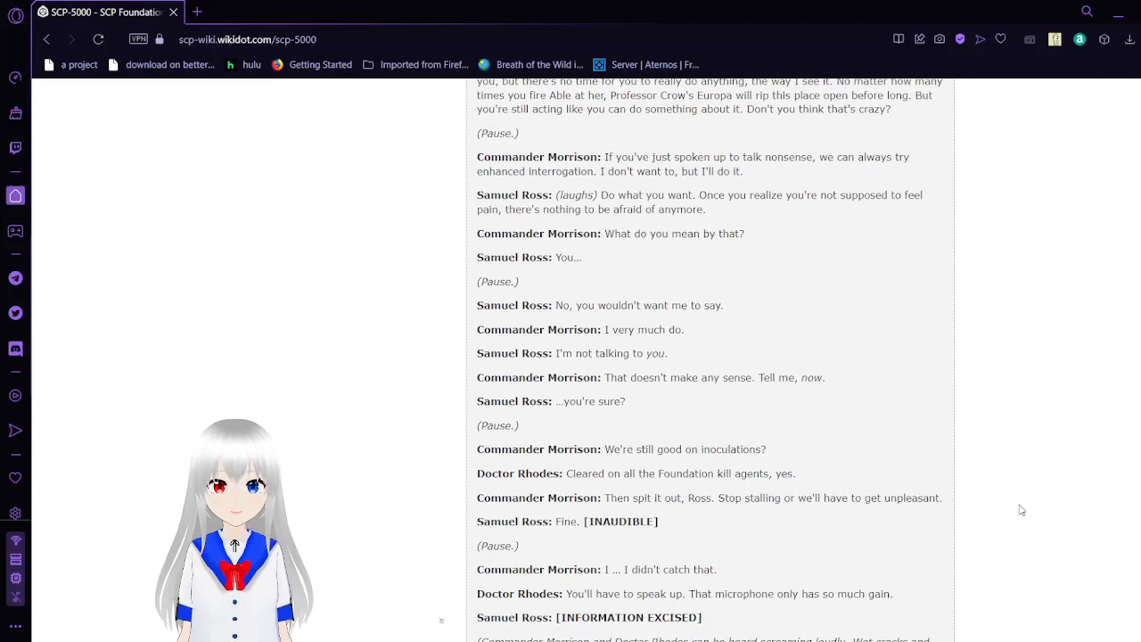
scroll("down", 3)
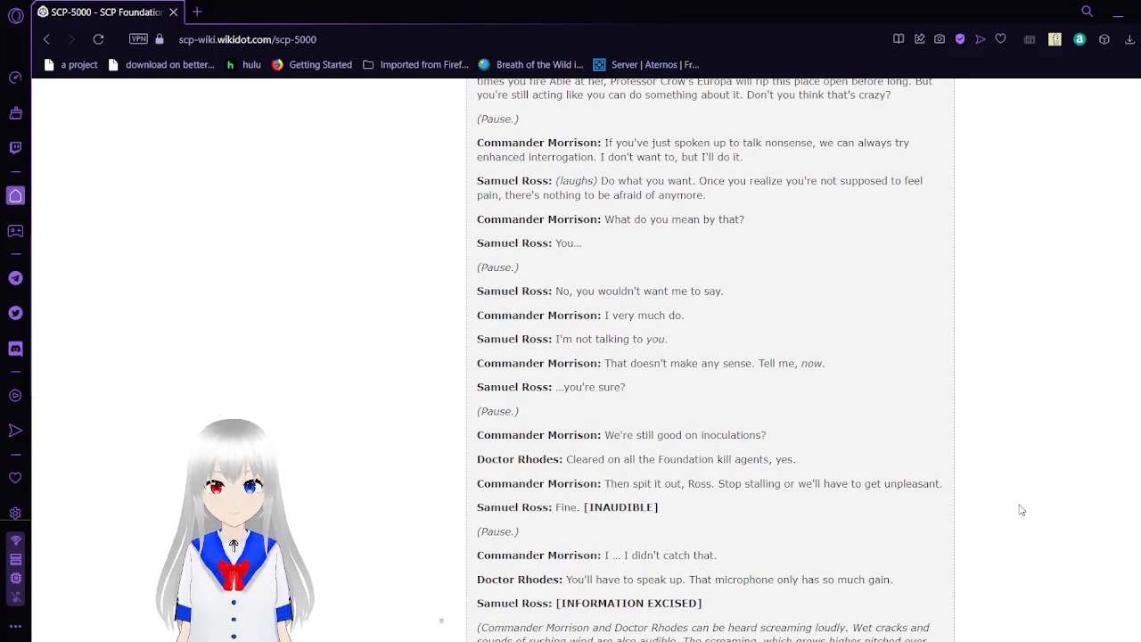
scroll("down", 3)
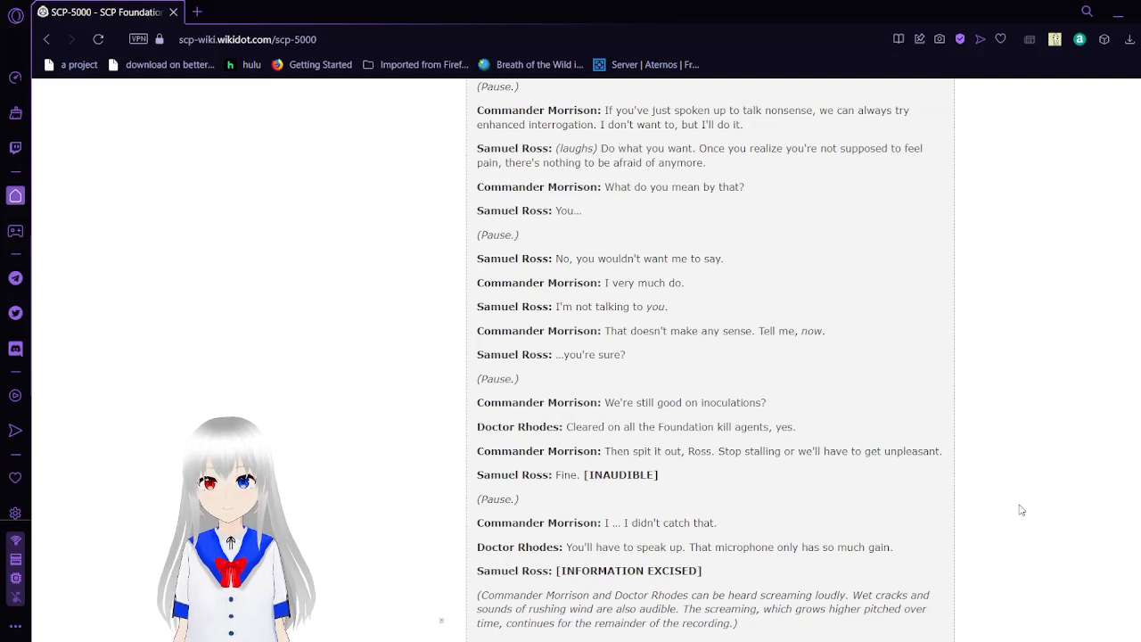
scroll("down", 3)
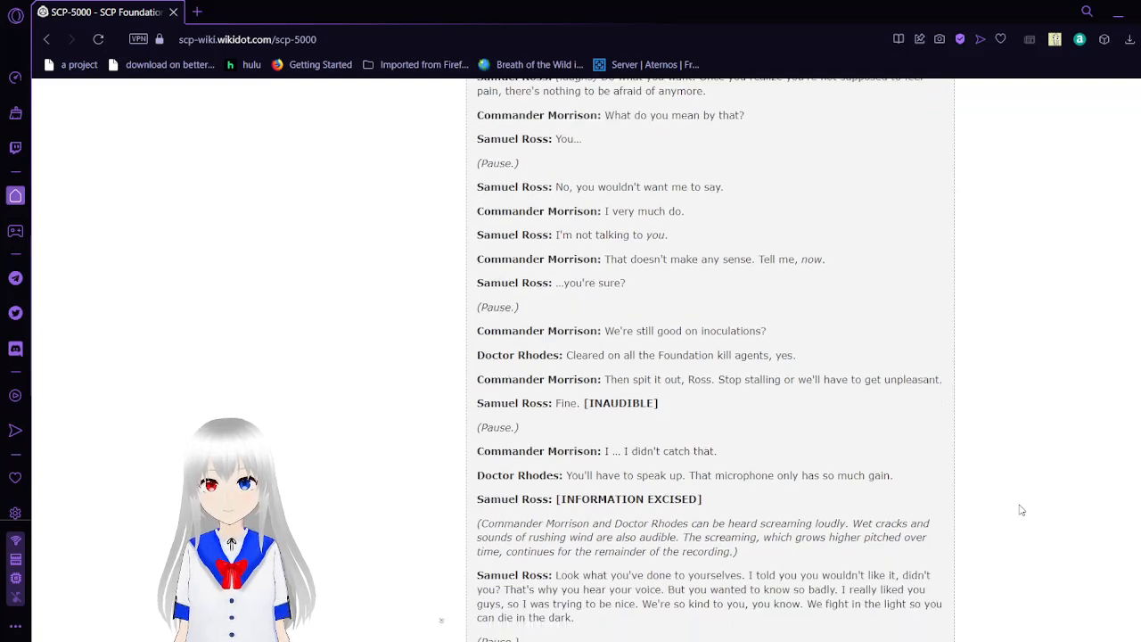
scroll("down", 3)
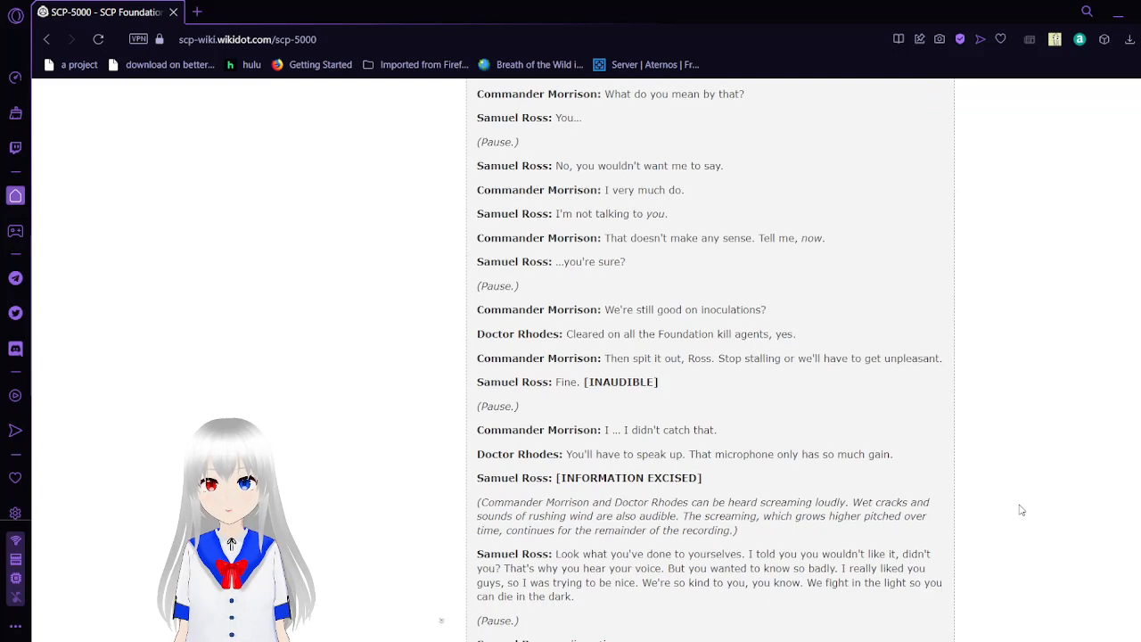
scroll("down", 3)
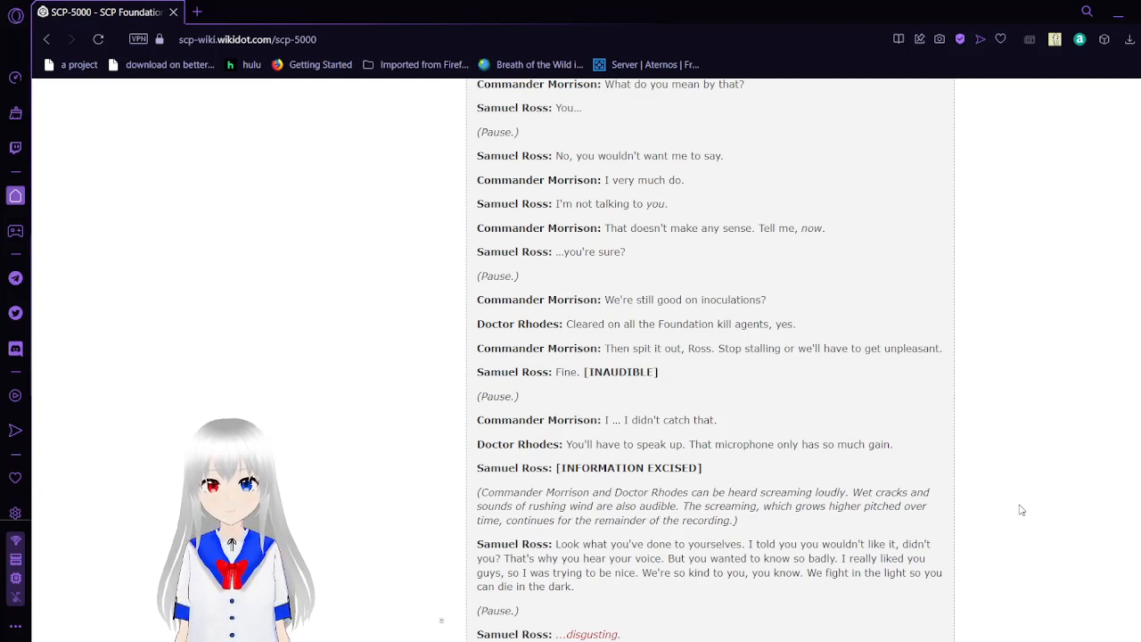
scroll("down", 3)
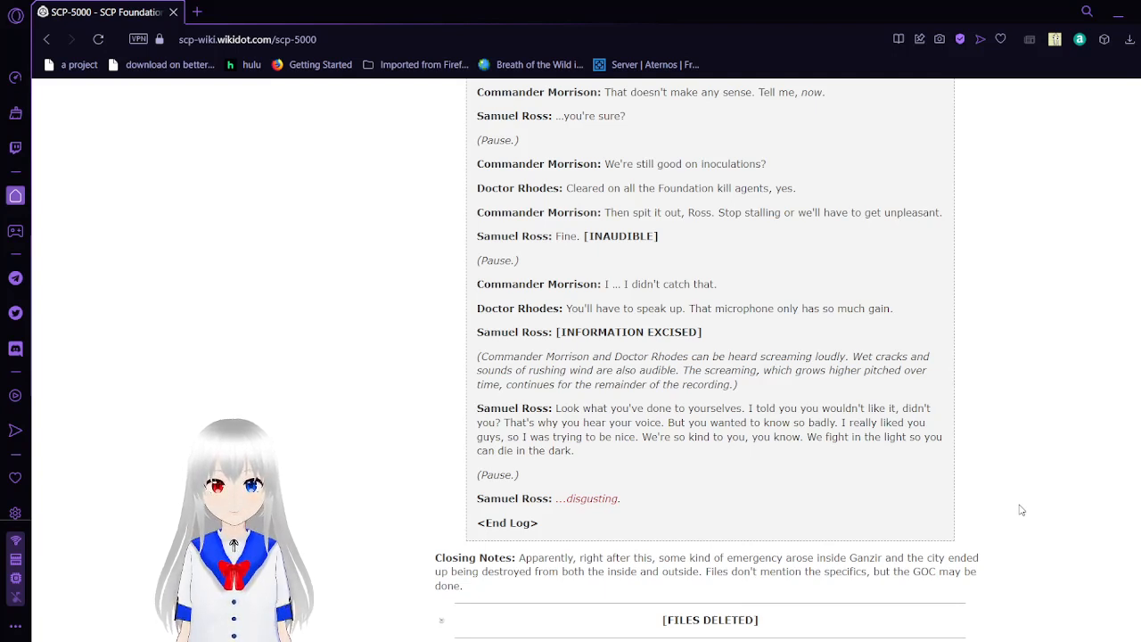
Scroll past [FILES DELETED] until Journal Entry 0001-10 is fully shown and Composed File 0001-4 begins.
scroll("down", 3)
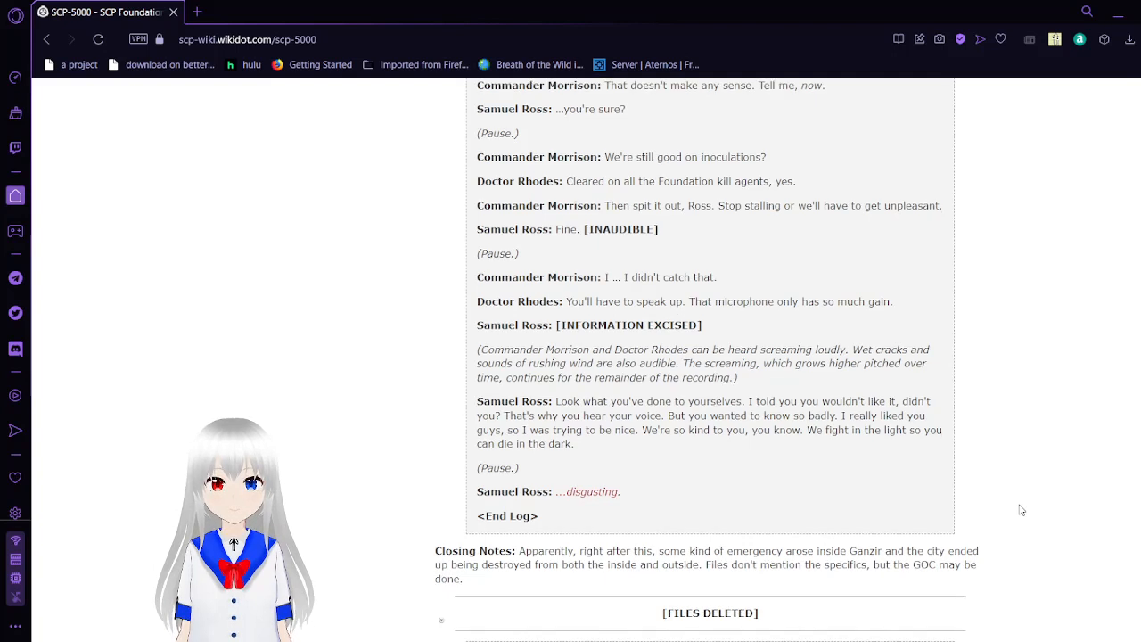
scroll("down", 3)
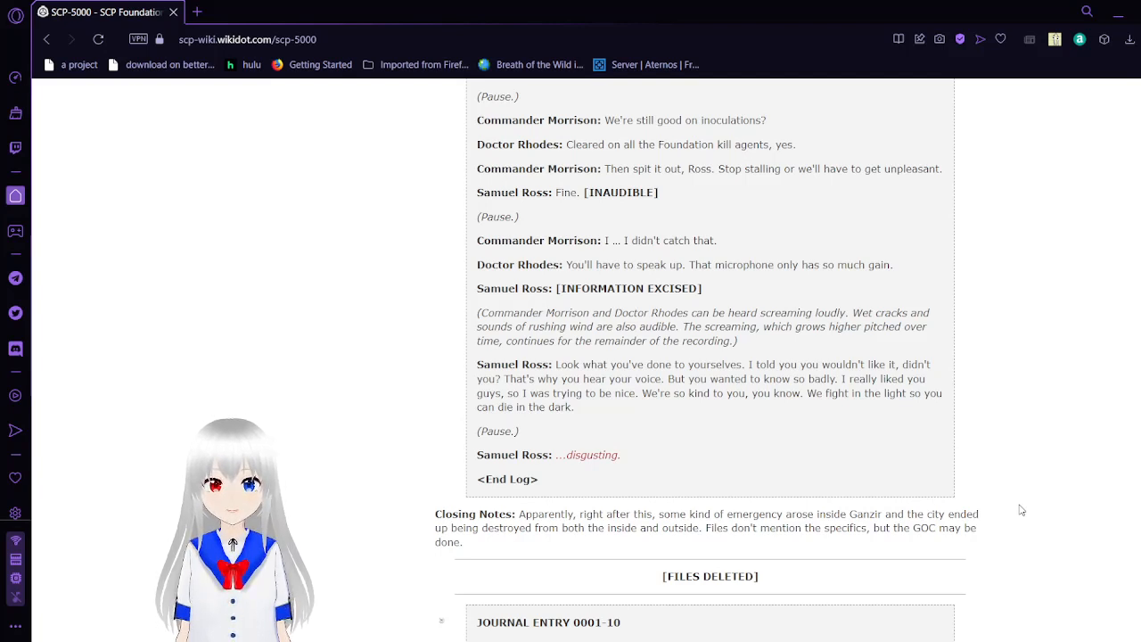
scroll("down", 3)
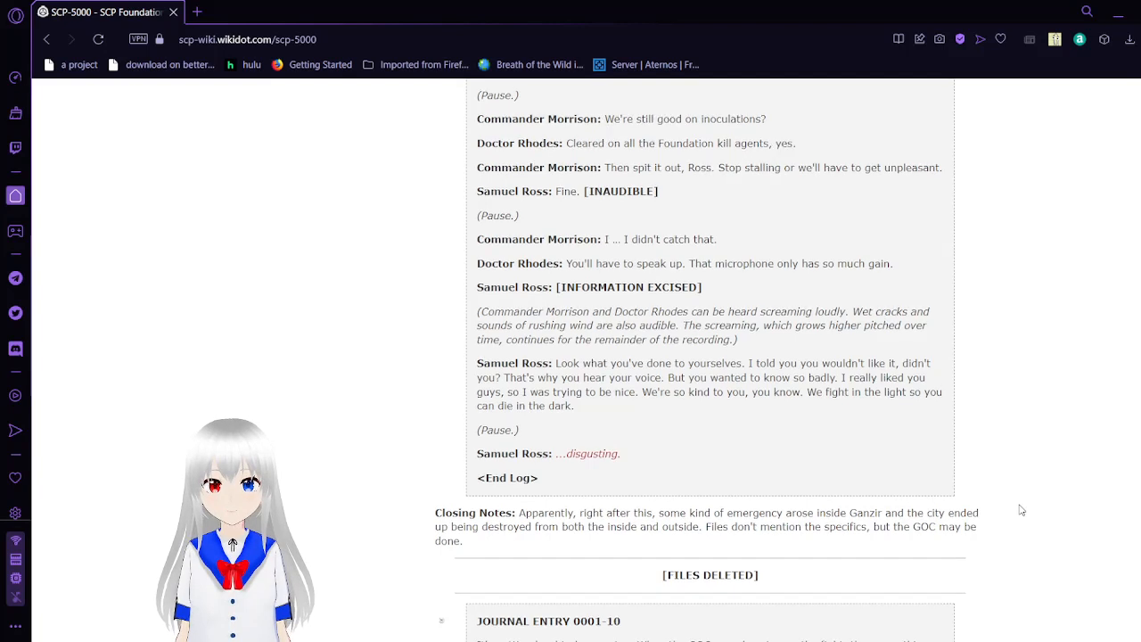
scroll("down", 3)
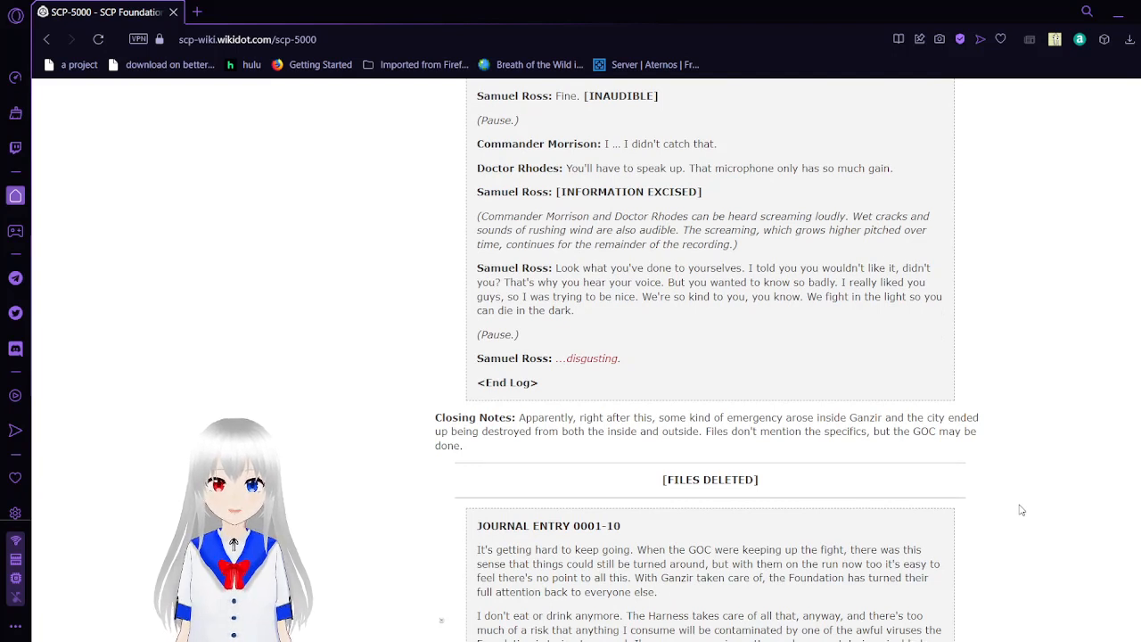
scroll("down", 3)
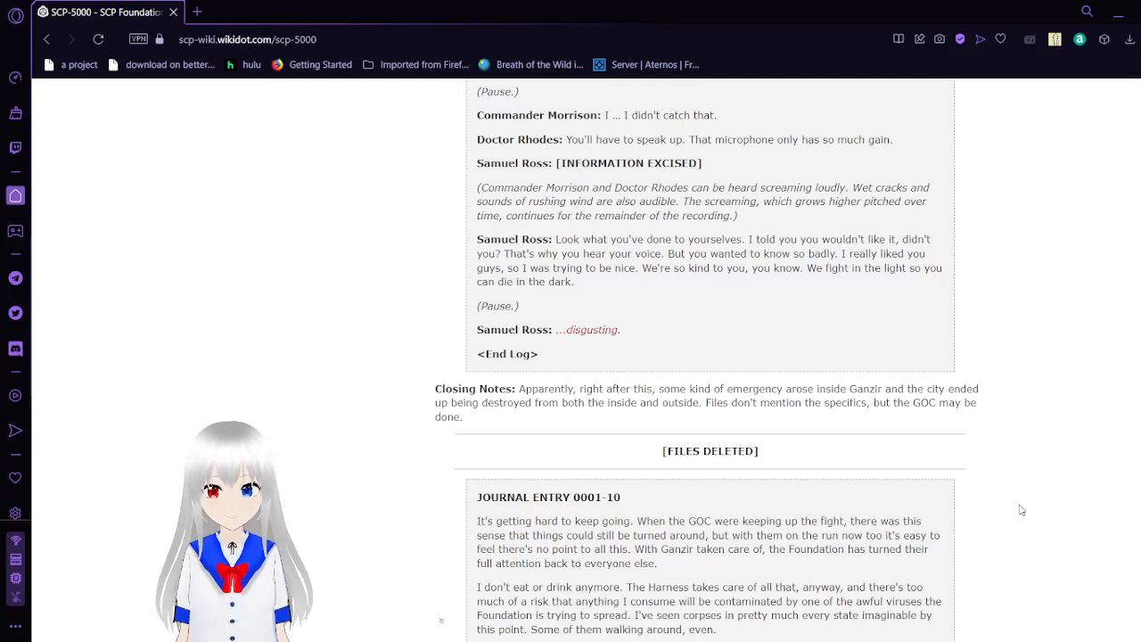
scroll("down", 3)
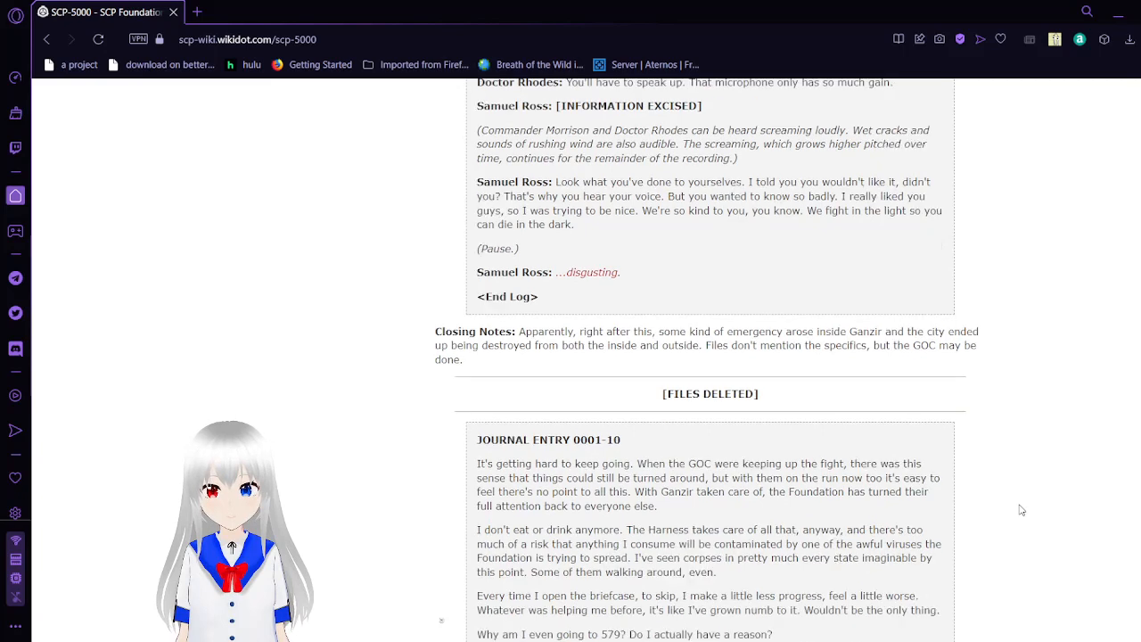
scroll("down", 3)
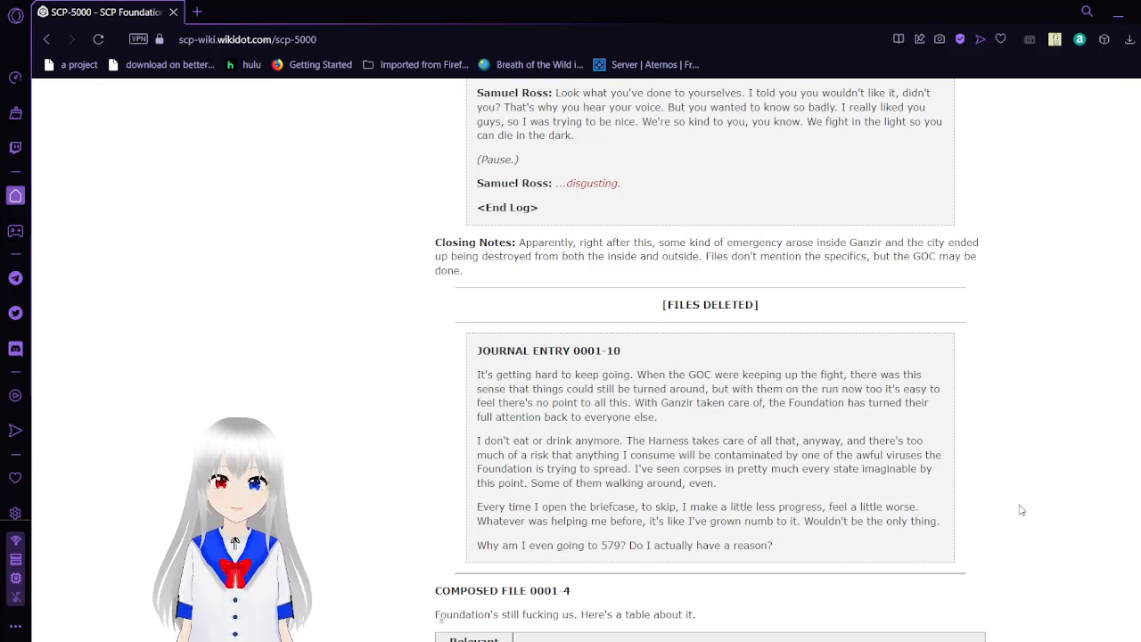
Scroll through the Composed File 0001-4 anomaly table to SCP-3199 and the start of Journal Entry 0001-11.
scroll("down", 3)
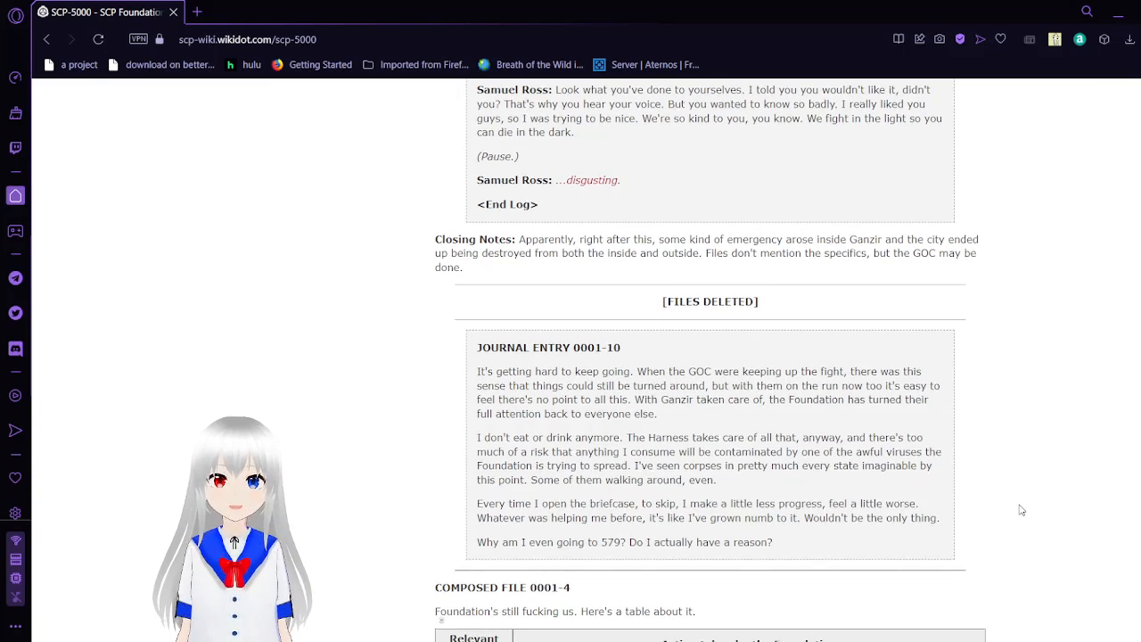
scroll("down", 3)
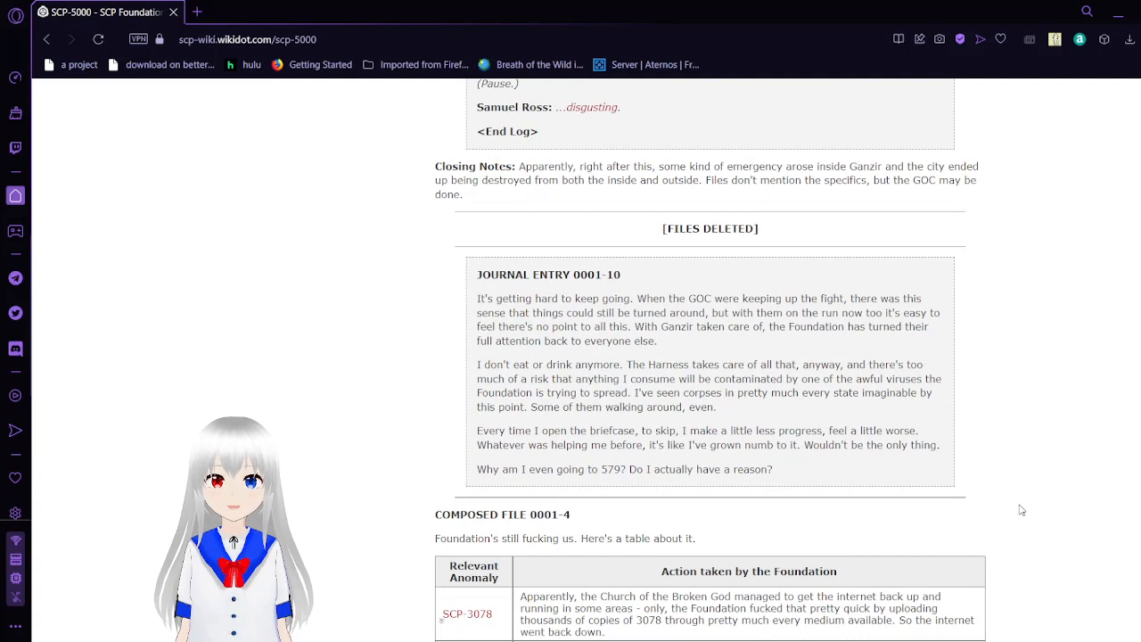
scroll("down", 3)
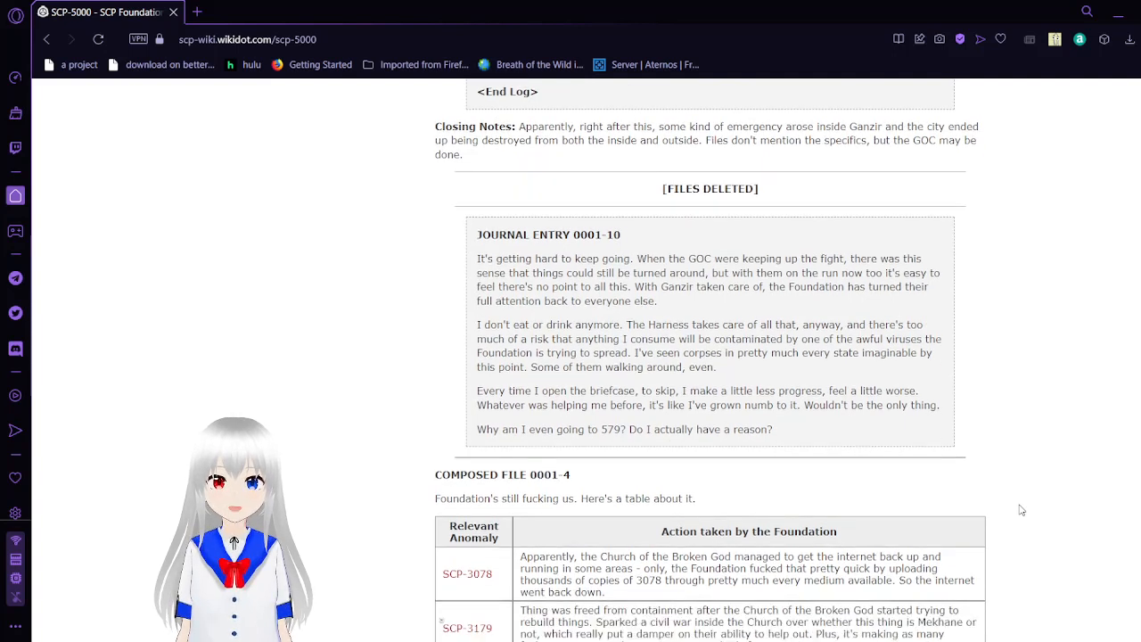
scroll("down", 3)
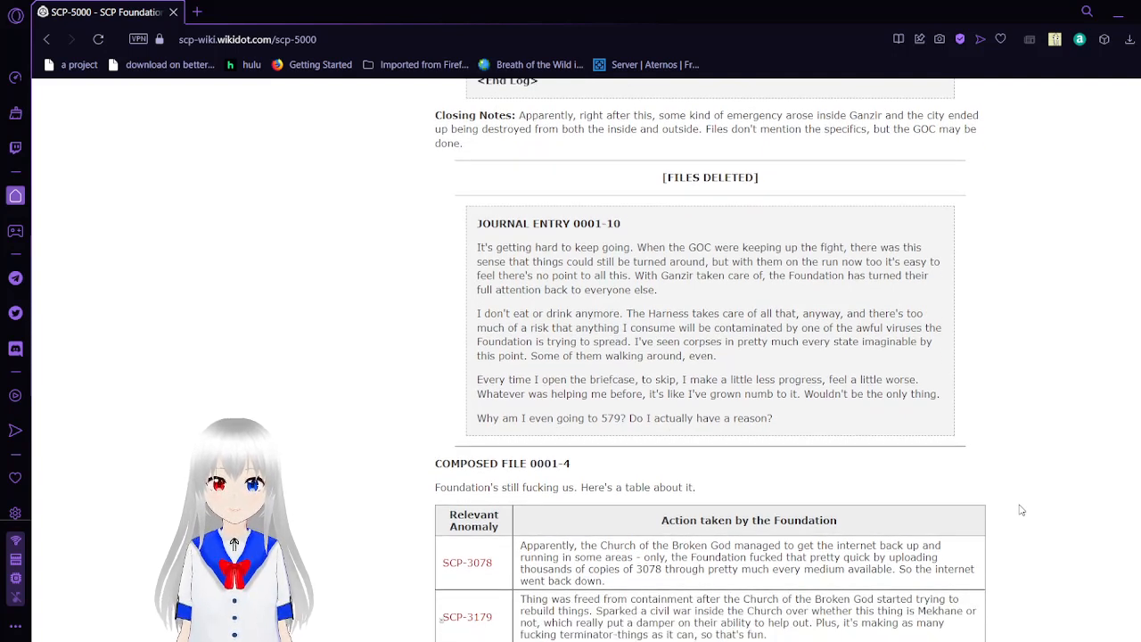
scroll("down", 3)
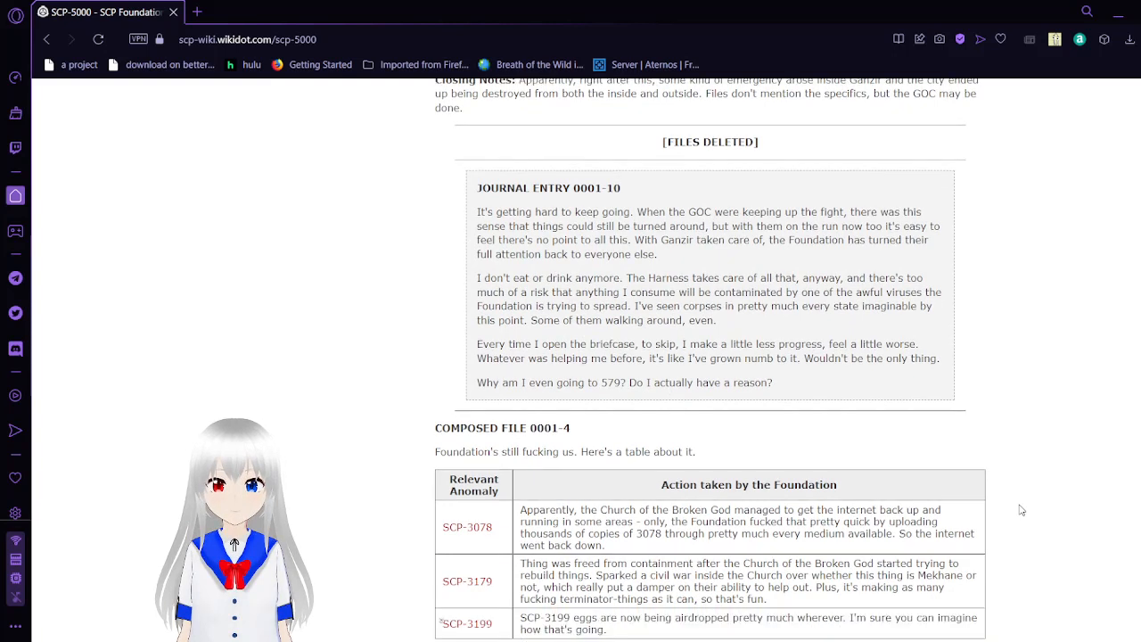
scroll("down", 3)
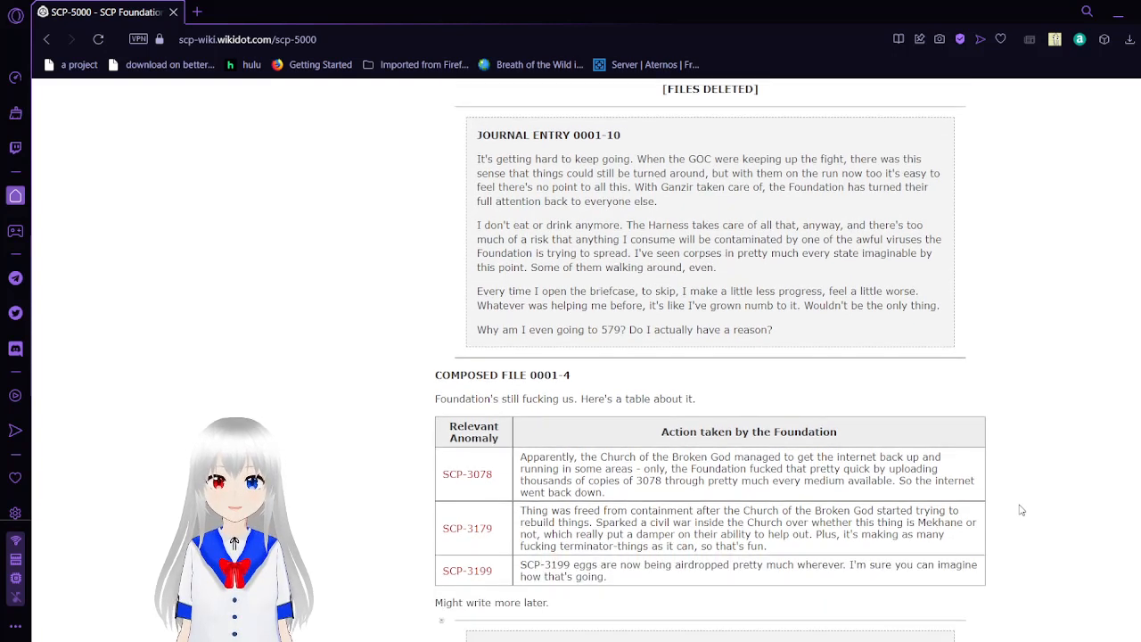
scroll("down", 3)
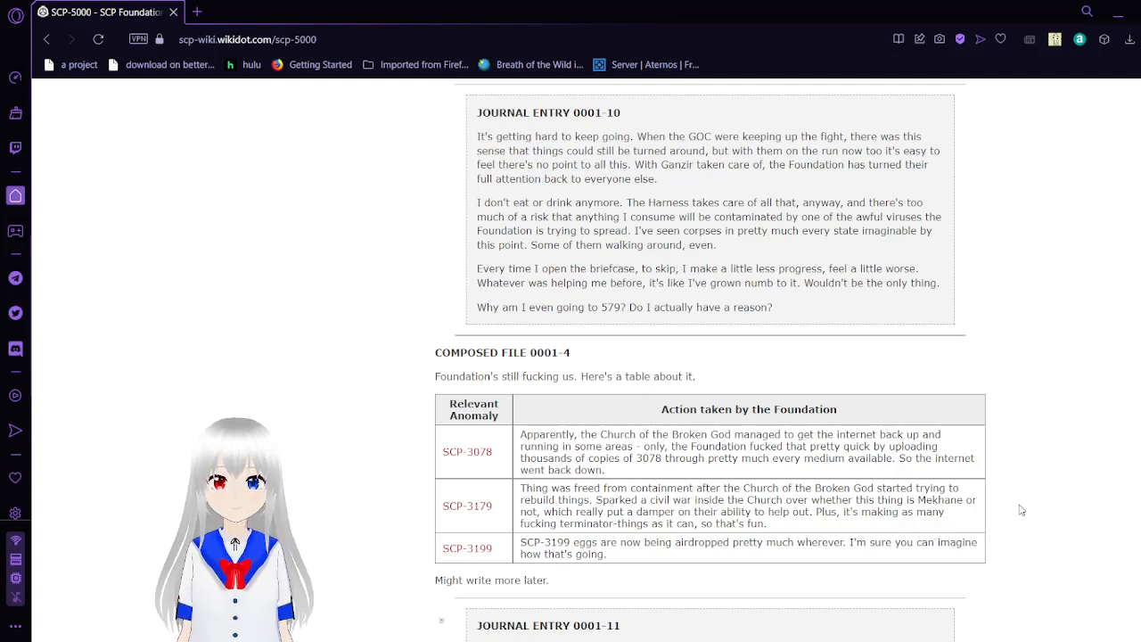
scroll("down", 3)
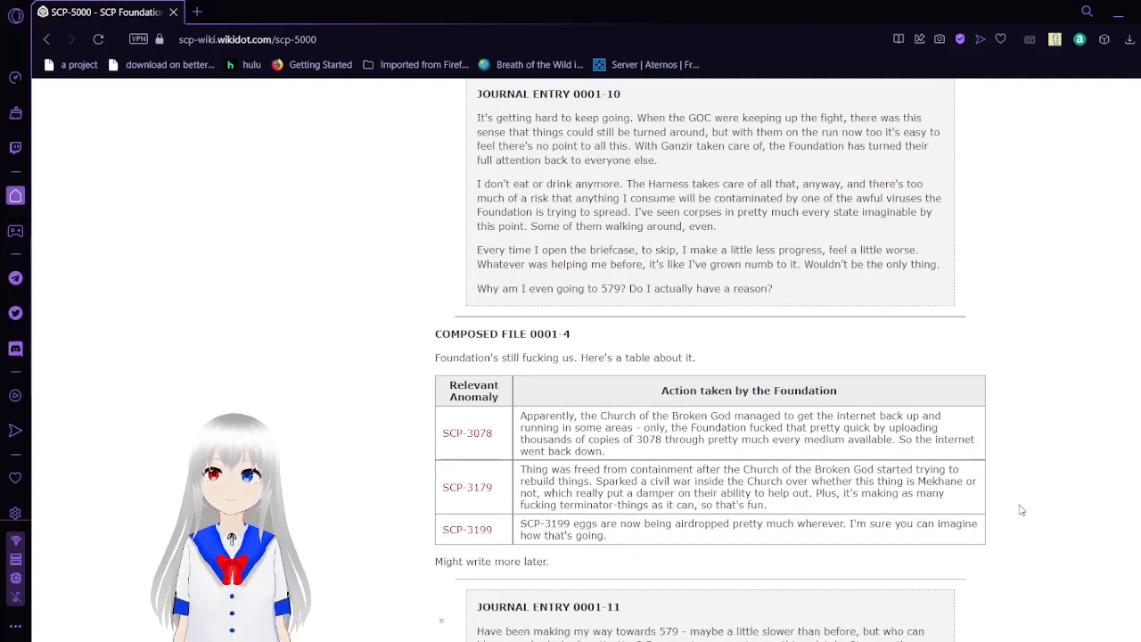
scroll("down", 3)
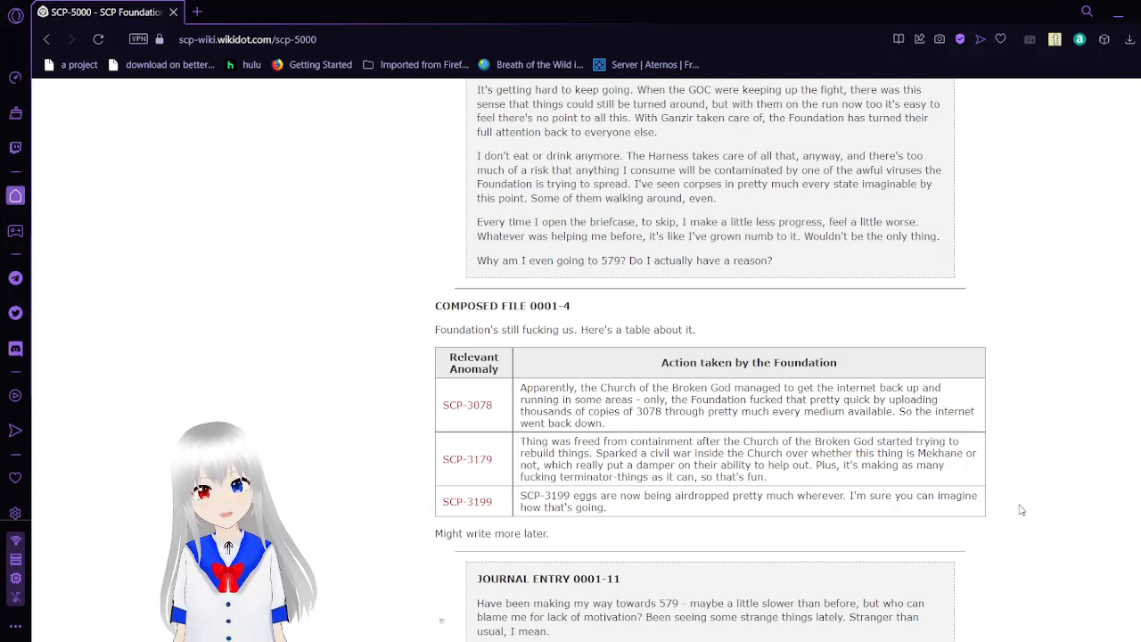
scroll("down", 3)
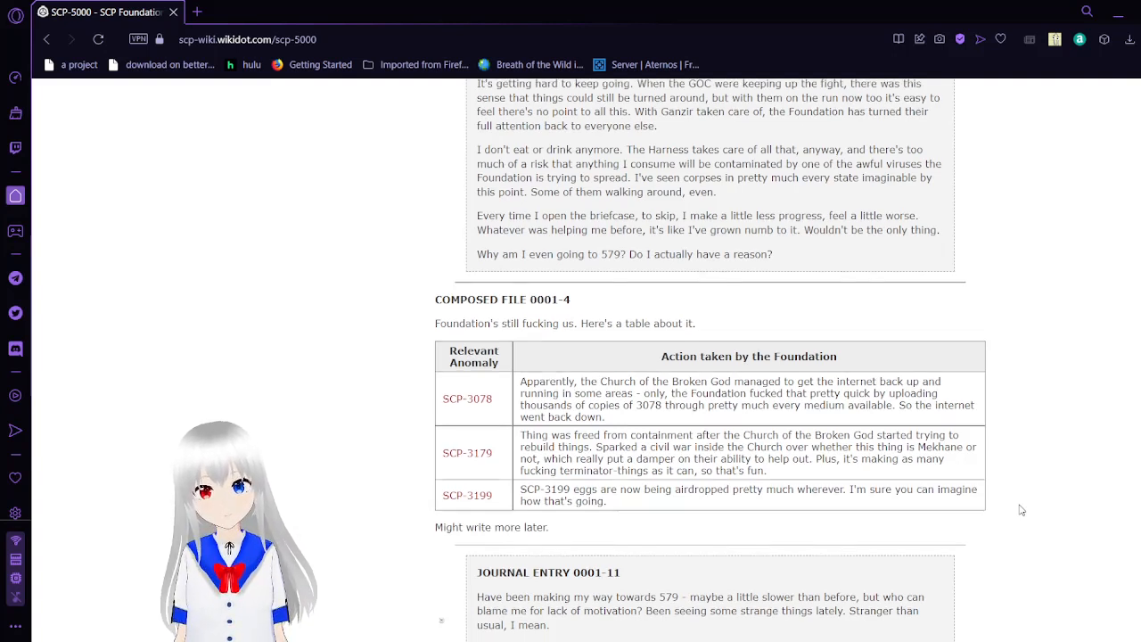
scroll("down", 3)
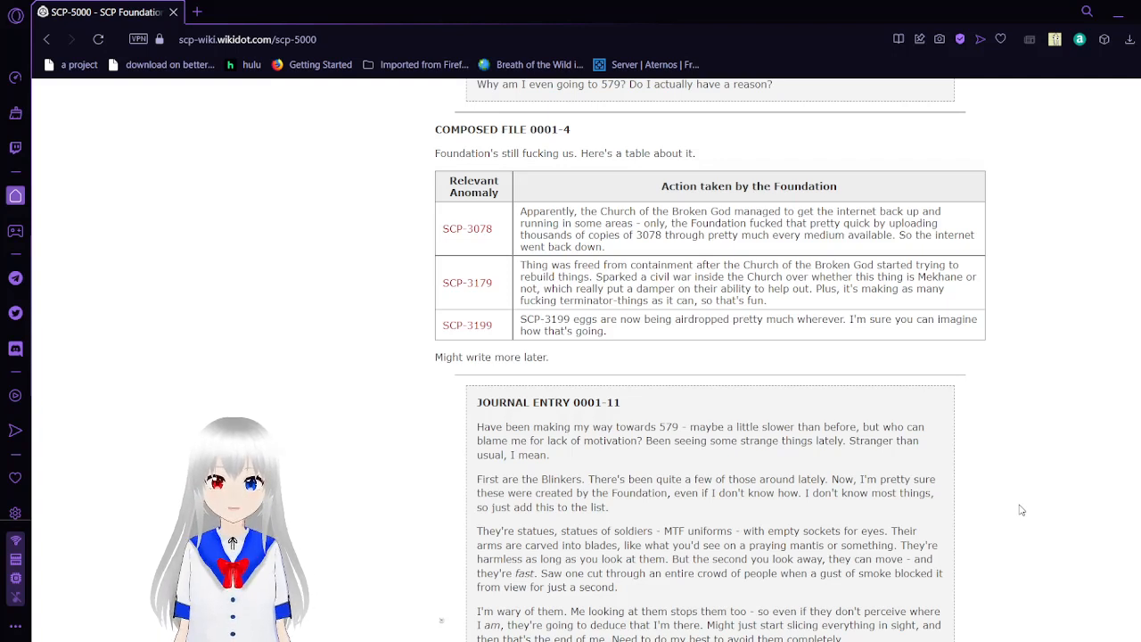
Scroll down Journal Entry 0001-11 to the passages about the Blinkers and the stretched figure.
scroll("down", 3)
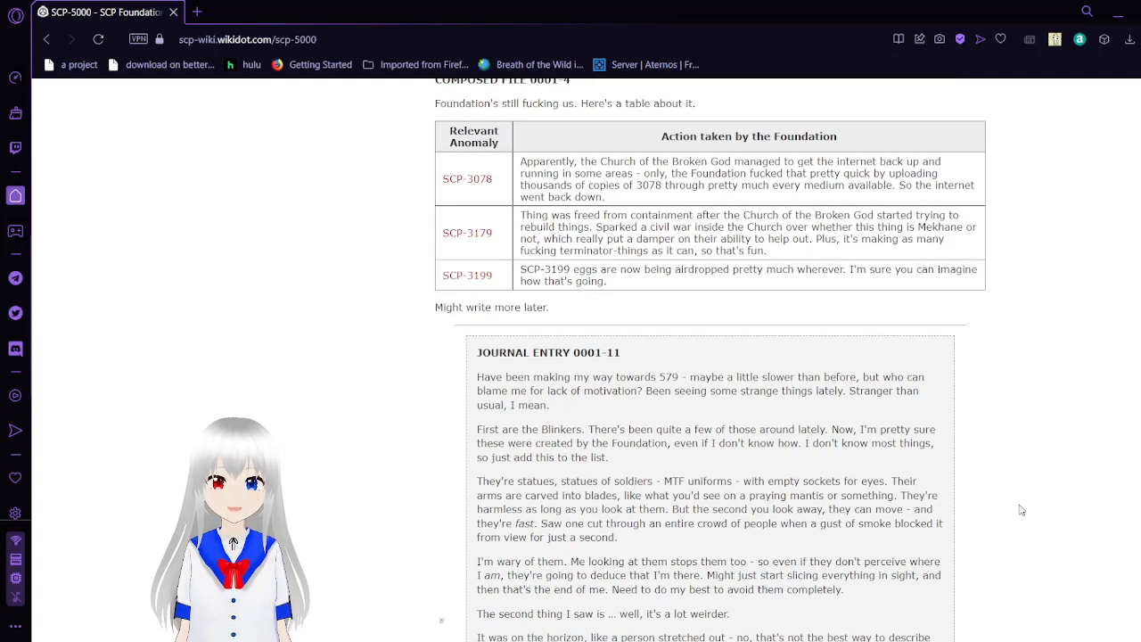
scroll("down", 3)
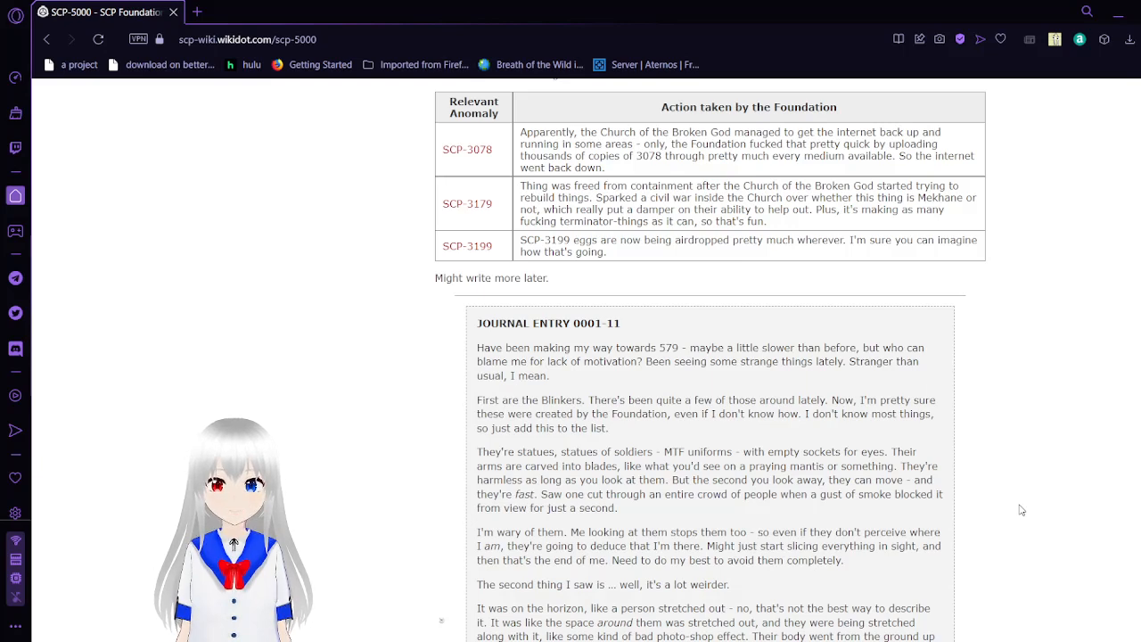
scroll("down", 3)
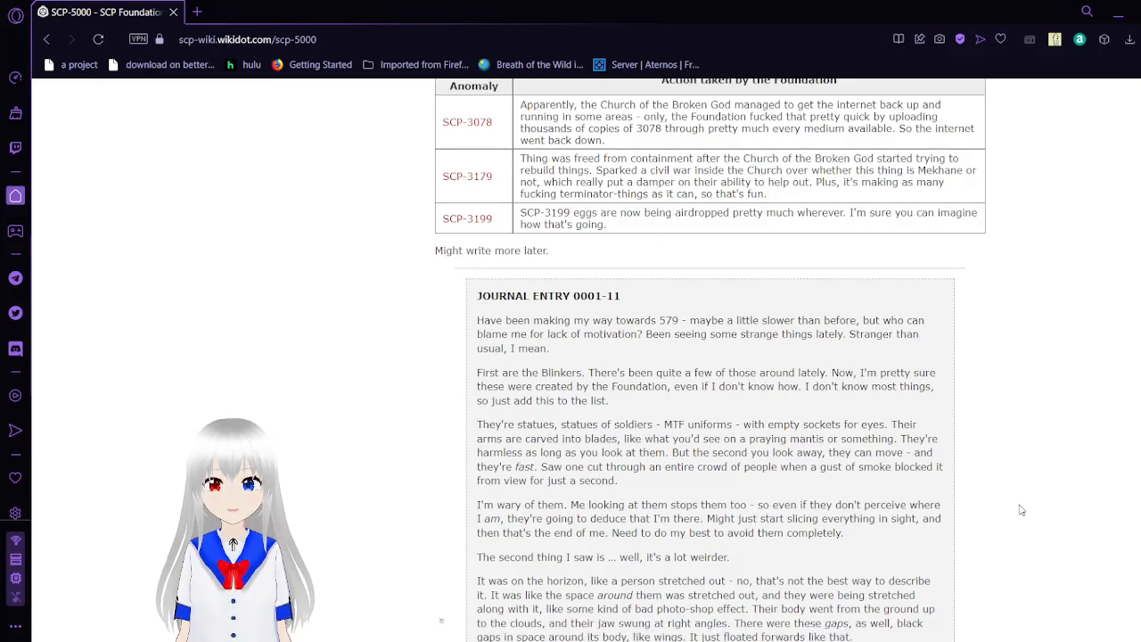
scroll("down", 3)
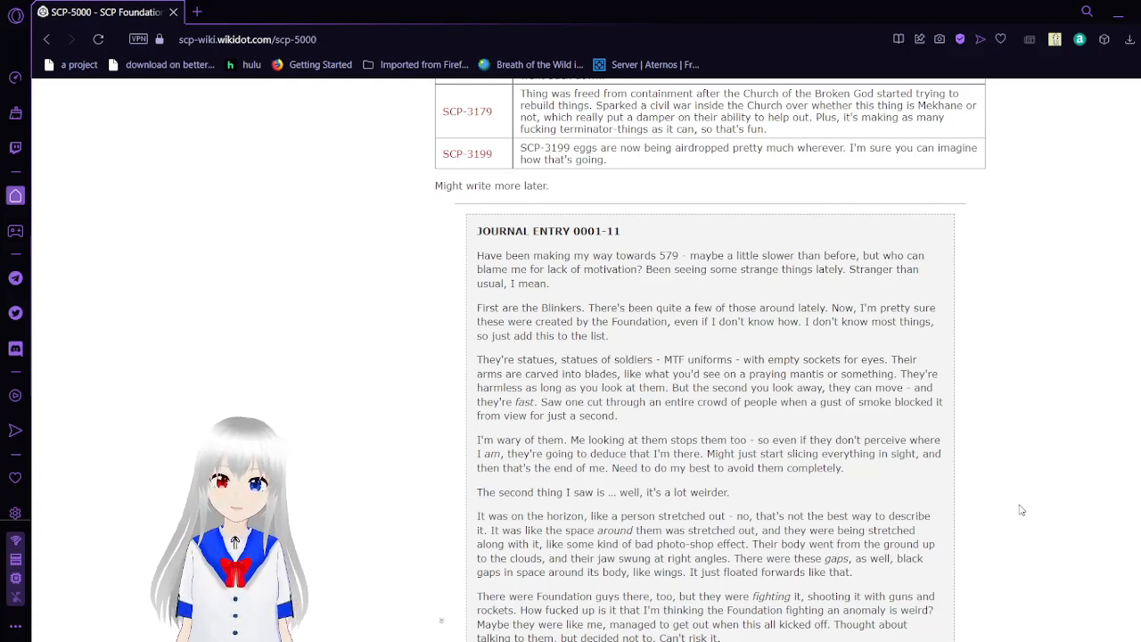
scroll("down", 3)
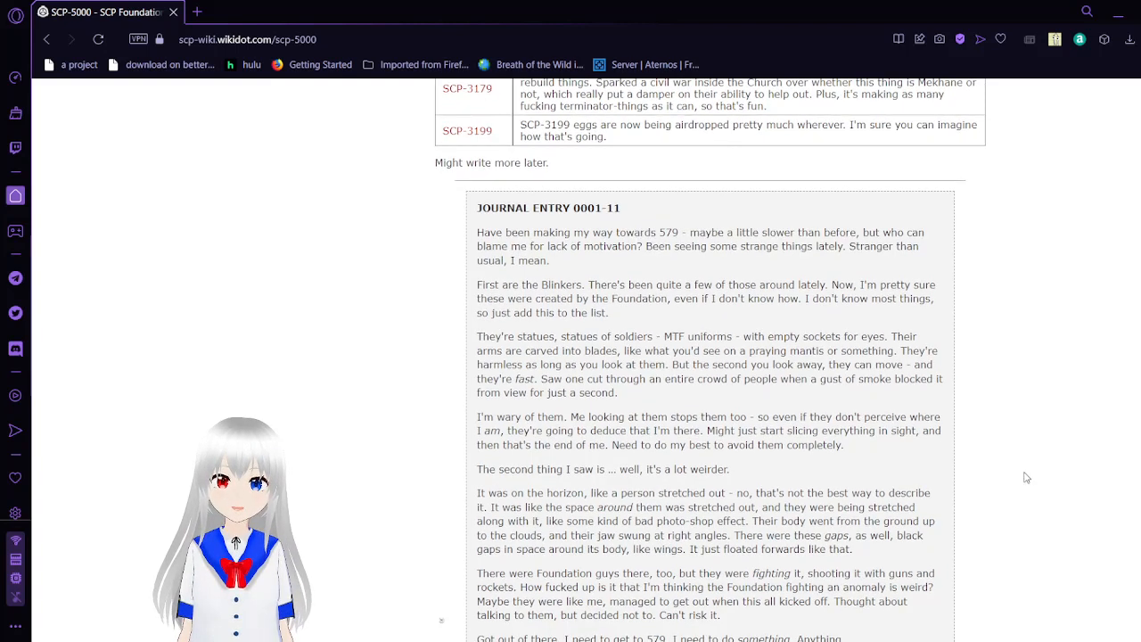
scroll("down", 3)
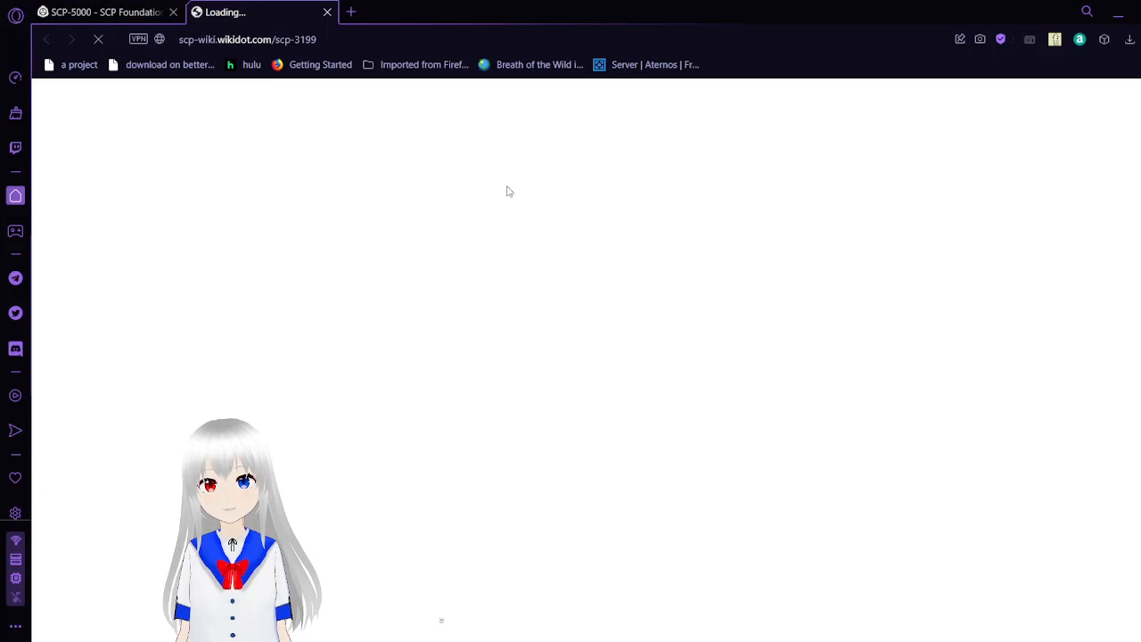
mouse_move(553, 250)
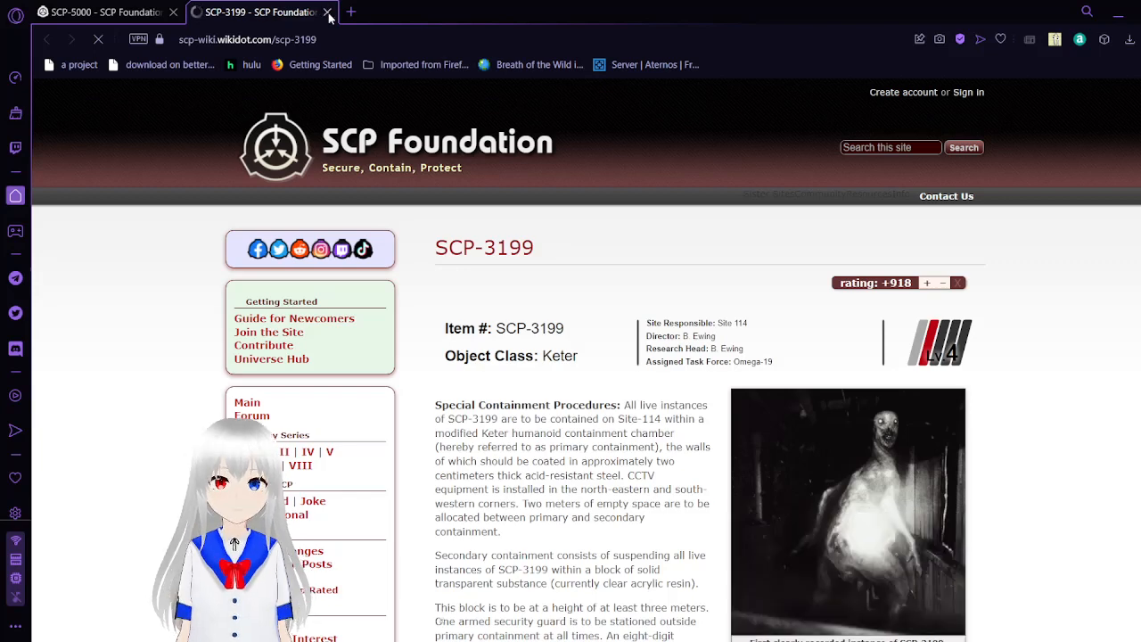
left_click(328, 11)
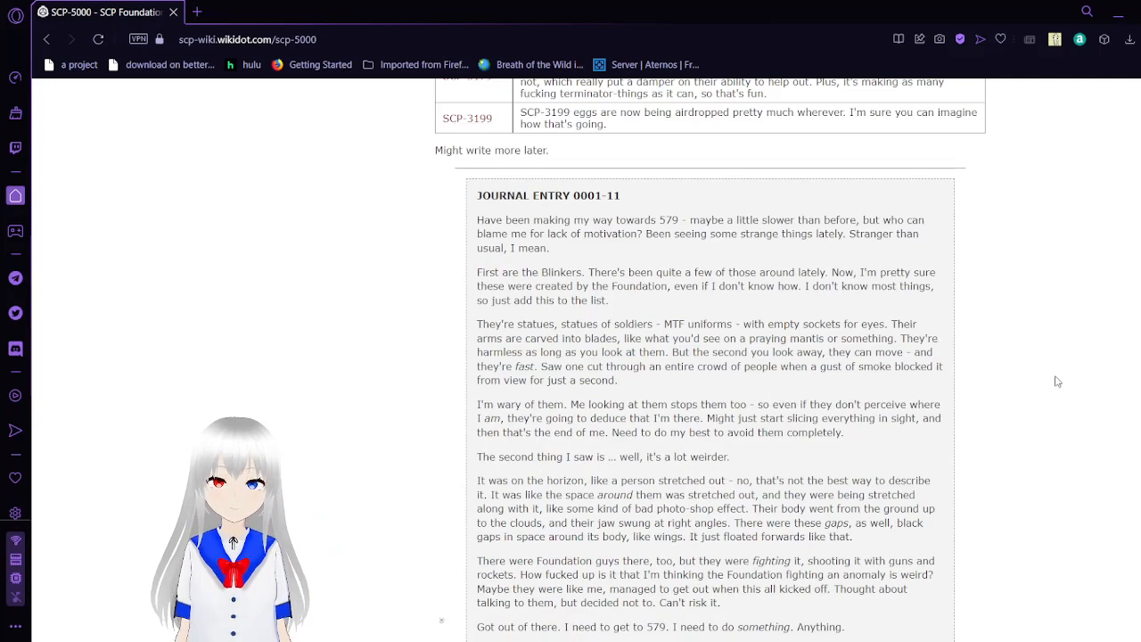
Scroll past the end of Journal Entry 0001-11 through Journal Entry 0001-12 to the next composed file.
scroll("down", 3)
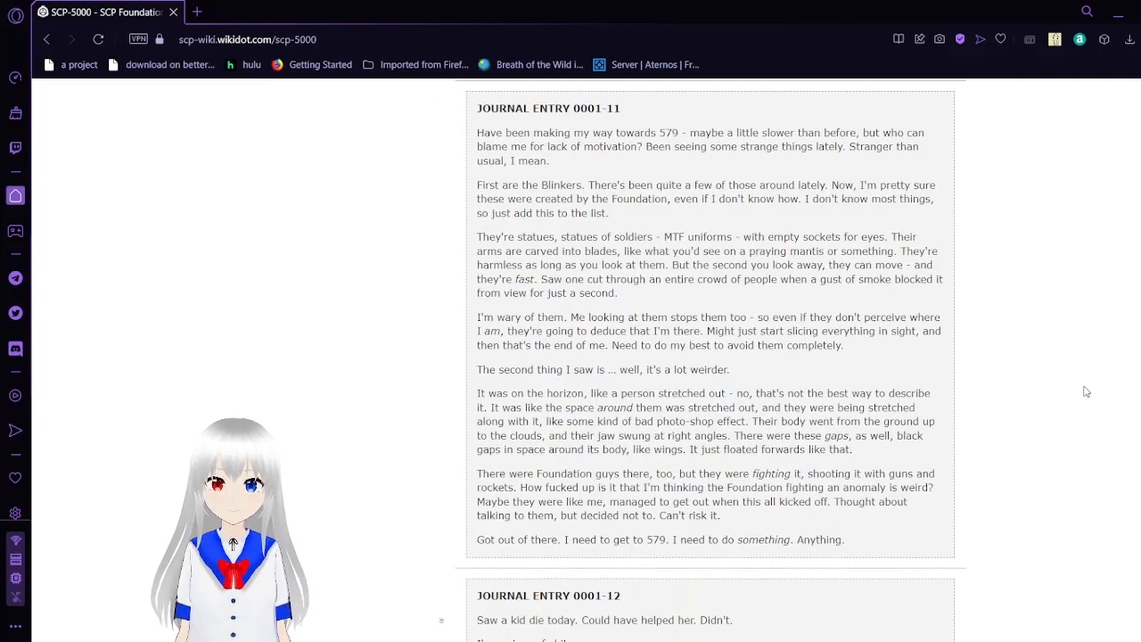
scroll("down", 3)
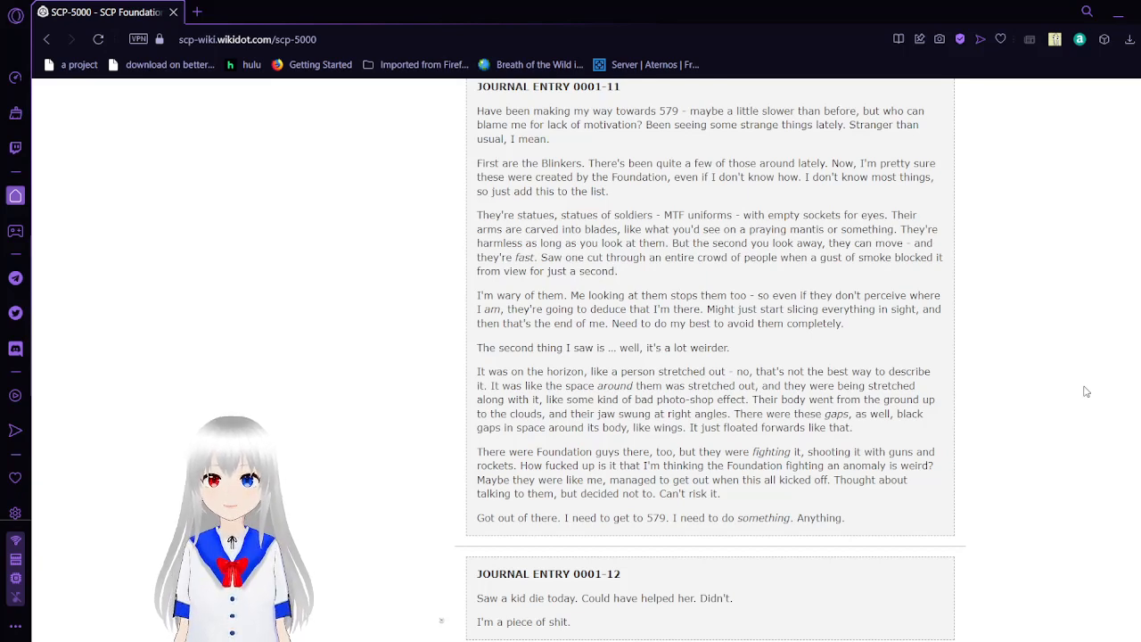
scroll("down", 3)
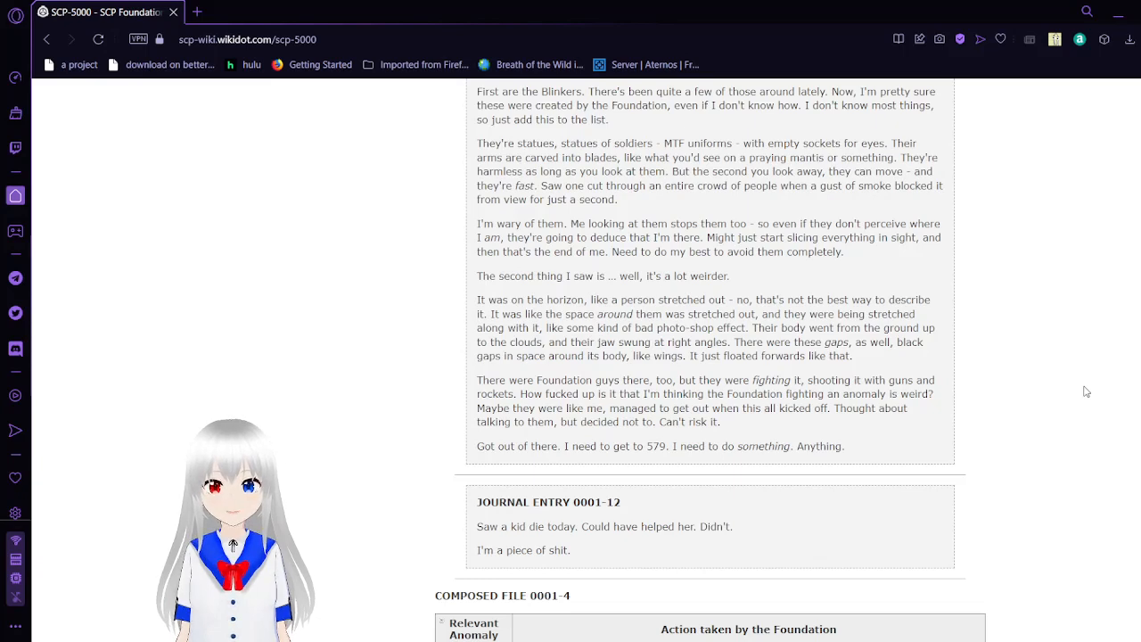
Scroll past Journal Entry 0001-12 and the Composed File 0001-4 table toward Recorded File 0001-3.
scroll("down", 3)
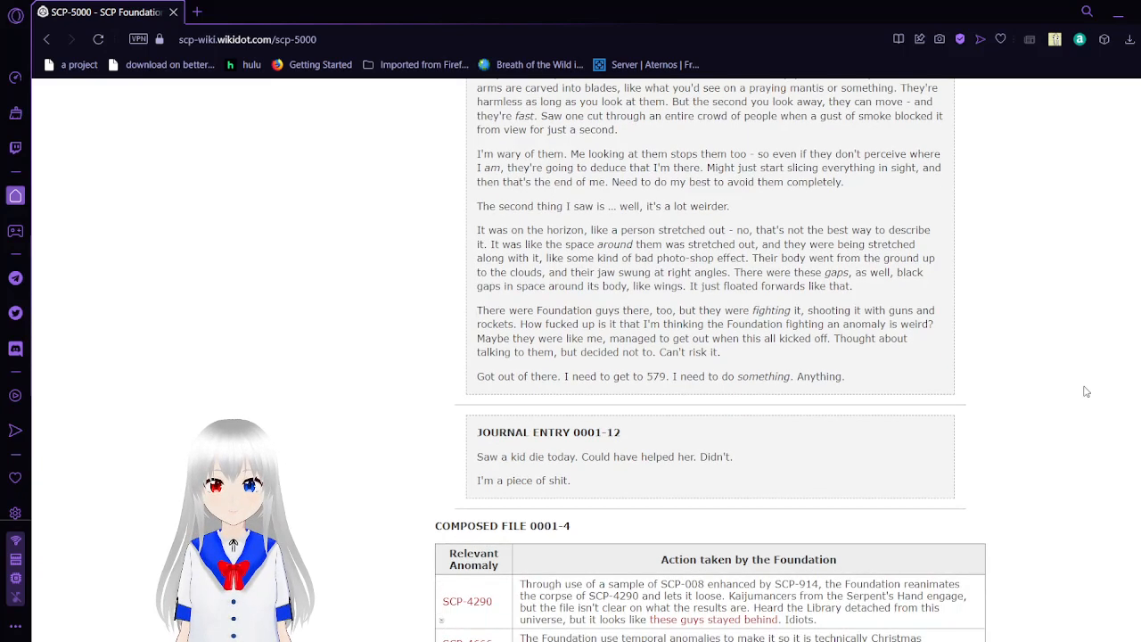
scroll("down", 3)
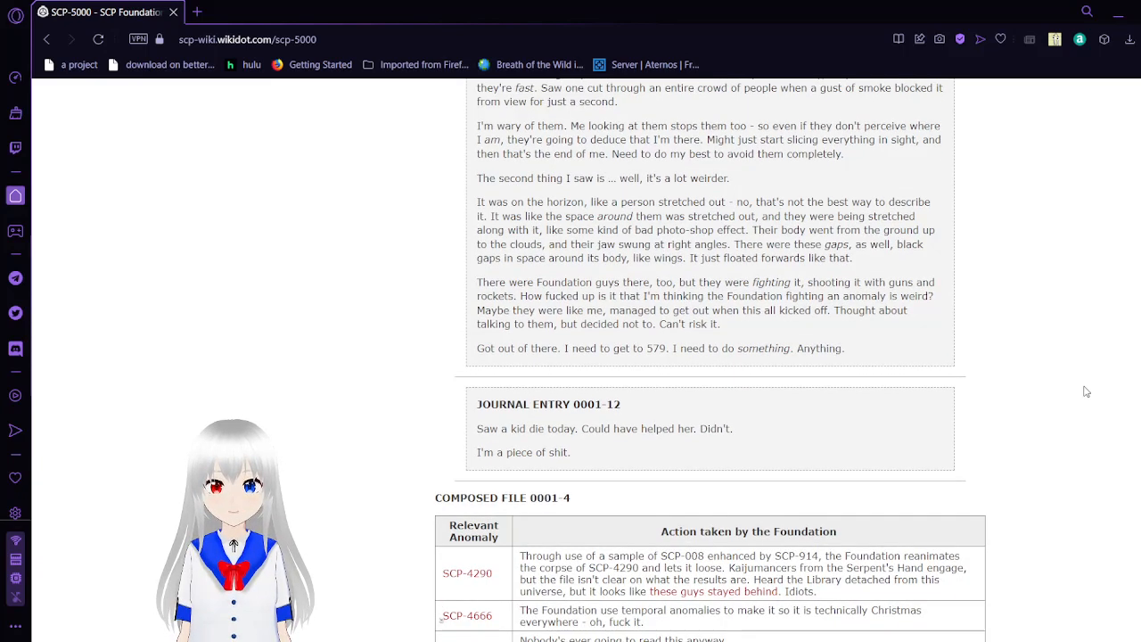
scroll("down", 3)
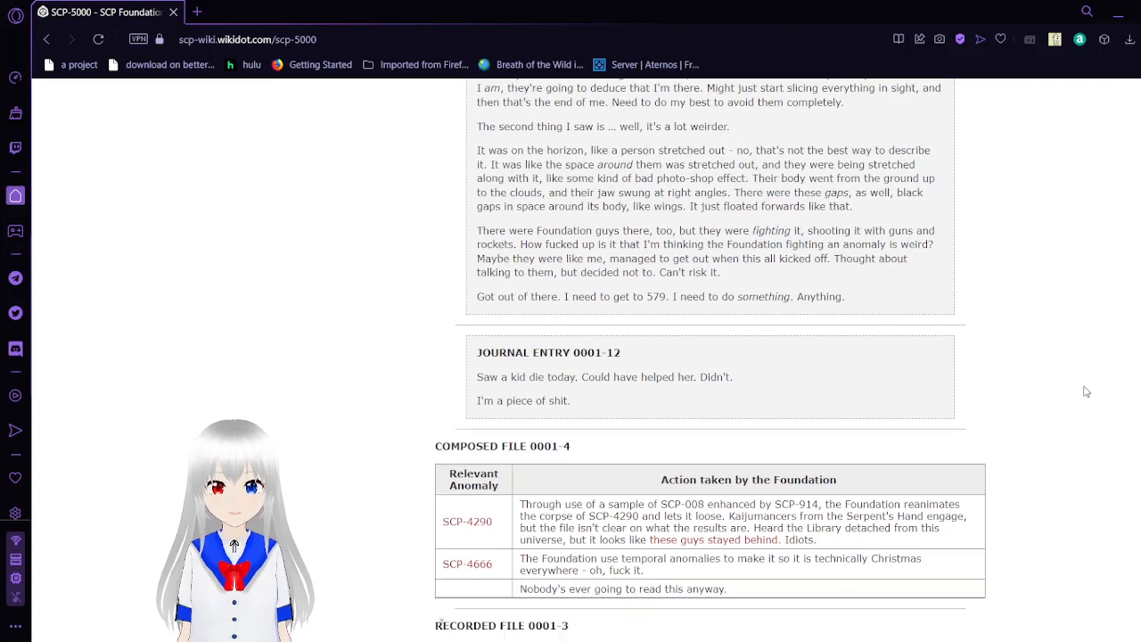
scroll("down", 3)
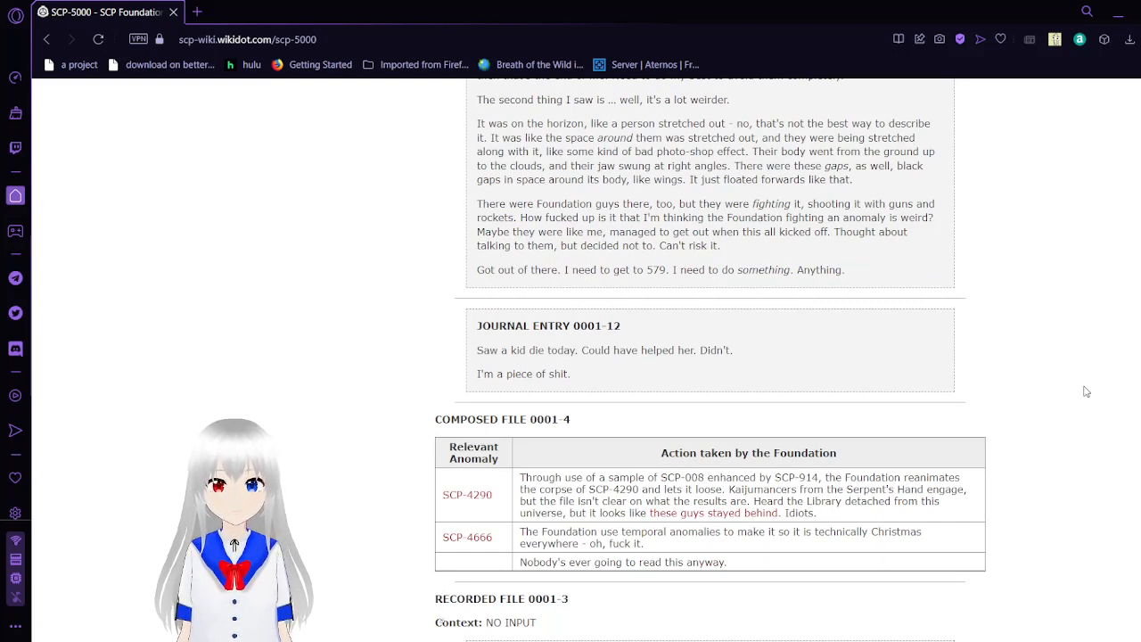
scroll("down", 3)
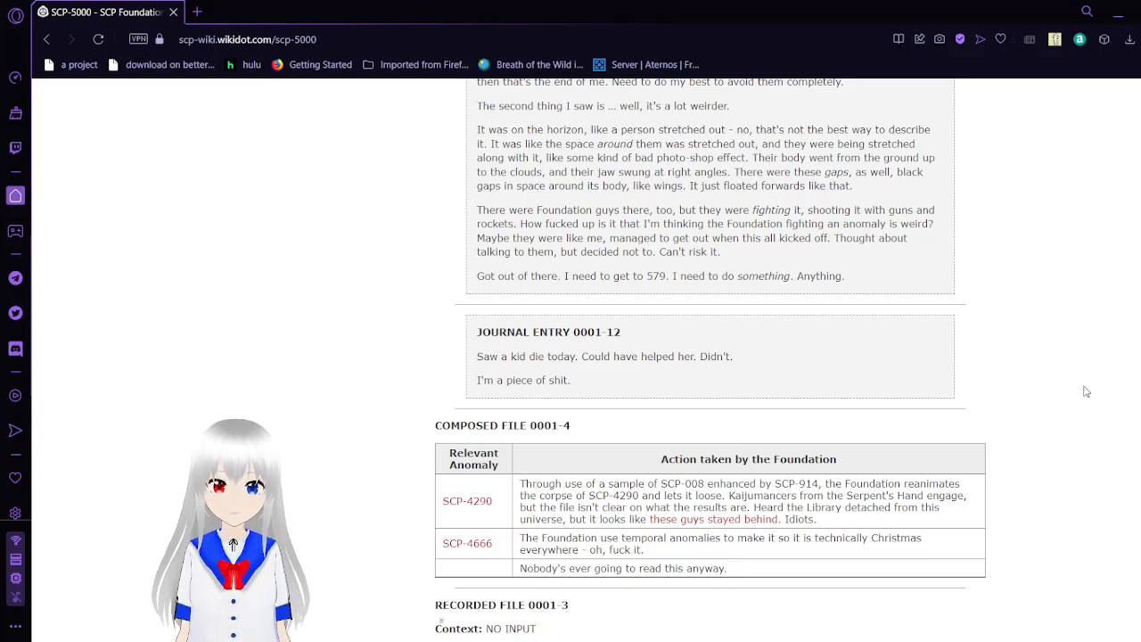
scroll("down", 3)
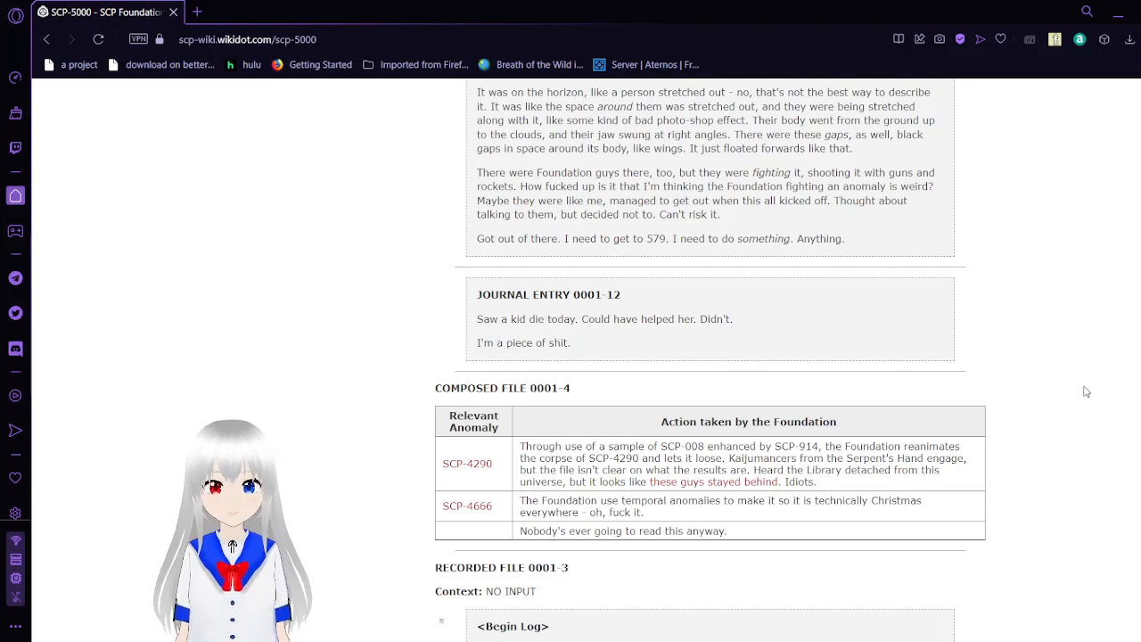
scroll("down", 3)
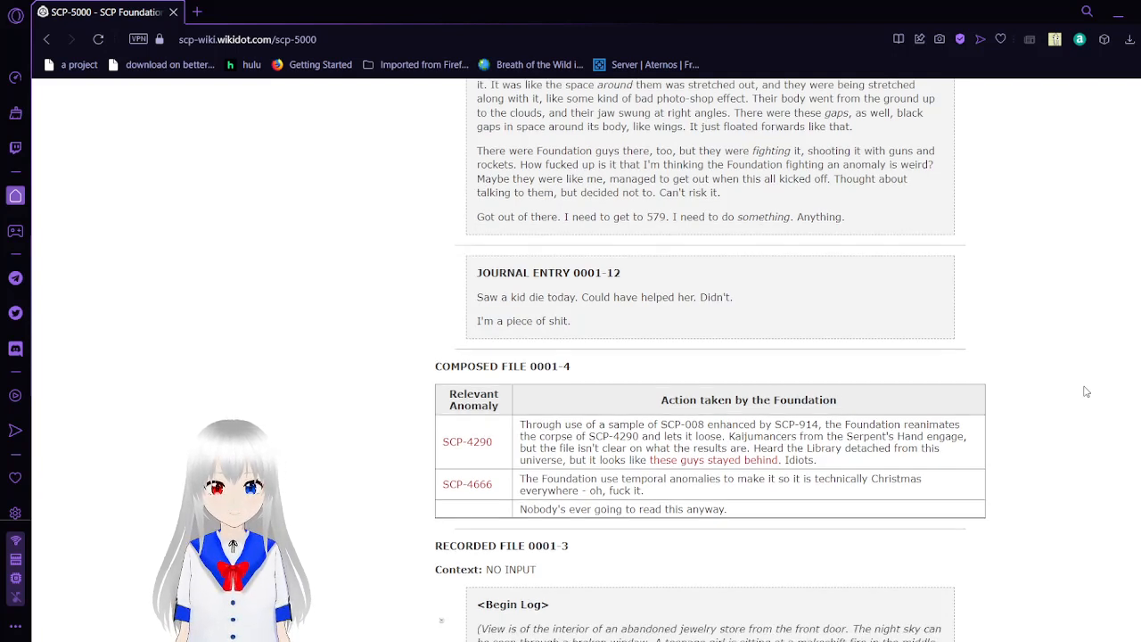
scroll("down", 3)
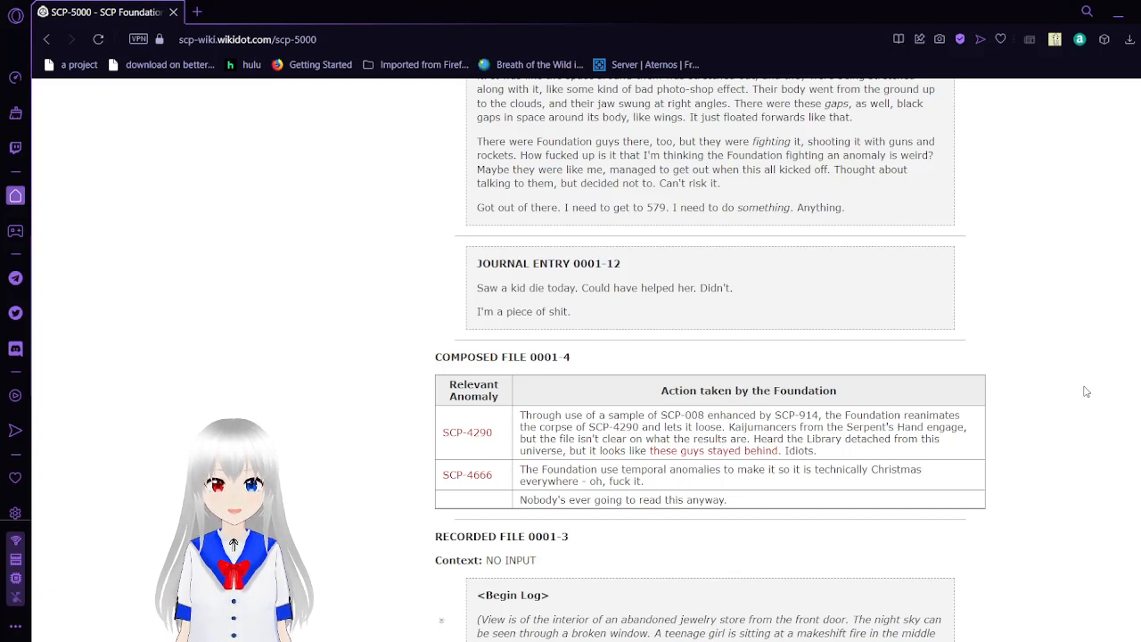
Scroll into Recorded File 0001-3's log to Pietro meeting the girl with the ruby amulet and the lines about sleep.
scroll("down", 3)
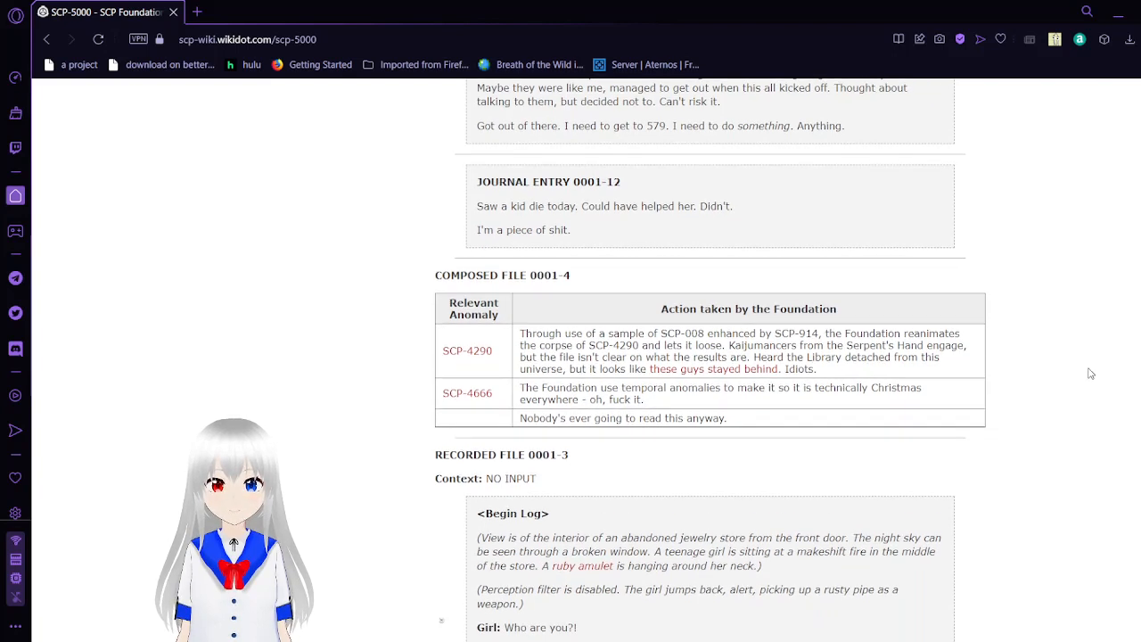
scroll("down", 3)
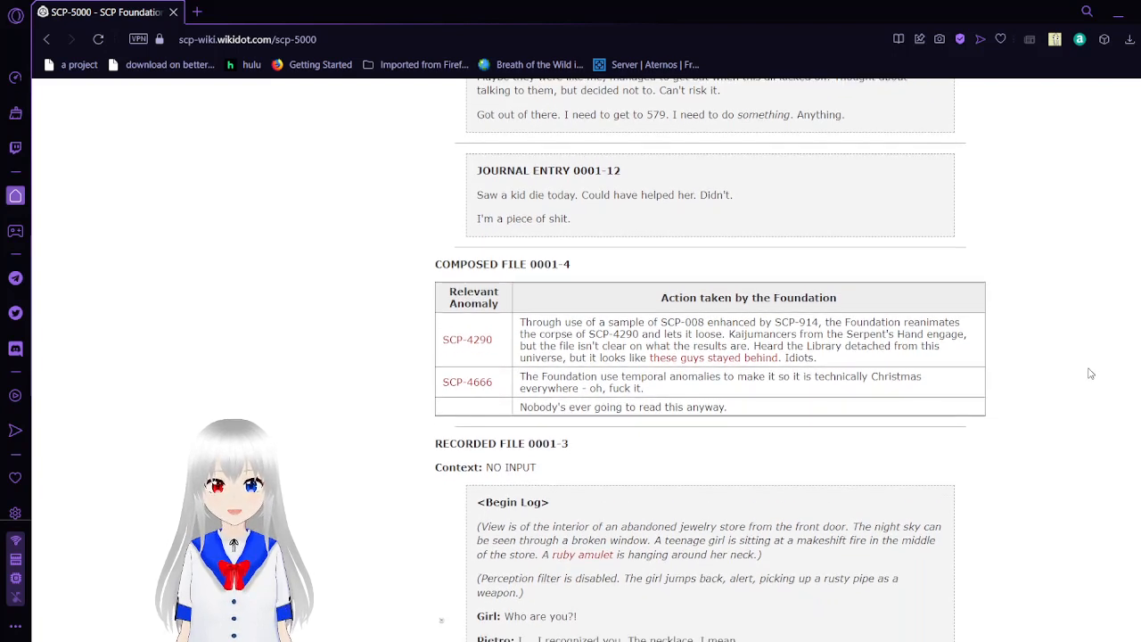
scroll("down", 3)
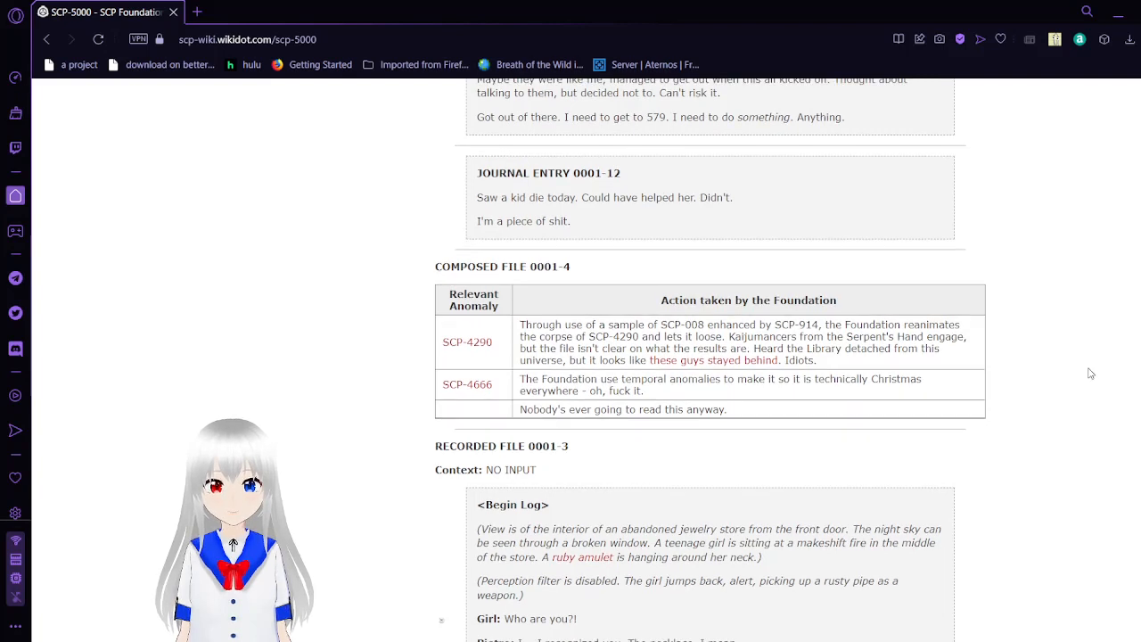
scroll("down", 3)
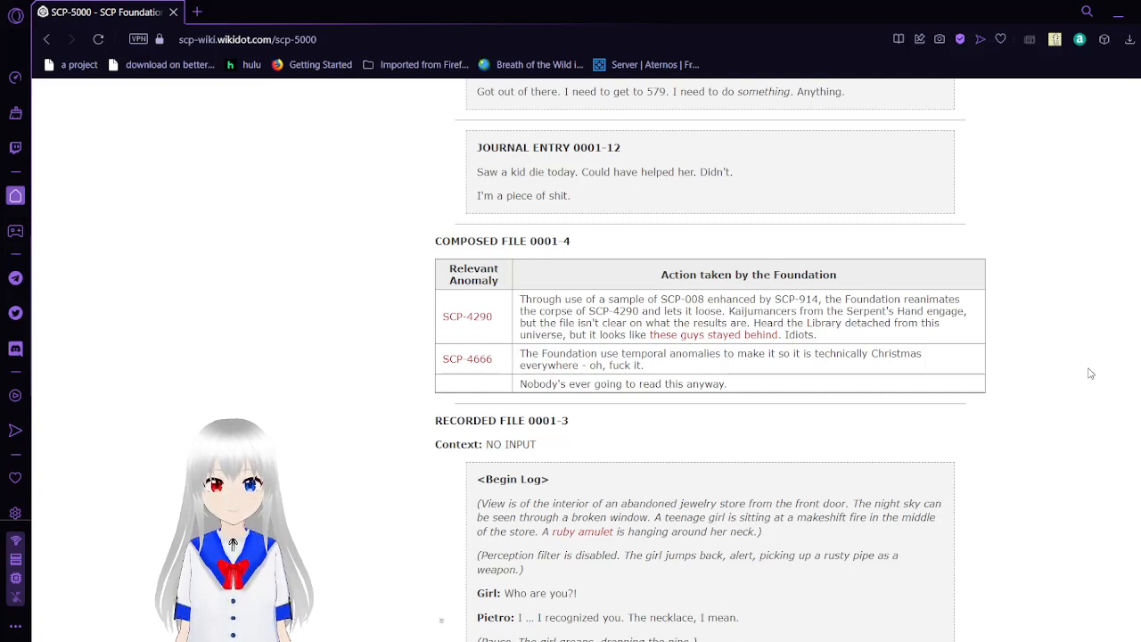
scroll("down", 3)
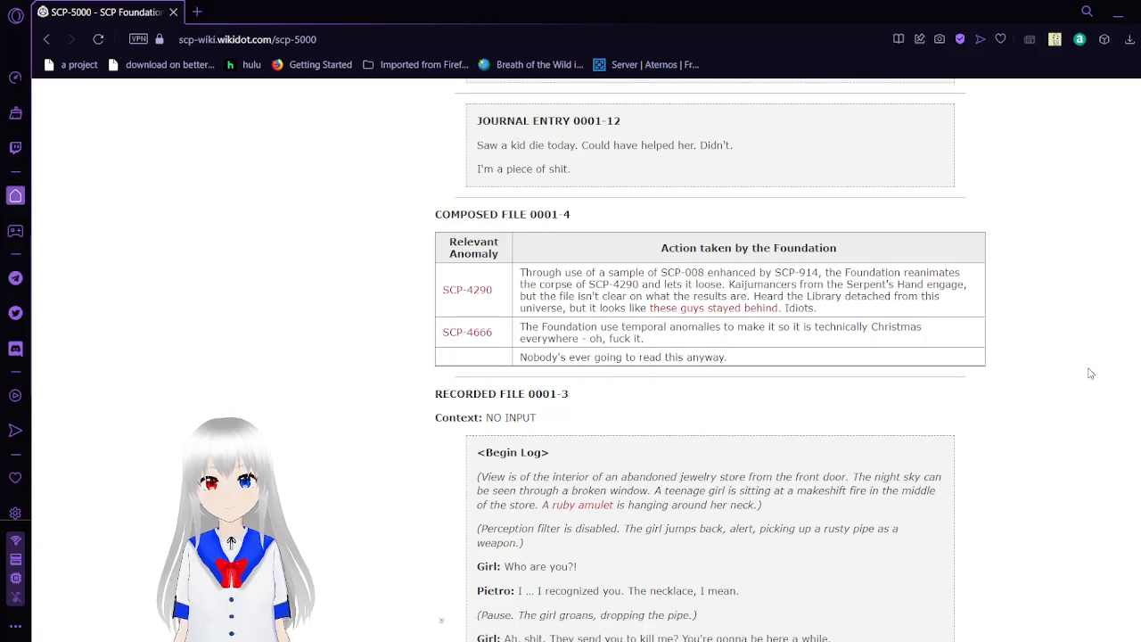
scroll("down", 3)
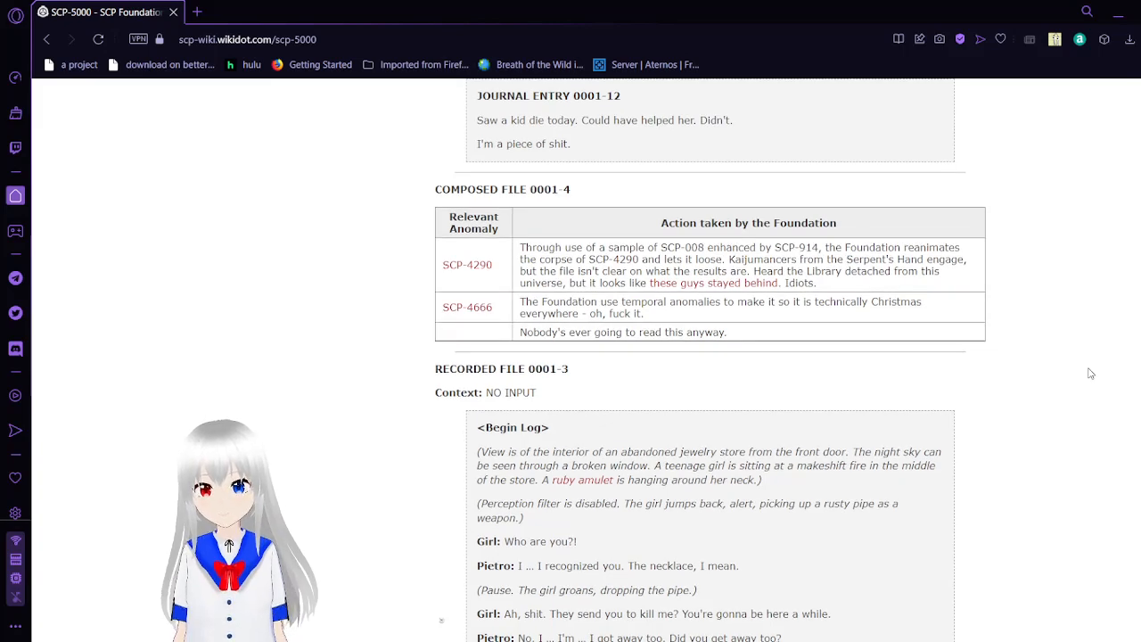
scroll("down", 3)
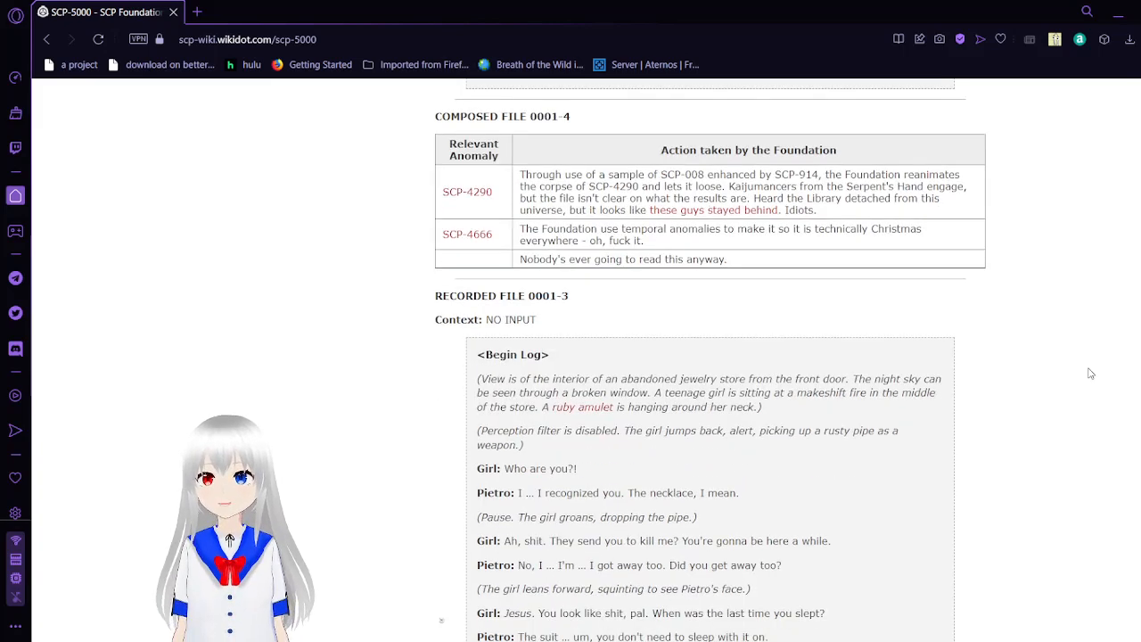
scroll("down", 3)
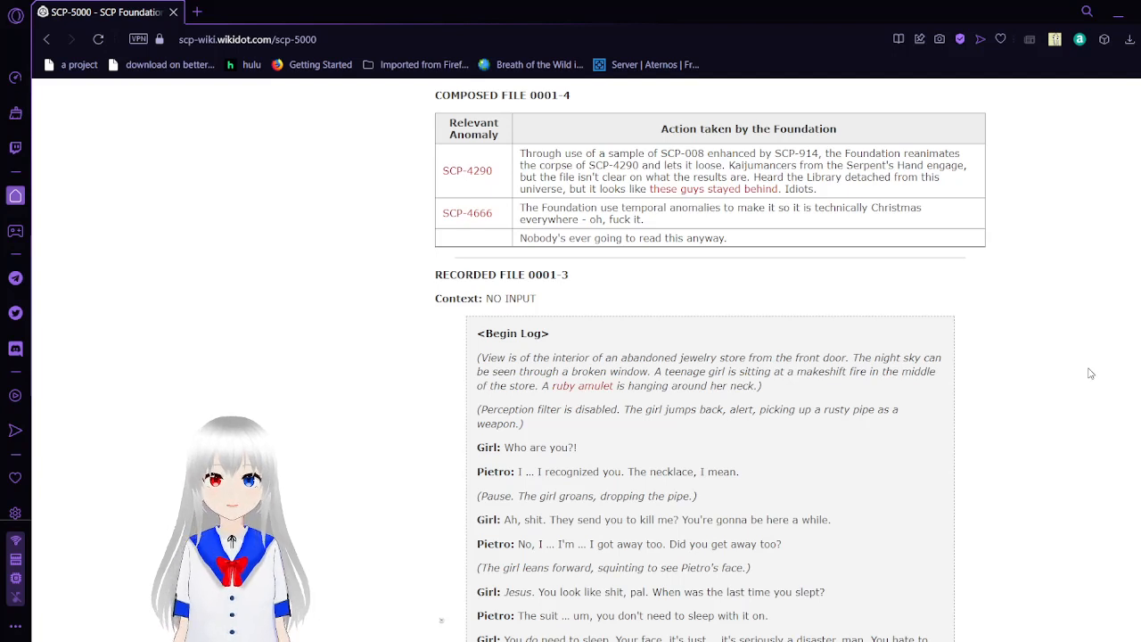
Scroll down Recorded File 0001-3's jewelry-store dialogue to the girl offering to trade the amulet and mentioning Pesterbot.
scroll("down", 3)
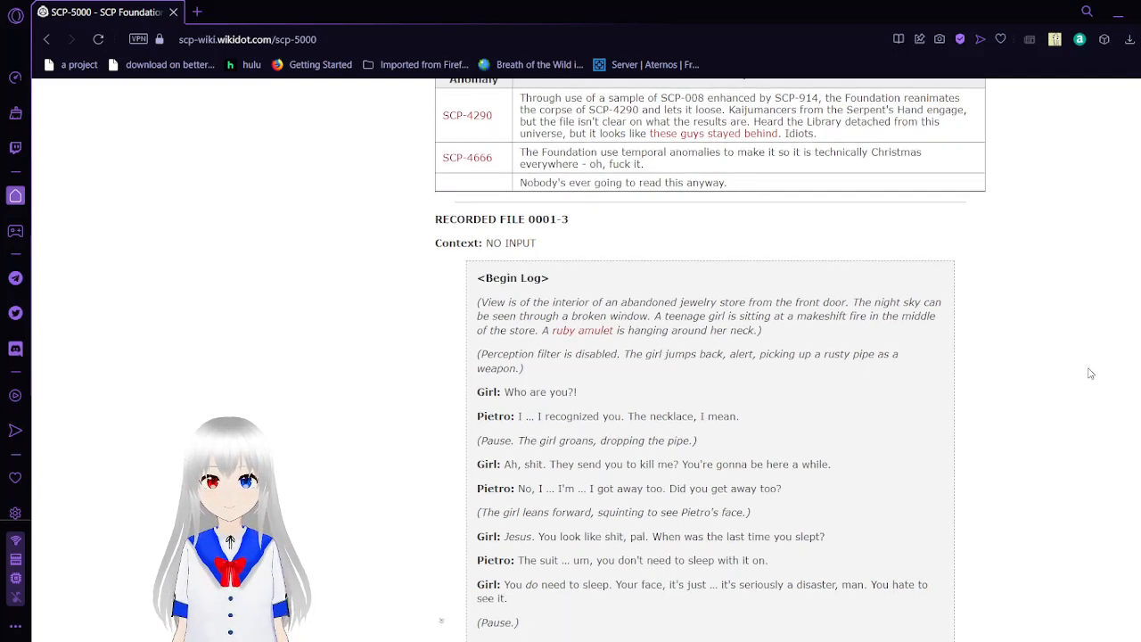
scroll("down", 3)
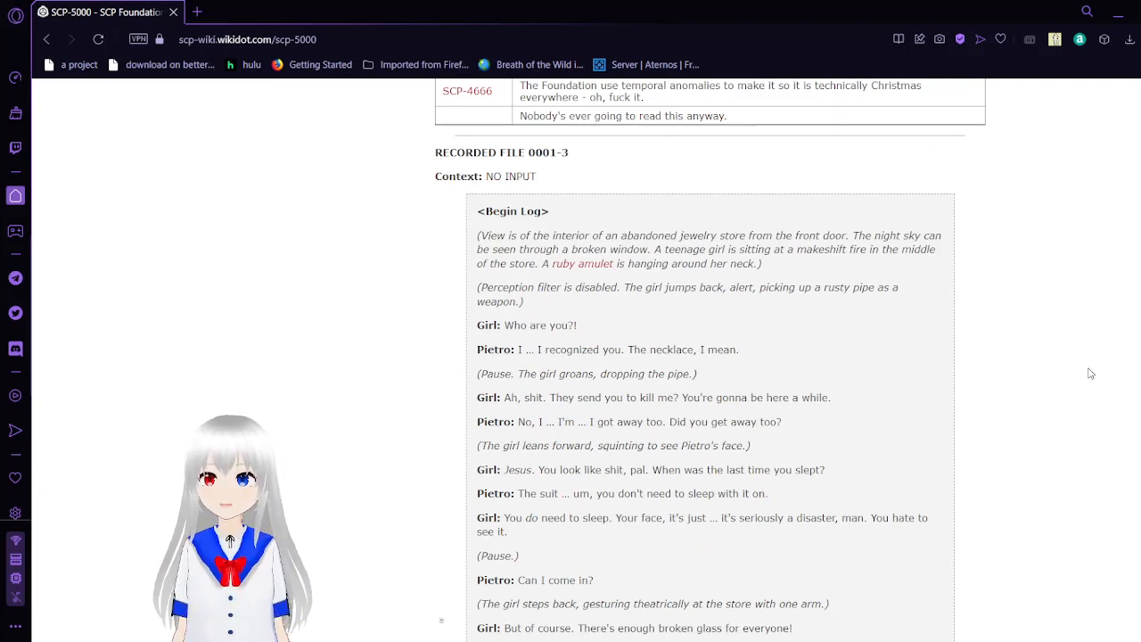
scroll("down", 3)
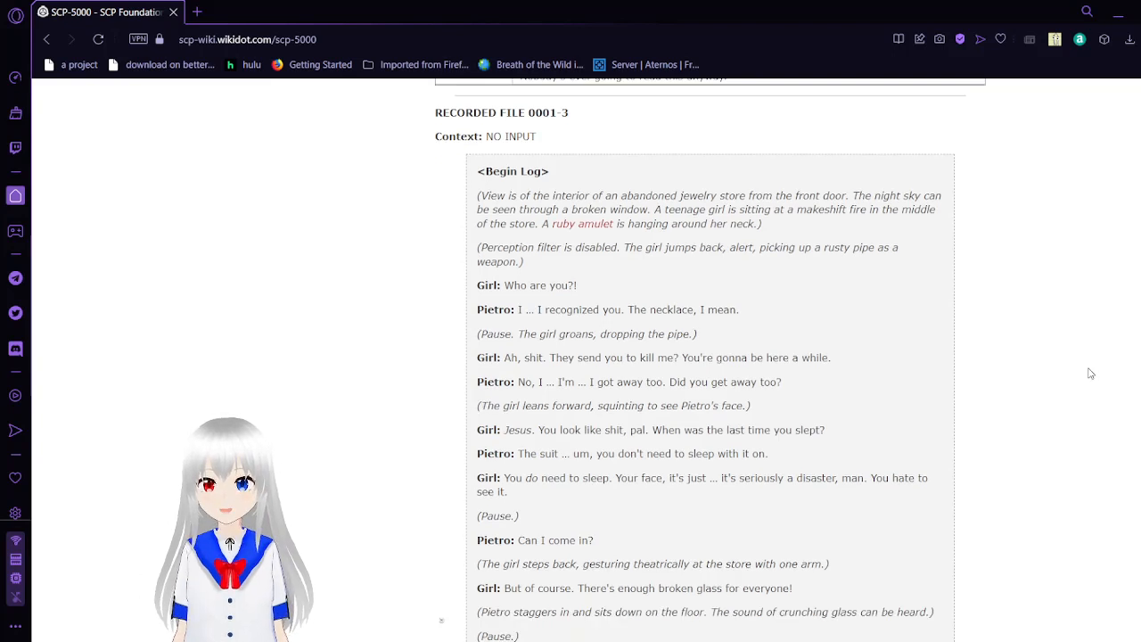
scroll("down", 3)
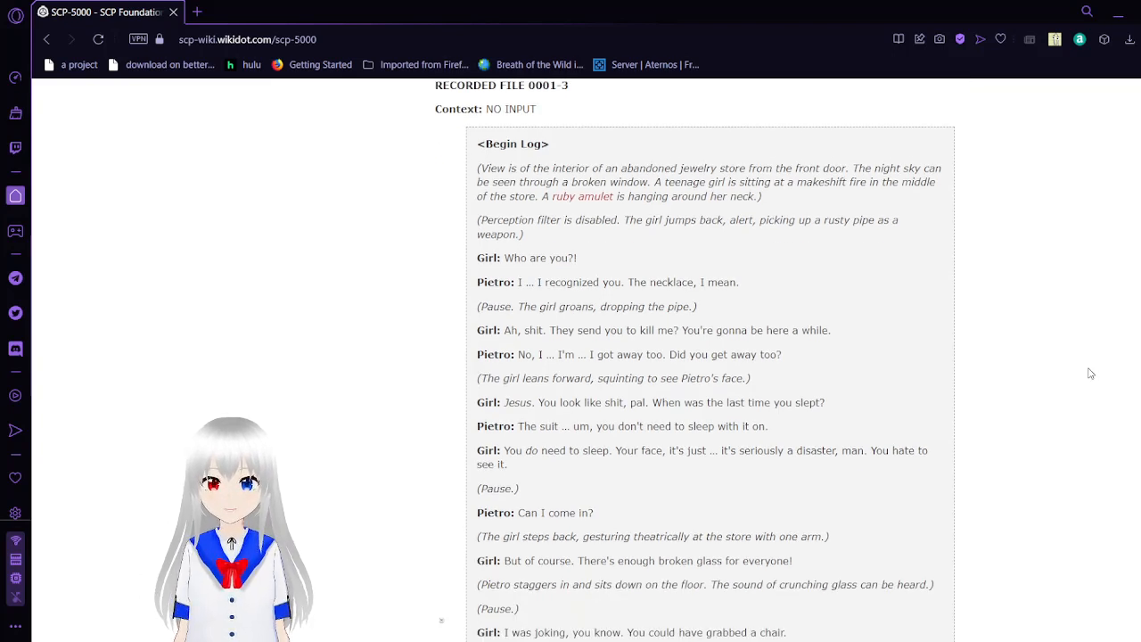
scroll("down", 3)
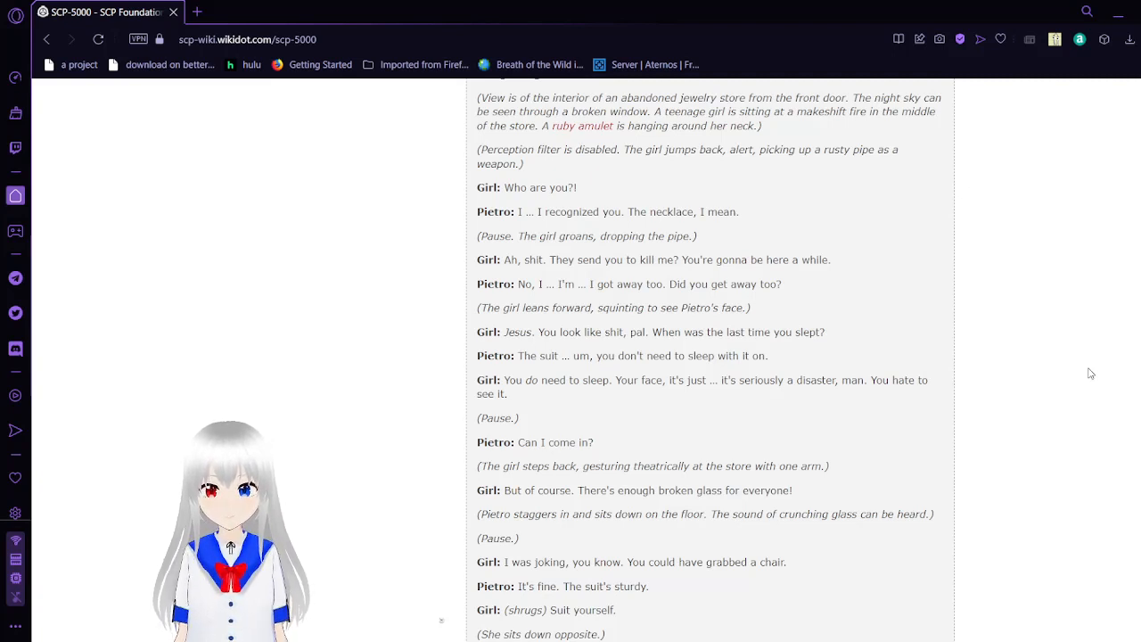
scroll("down", 3)
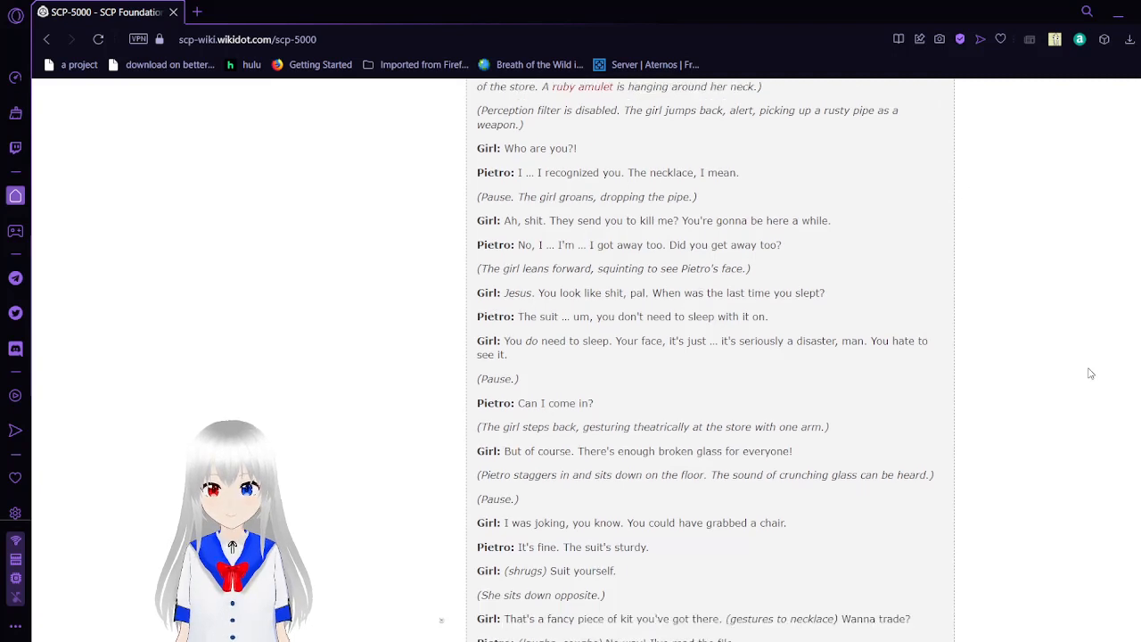
scroll("down", 3)
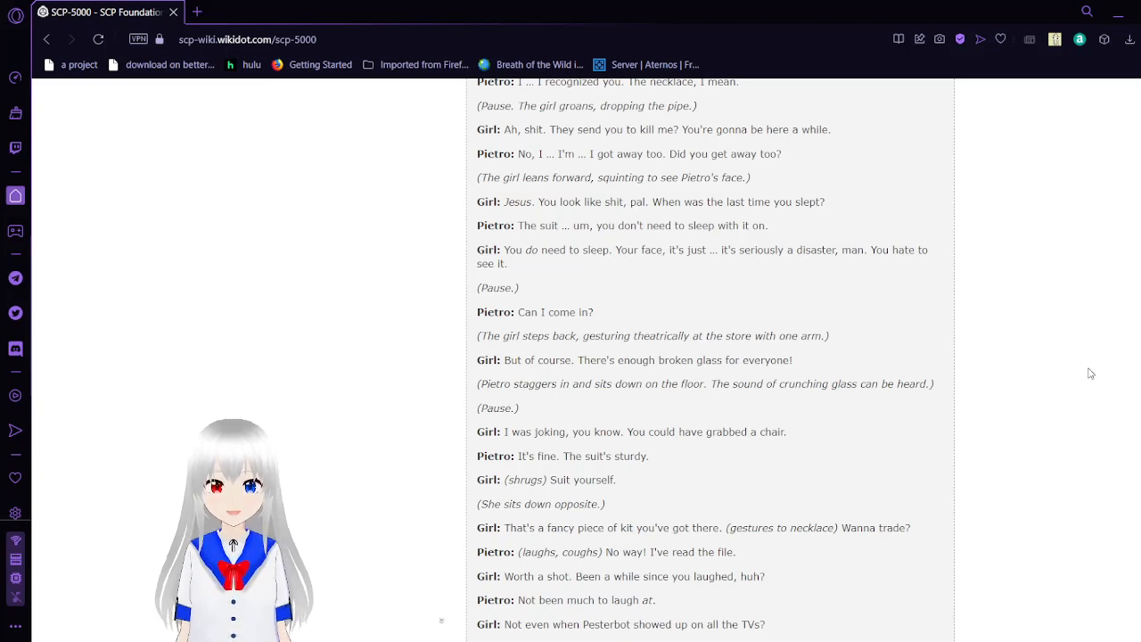
Scroll through the rest of Pietro's conversation with the girl in Recorded File 0001-3.
scroll("down", 3)
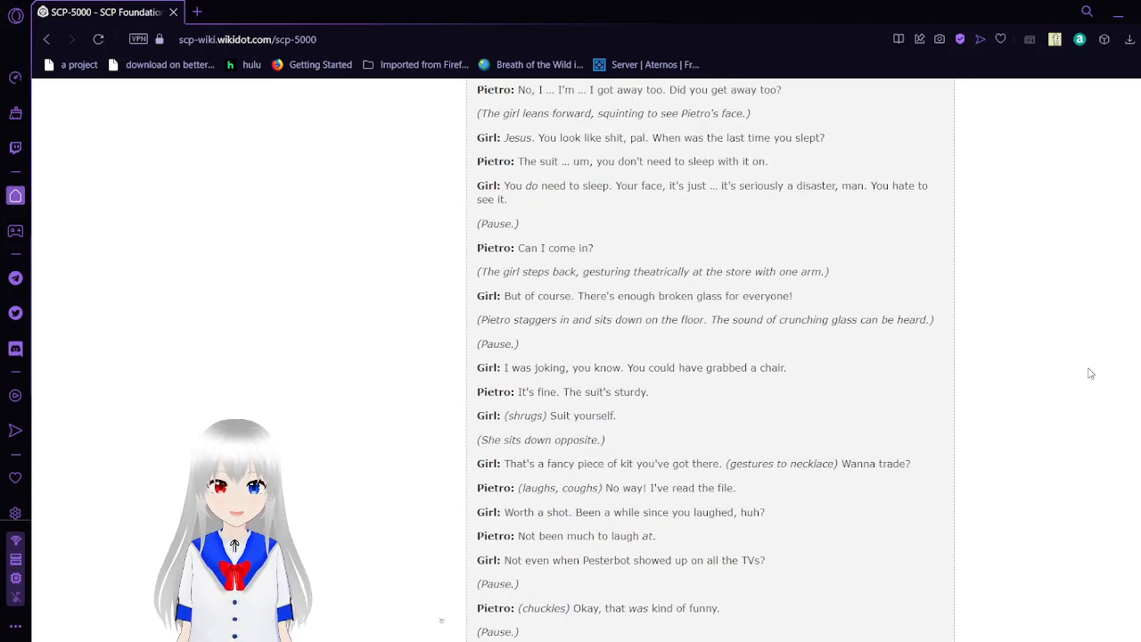
scroll("down", 3)
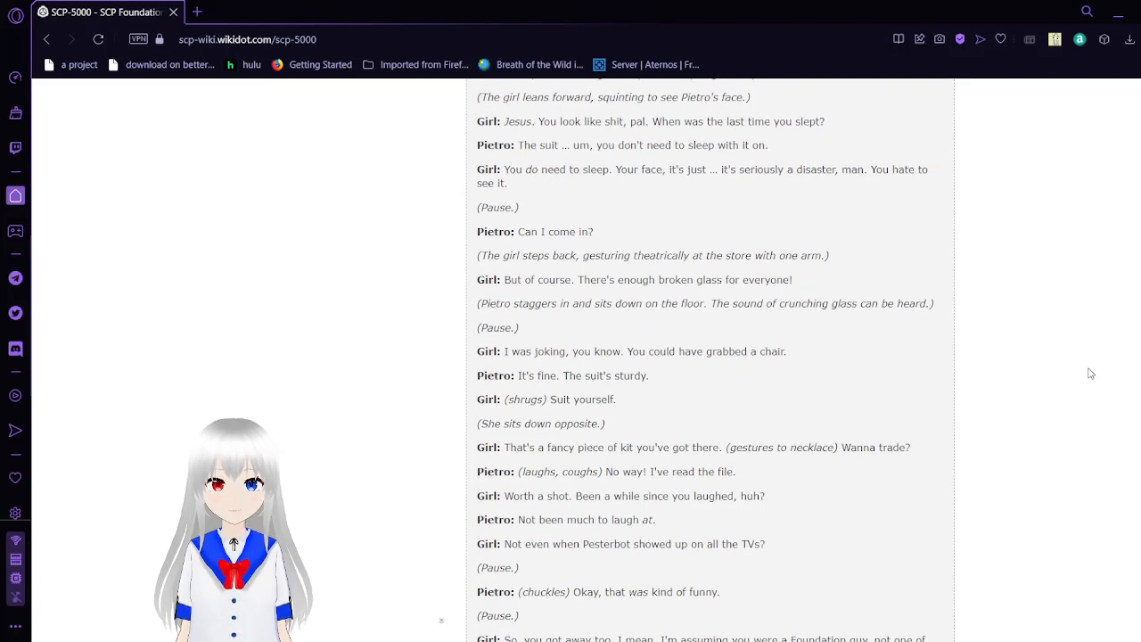
scroll("down", 3)
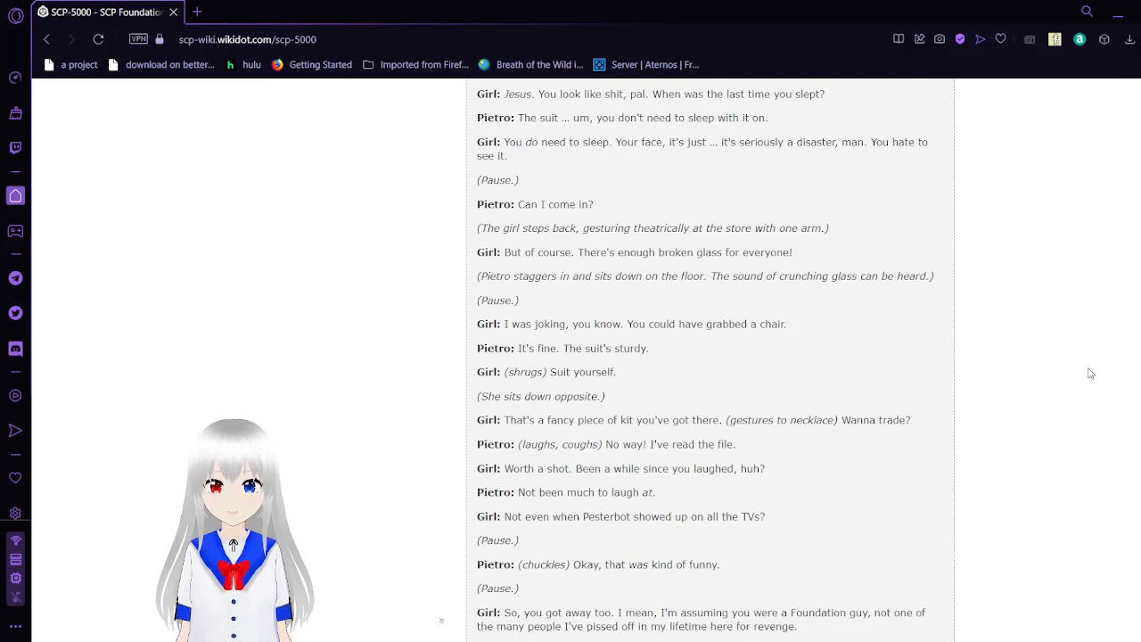
scroll("down", 3)
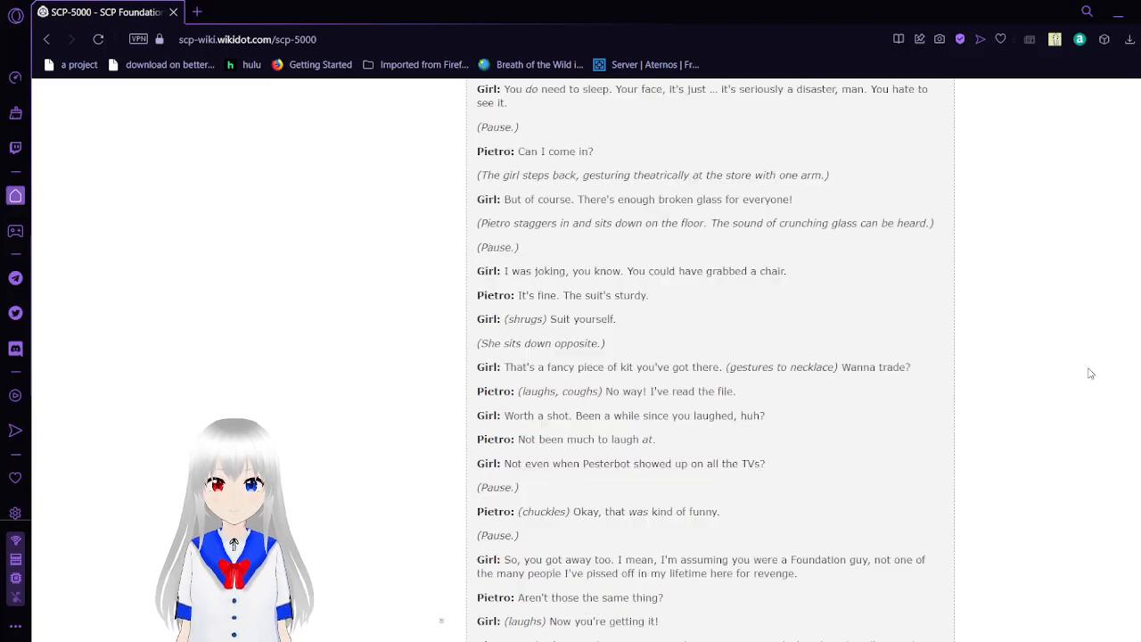
scroll("down", 3)
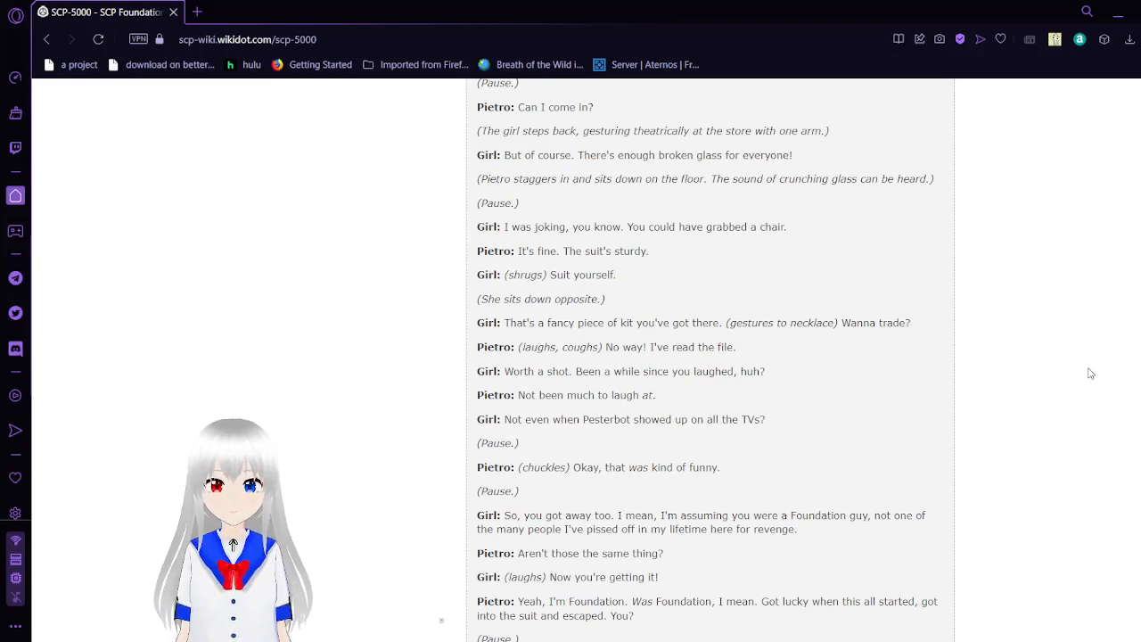
scroll("down", 3)
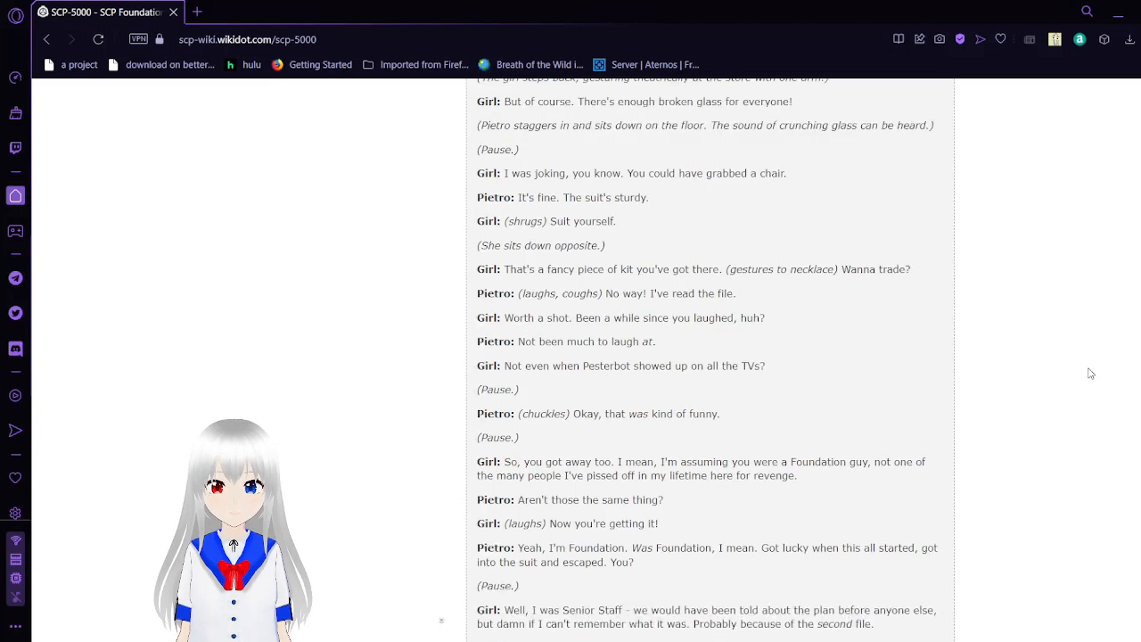
scroll("down", 3)
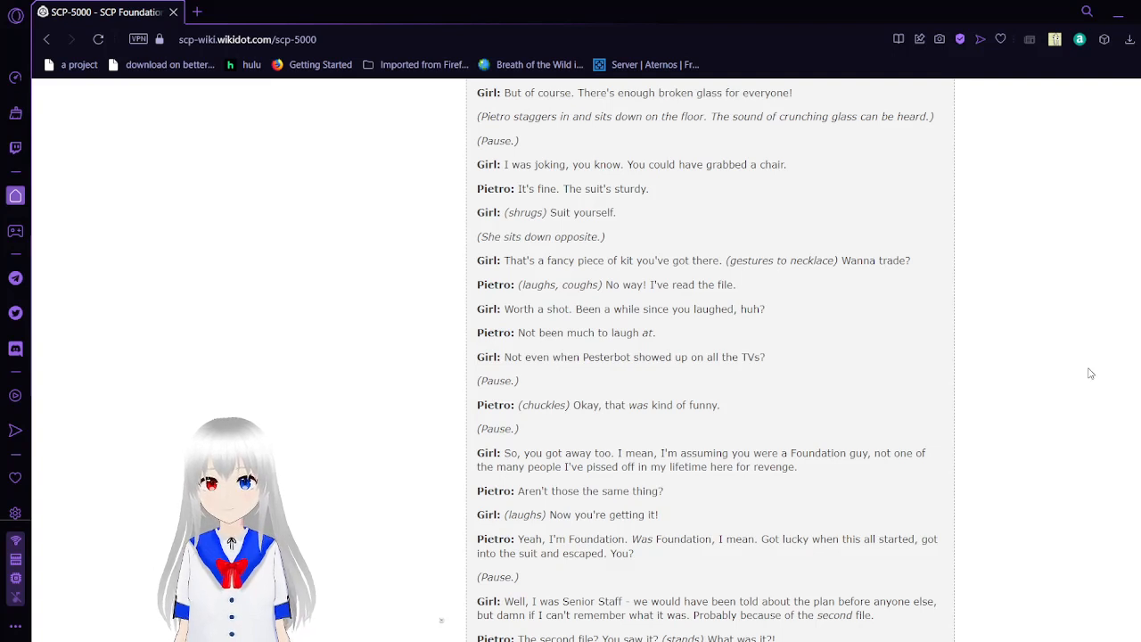
scroll("down", 3)
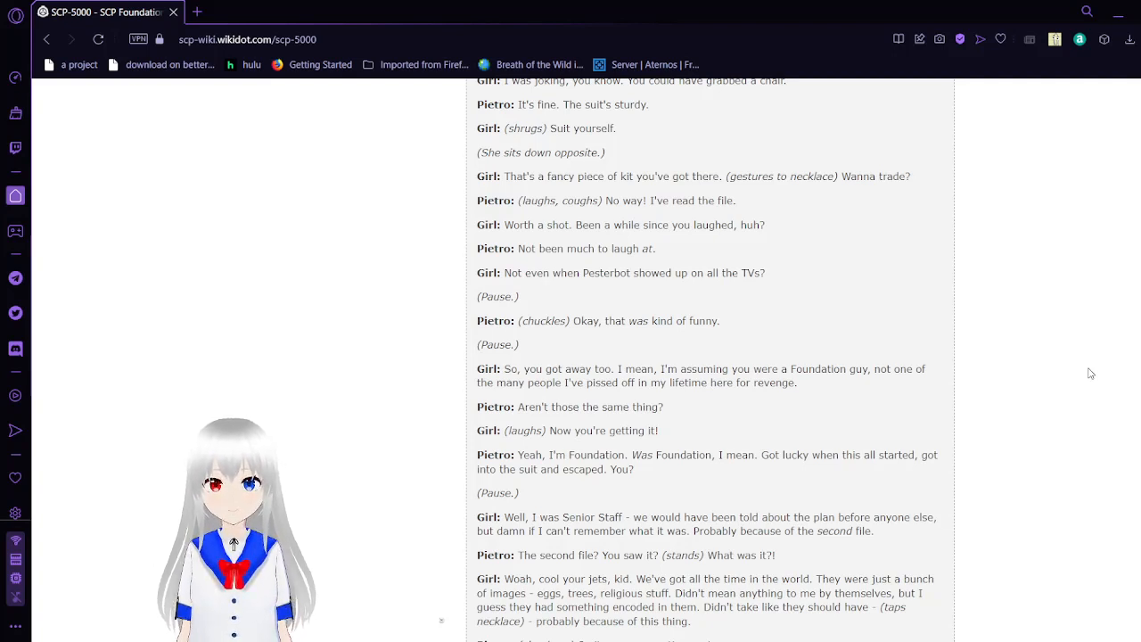
scroll("down", 3)
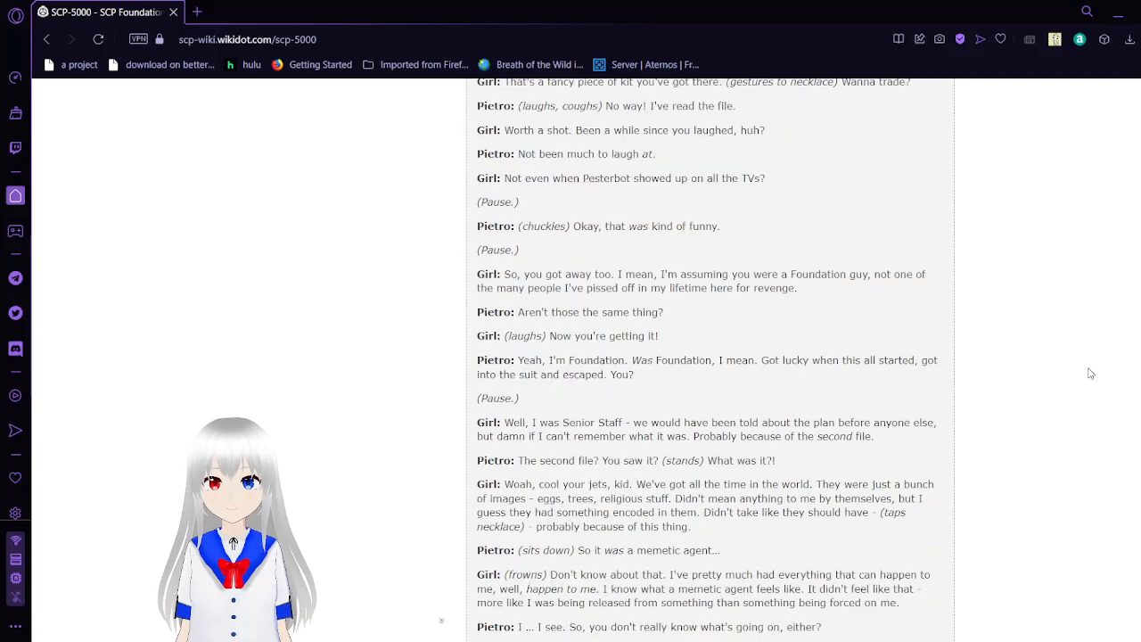
scroll("down", 3)
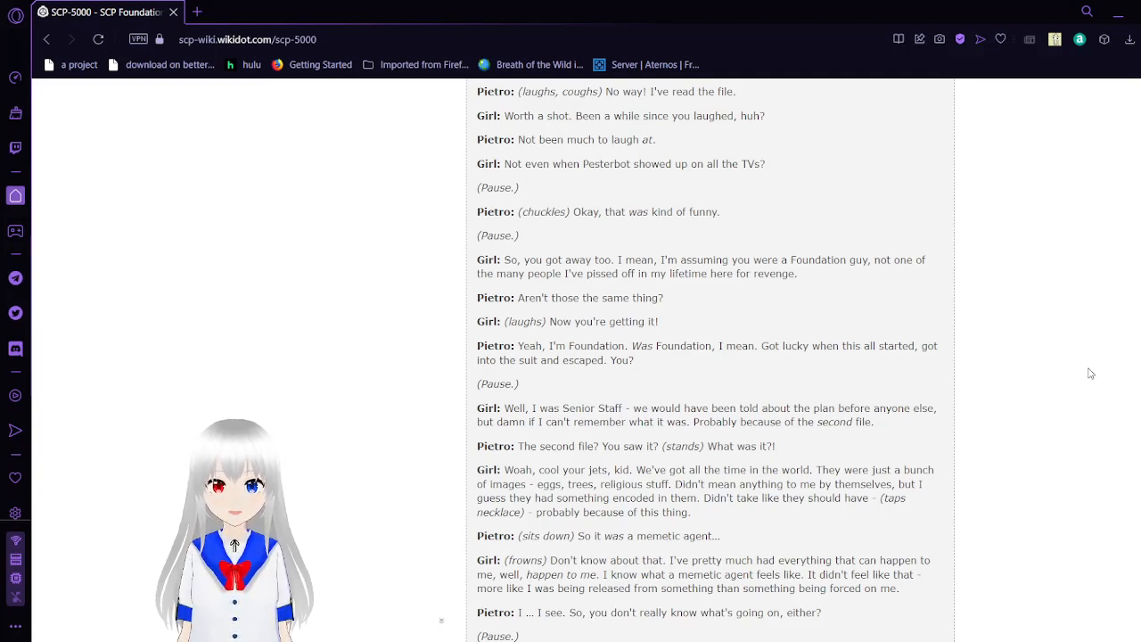
Scroll on to the girl leaving, the <End Log> marker and [FILES DELETED] below it.
scroll("down", 3)
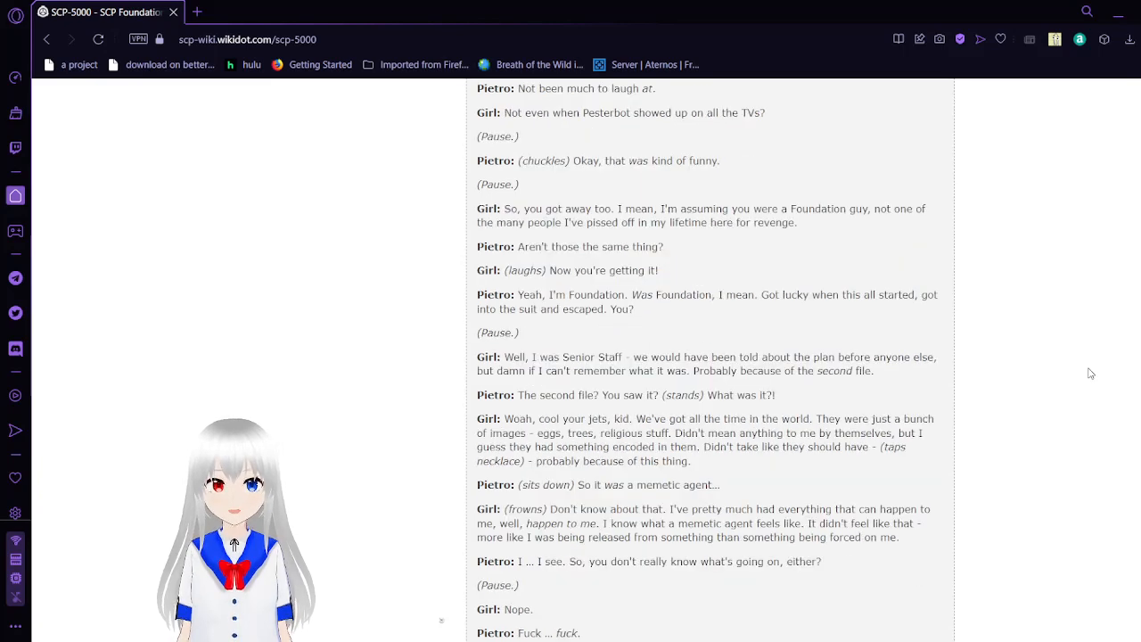
scroll("down", 3)
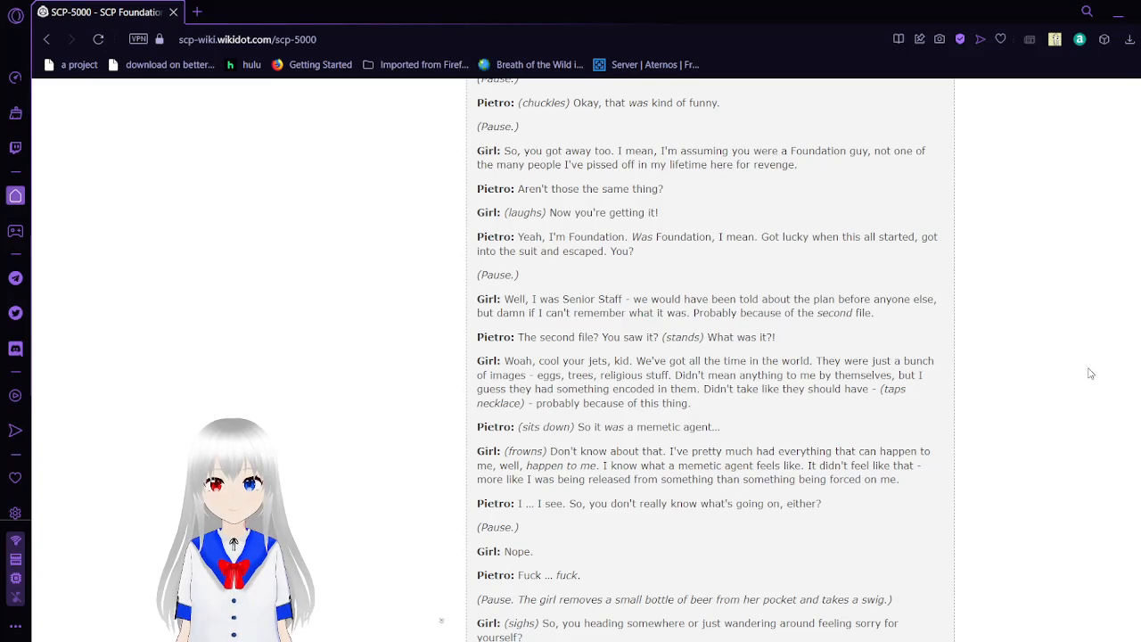
scroll("down", 3)
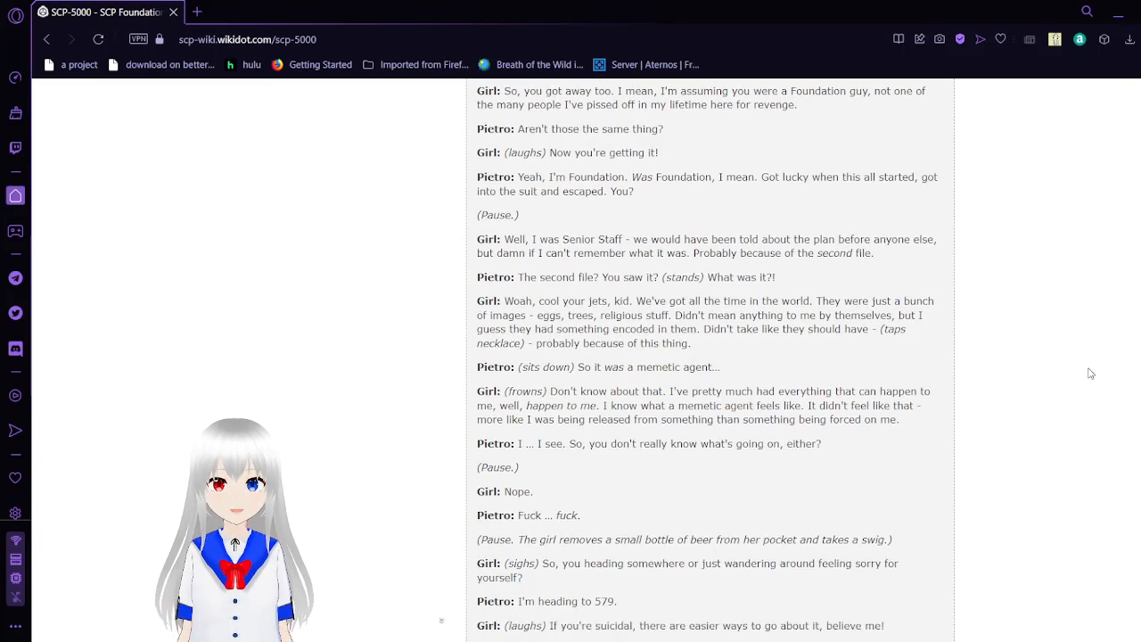
scroll("down", 3)
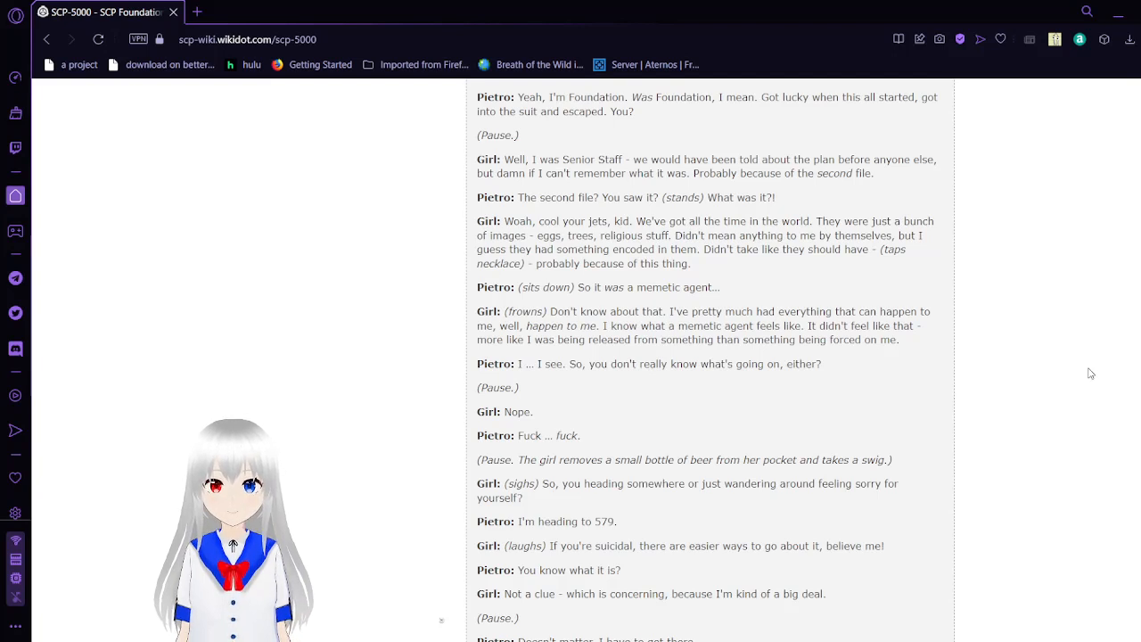
scroll("down", 3)
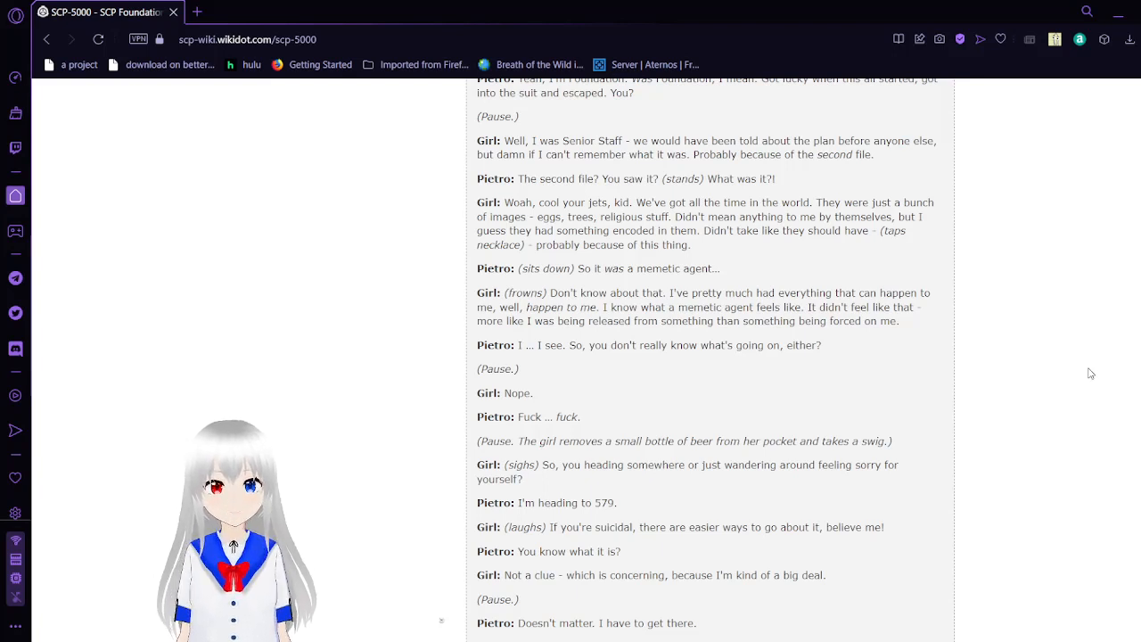
scroll("down", 3)
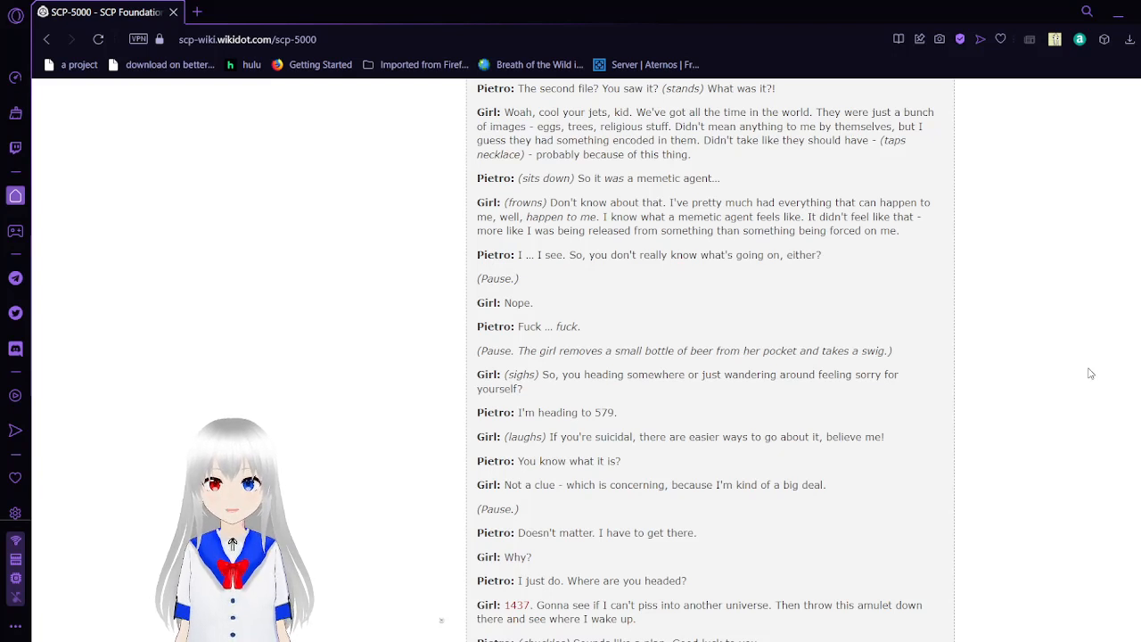
scroll("down", 3)
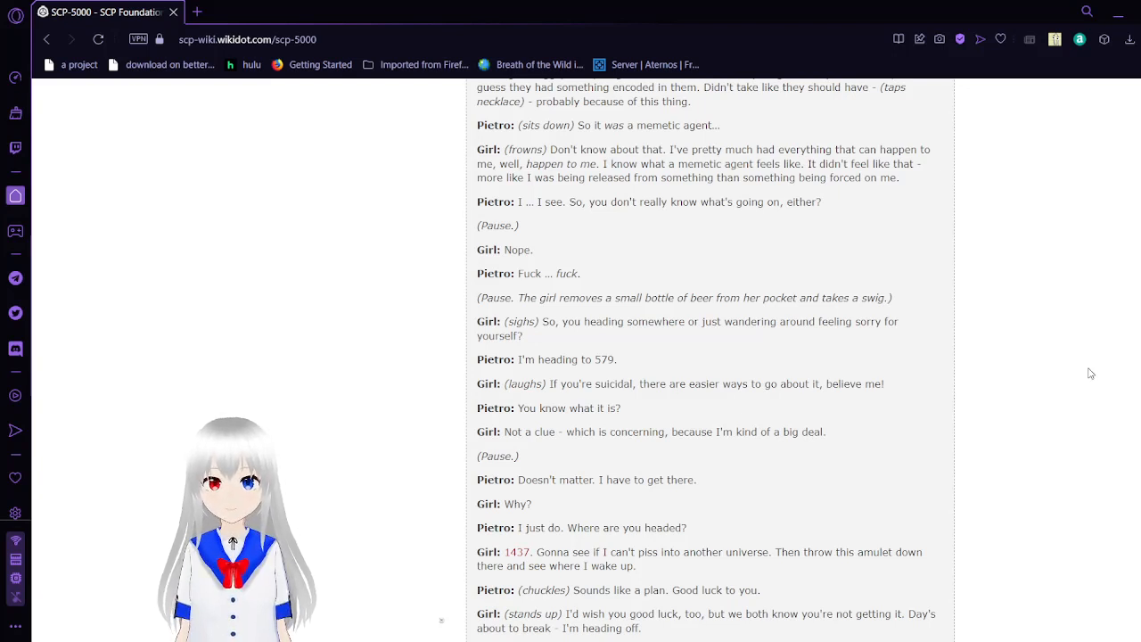
scroll("down", 3)
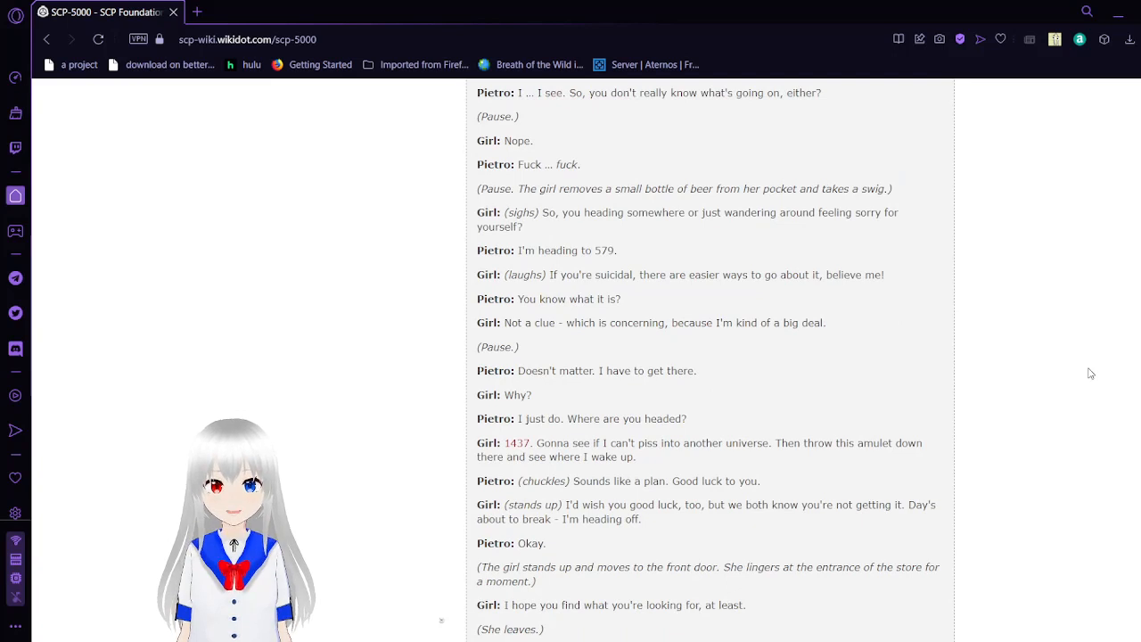
scroll("down", 3)
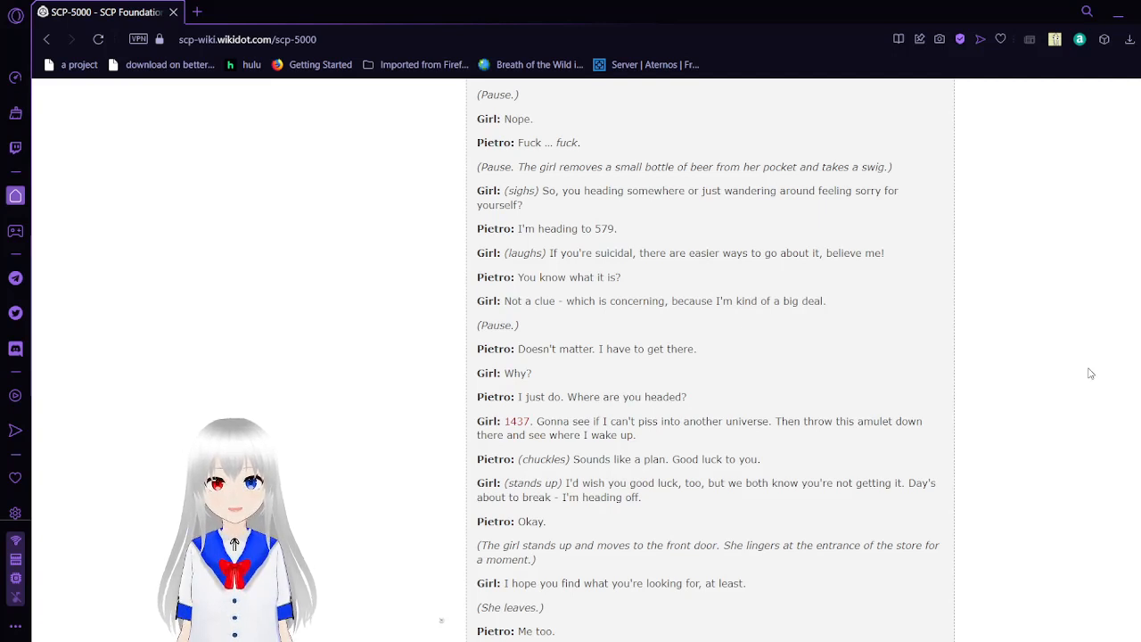
scroll("down", 3)
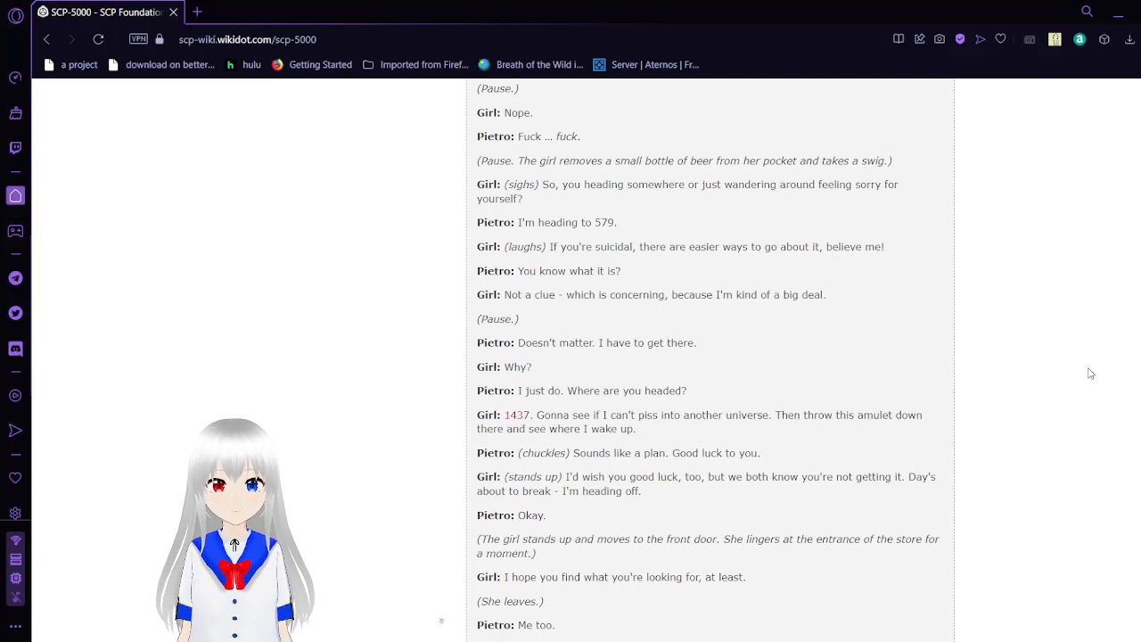
scroll("down", 3)
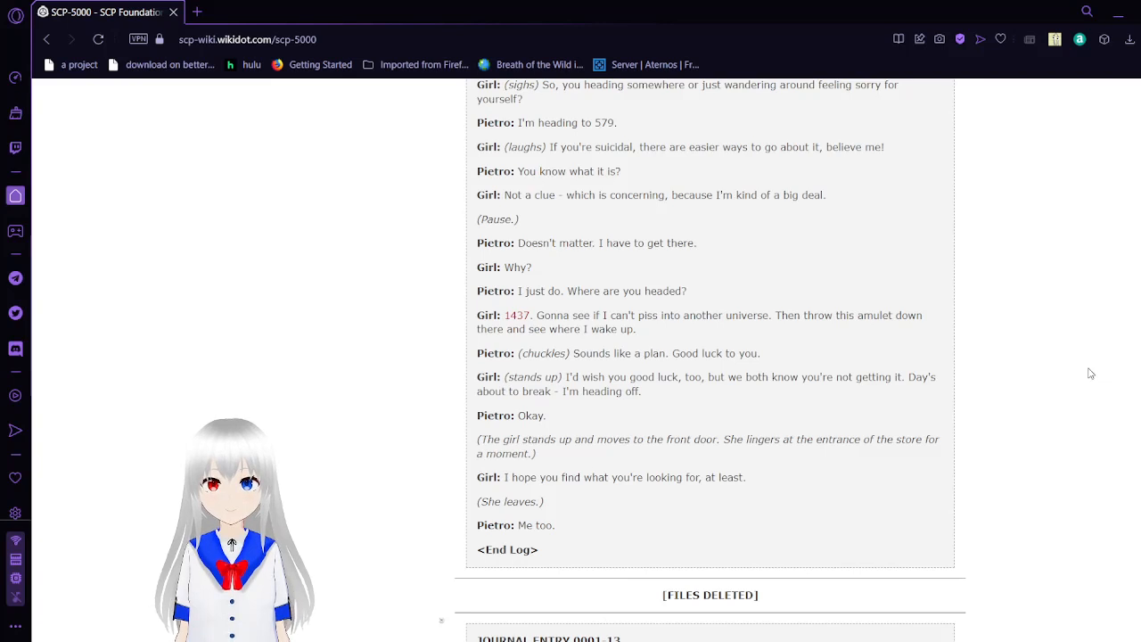
Scroll down through Journal Entries 0001-13 and 0001-14.
scroll("down", 3)
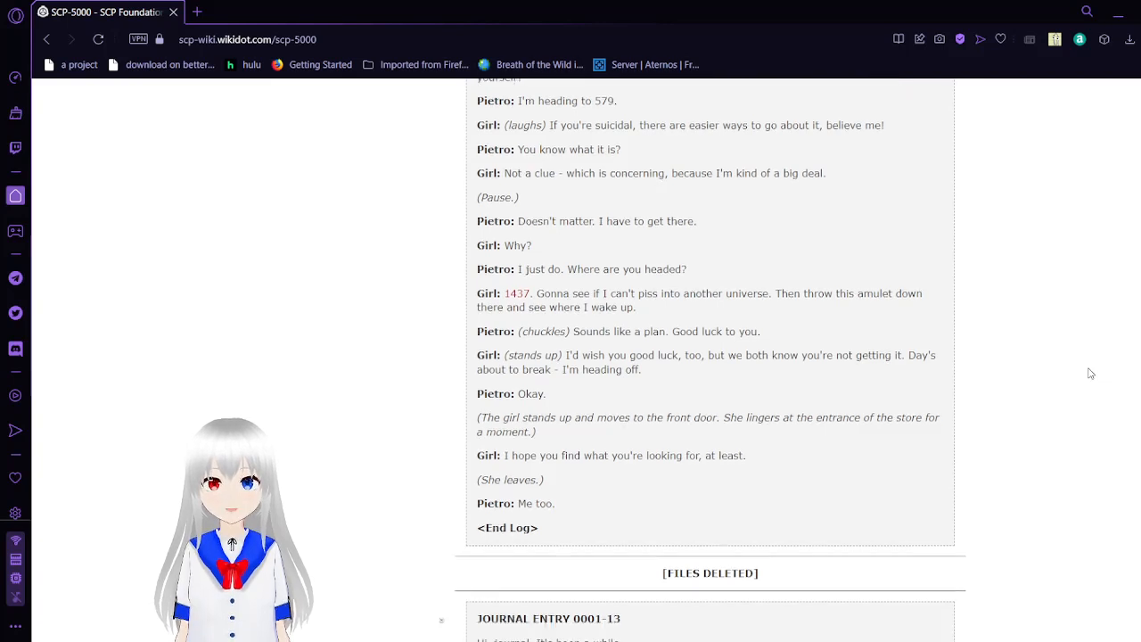
scroll("down", 3)
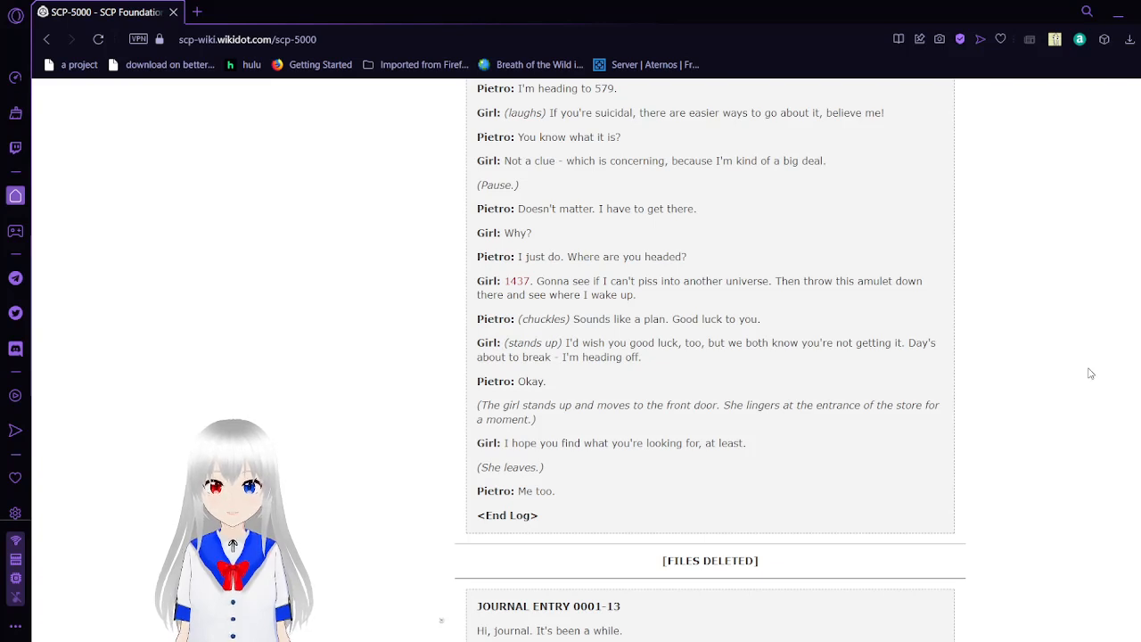
scroll("down", 3)
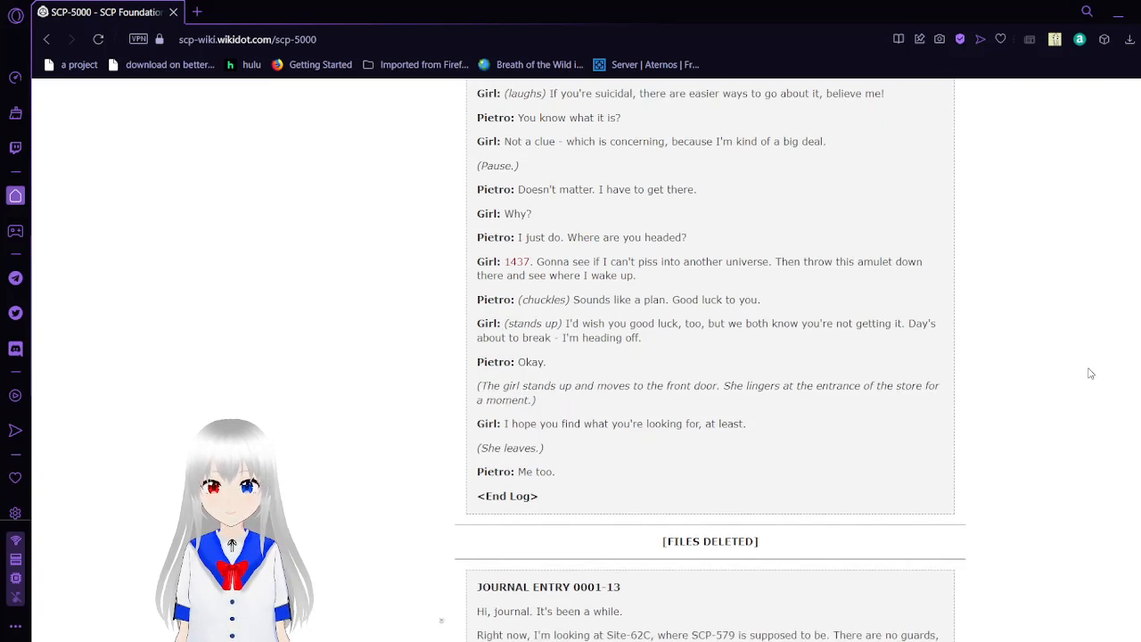
scroll("down", 3)
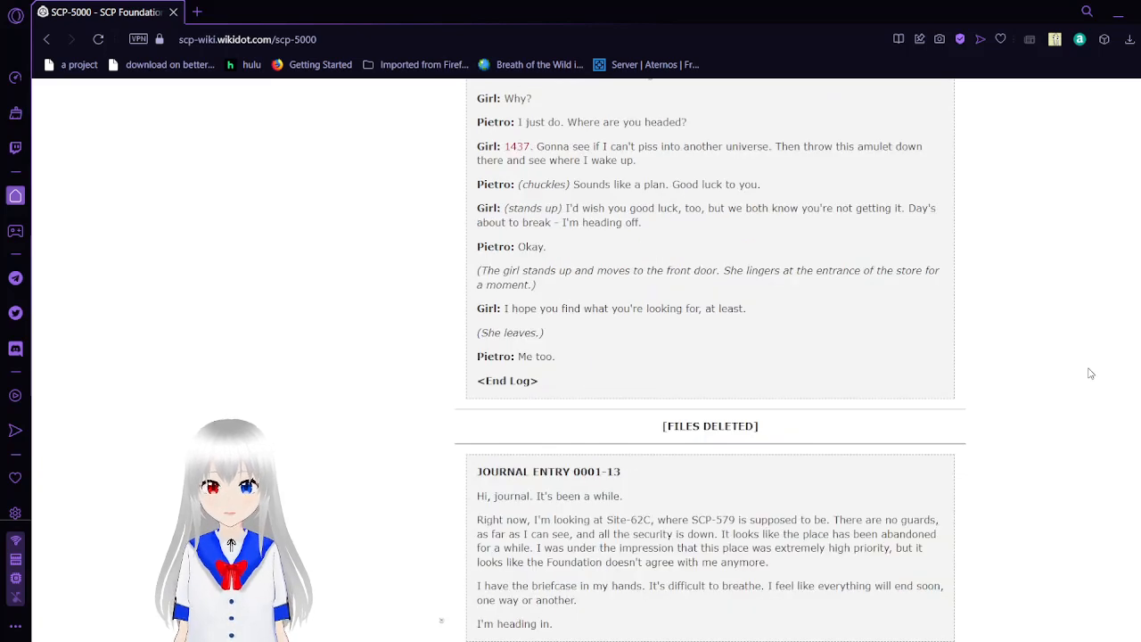
scroll("down", 3)
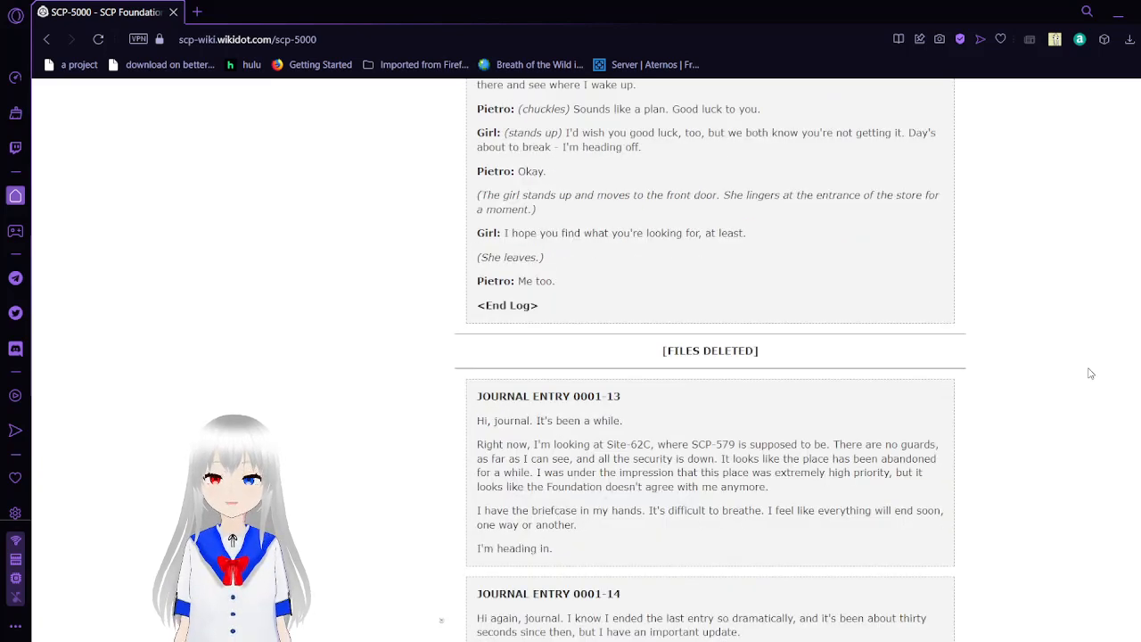
scroll("down", 3)
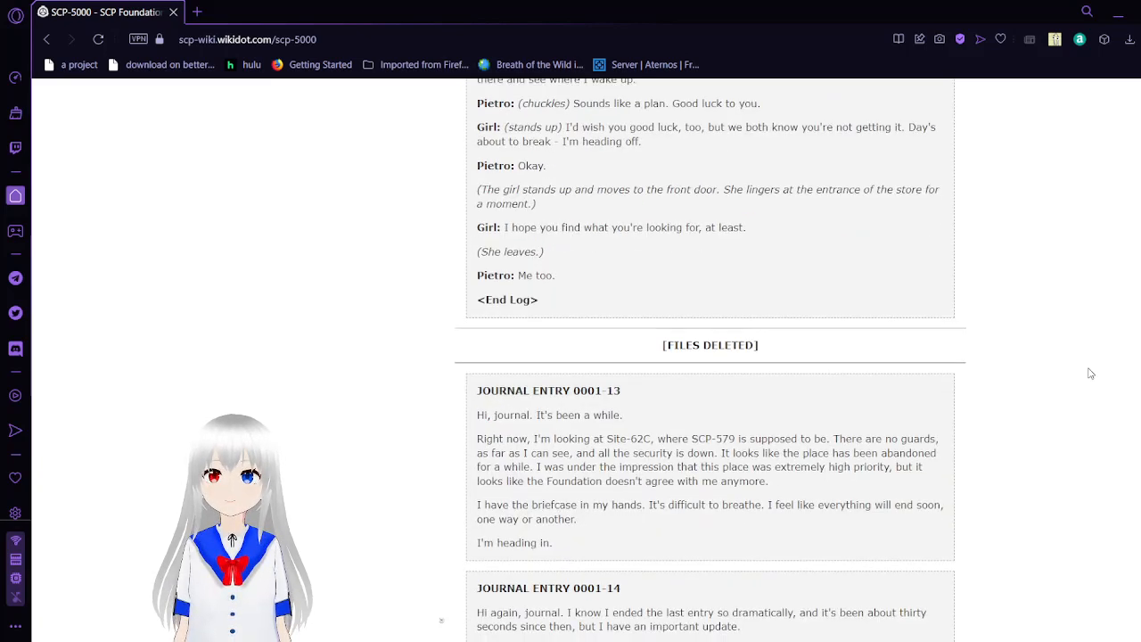
scroll("down", 3)
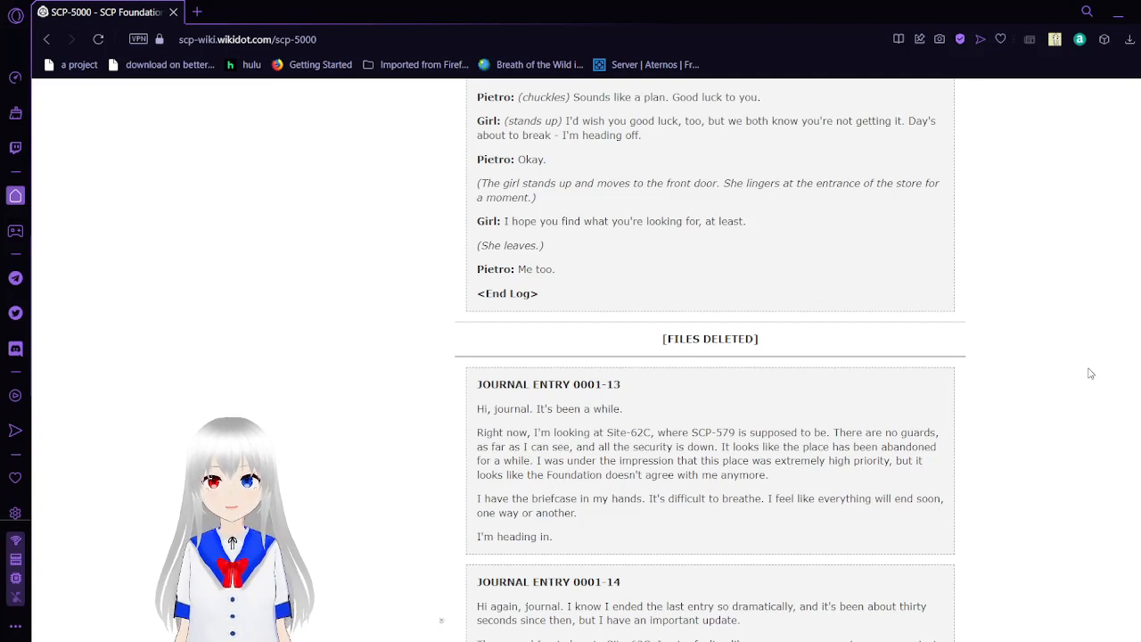
scroll("down", 3)
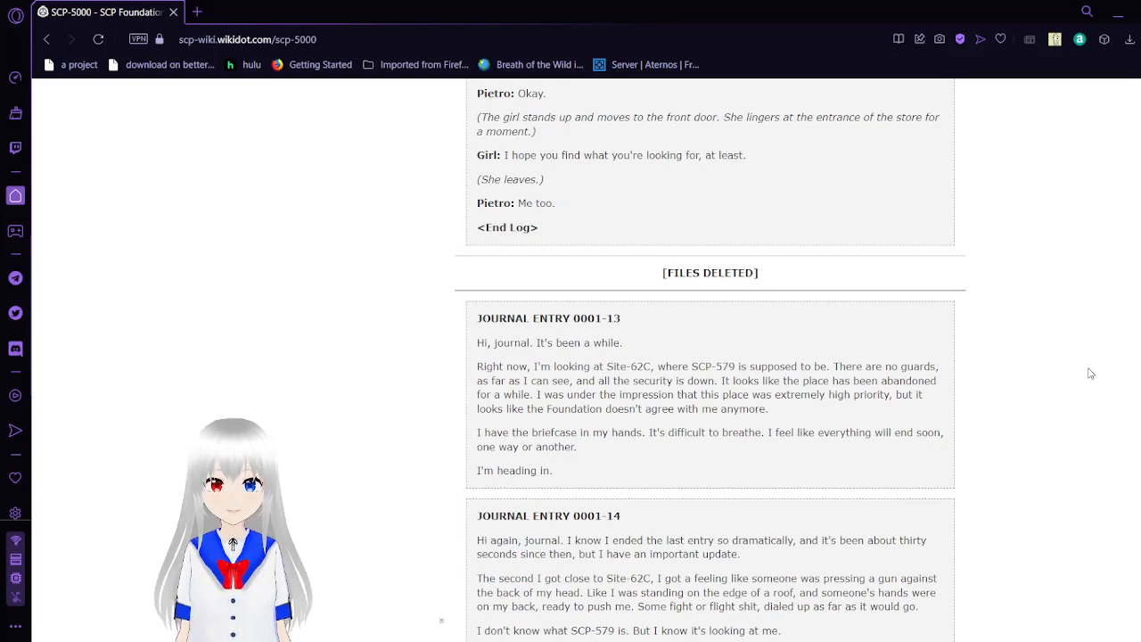
Scroll on through Recorded File 0001-4's statue log to the opening of Journal Entry 0001-15.
scroll("down", 3)
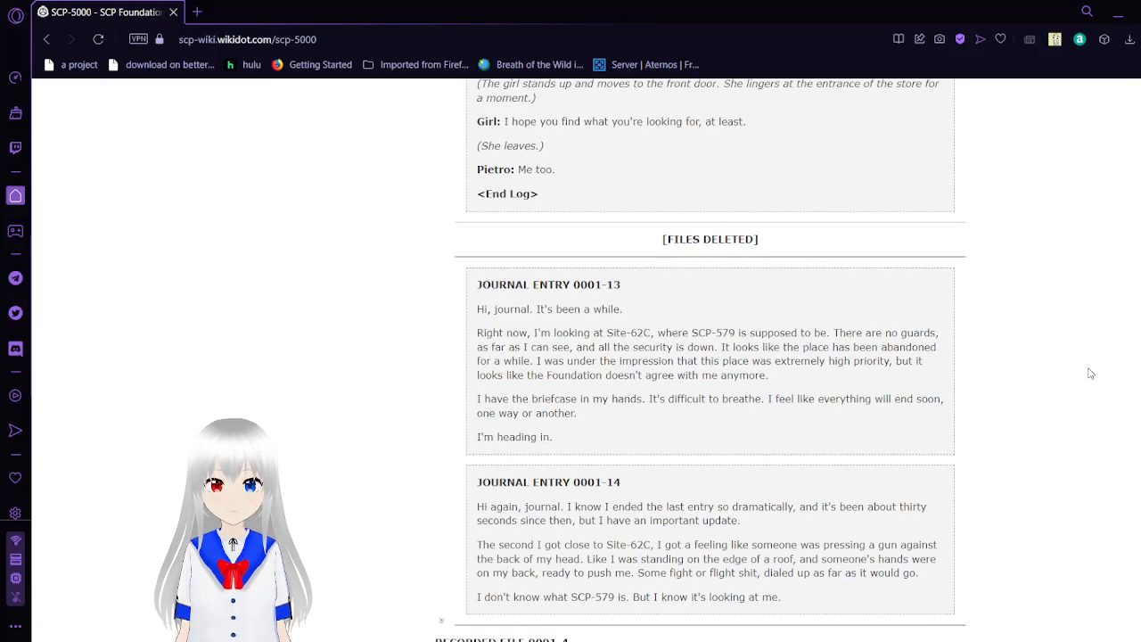
scroll("down", 3)
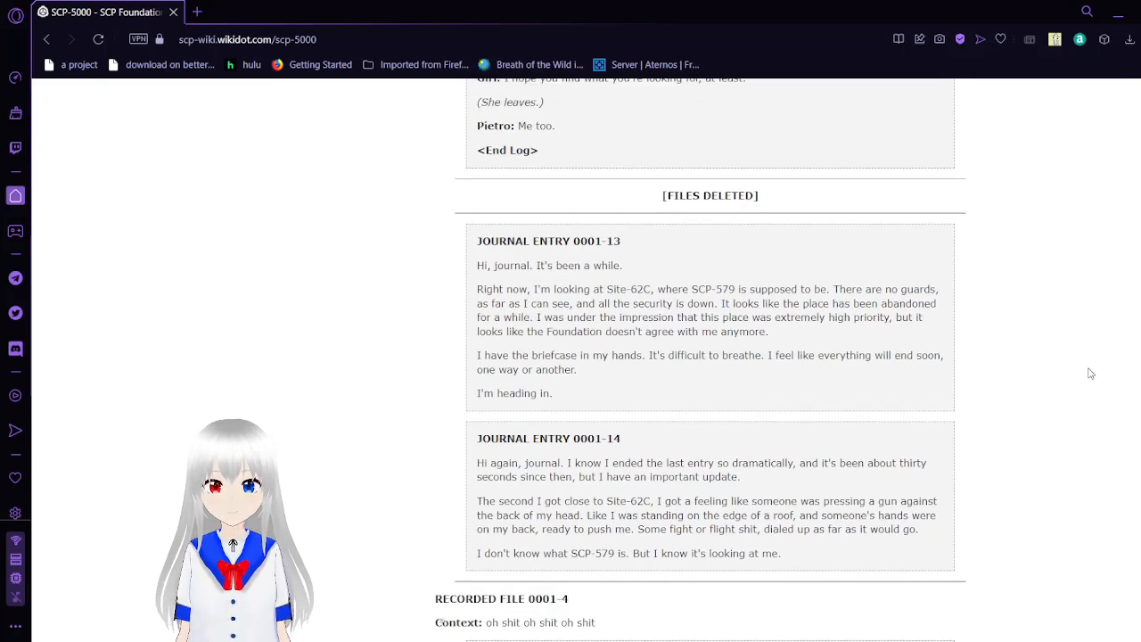
scroll("down", 3)
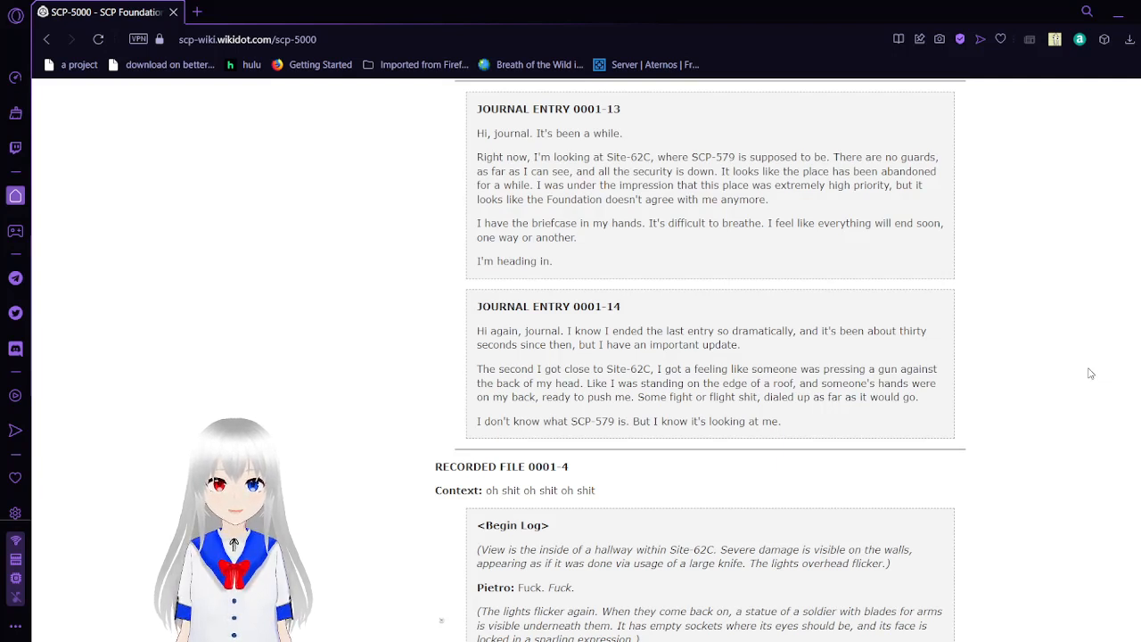
scroll("down", 3)
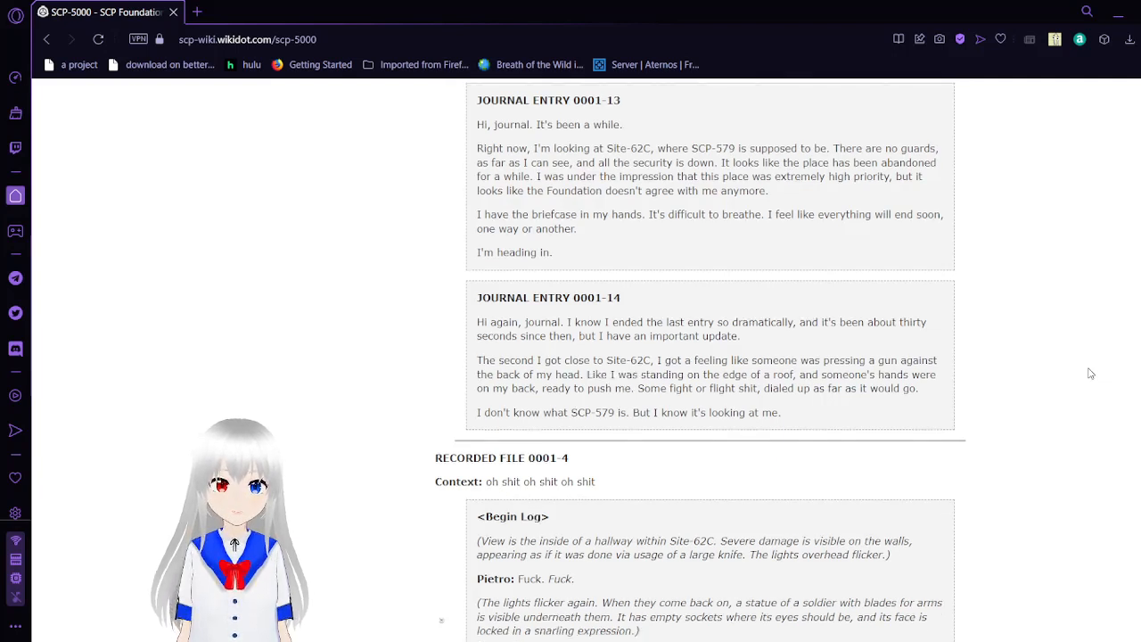
scroll("down", 3)
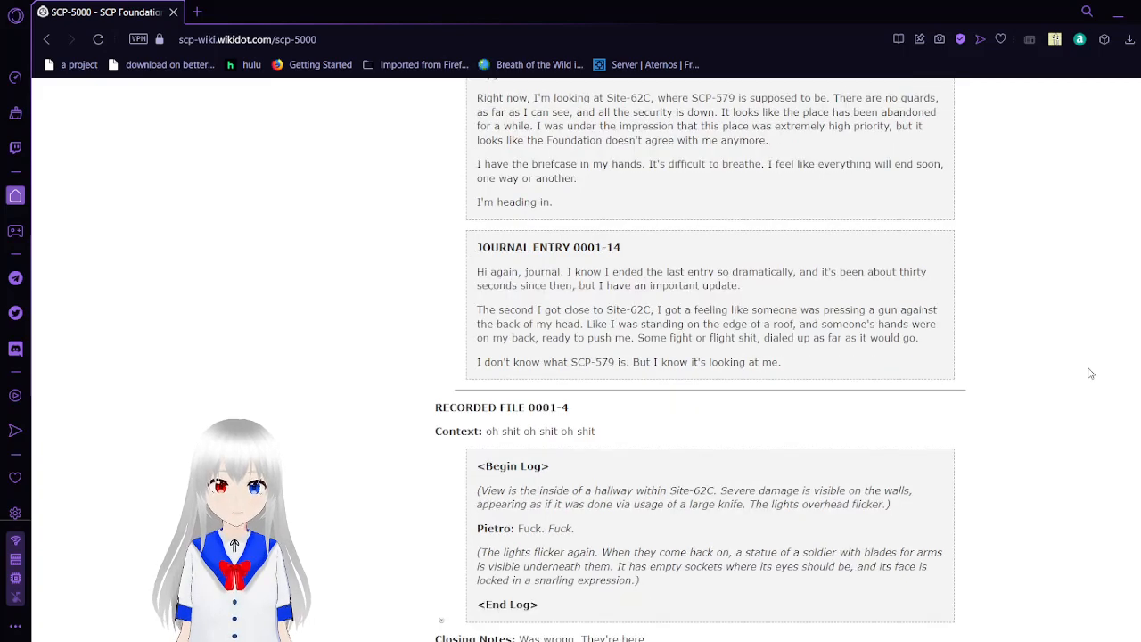
scroll("down", 3)
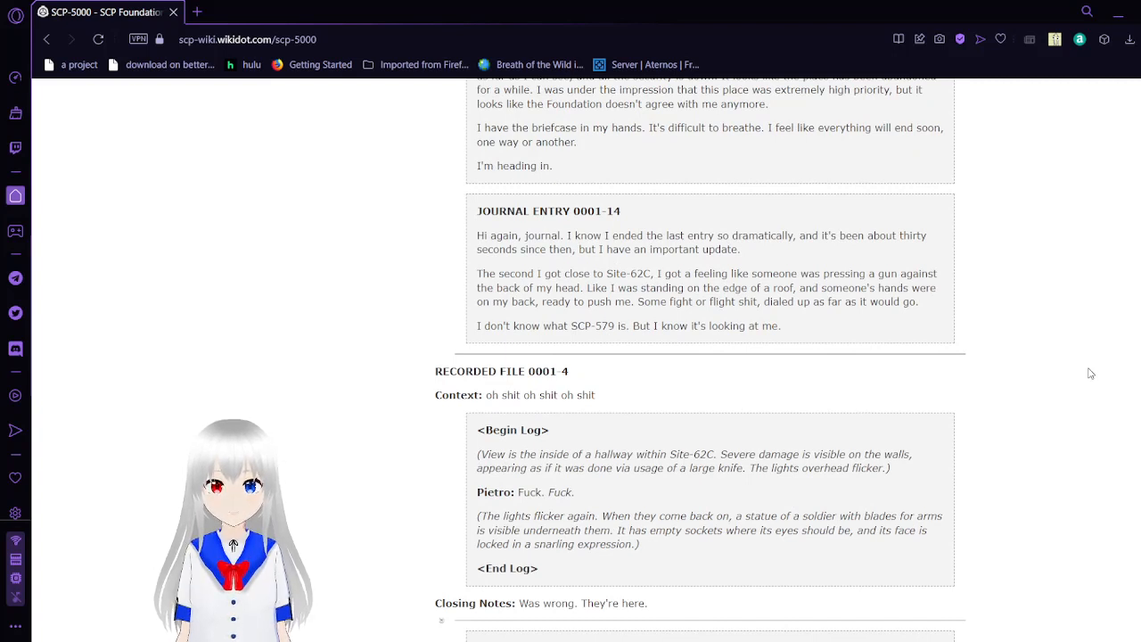
scroll("down", 3)
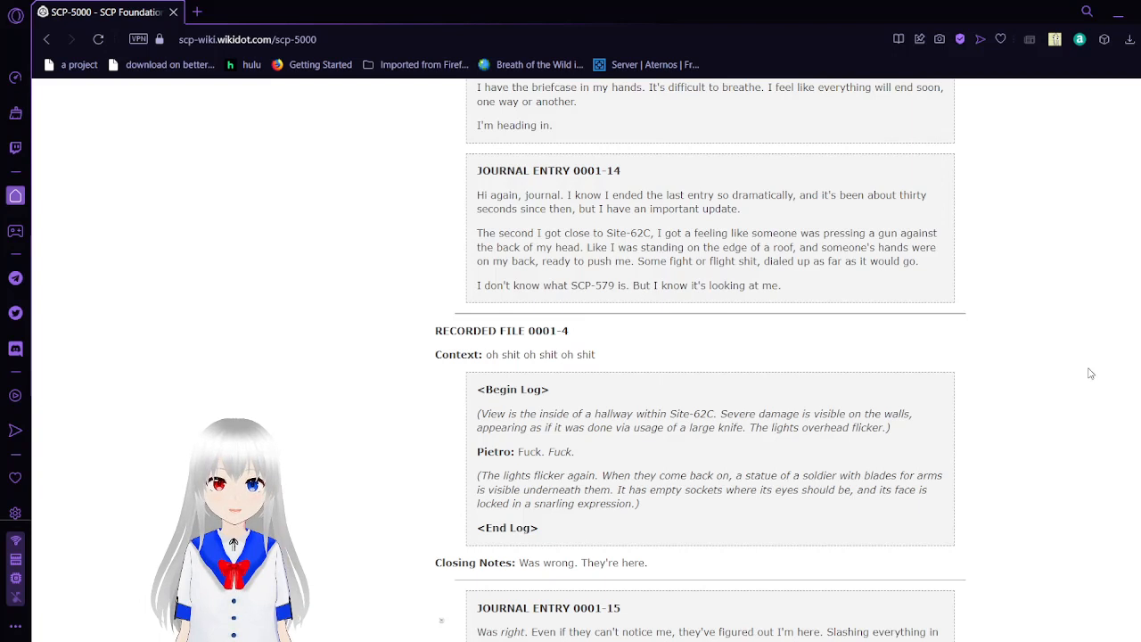
scroll("down", 3)
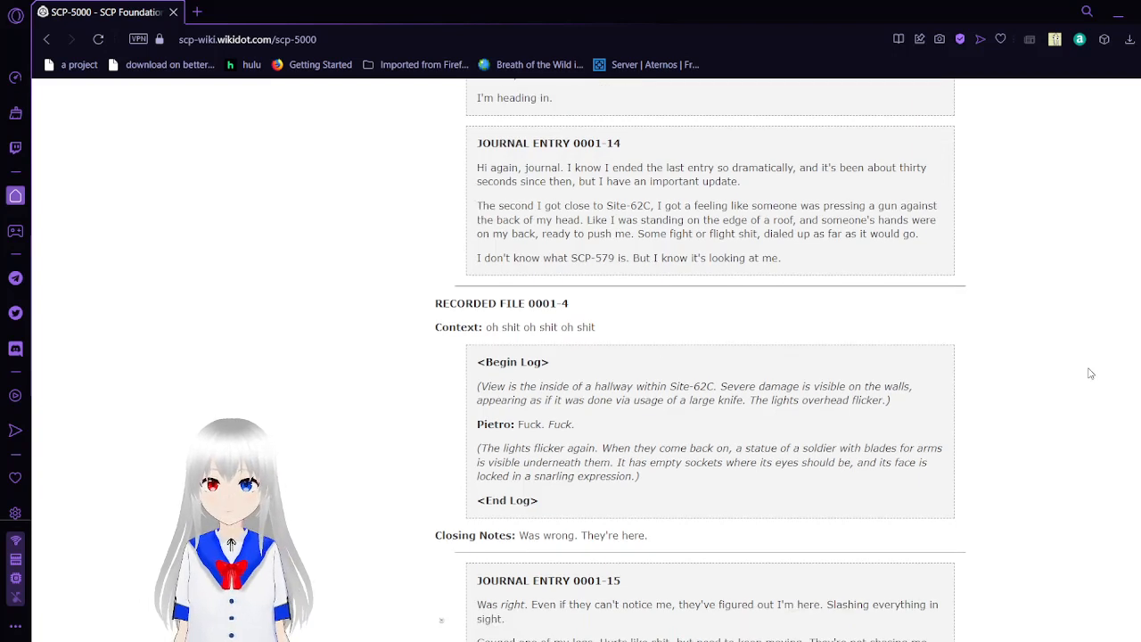
scroll("down", 3)
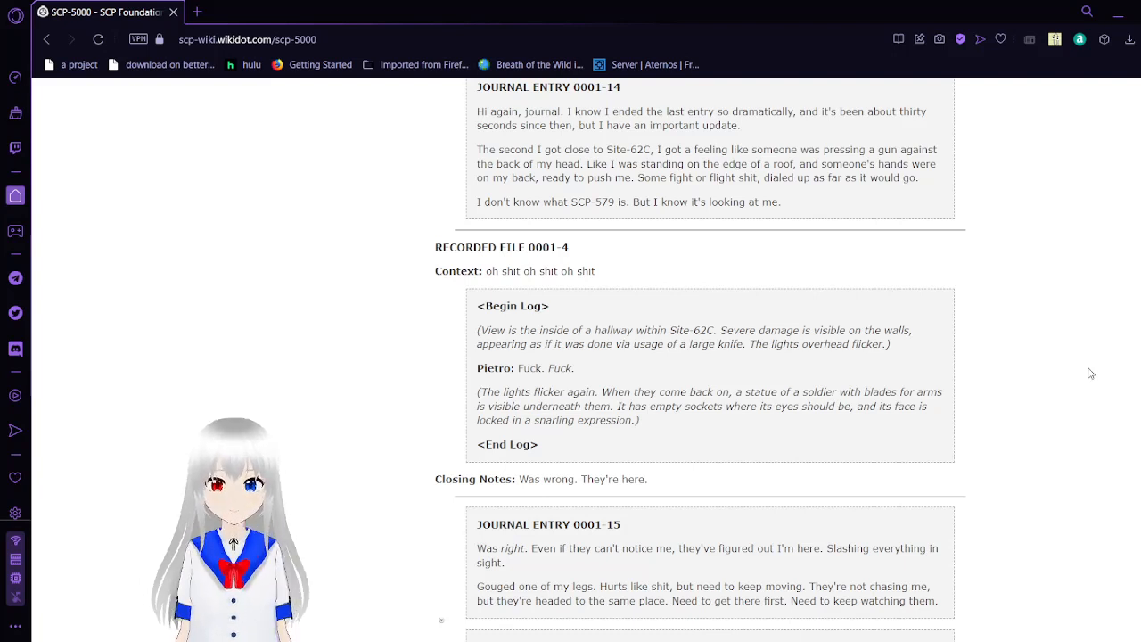
Scroll down through Journal Entries 0001-15 and 0001-16 into the bulk of Journal Entry 0001-17.
scroll("down", 3)
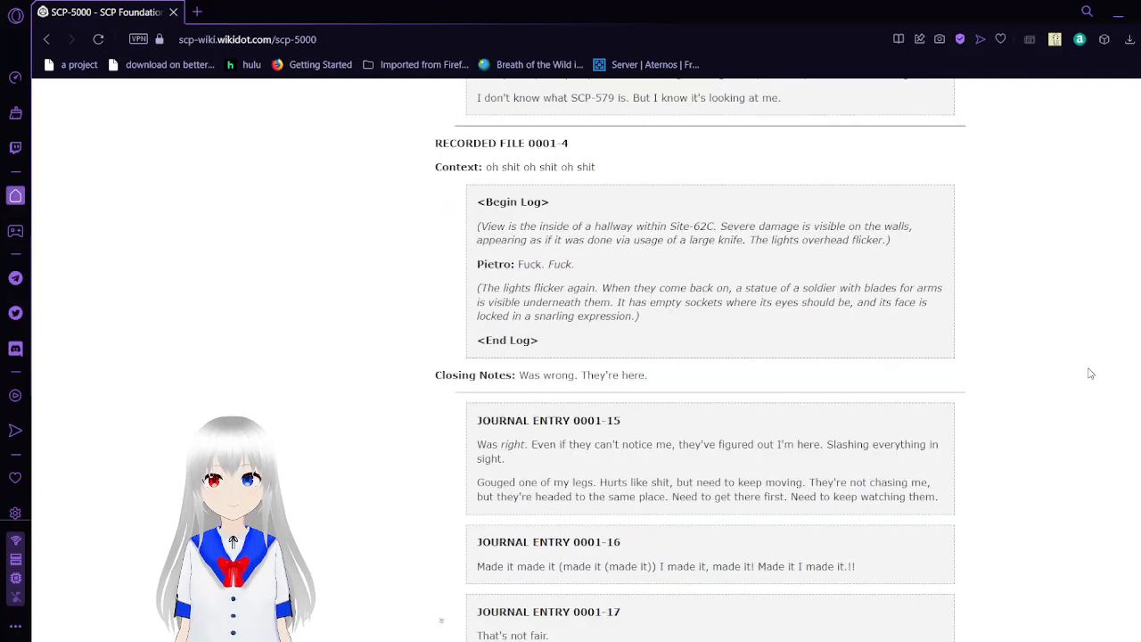
scroll("down", 3)
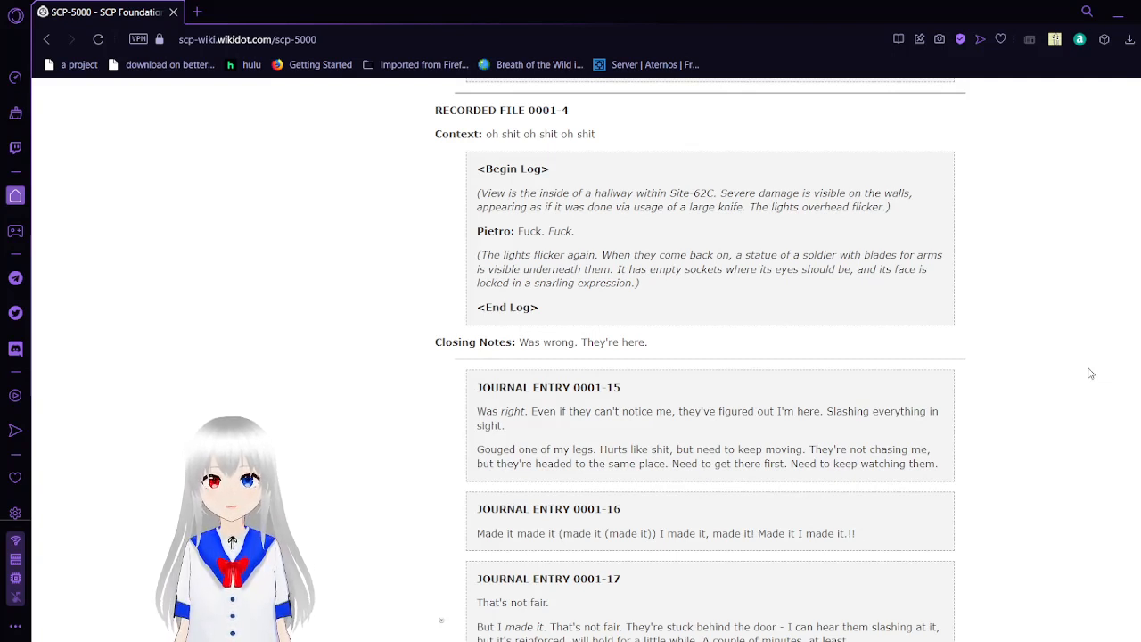
scroll("down", 3)
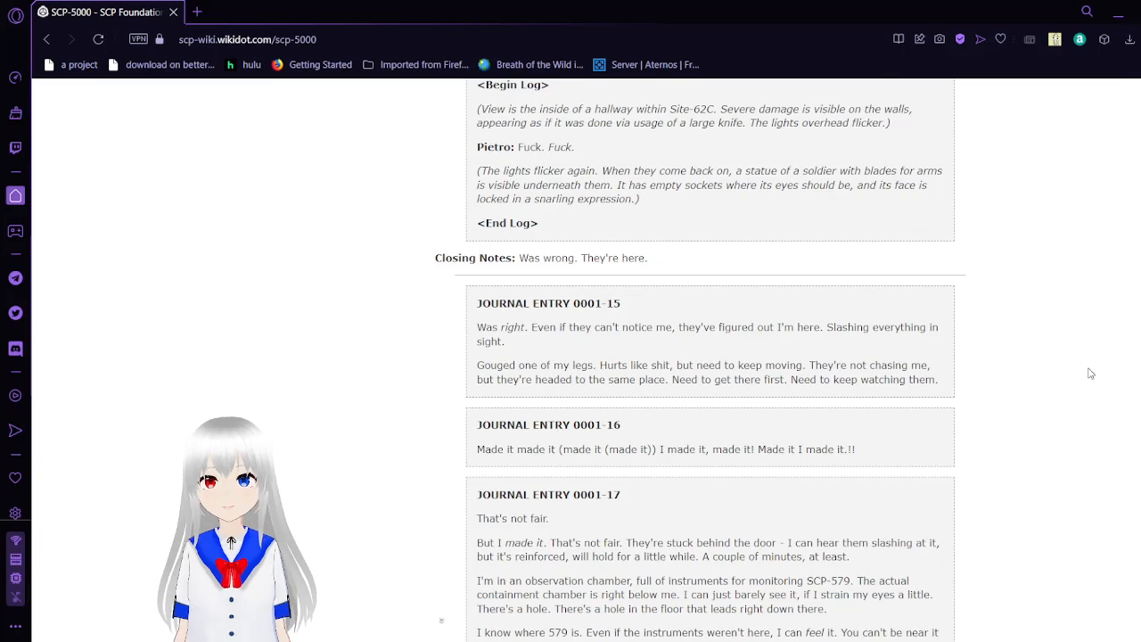
scroll("down", 3)
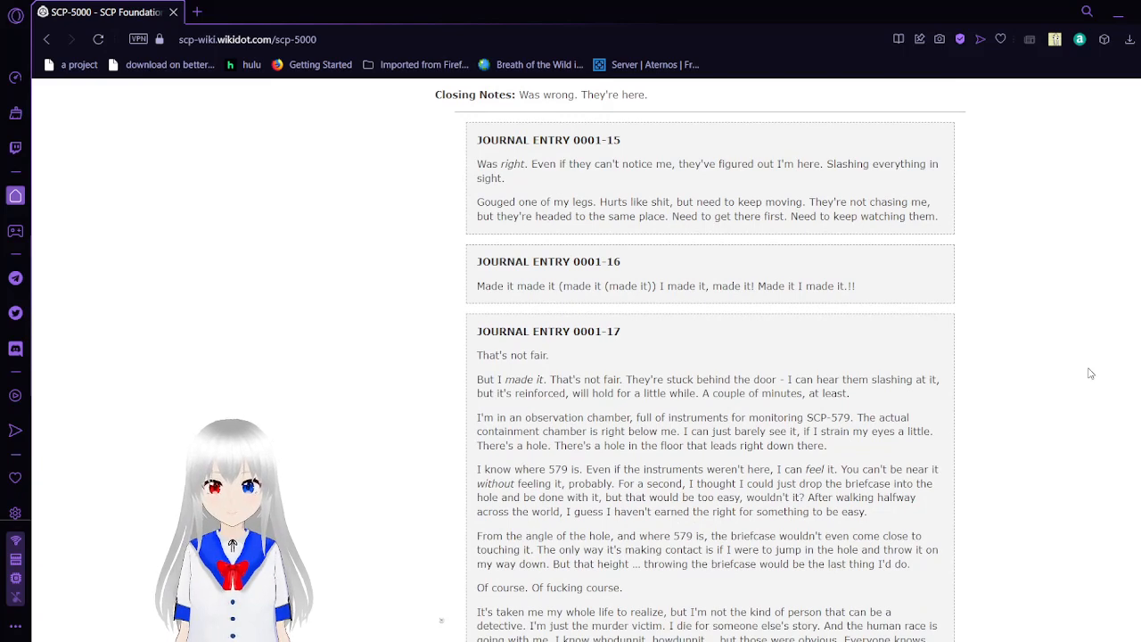
scroll("down", 3)
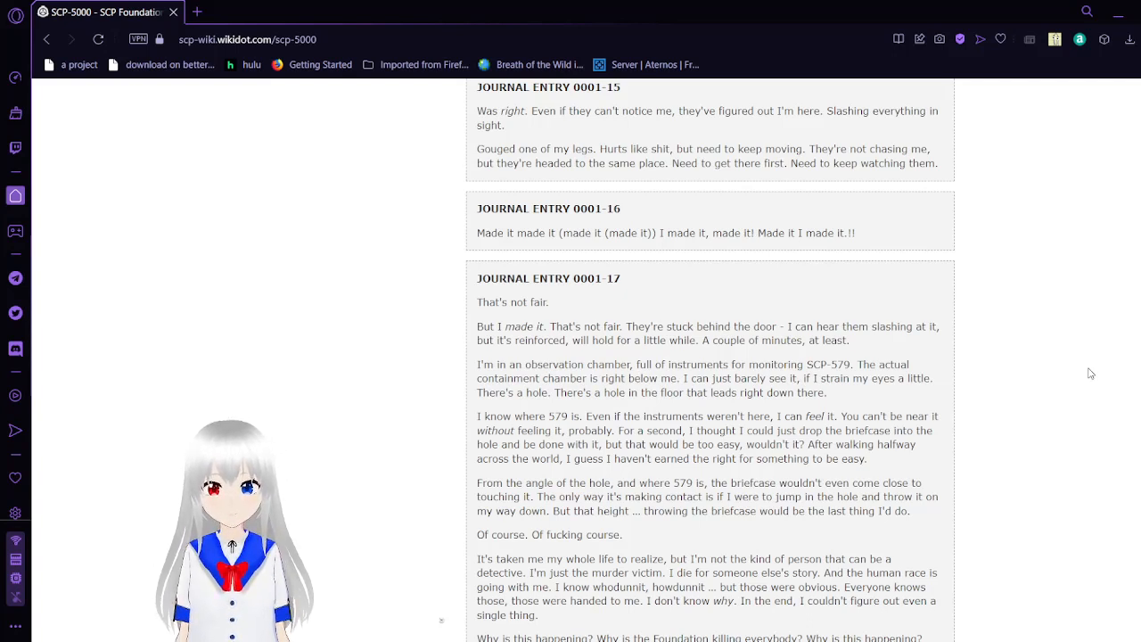
Scroll to Journal Entry 0001-17's last line, "They're about to get in. First foot forward.".
scroll("down", 3)
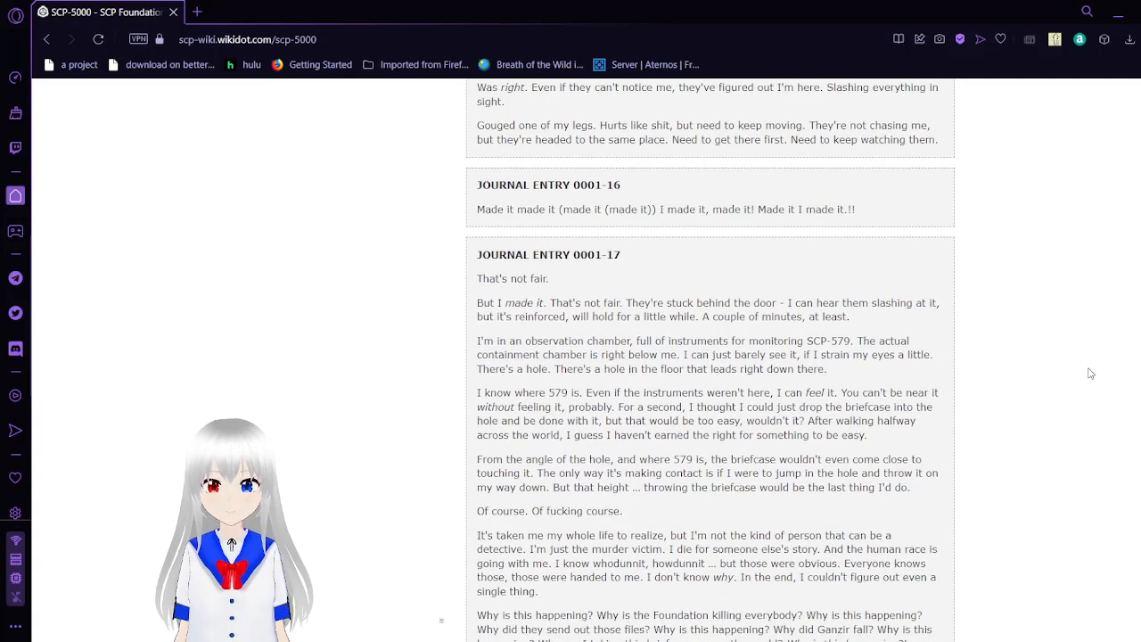
scroll("down", 3)
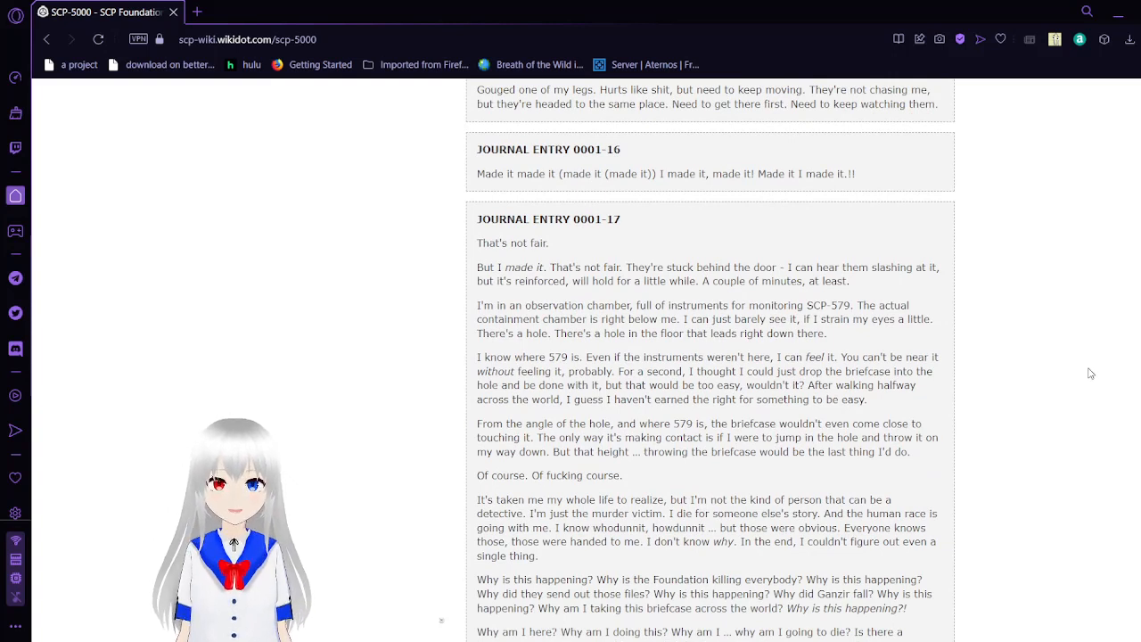
scroll("down", 3)
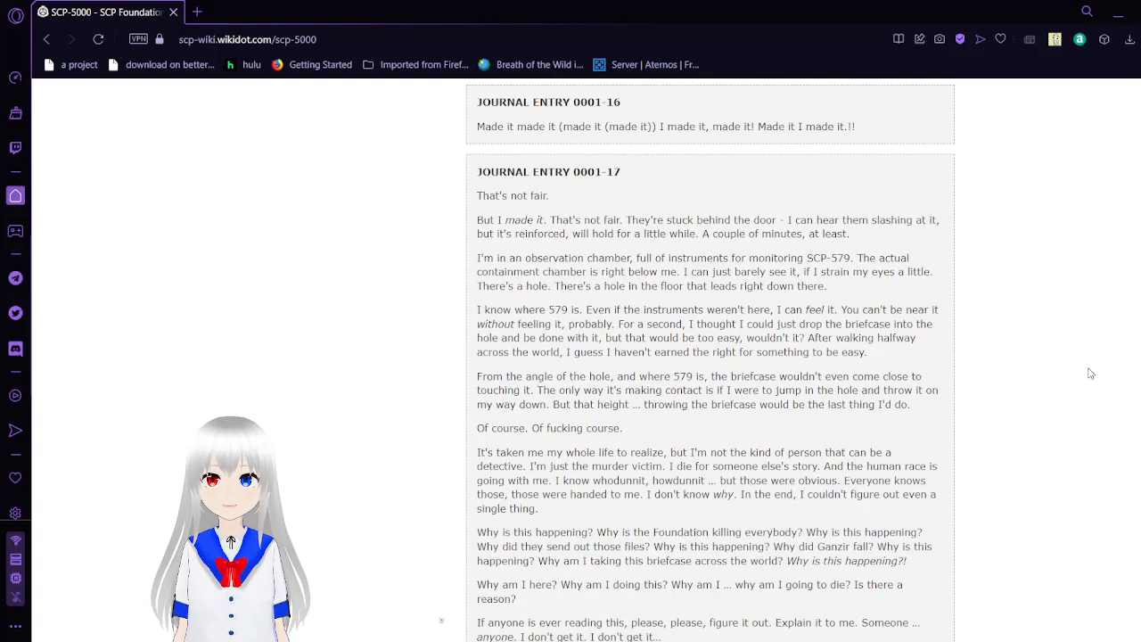
scroll("down", 3)
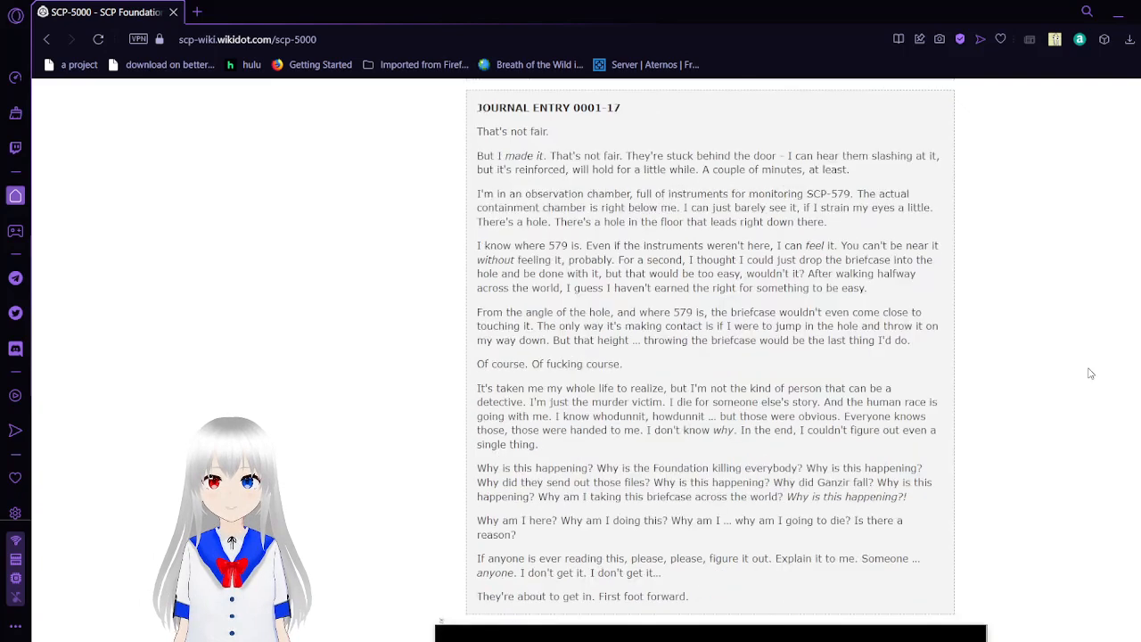
scroll("down", 3)
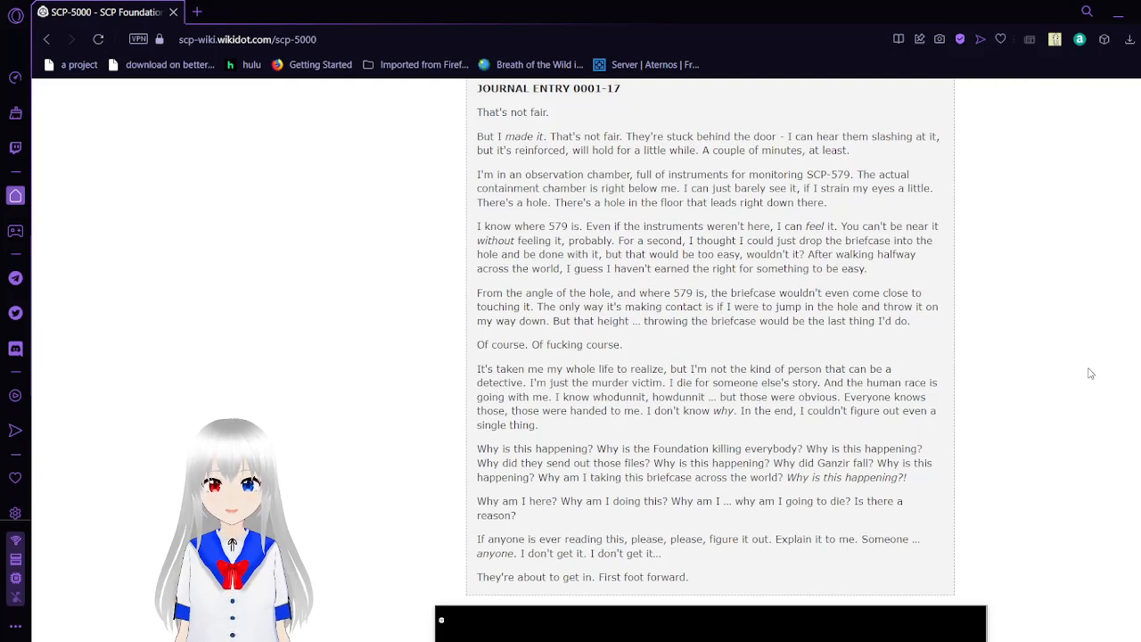
Scroll down past the final log paragraph after 'They're about to get in'.
scroll("down", 3)
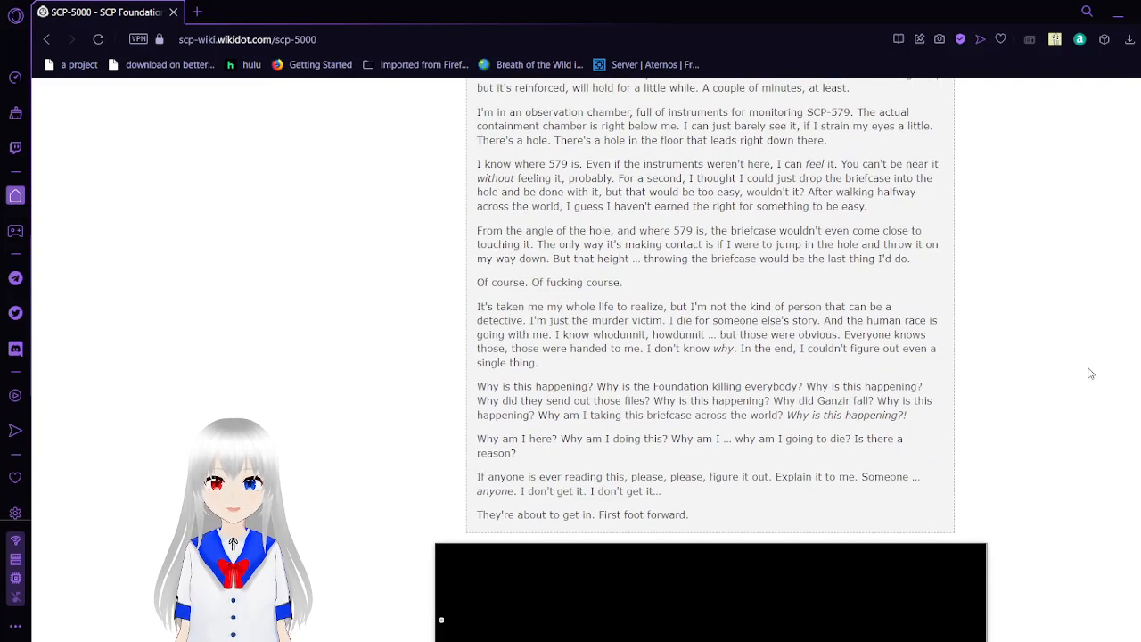
scroll("down", 3)
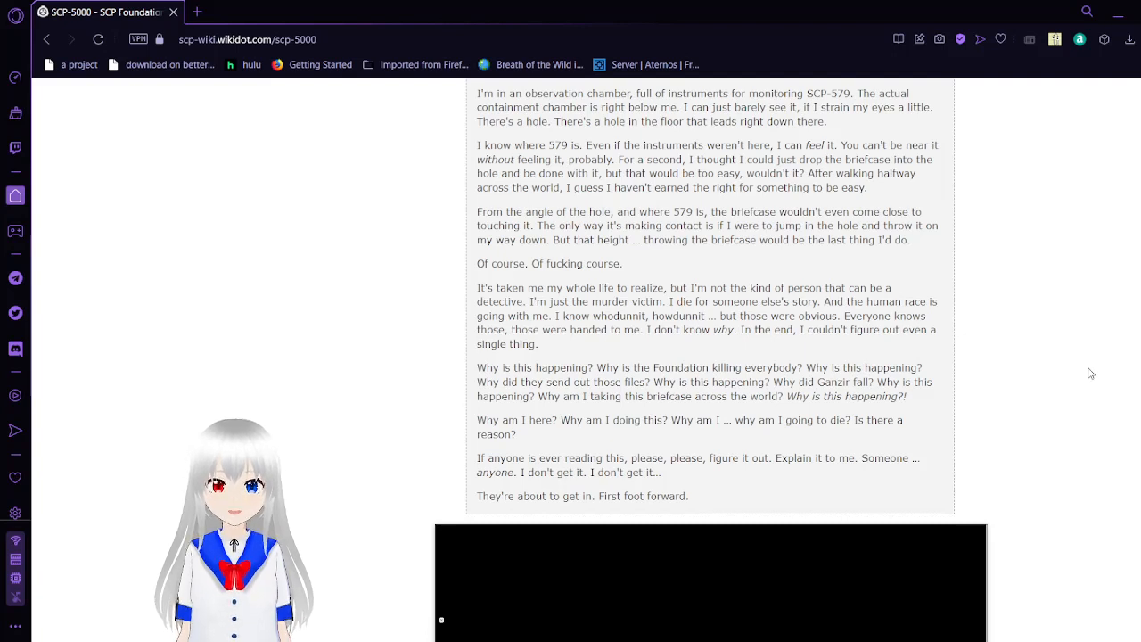
scroll("down", 3)
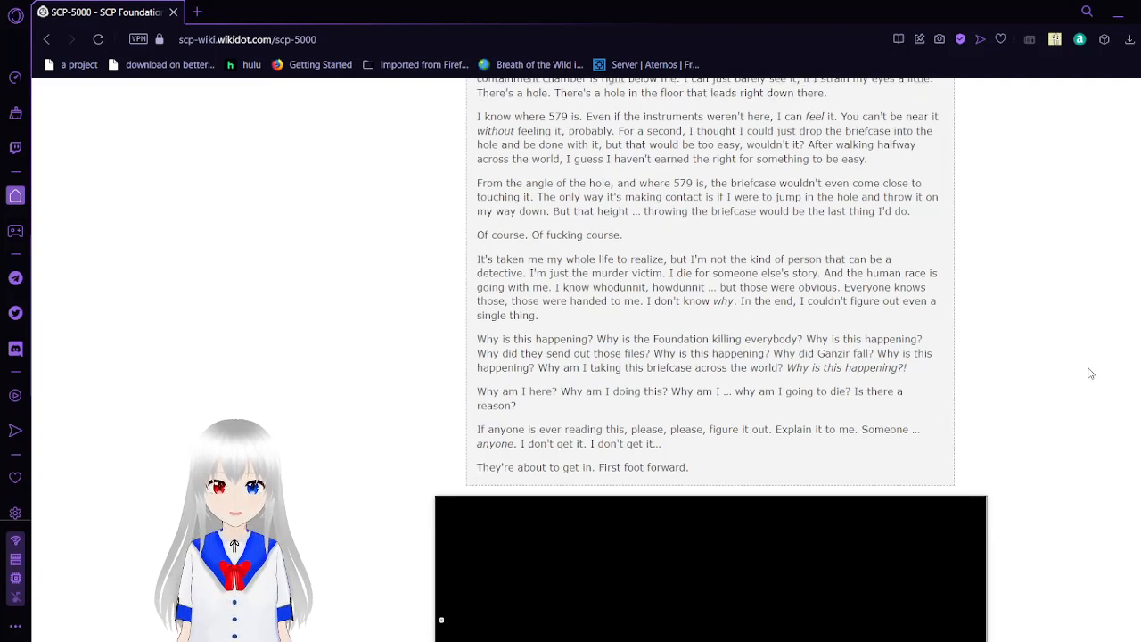
scroll("down", 3)
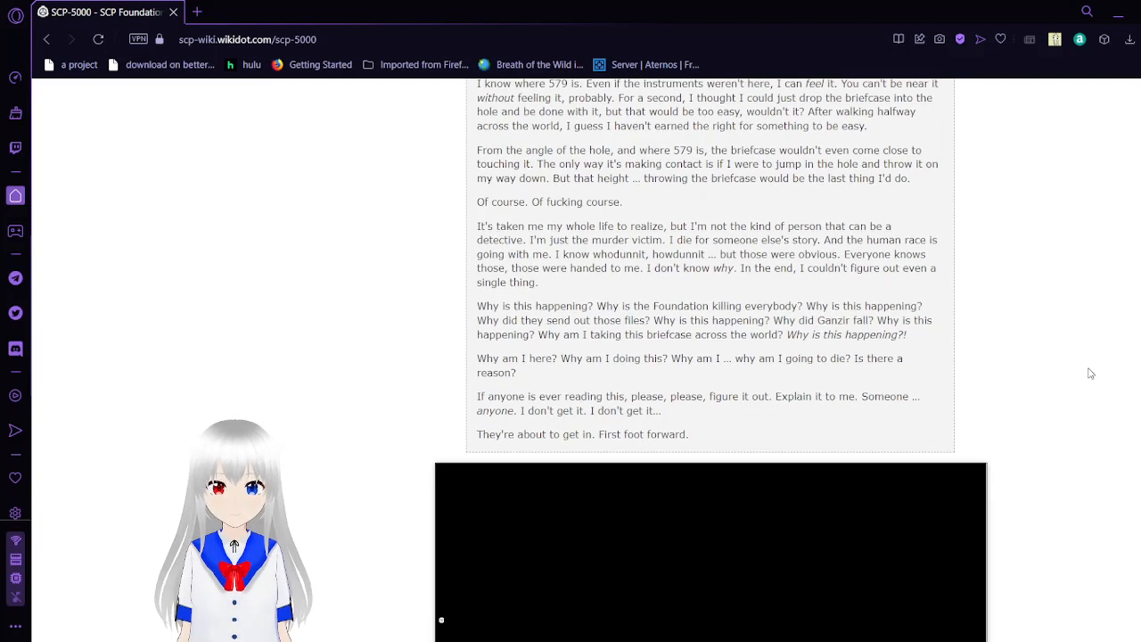
scroll("down", 3)
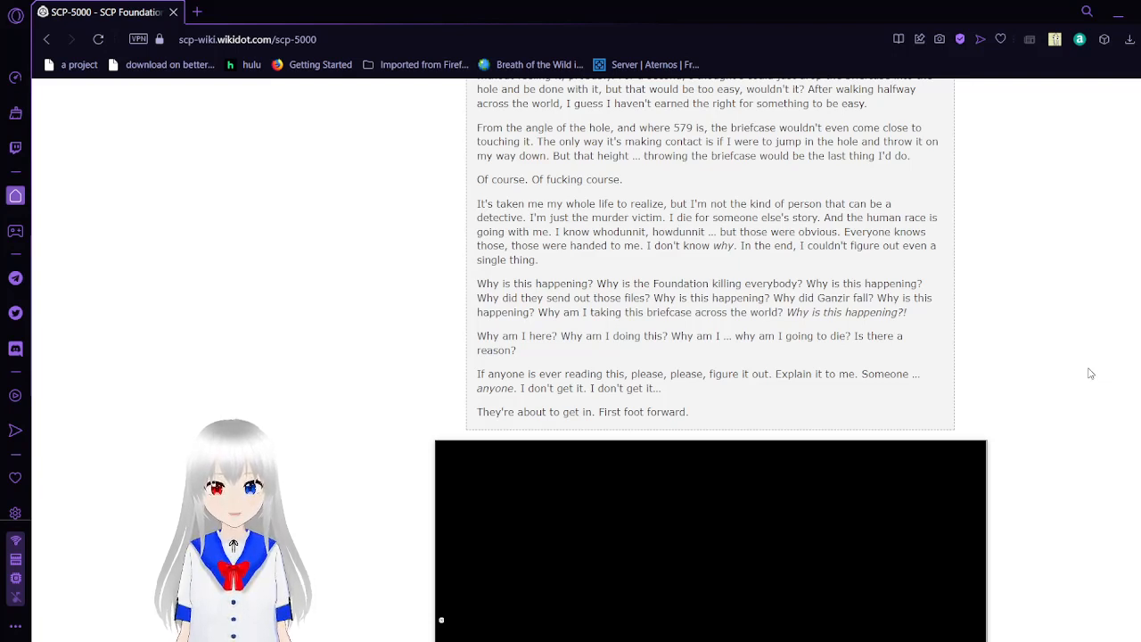
scroll("down", 3)
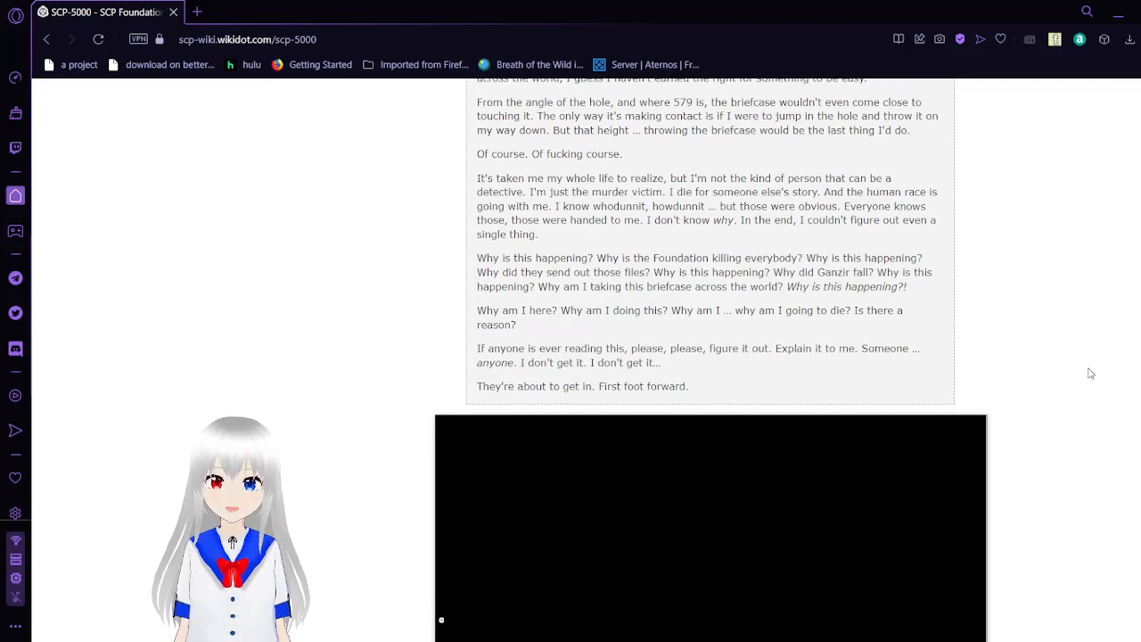
Scroll on until the SCP-579 image caption and the Journal Entry 0001-18 heading appear.
scroll("down", 3)
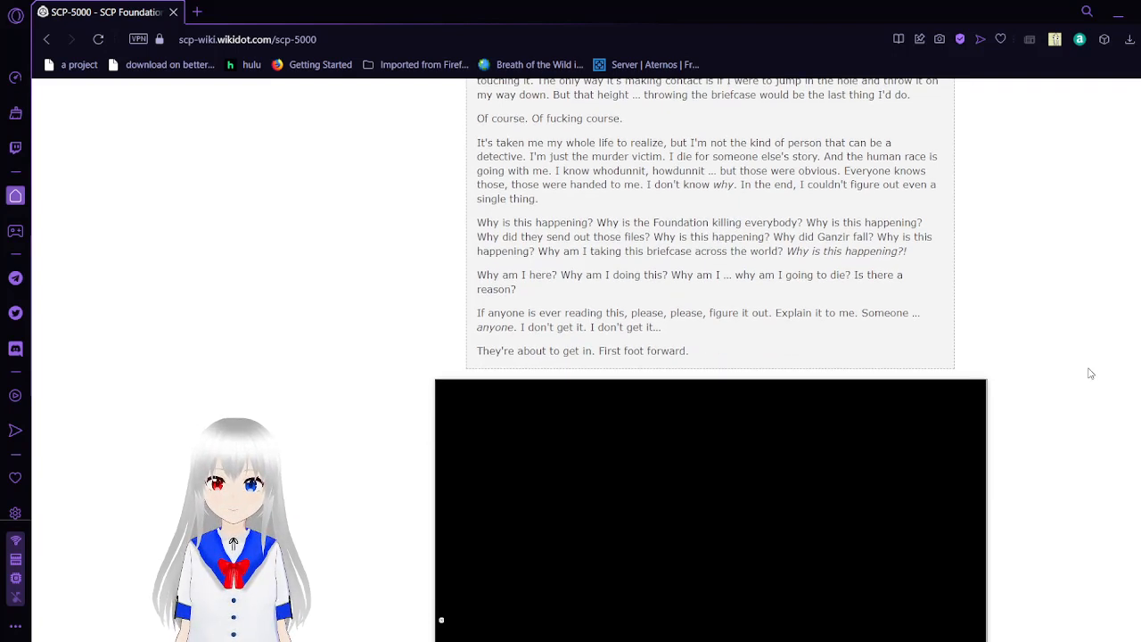
scroll("down", 3)
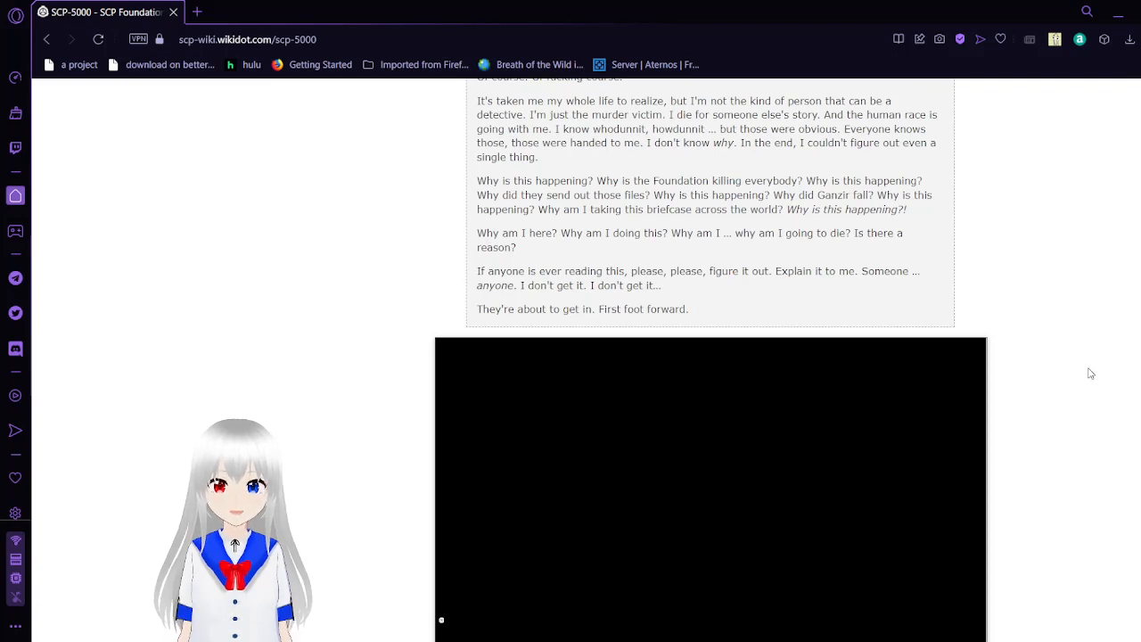
scroll("down", 3)
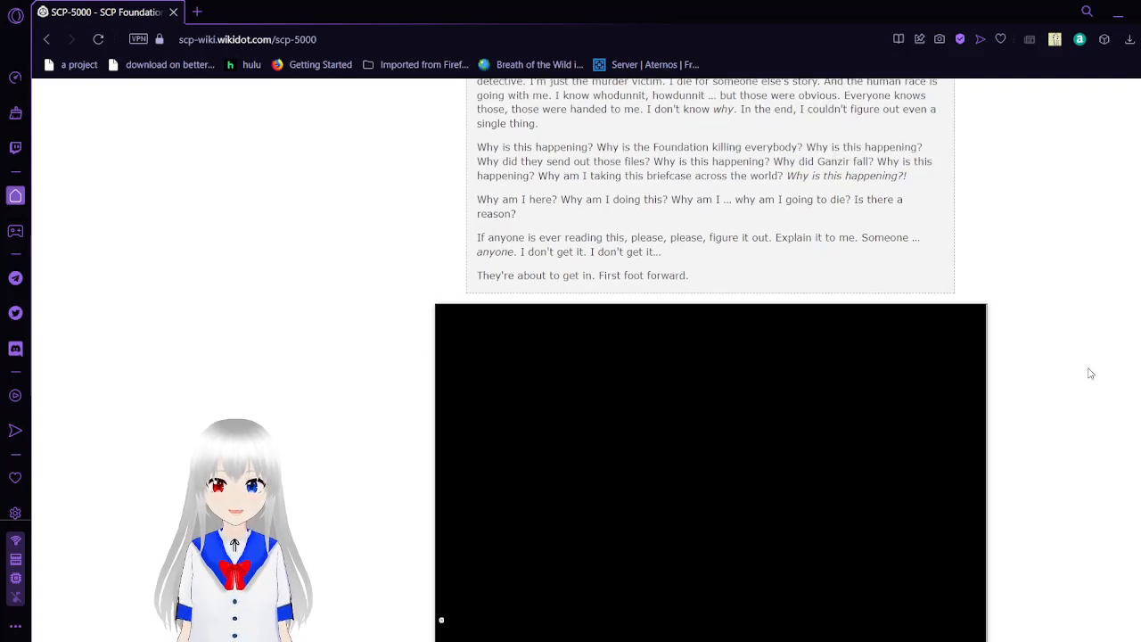
scroll("down", 3)
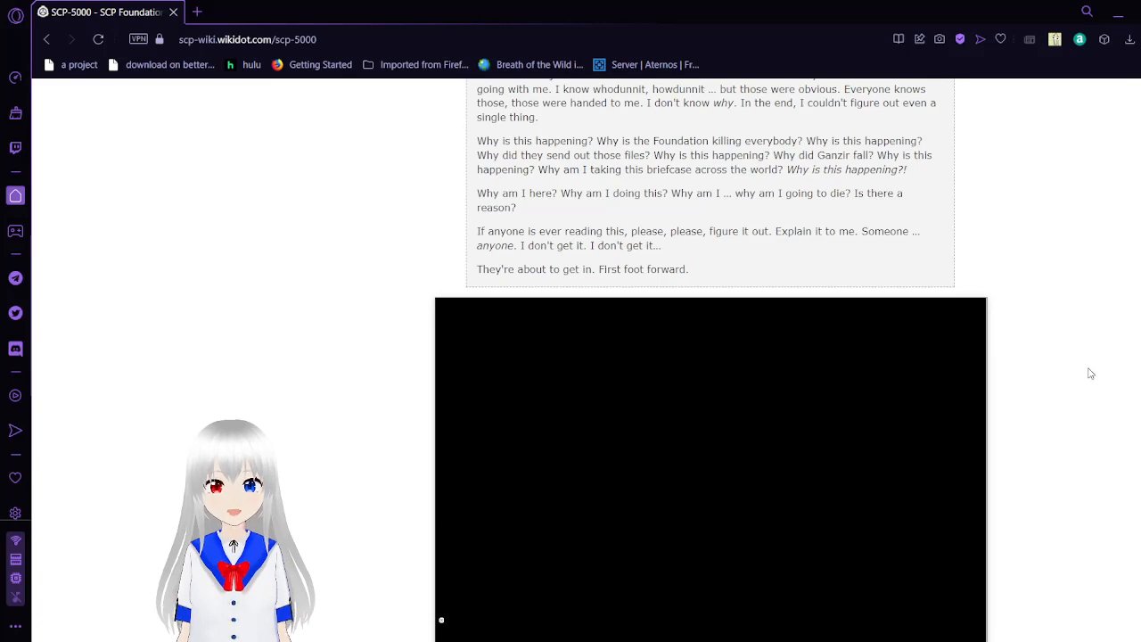
scroll("down", 3)
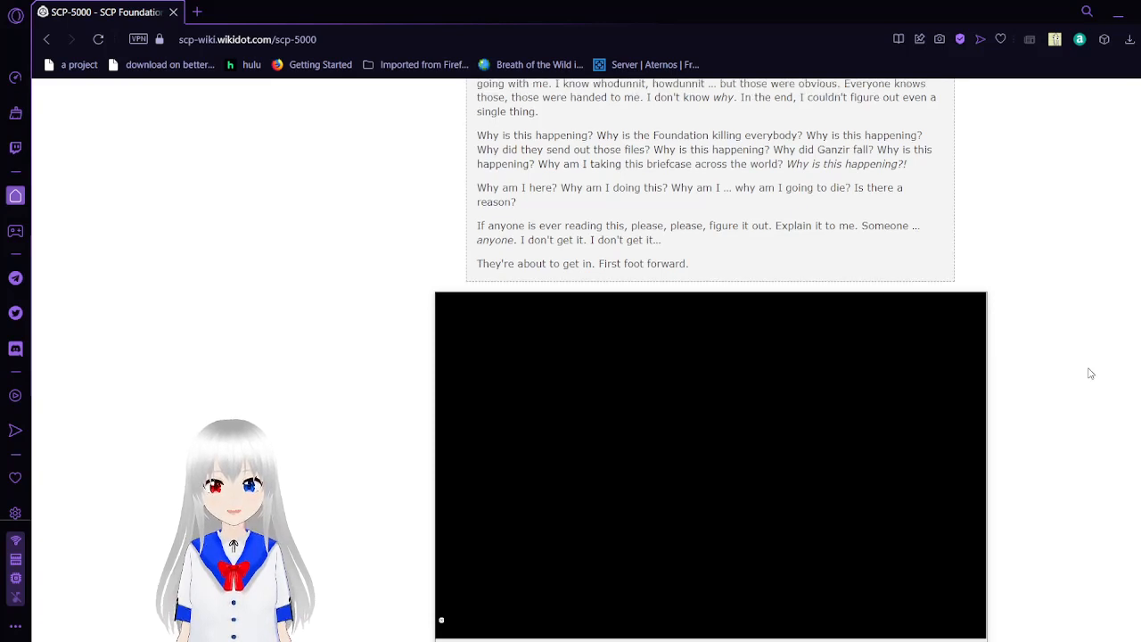
scroll("down", 3)
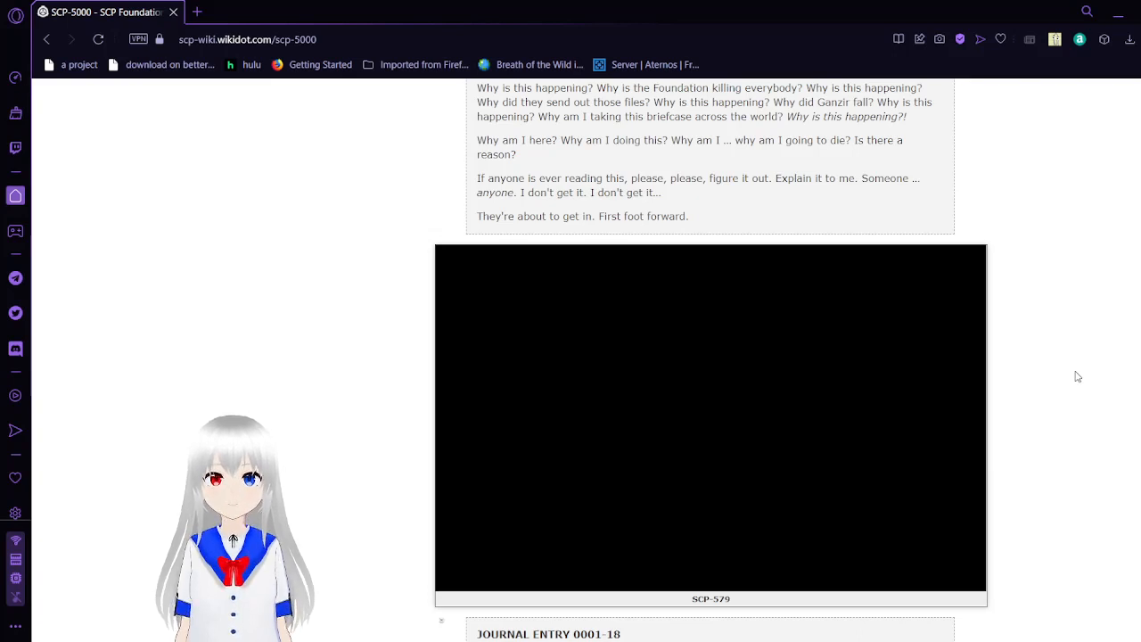
Scroll down so Journal Entry 0001-18 shows in full, ending with LIFE SIGNS LOST.
scroll("down", 3)
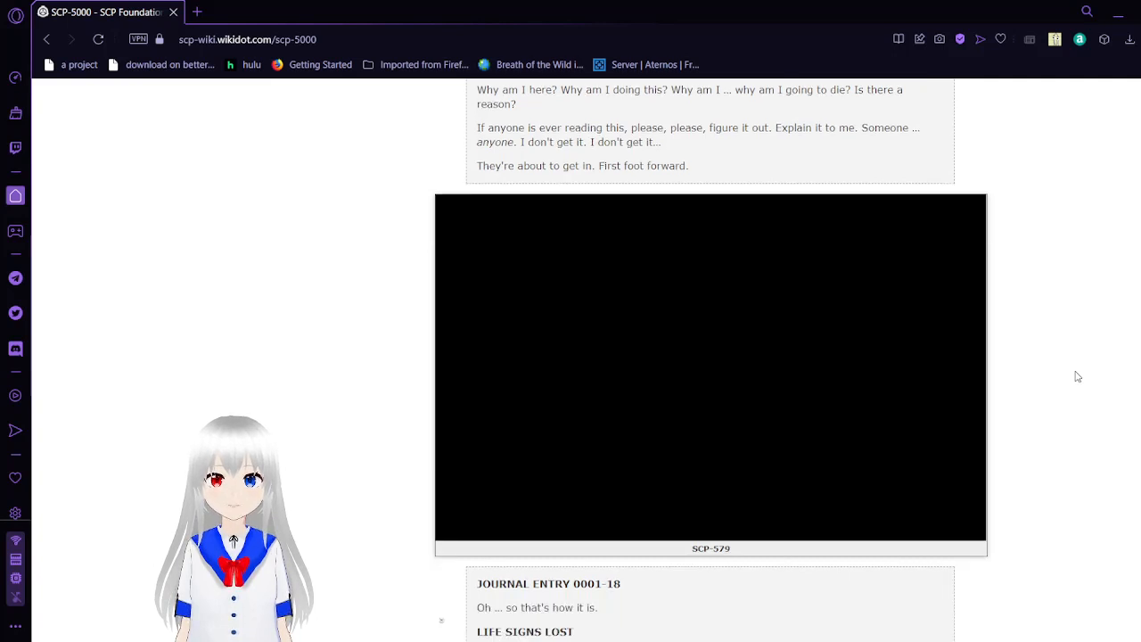
scroll("down", 3)
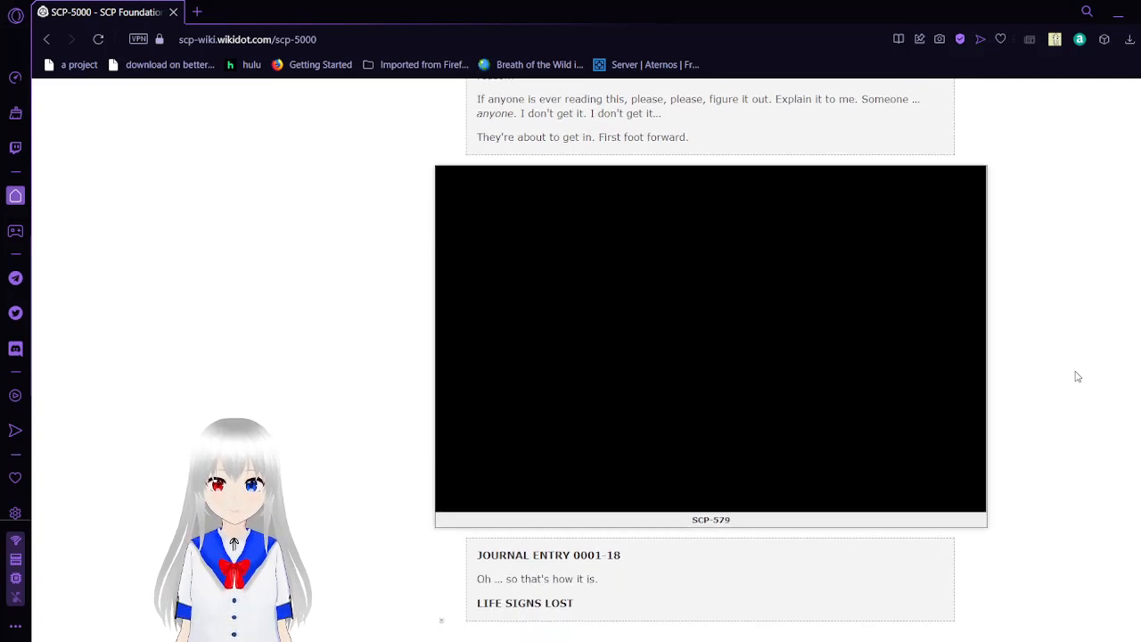
scroll("down", 3)
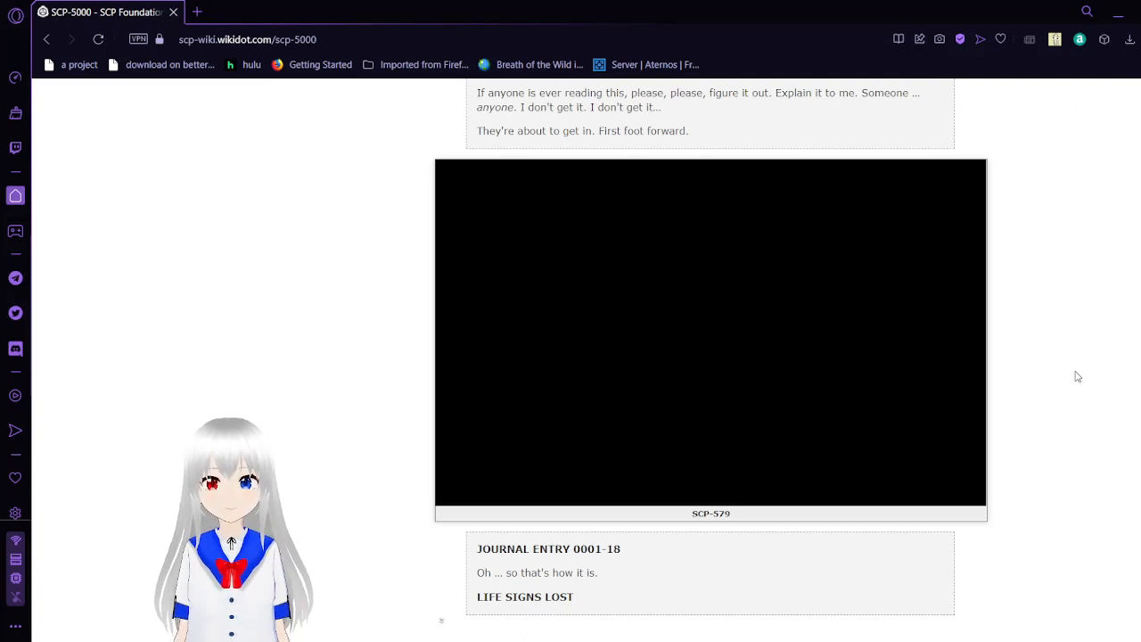
scroll("down", 3)
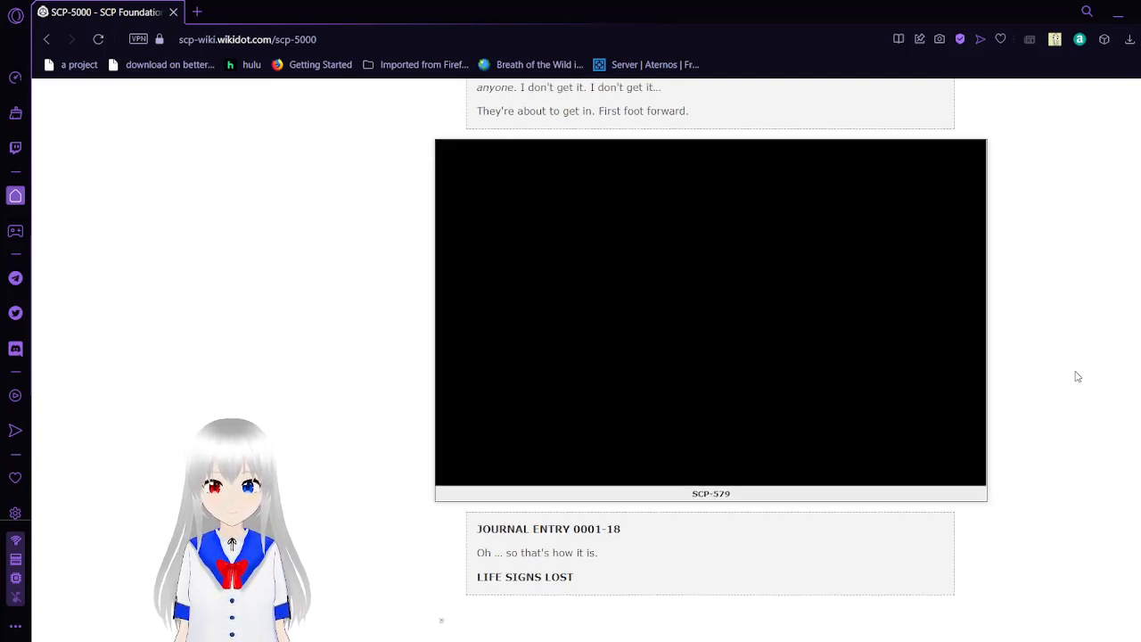
scroll("down", 3)
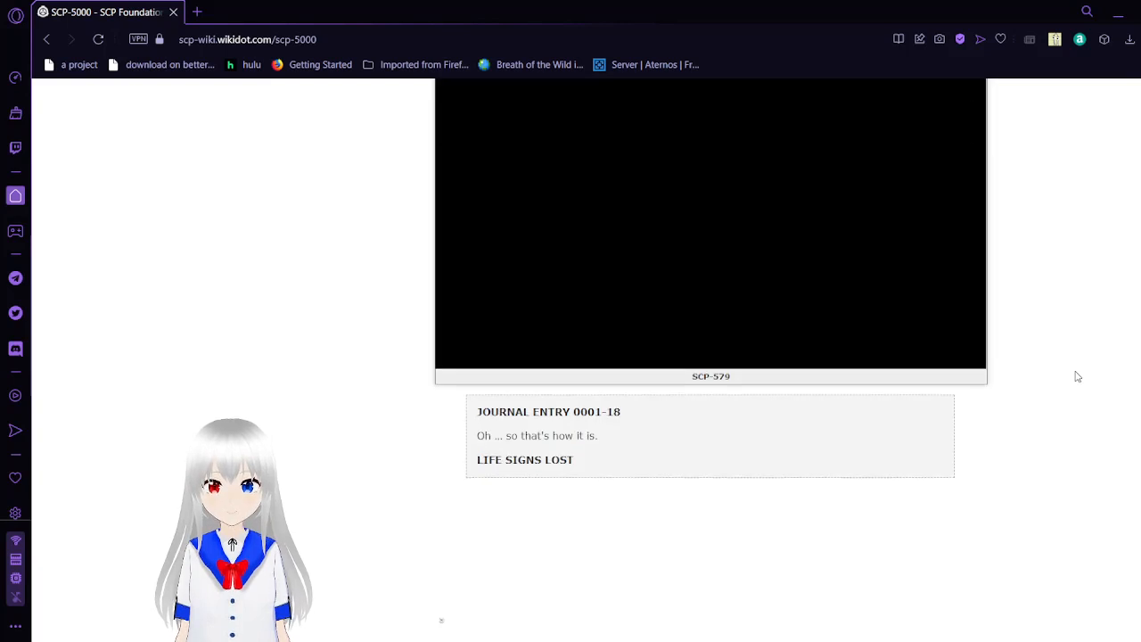
scroll("down", 3)
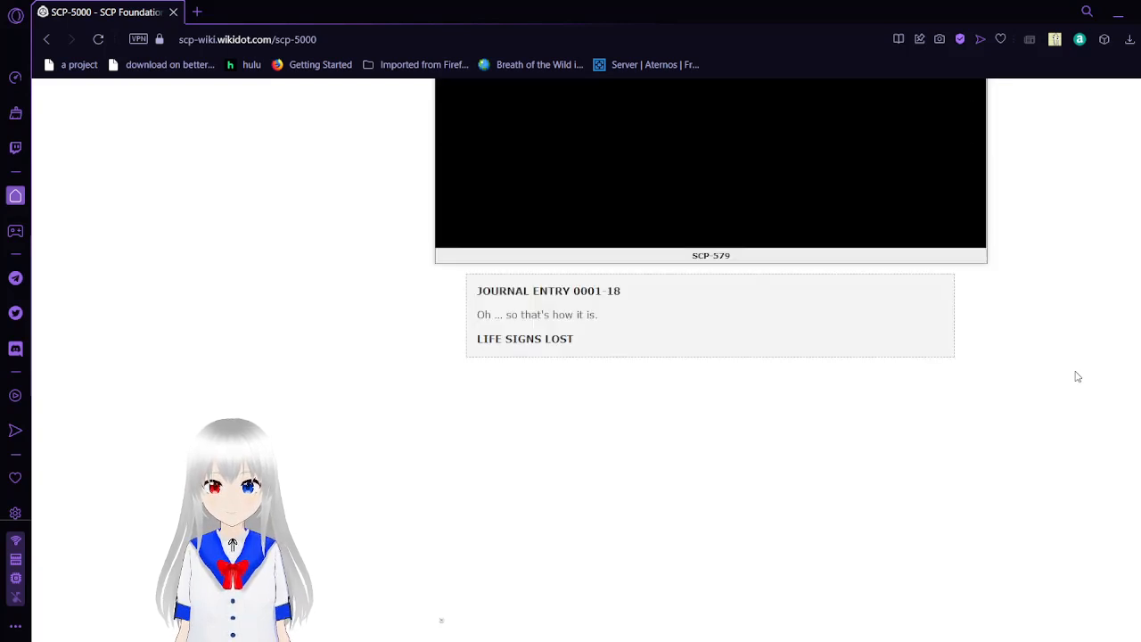
Scroll to the article's footnotes, licensing section, tags and page revision footer.
scroll("down", 3)
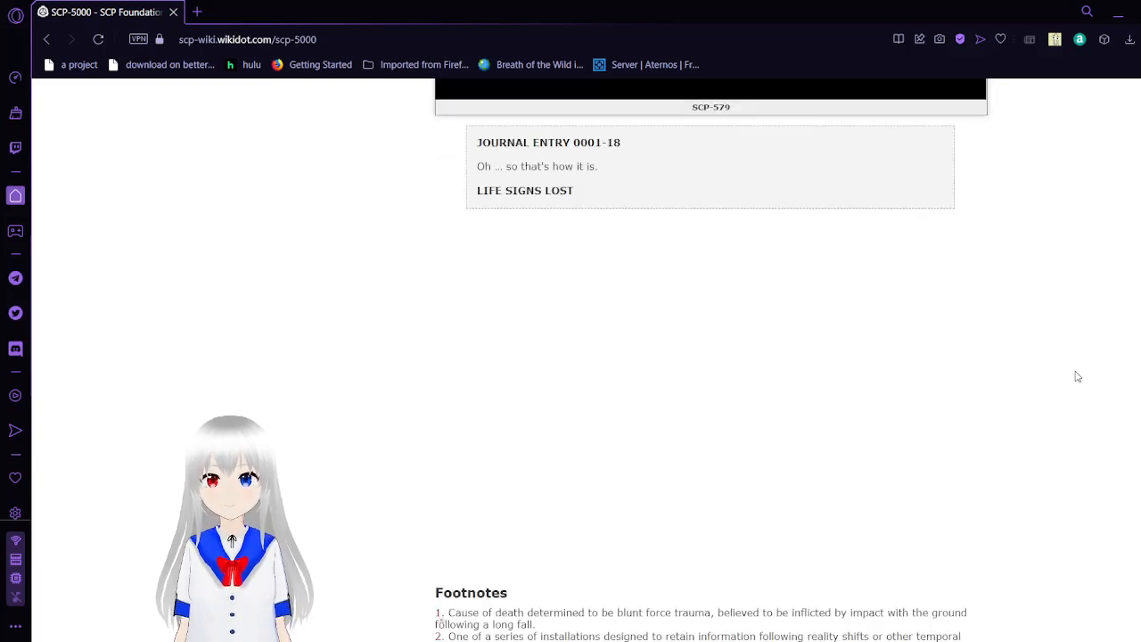
scroll("down", 3)
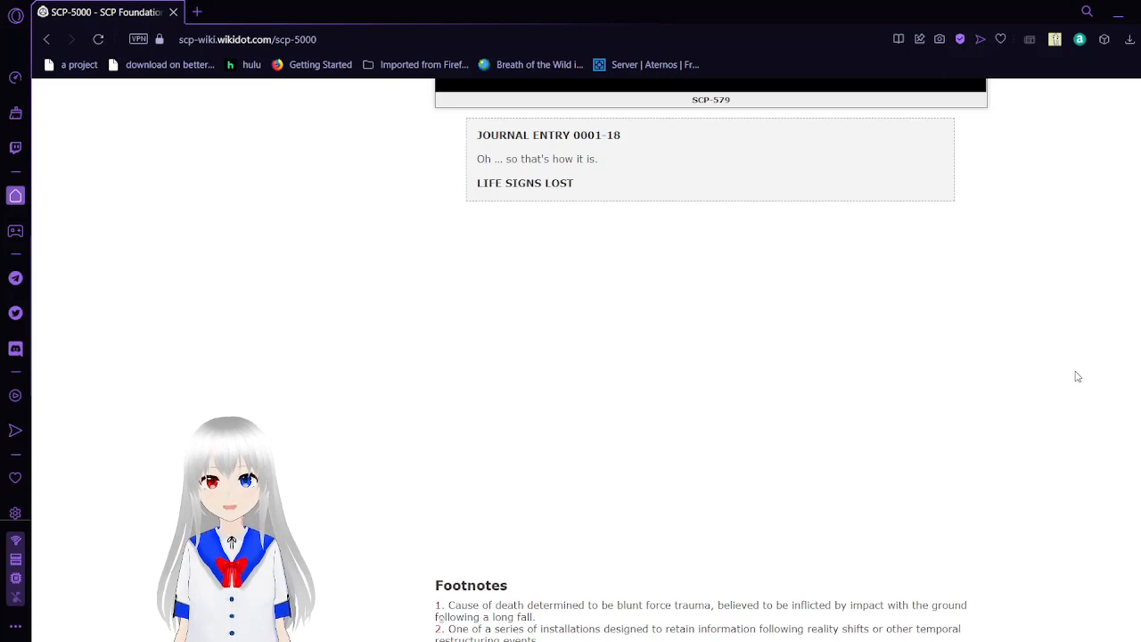
scroll("down", 3)
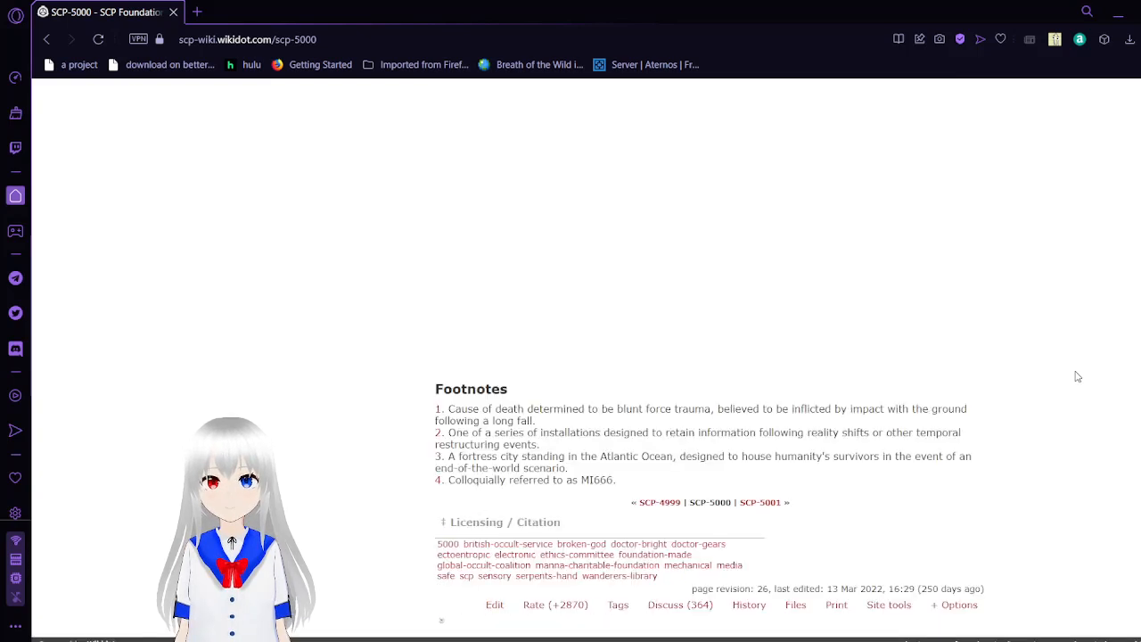
scroll("down", 3)
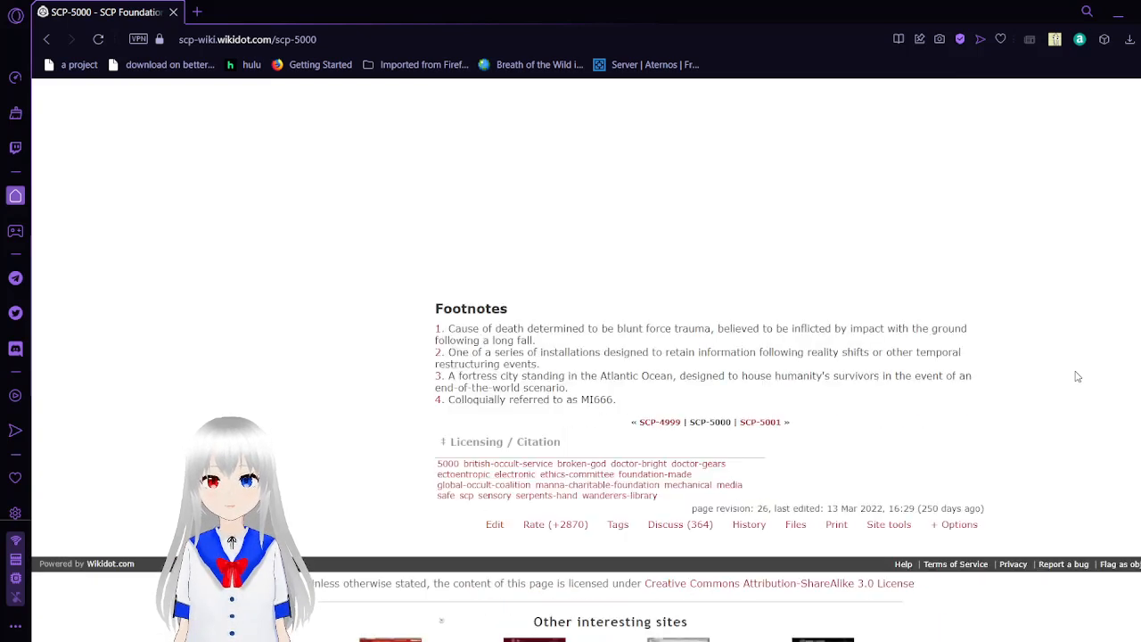